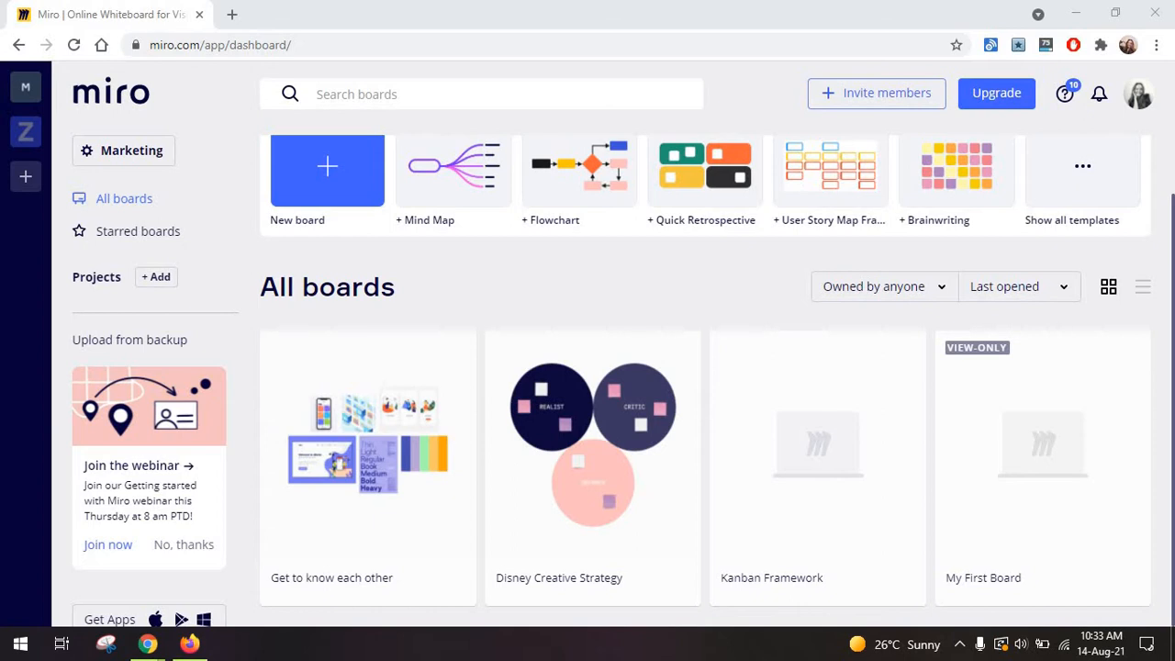
mouse_move(705, 323)
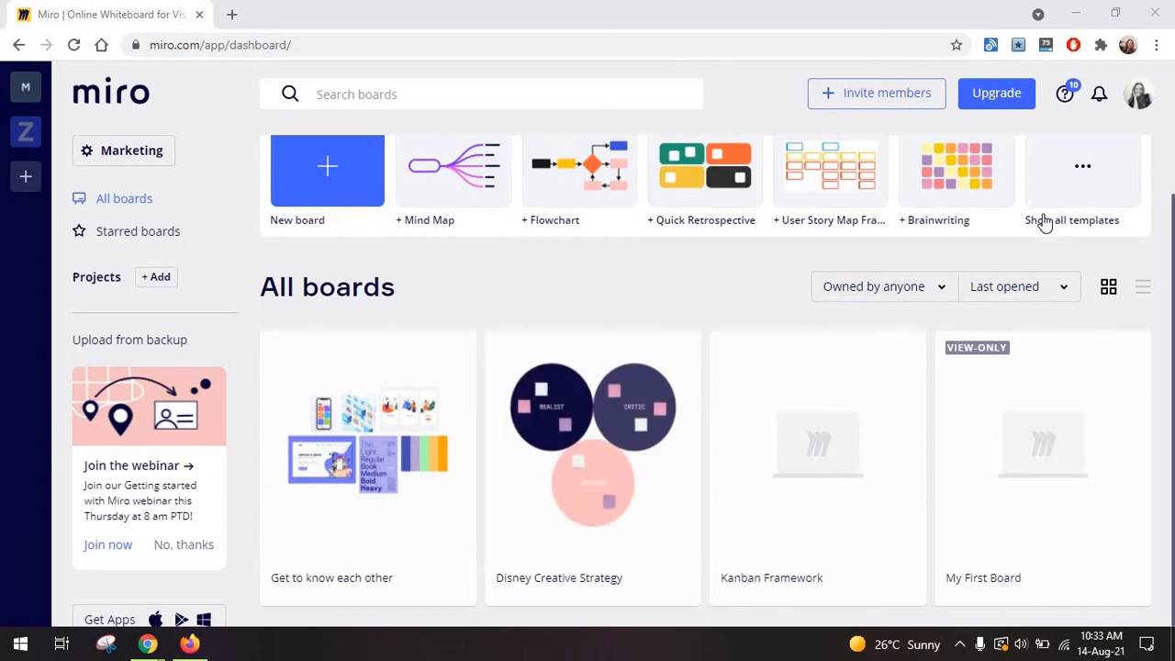
Open the full template gallery and scroll through it.
click(1071, 219)
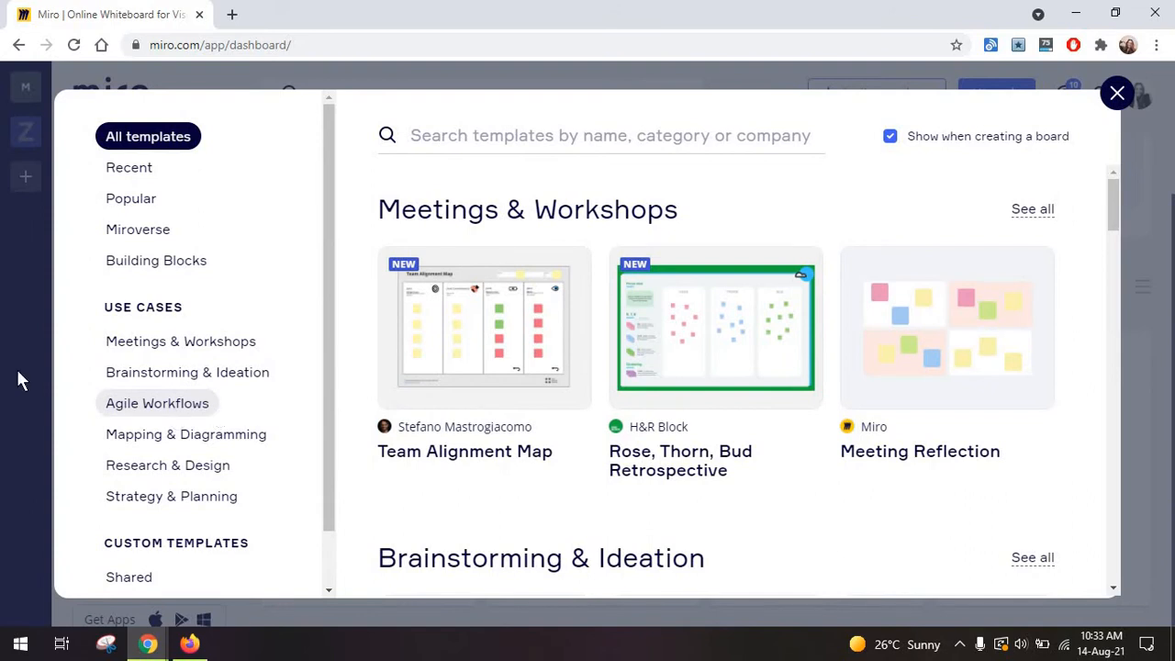
scroll(down, 3)
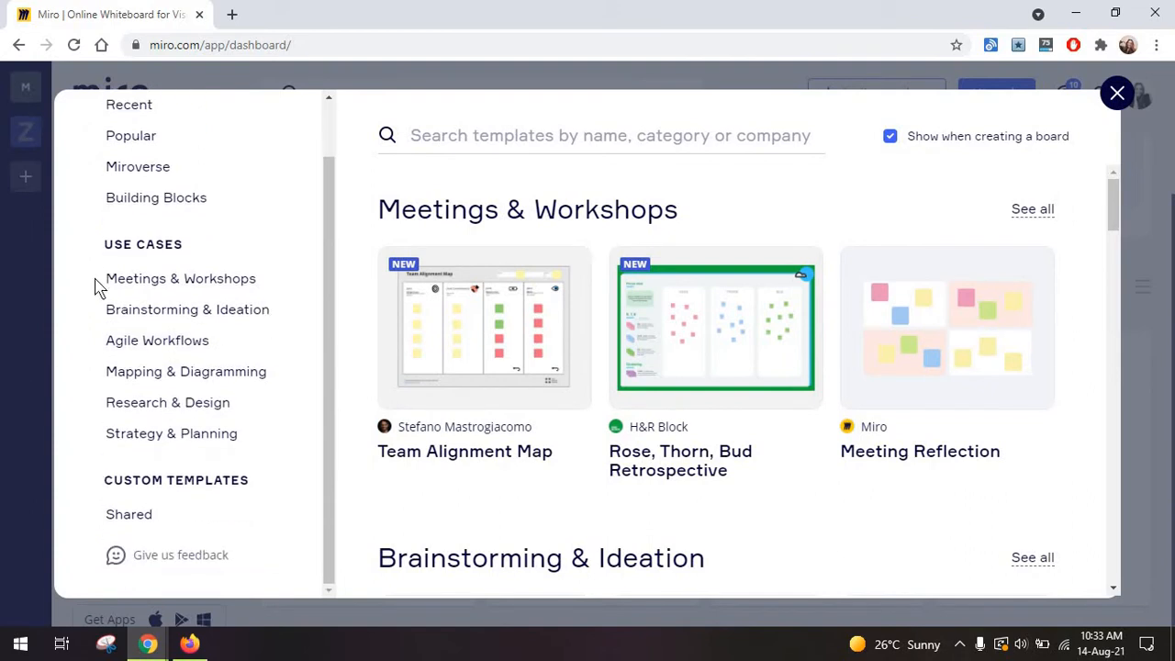
scroll(up, 3)
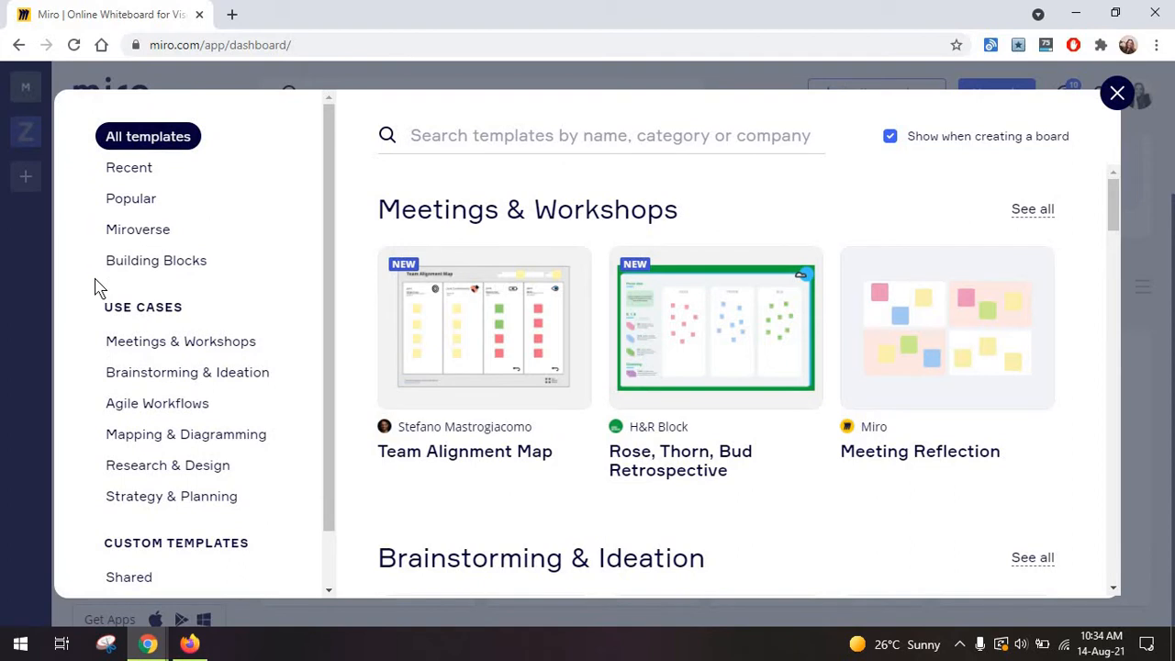
mouse_move(269, 380)
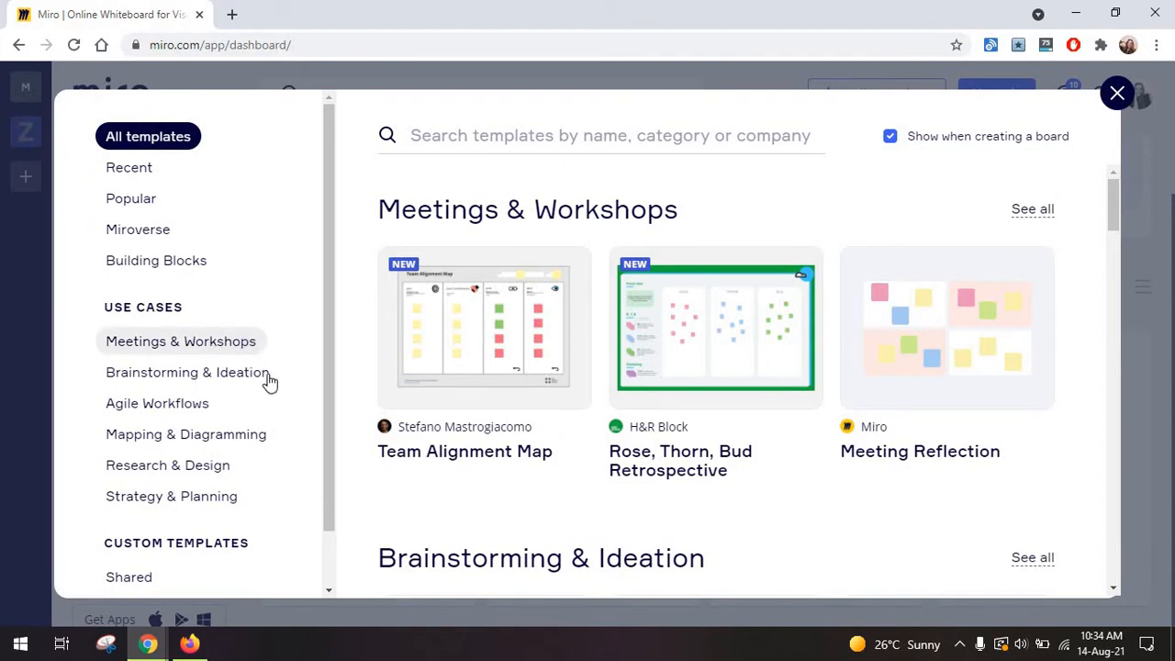
Browse the Brainstorming, Mapping & Diagramming, then Agile Workflows template categories.
click(187, 372)
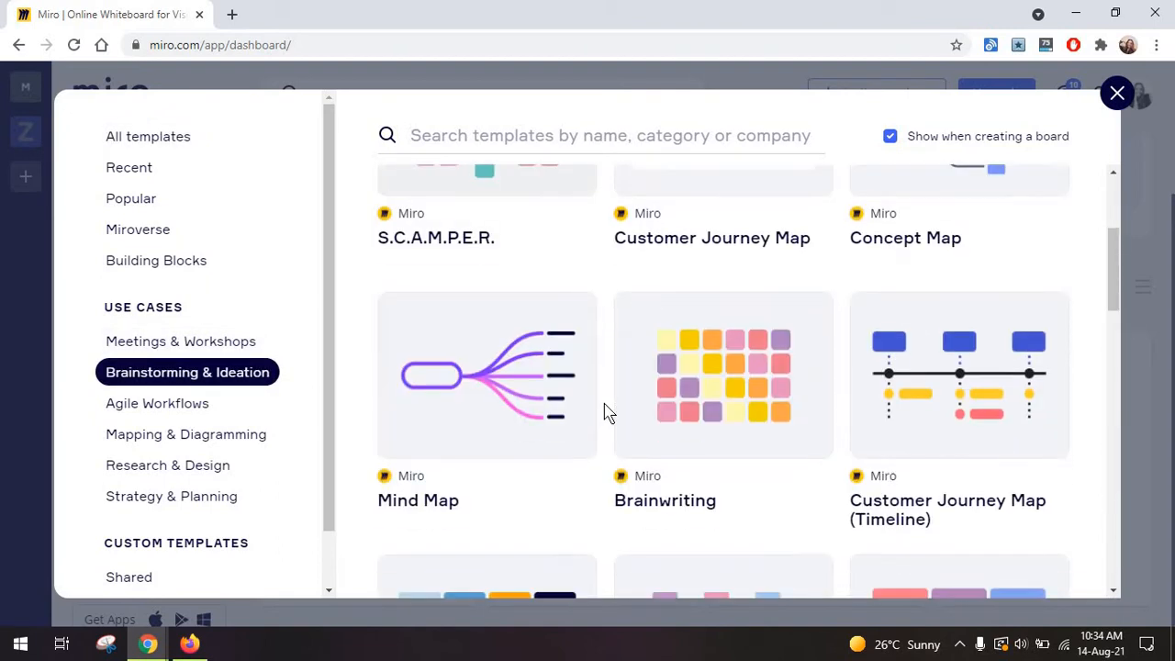
click(185, 433)
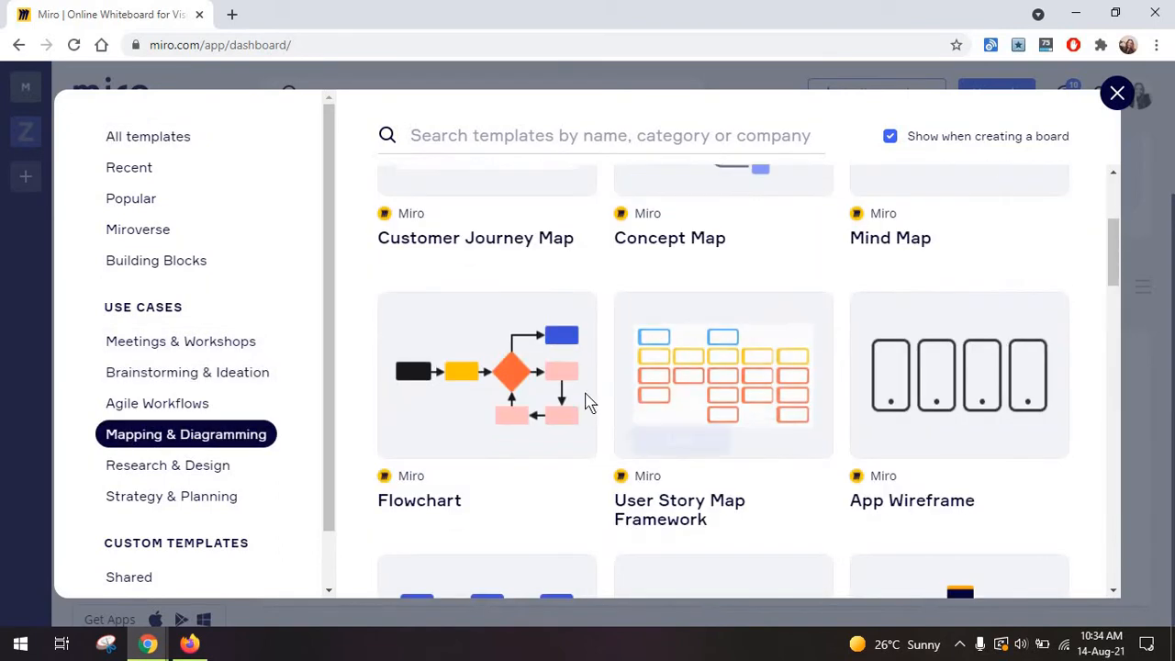
click(157, 402)
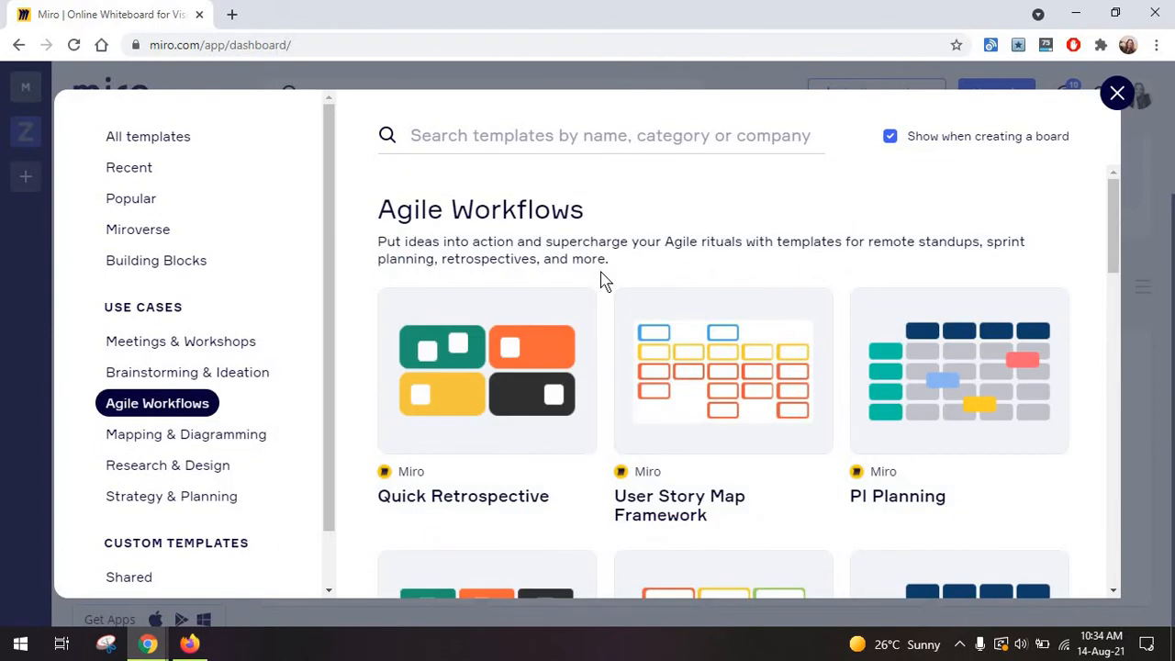
scroll(down, 3)
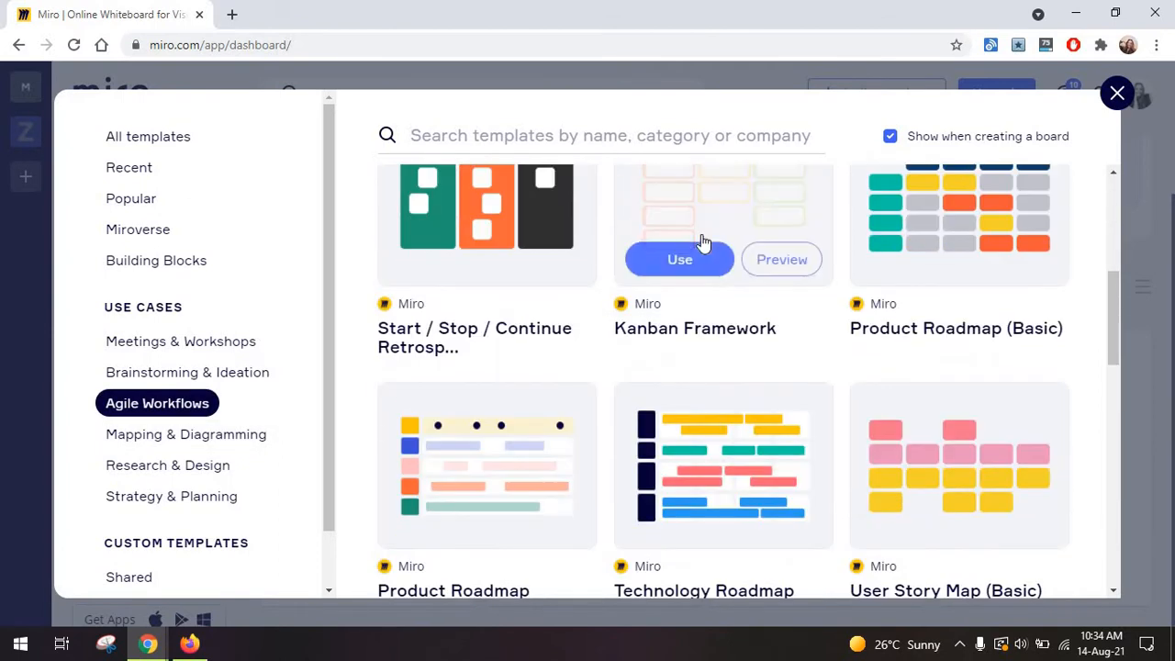
scroll(down, 3)
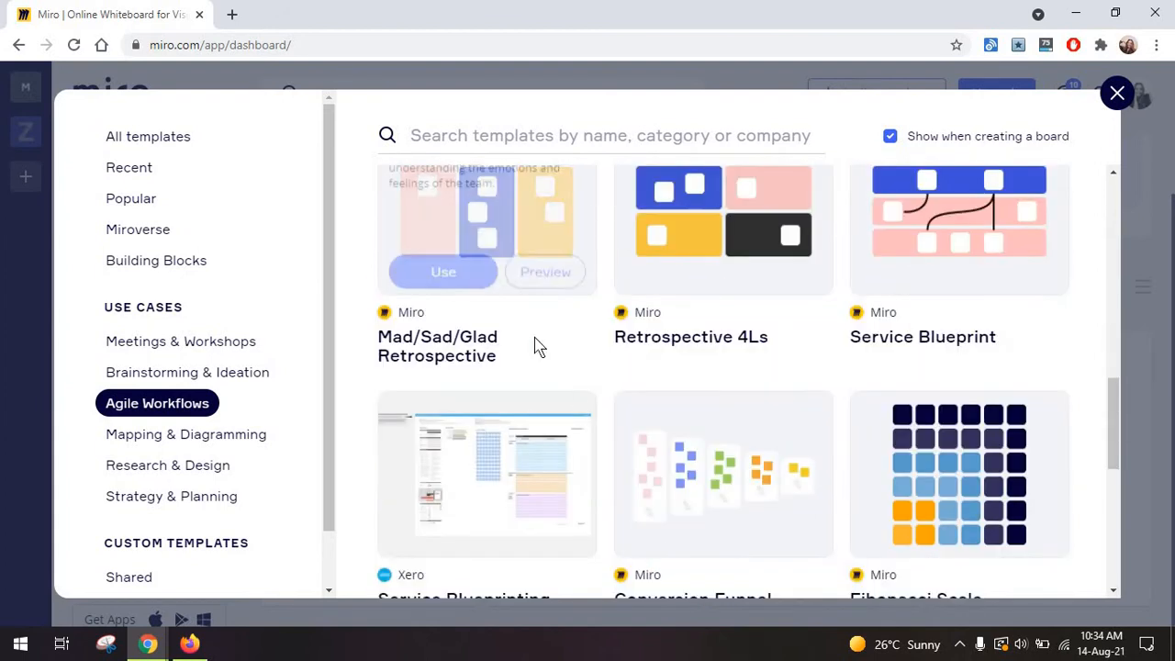
scroll(down, 3)
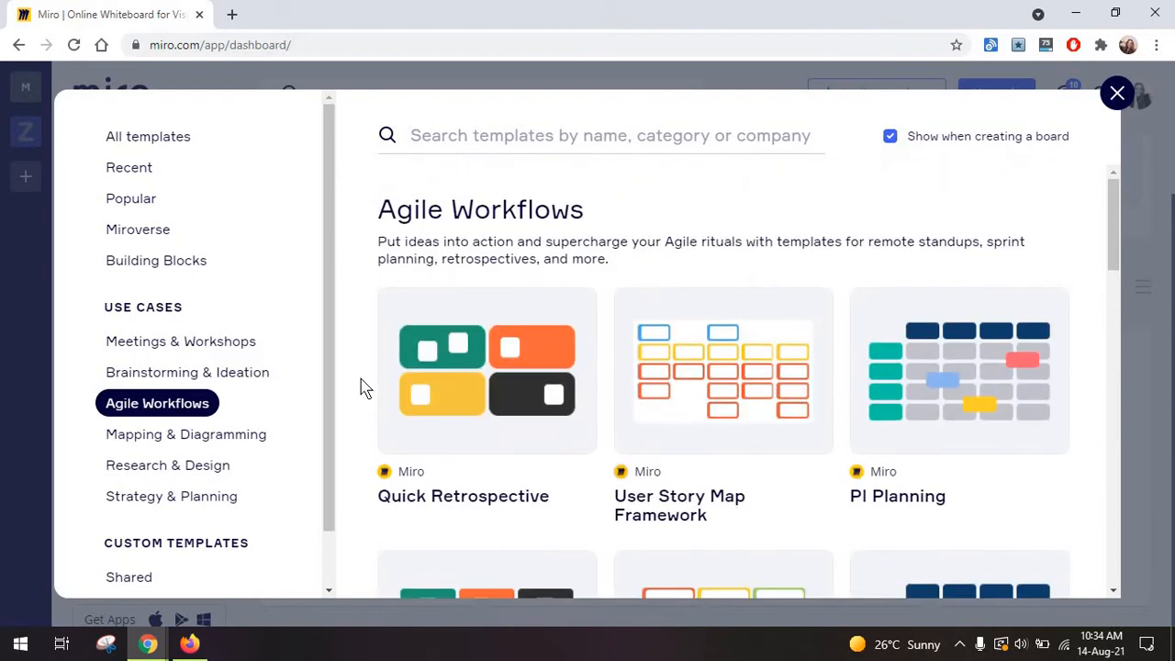
Close the template gallery to get back to the dashboard.
click(1117, 93)
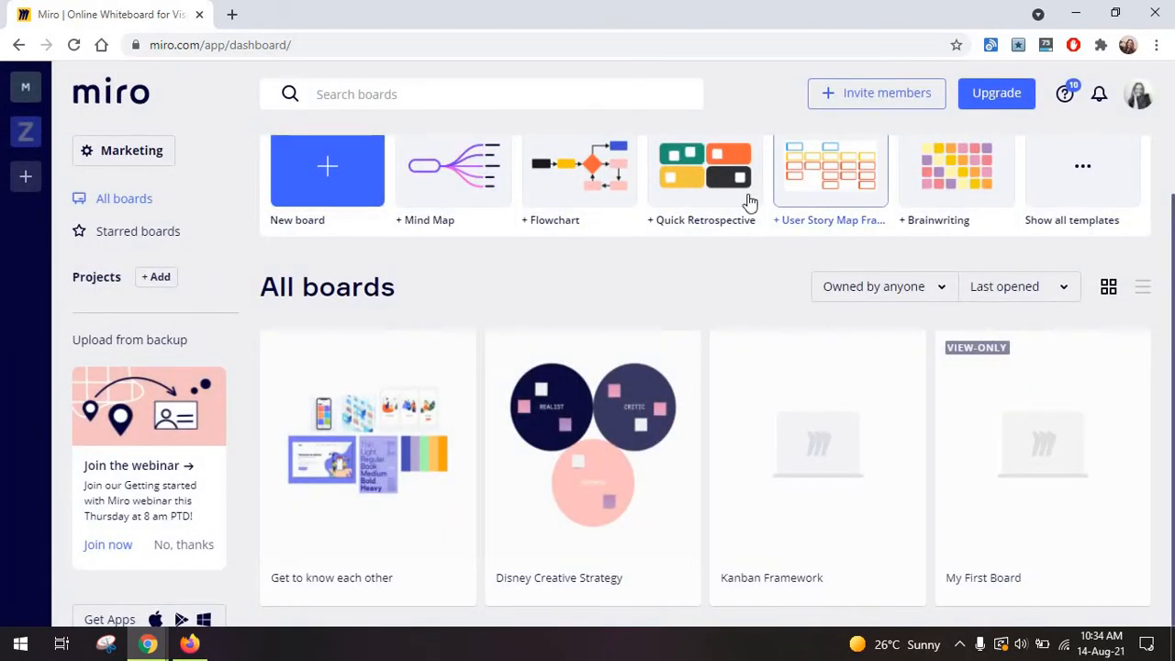
mouse_move(705, 242)
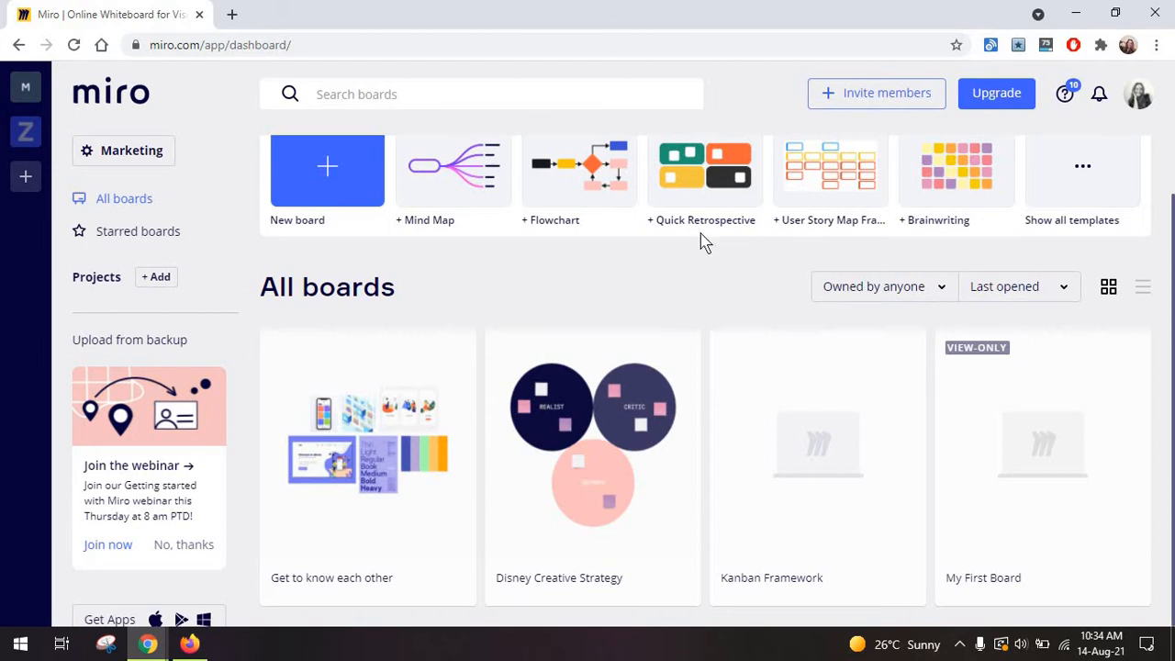
mouse_move(316, 327)
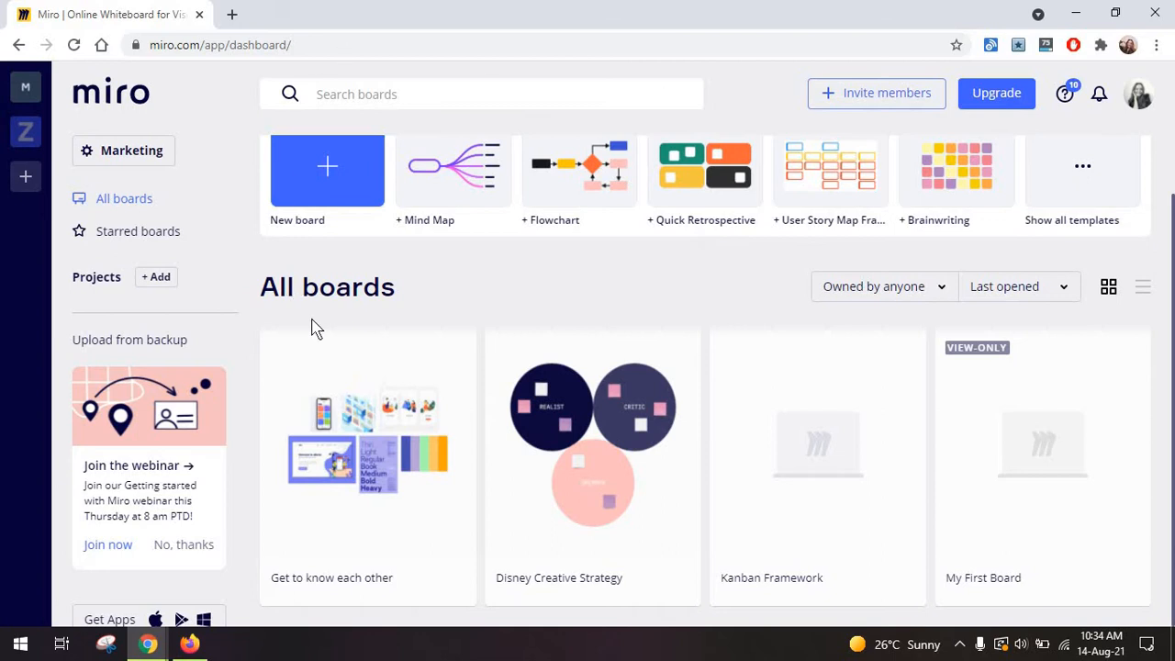
mouse_move(328, 312)
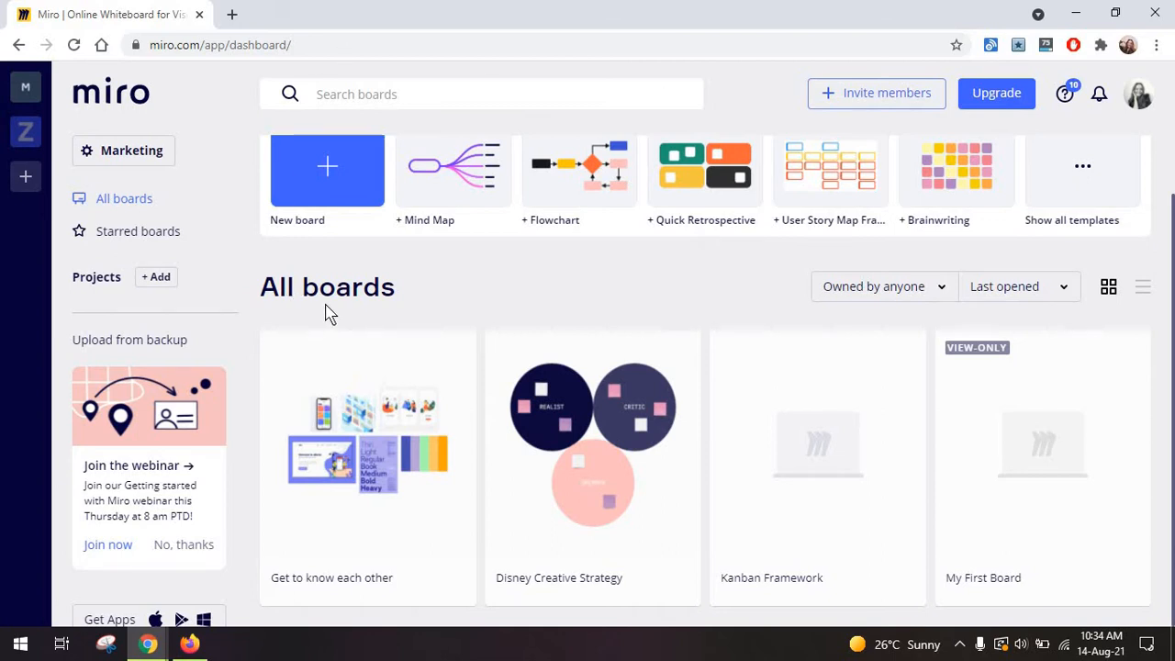
mouse_move(30, 251)
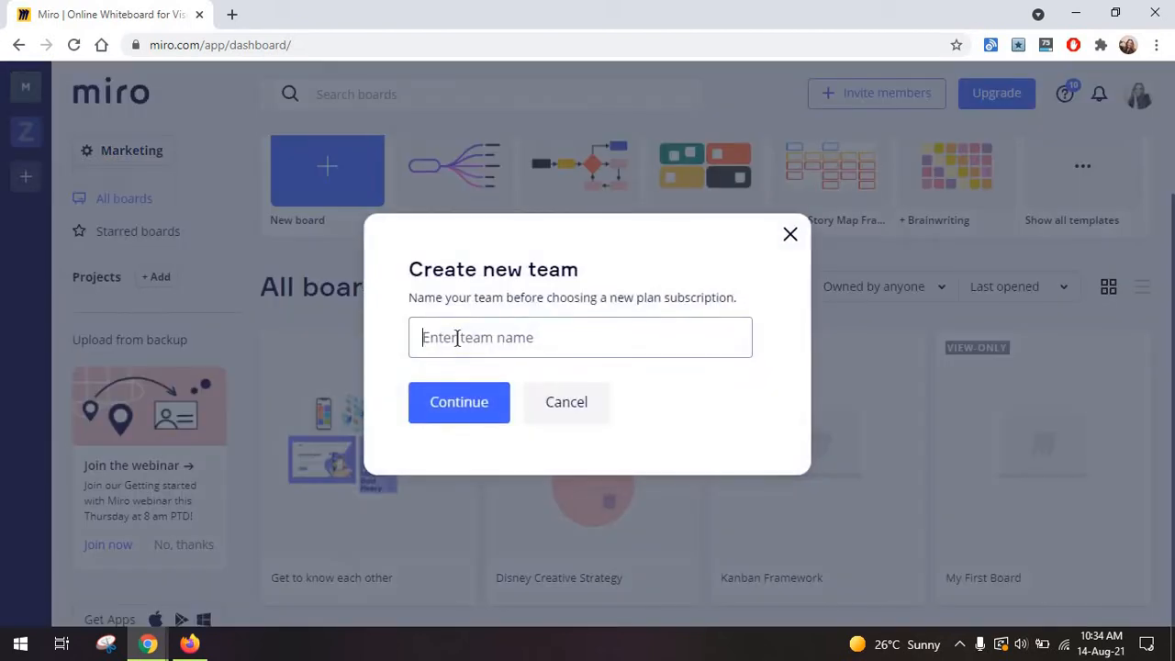
text(Agency SEO)
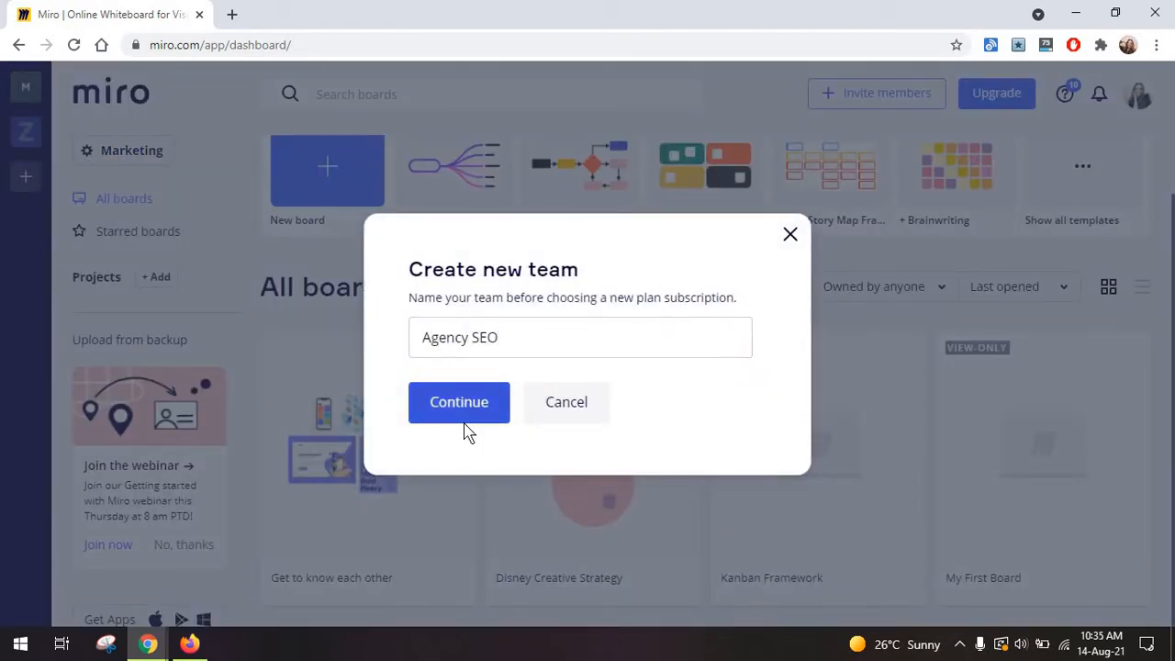
click(459, 402)
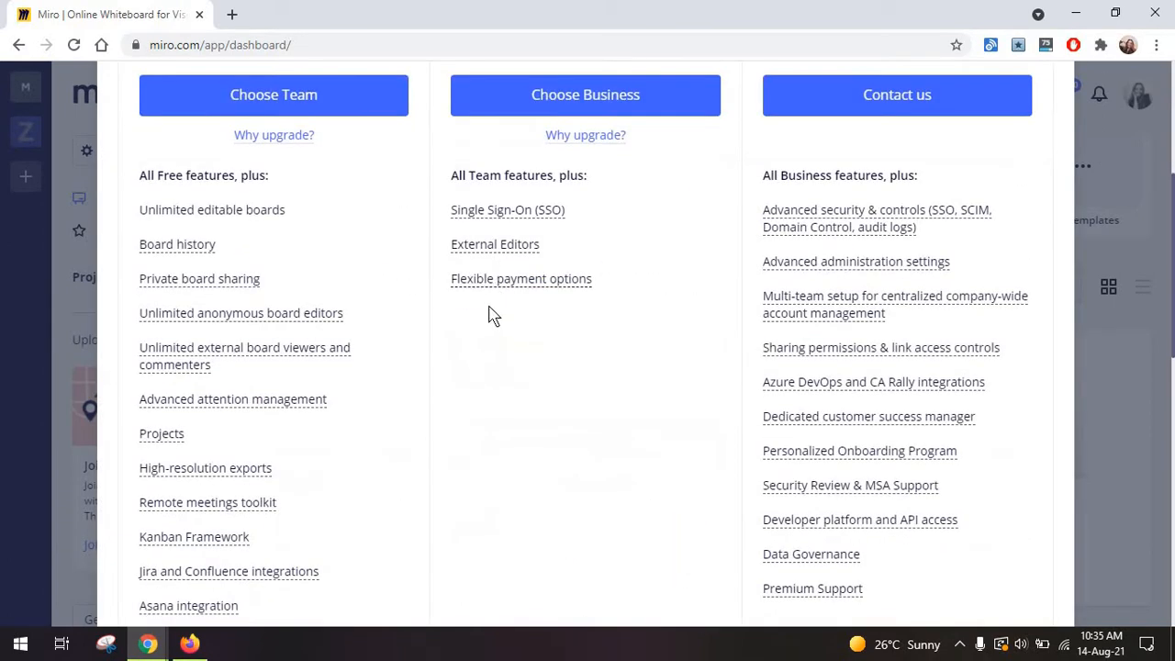
scroll(down, 3)
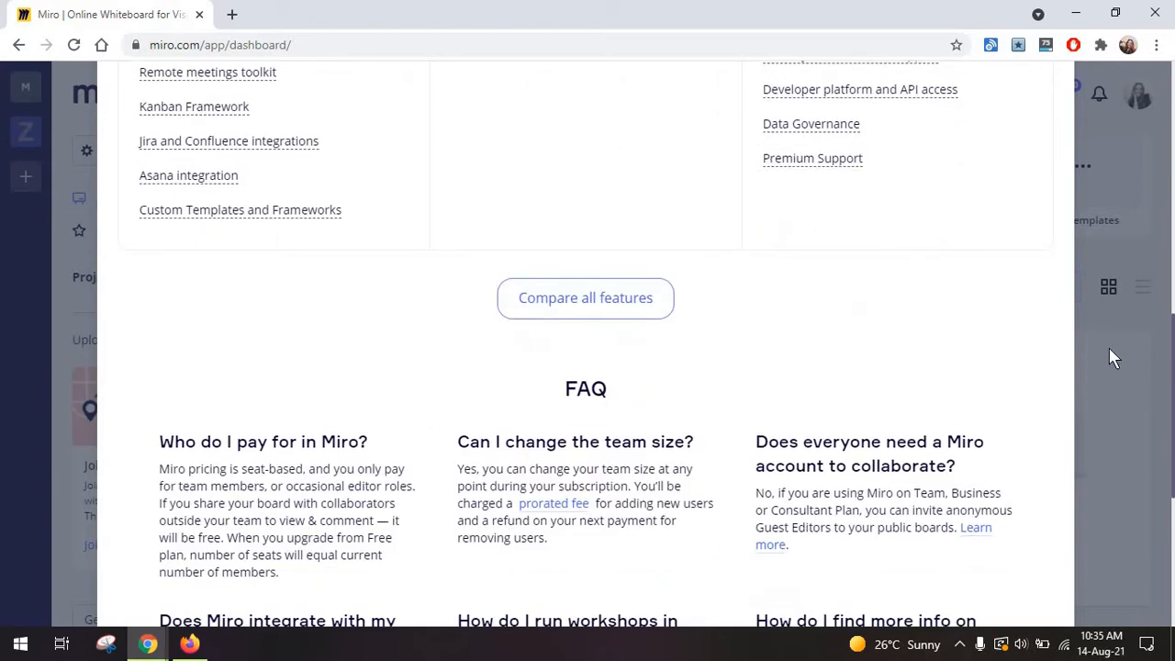
click(584, 297)
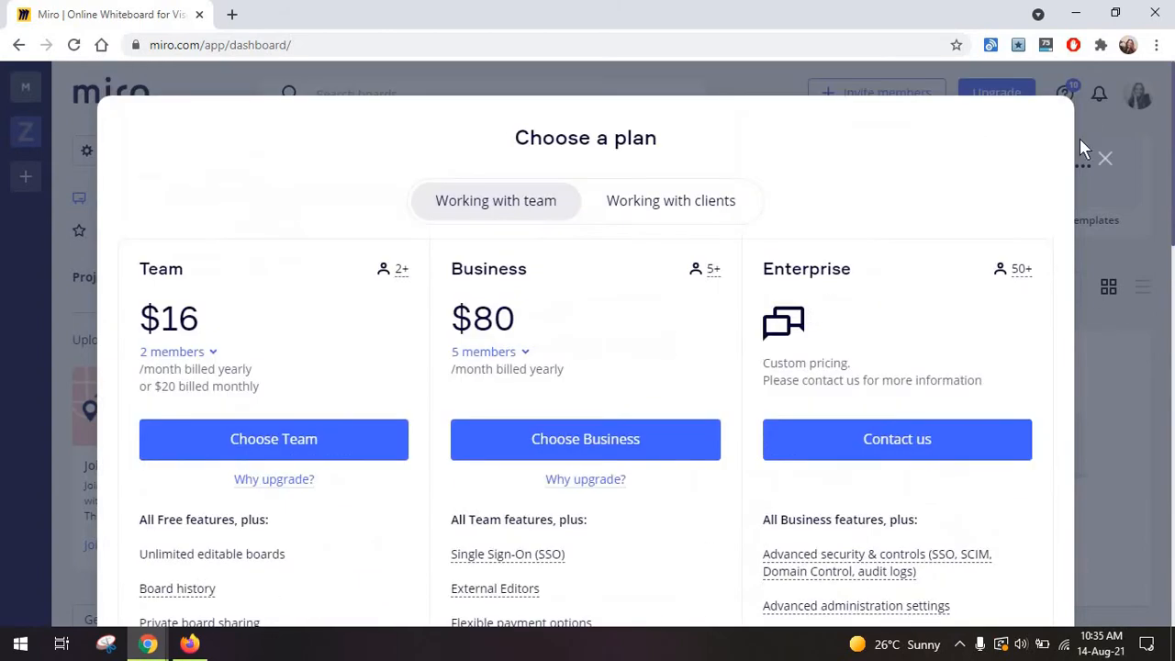
click(1104, 158)
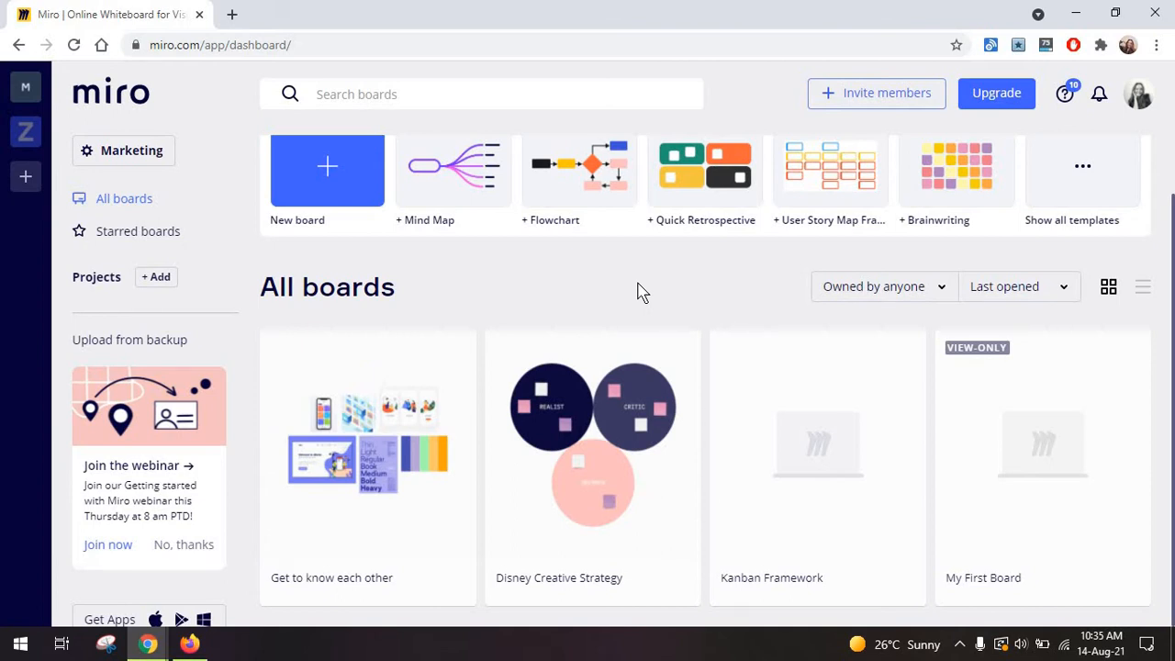
Open and close the team profile settings, then try adding a new project.
scroll(up, 3)
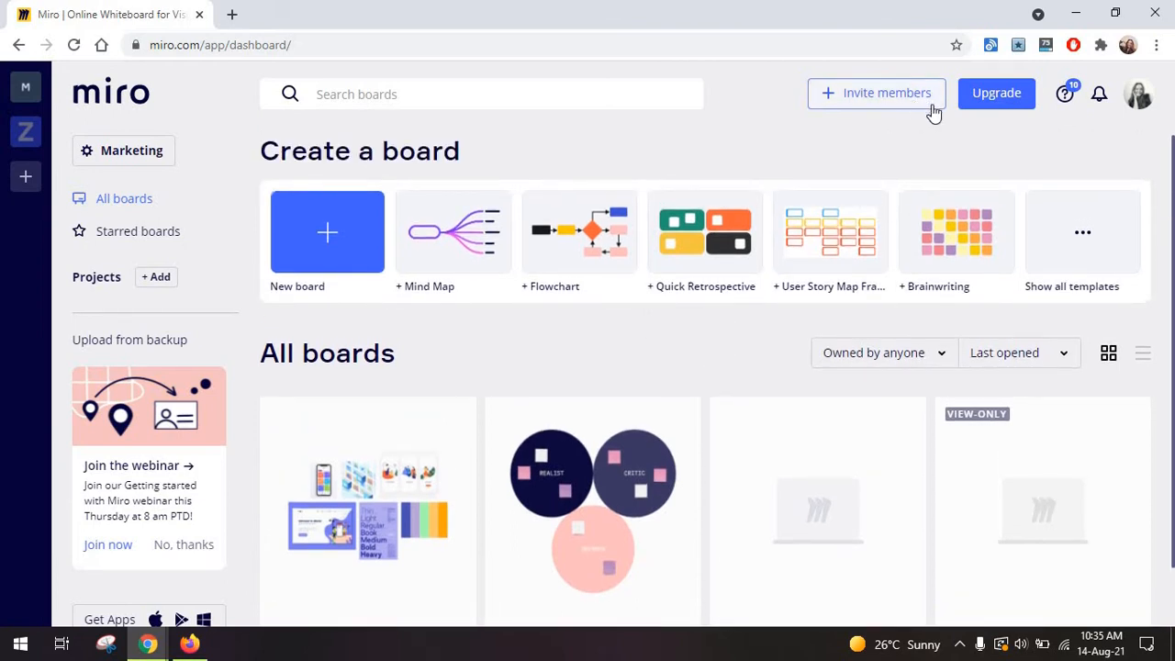
click(875, 93)
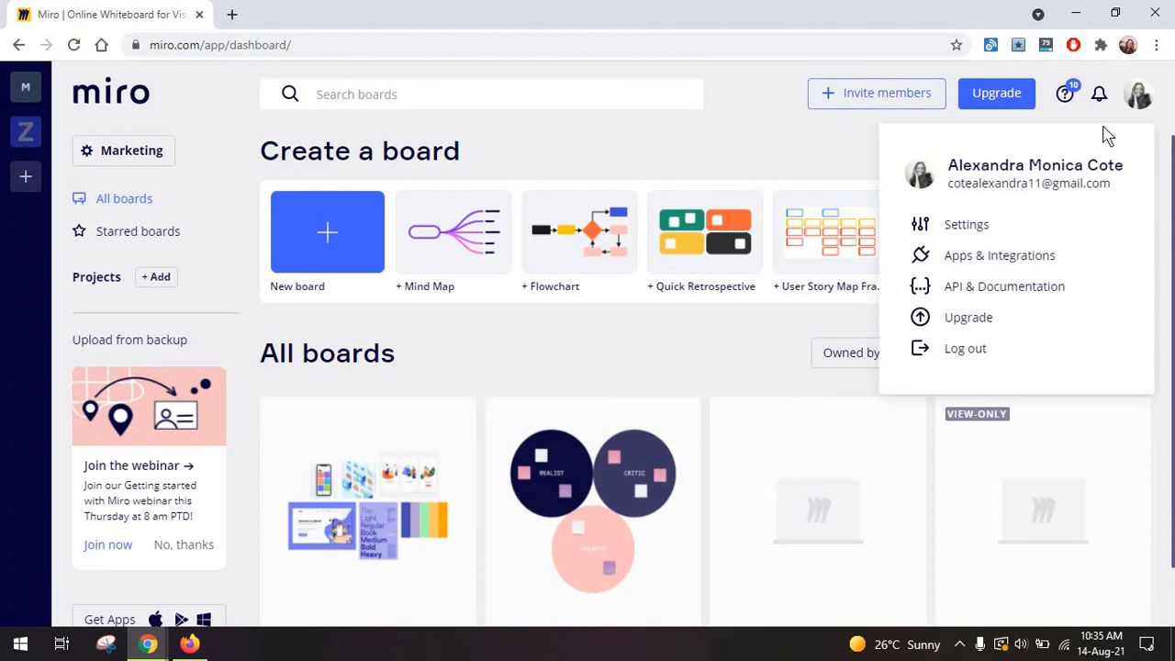
mouse_move(1014, 261)
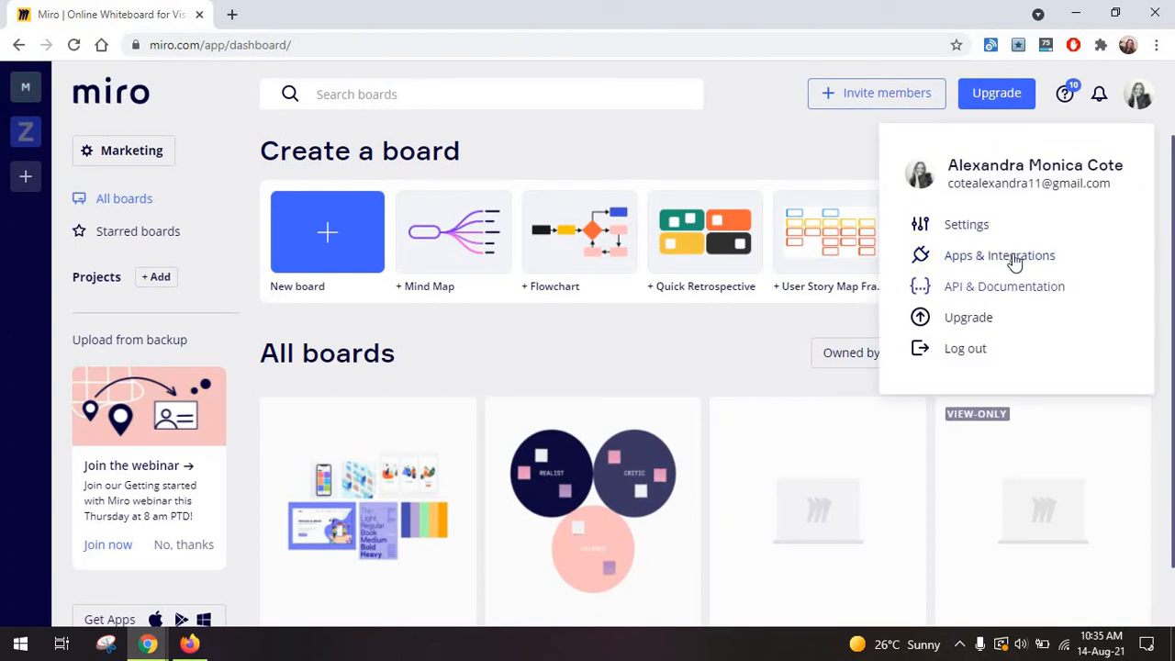
mouse_move(752, 216)
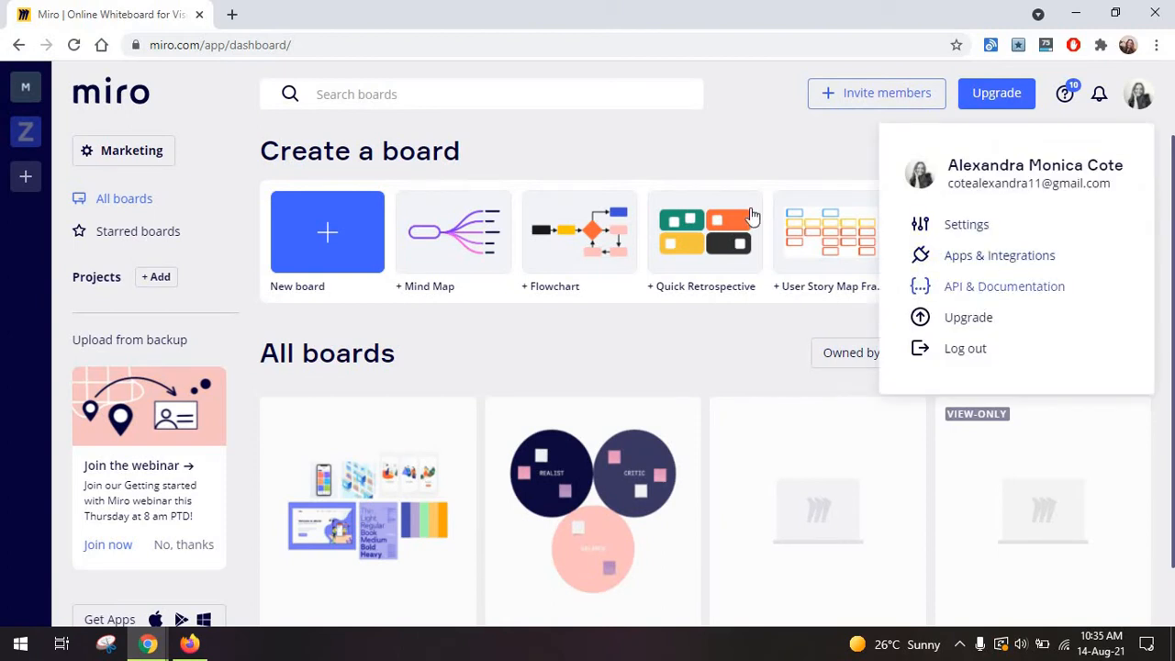
mouse_move(878, 271)
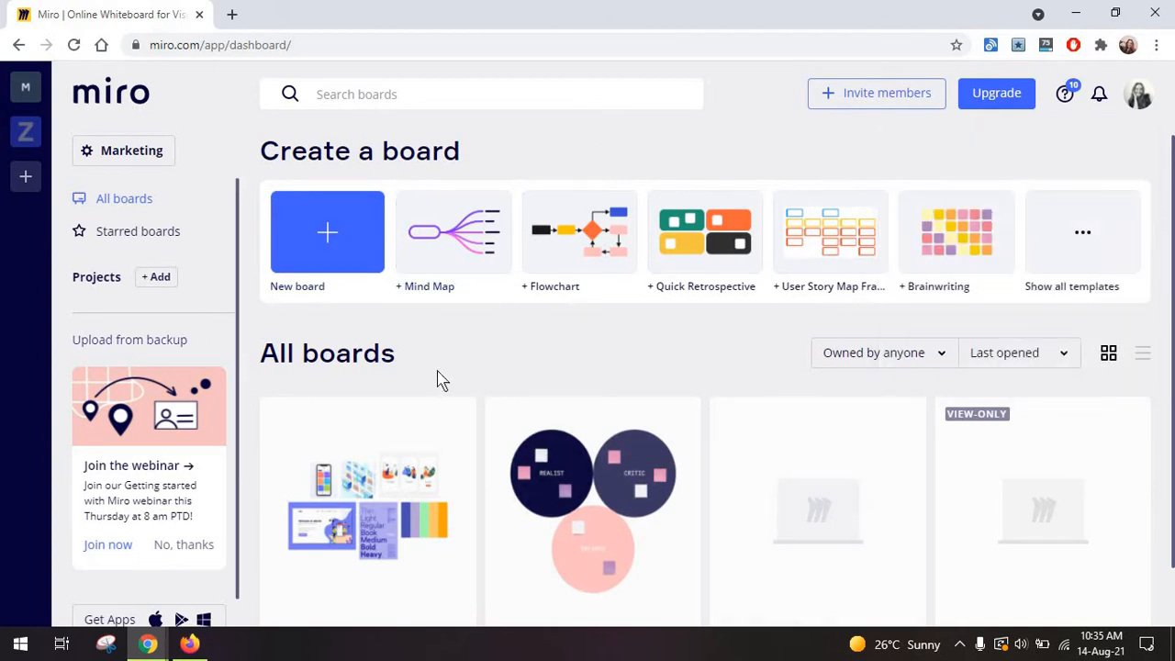
mouse_move(181, 287)
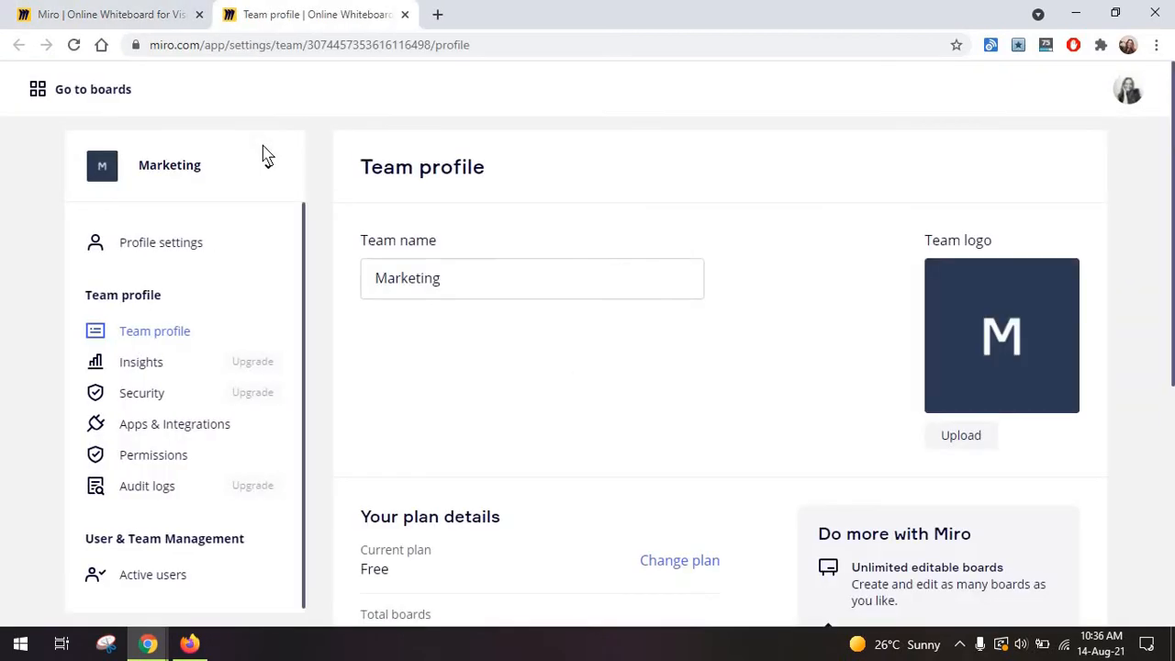
click(93, 89)
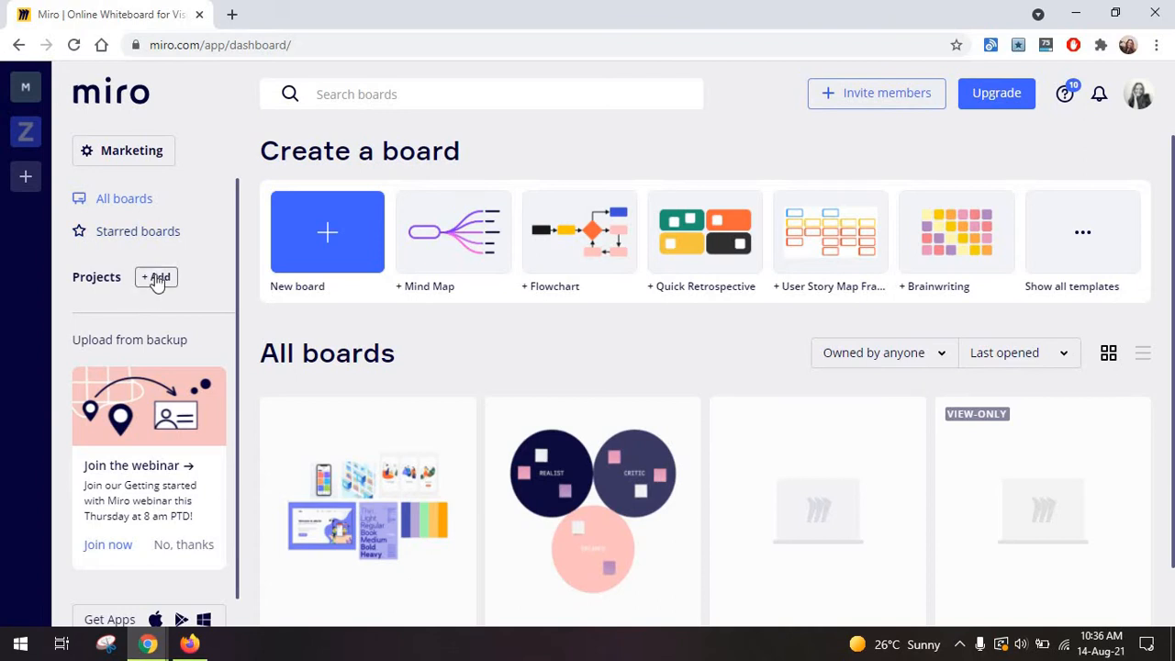
click(156, 276)
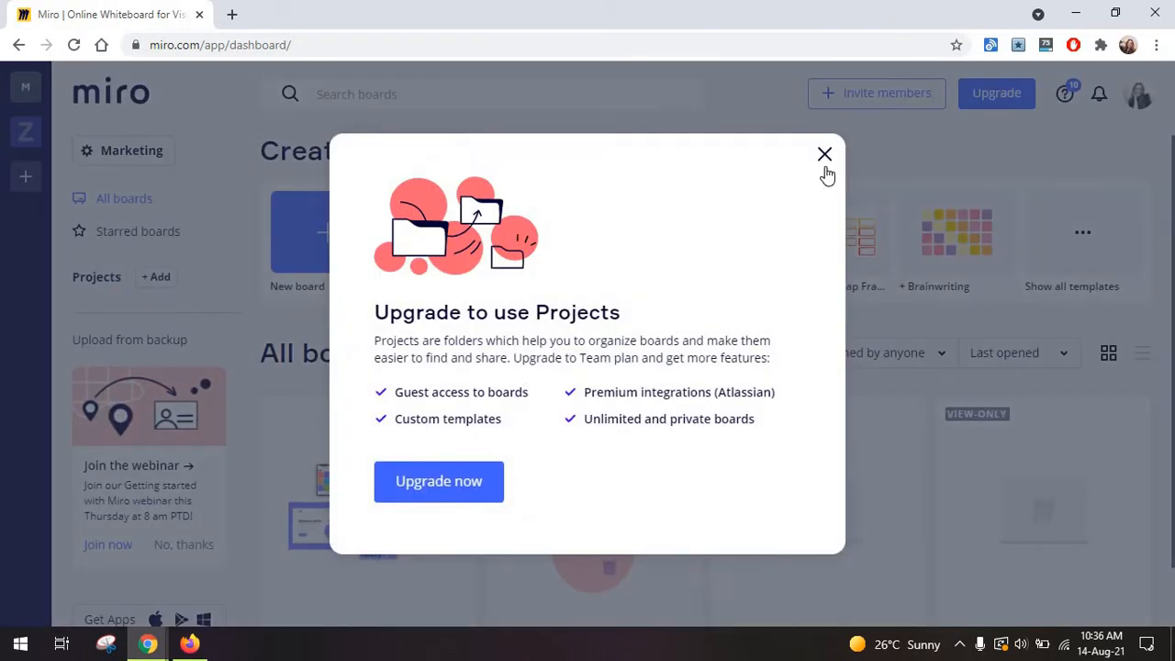
Star the 'Get to know each other' board in the boards list.
click(823, 153)
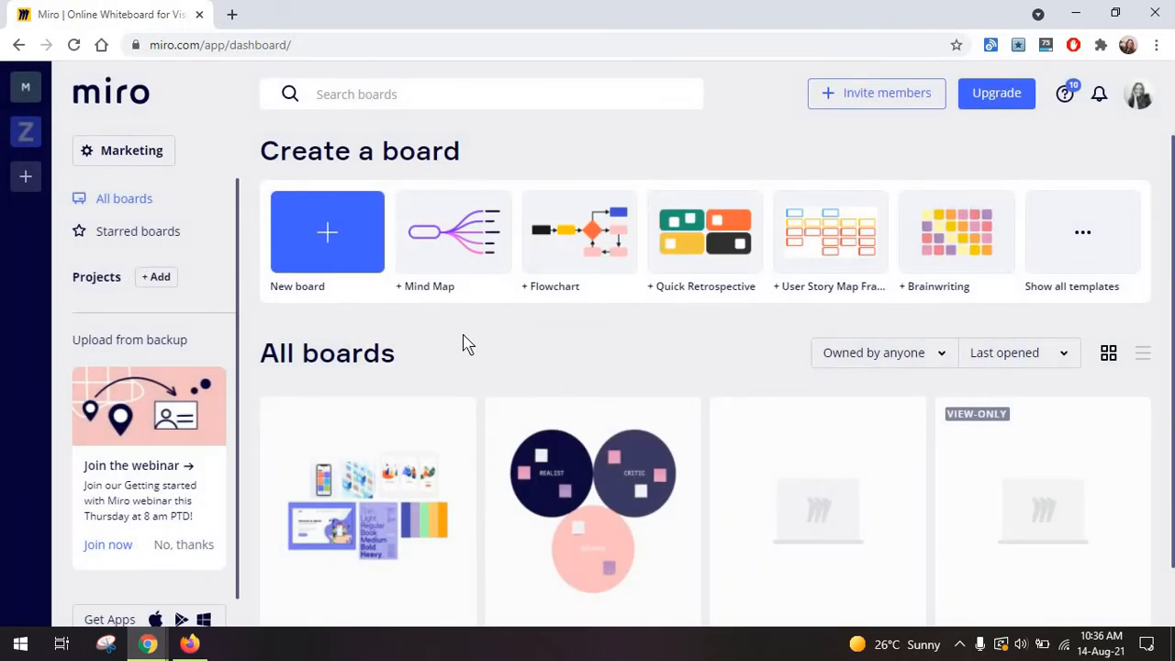
scroll(down, 3)
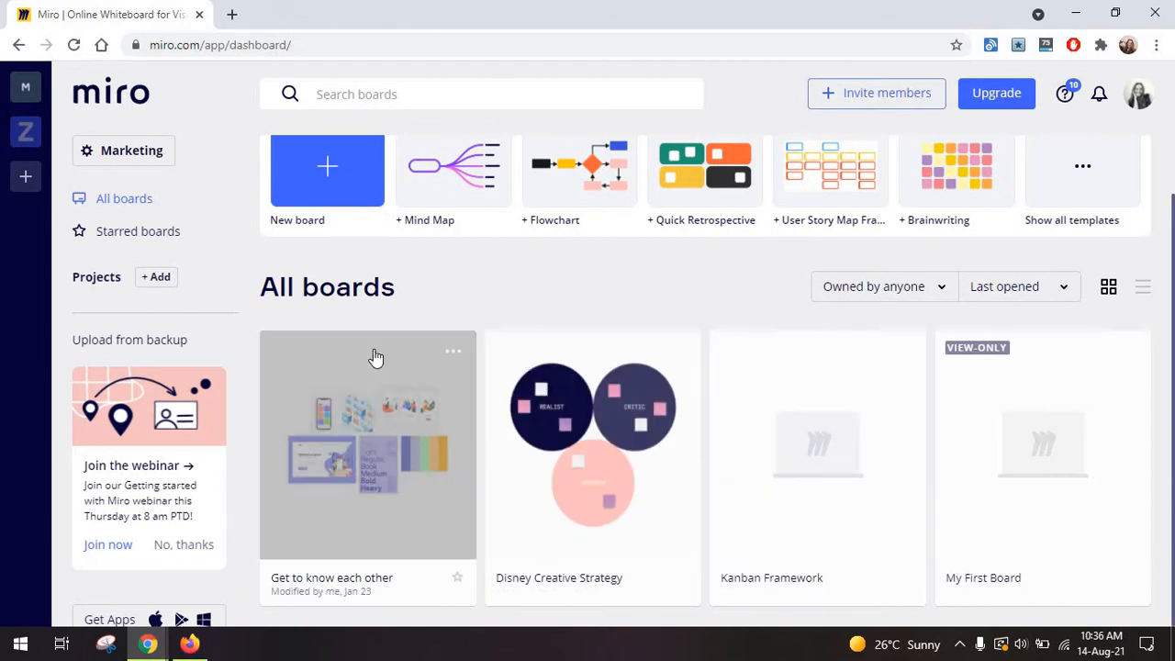
mouse_move(88, 248)
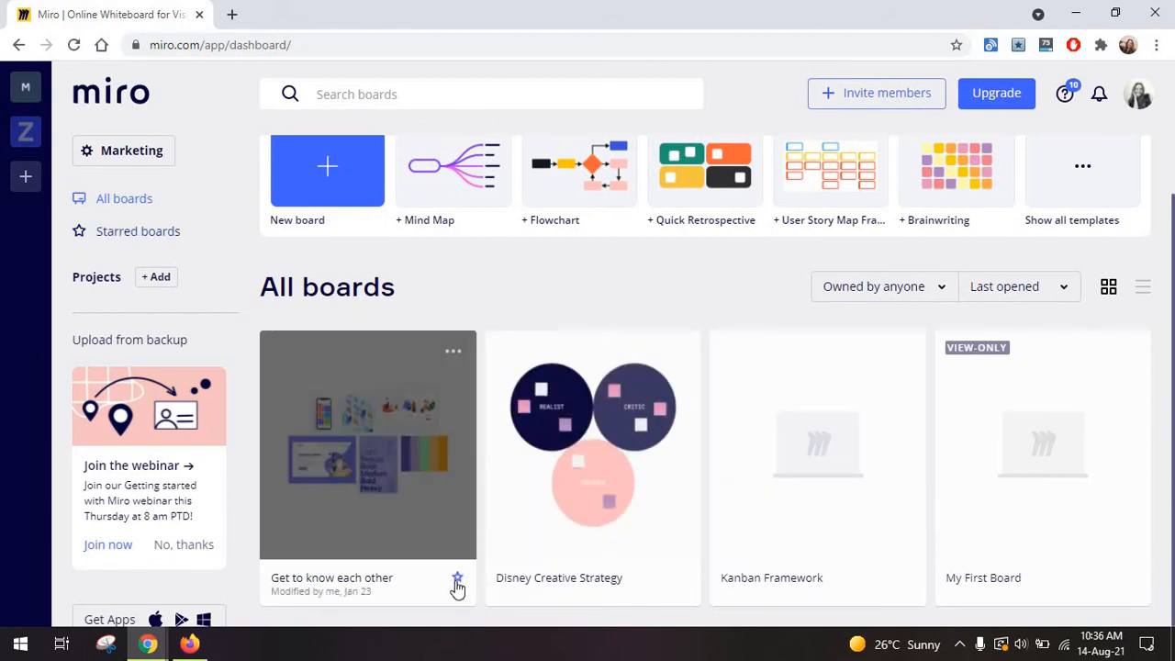
click(137, 230)
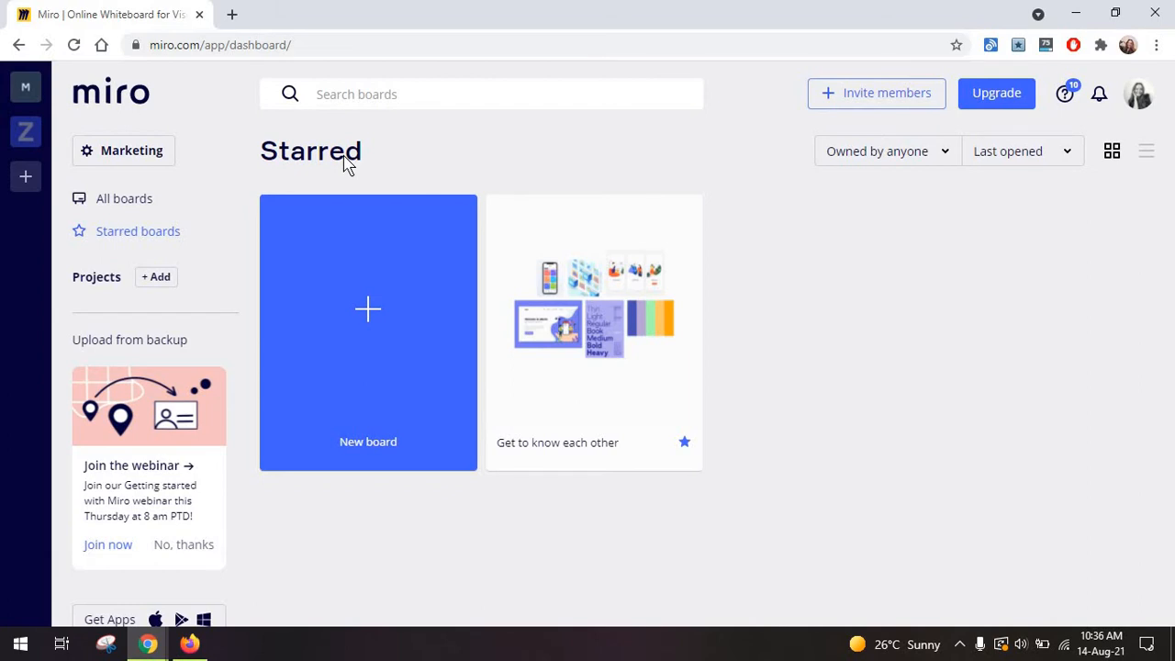
Reopen the template gallery and search templates for 'task management'.
click(124, 198)
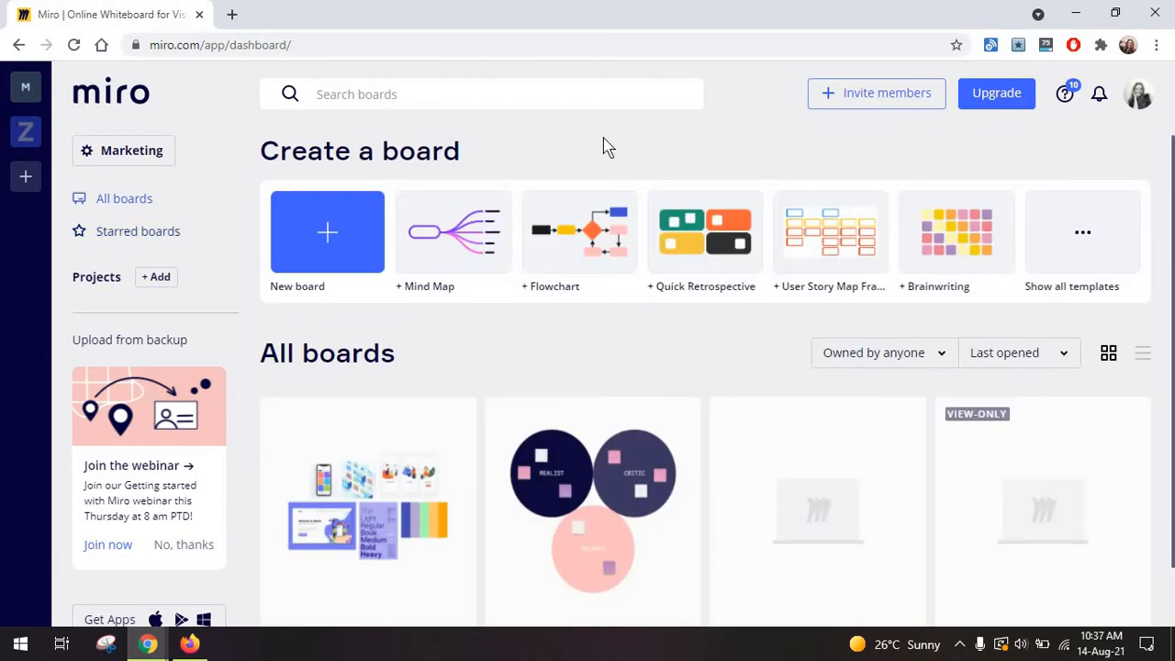
mouse_move(291, 245)
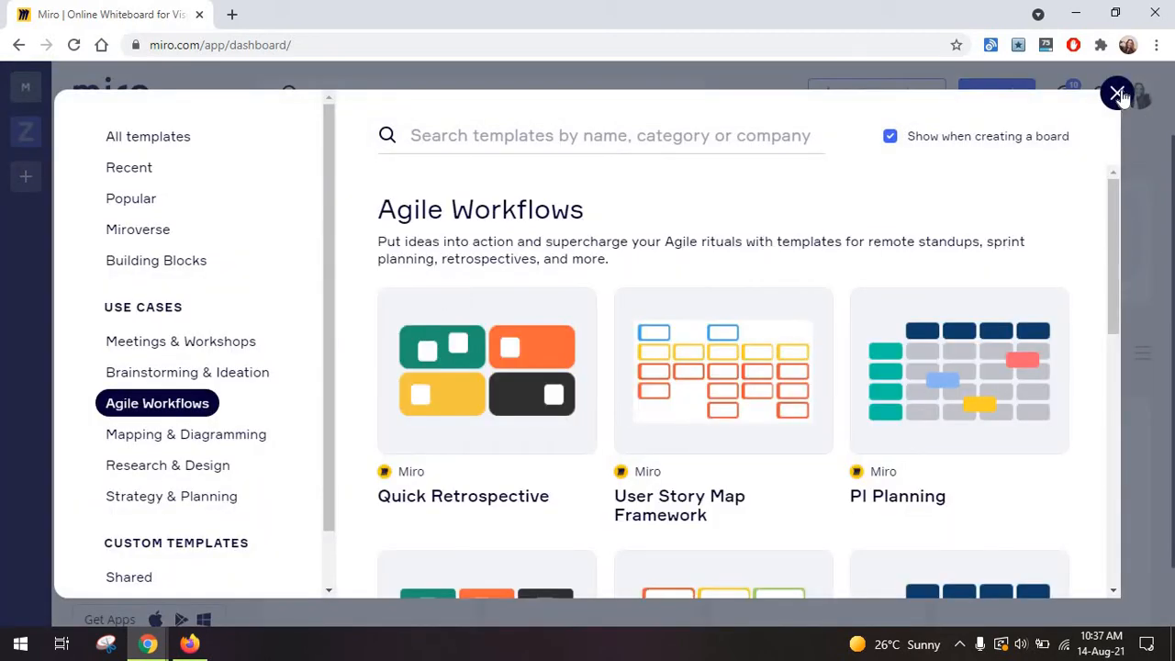
click(1117, 94)
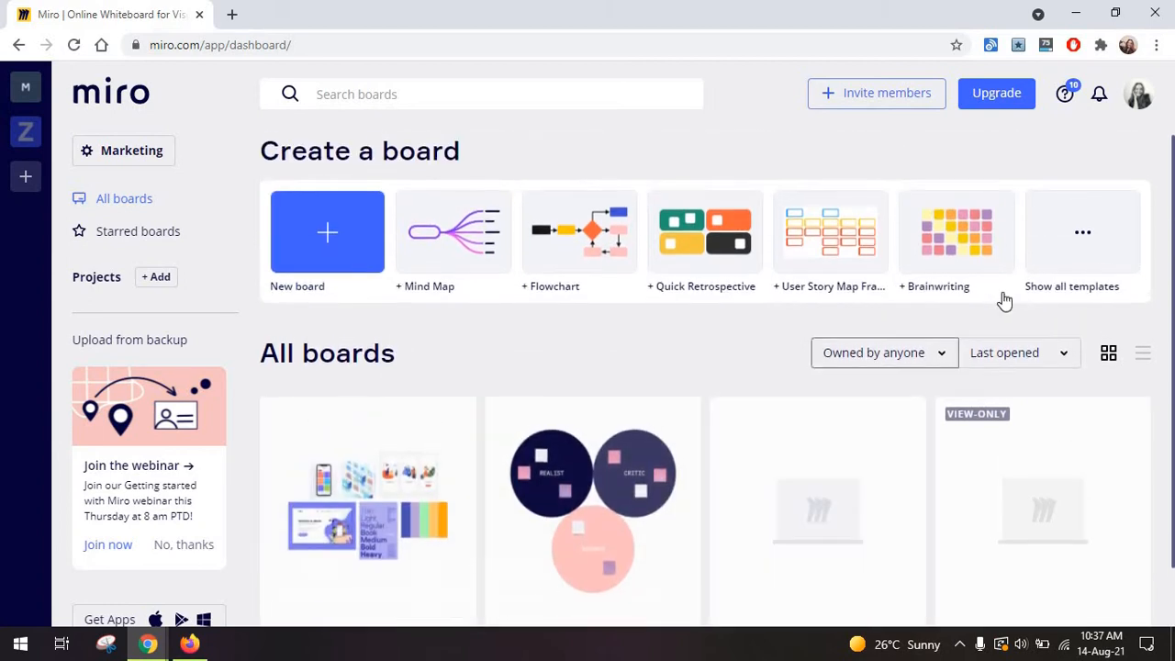
click(1071, 286)
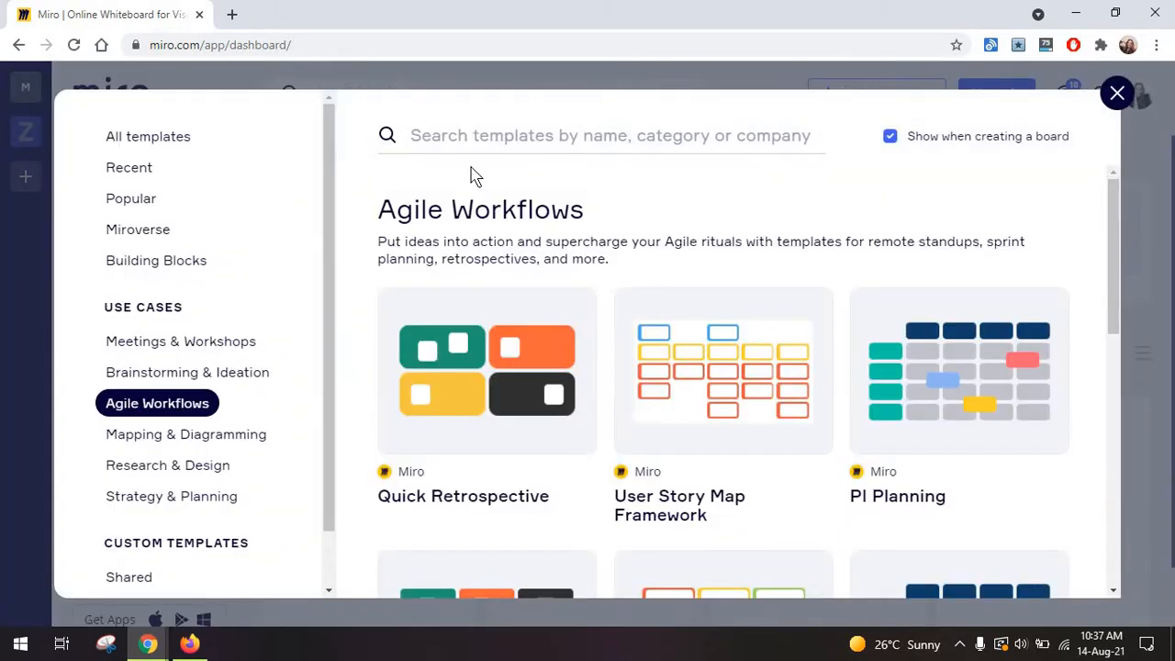
click(606, 135)
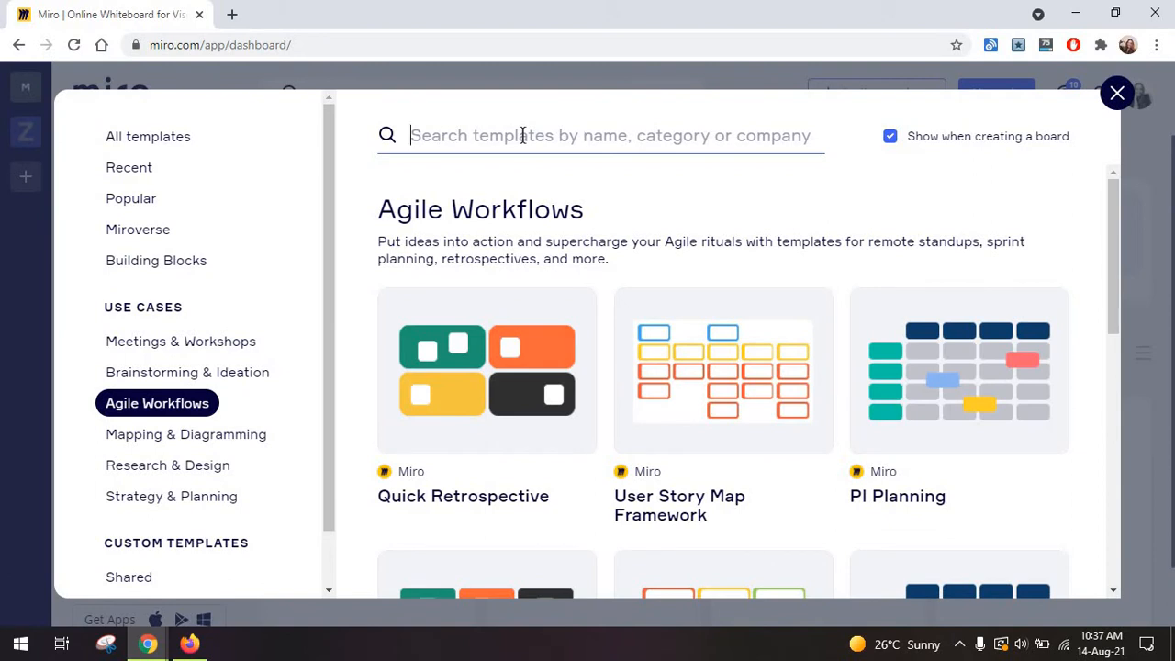
text(task management)
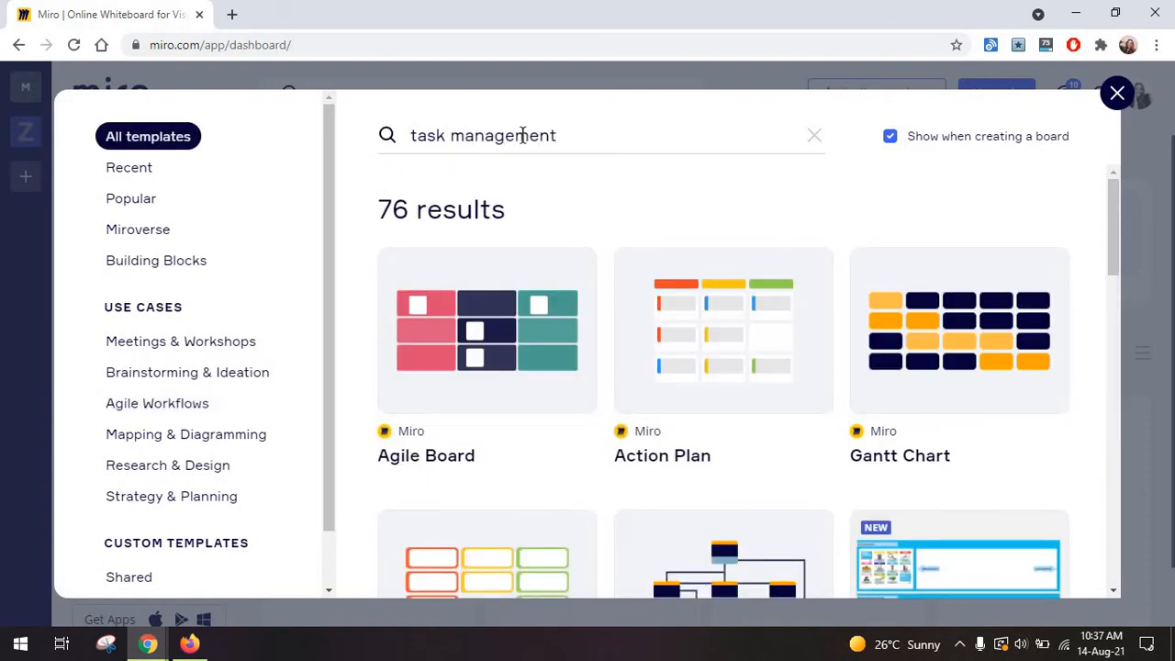
Browse the 76 results and use the Action Plan template.
scroll(down, 3)
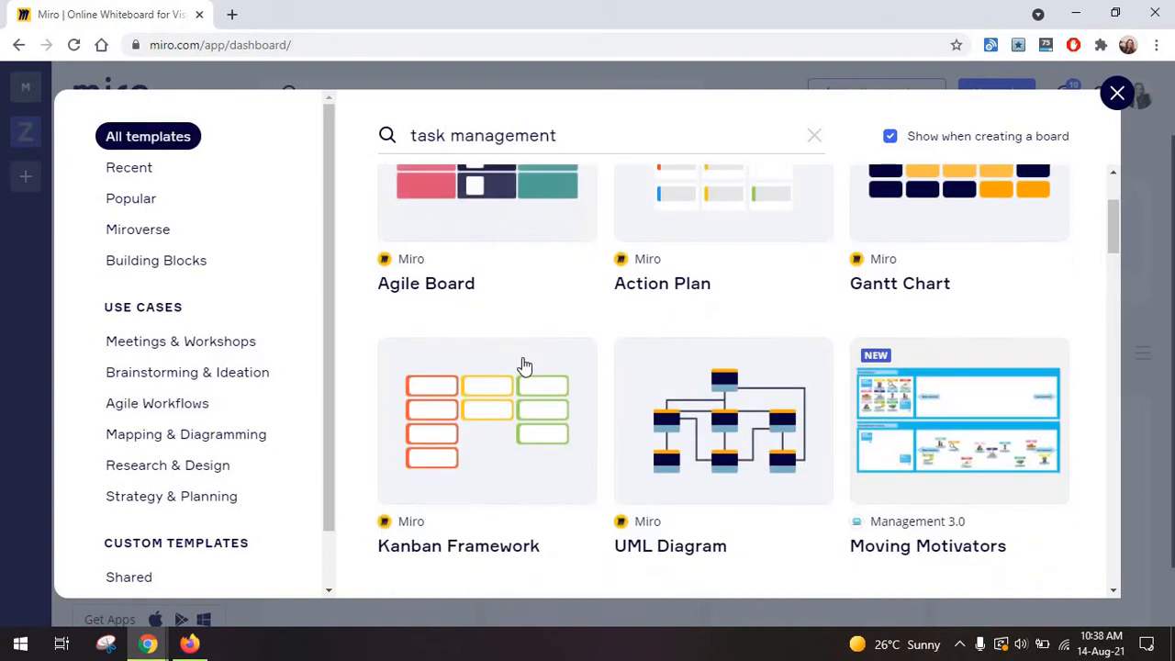
scroll(down, 3)
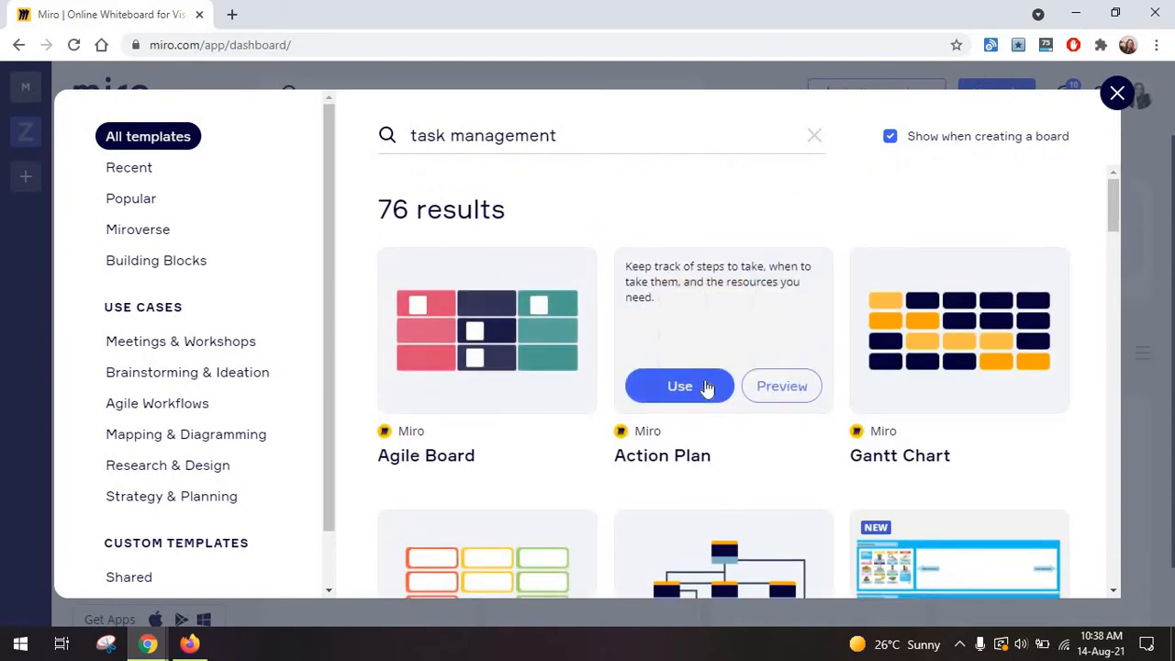
click(680, 385)
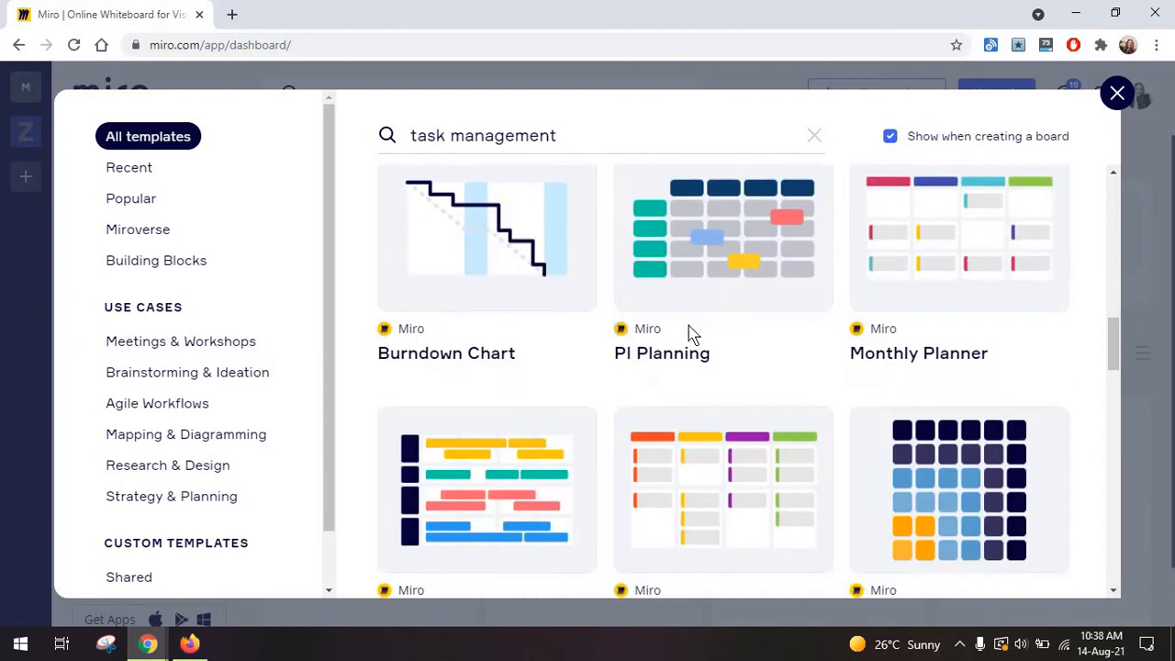
scroll(down, 3)
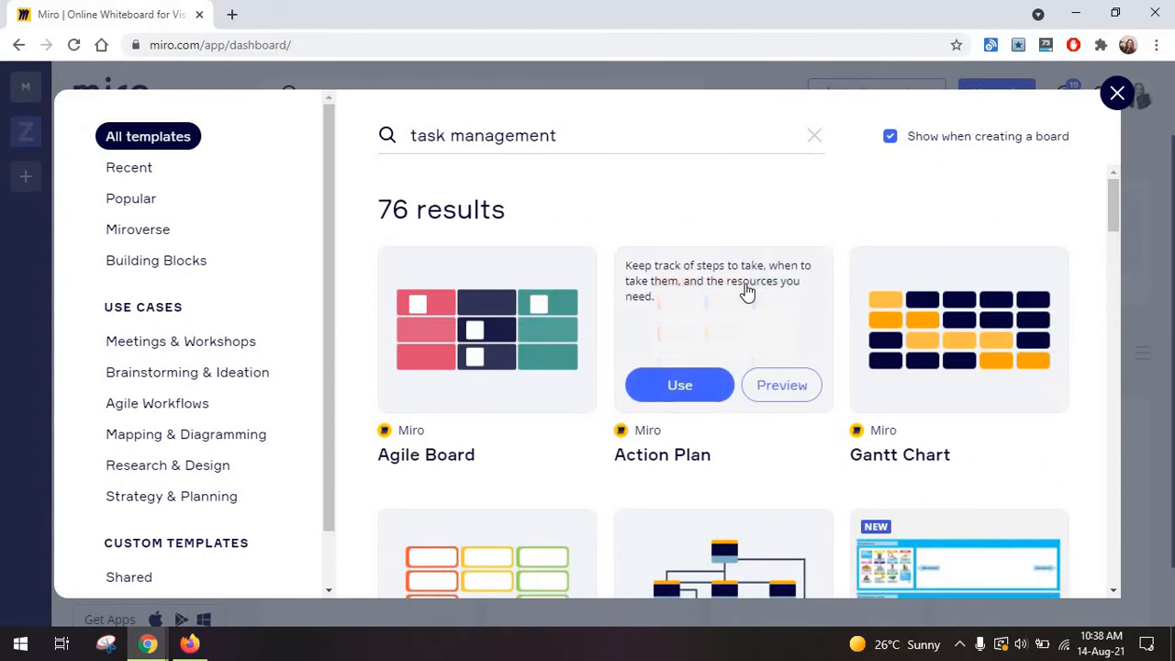
mouse_move(725, 304)
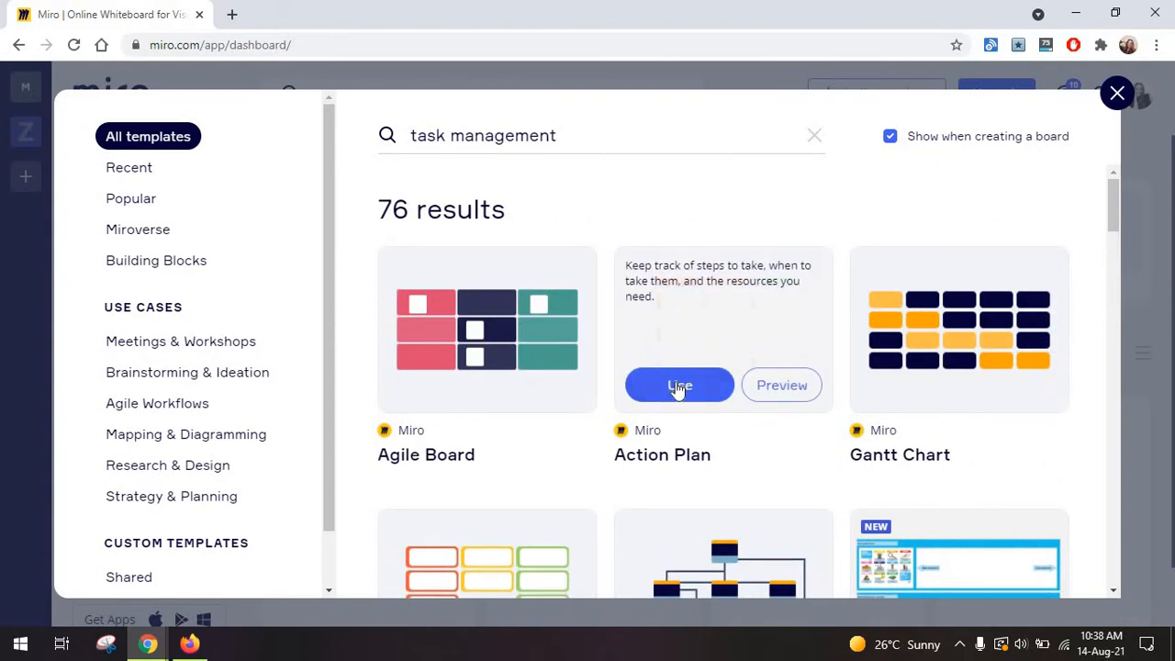
click(679, 384)
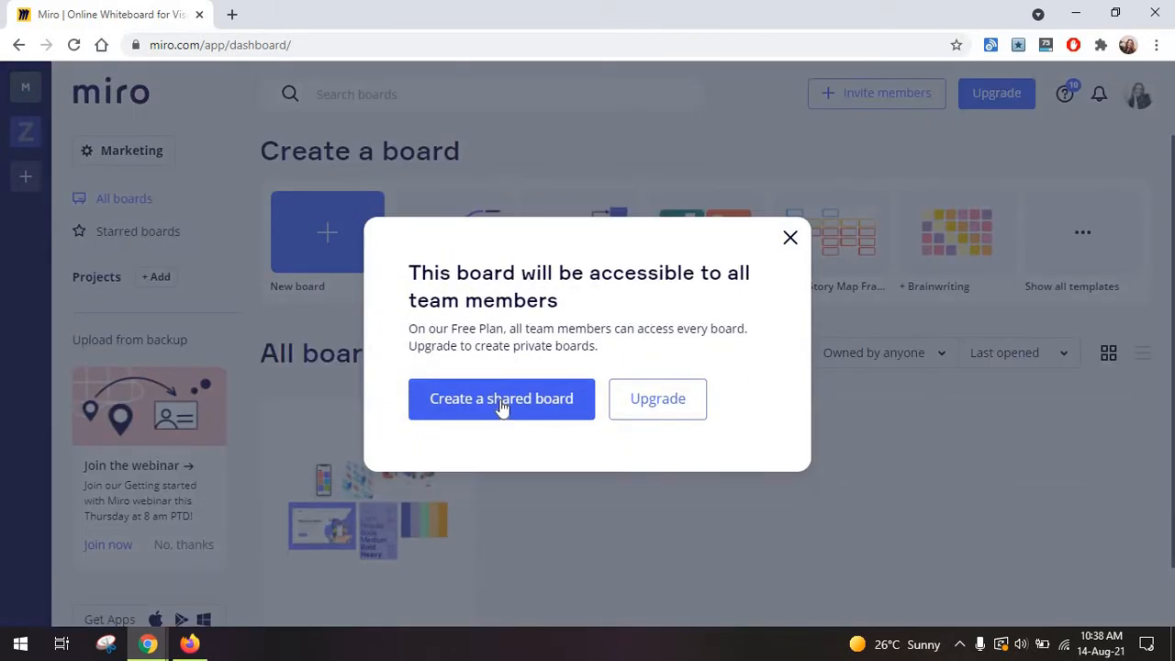
Create the shared Action Plan board and add an 'Identify test launch parameters' card.
click(501, 398)
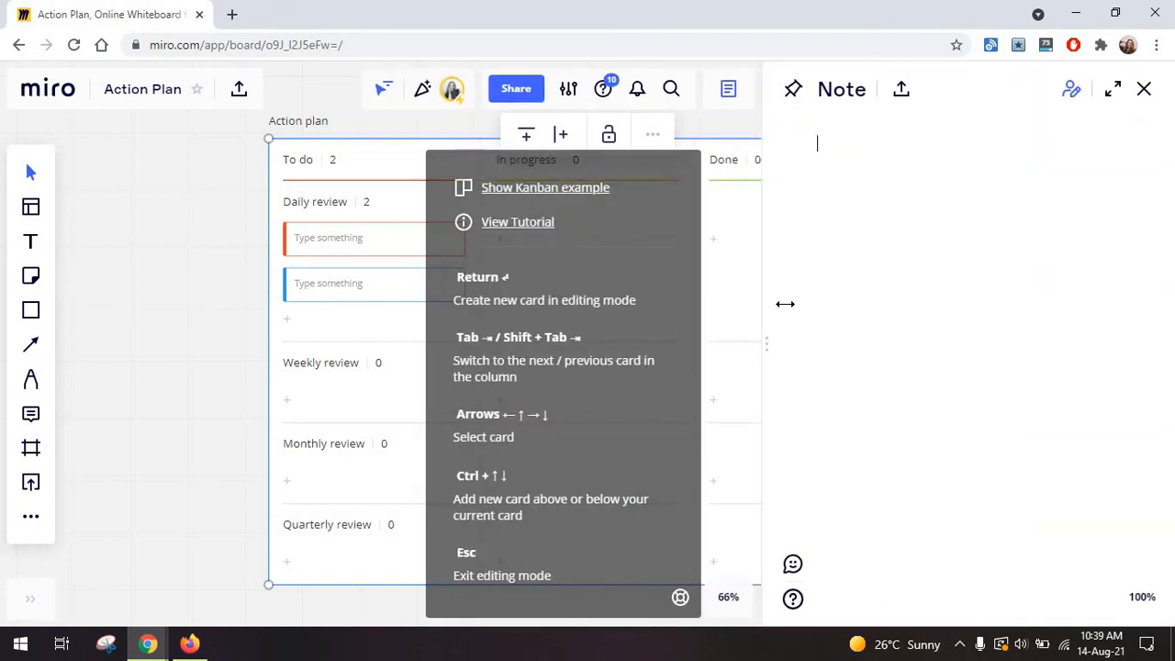
click(1144, 88)
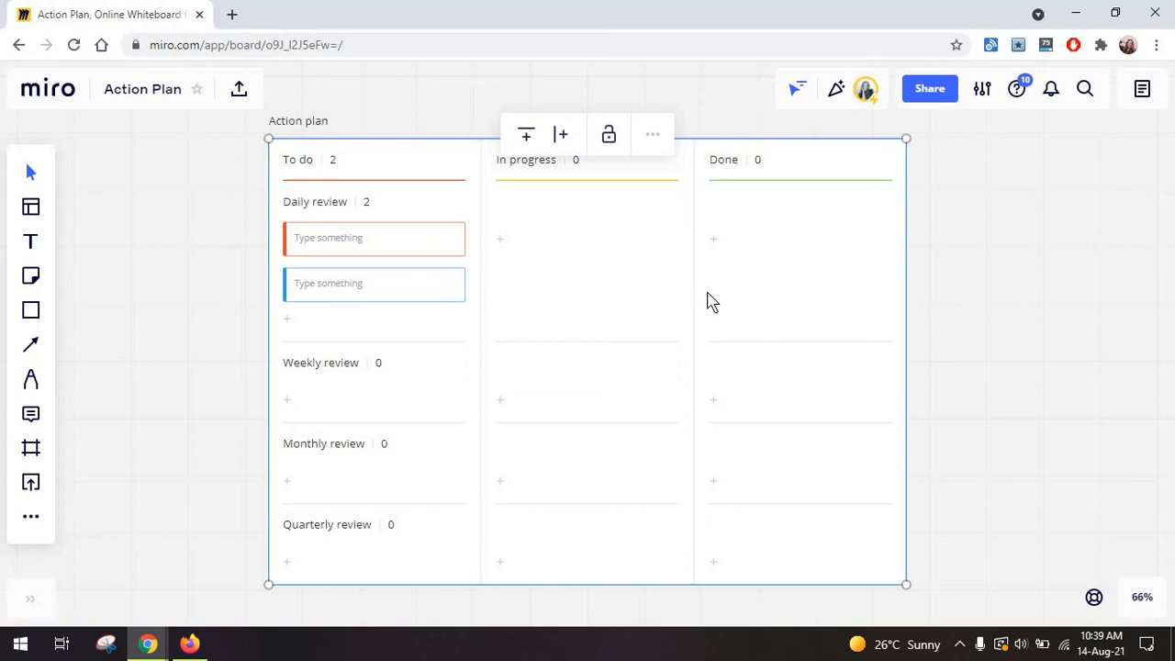
mouse_move(186, 201)
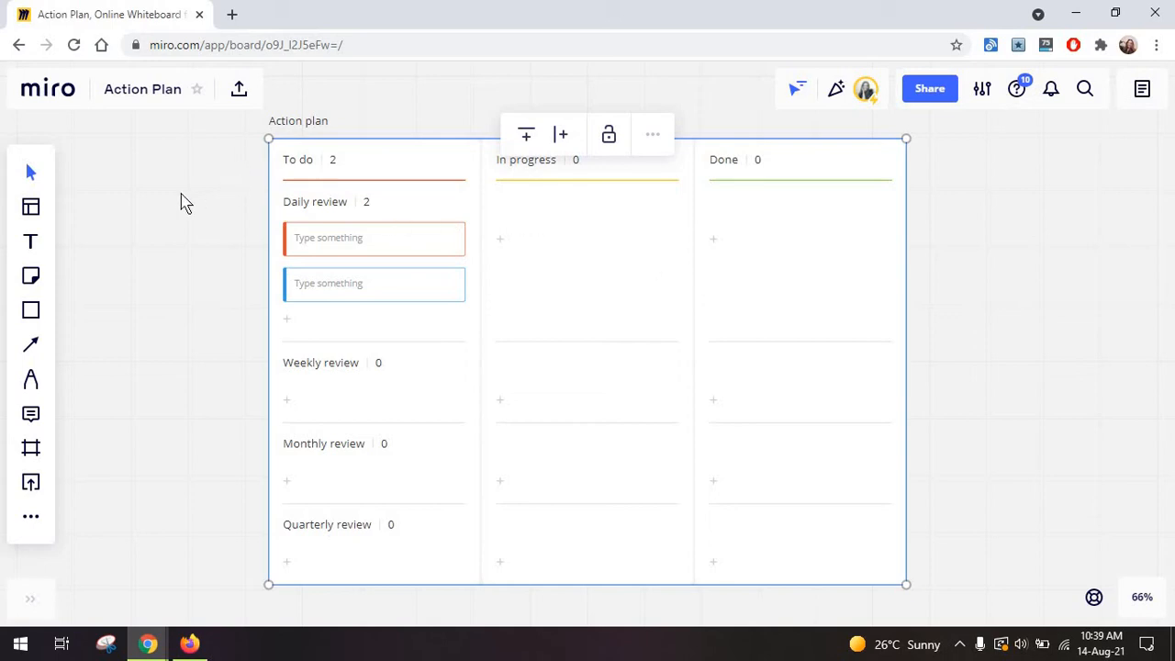
mouse_move(30, 447)
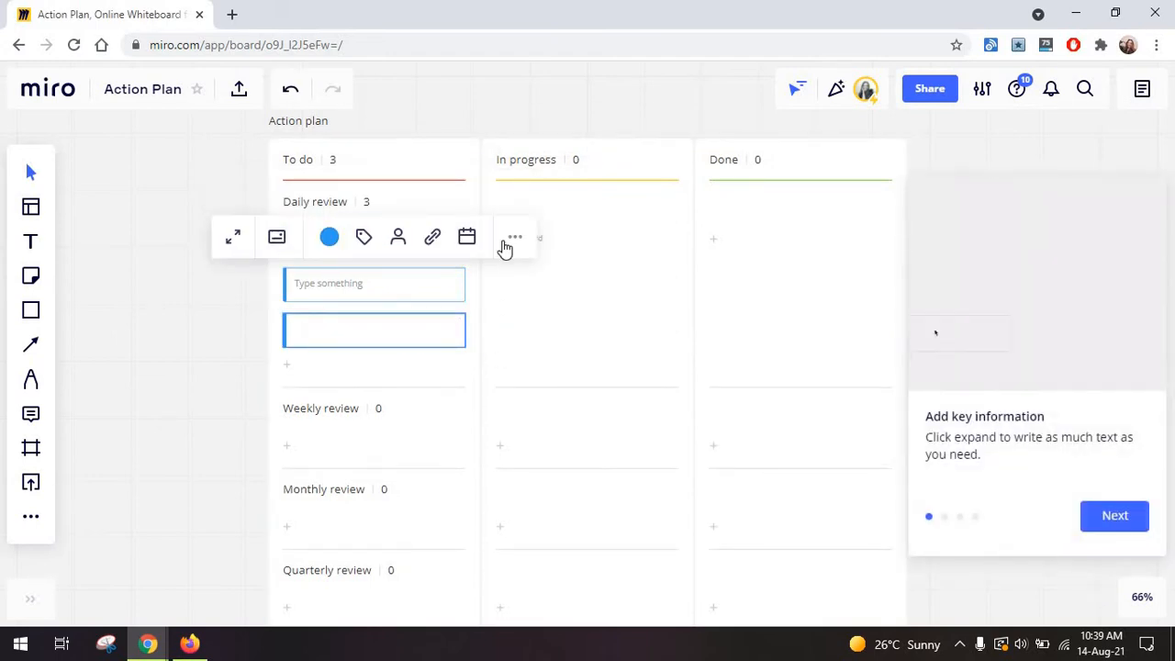
text(Ide)
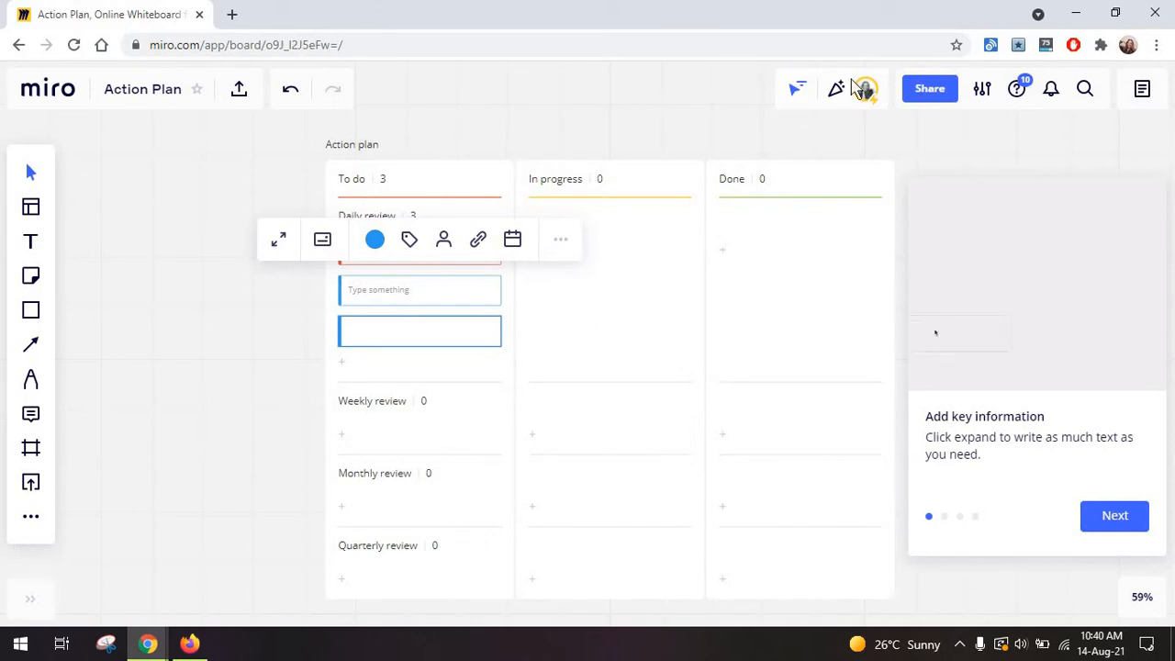
text(Ide)
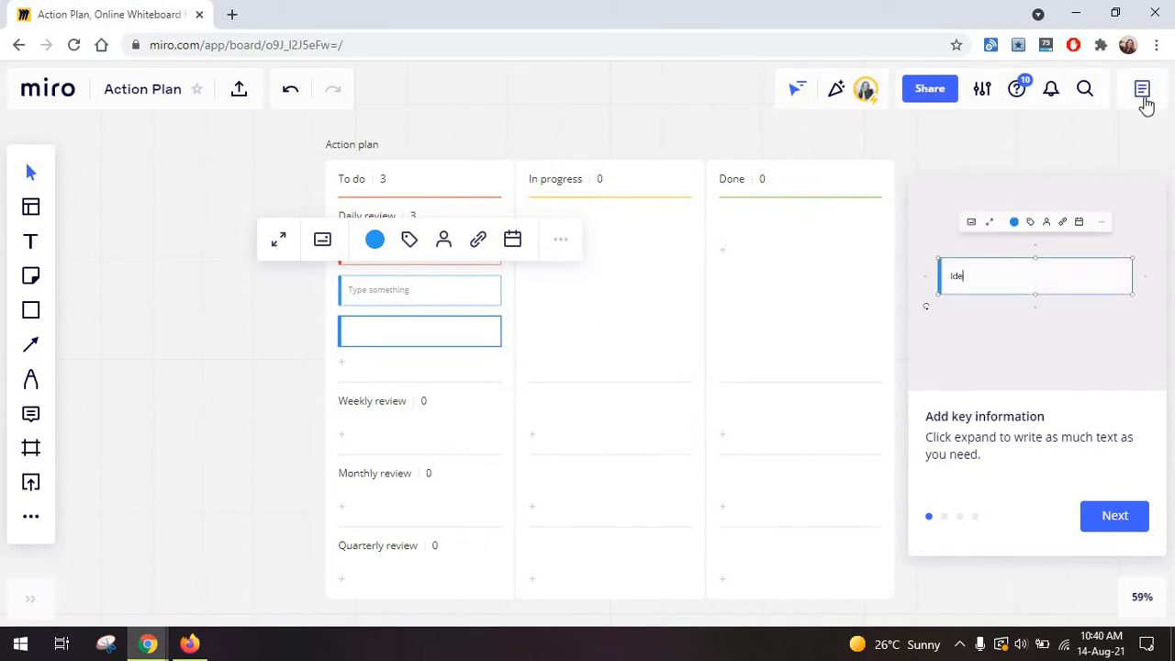
text(Identify test launch parameters)
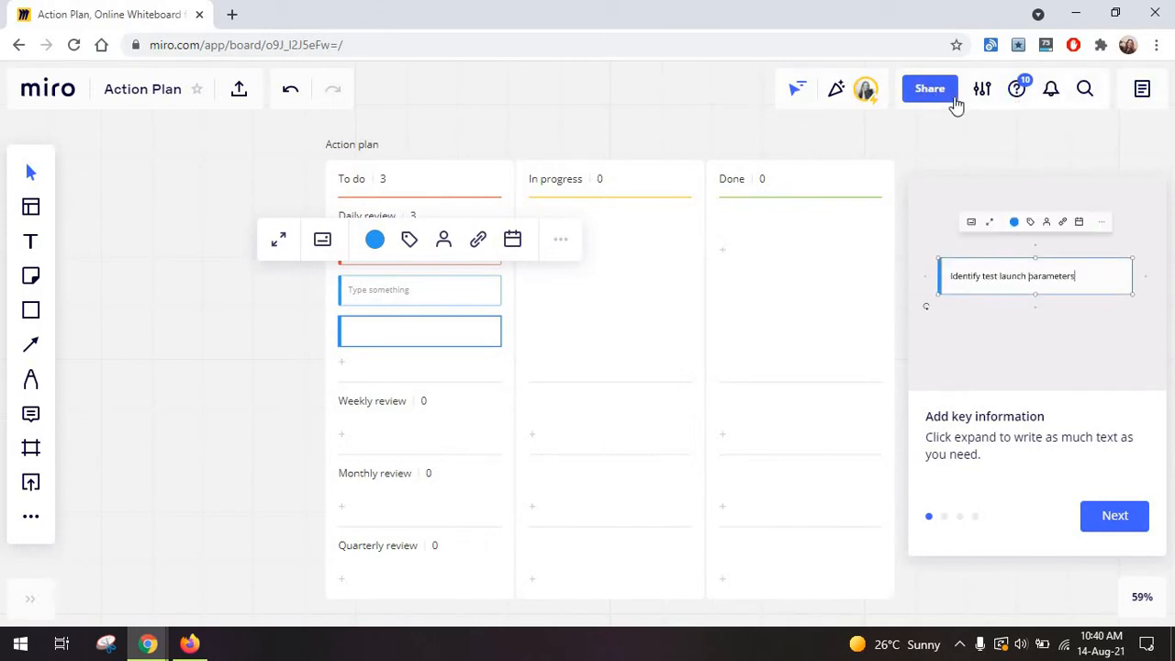
mouse_move(866, 88)
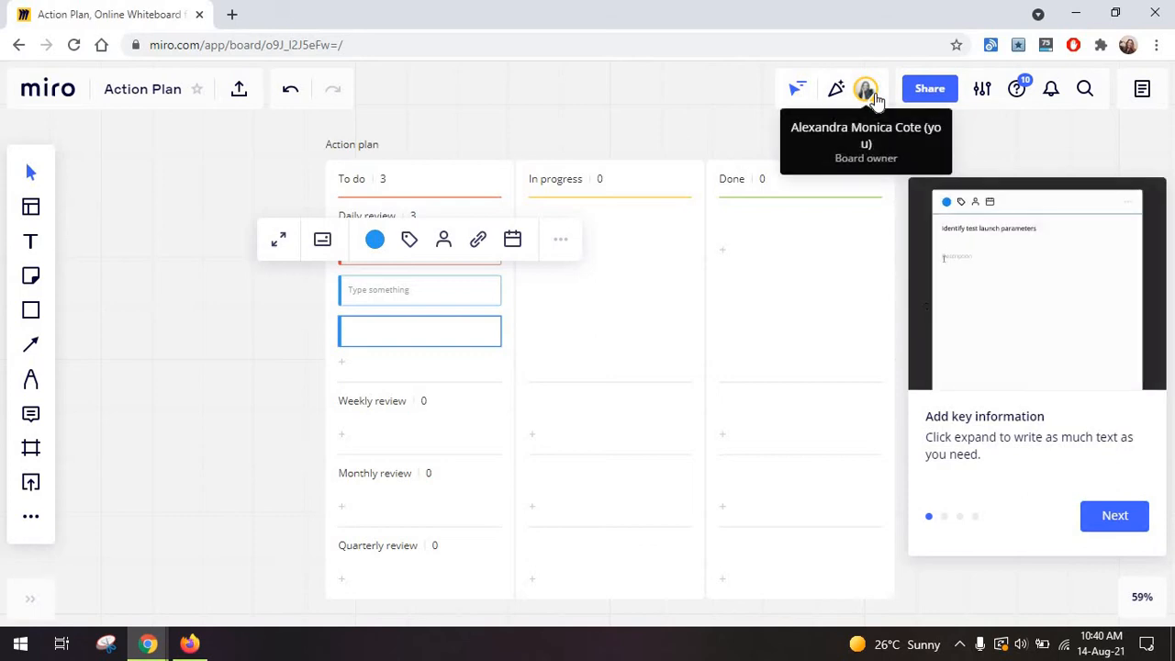
click(866, 89)
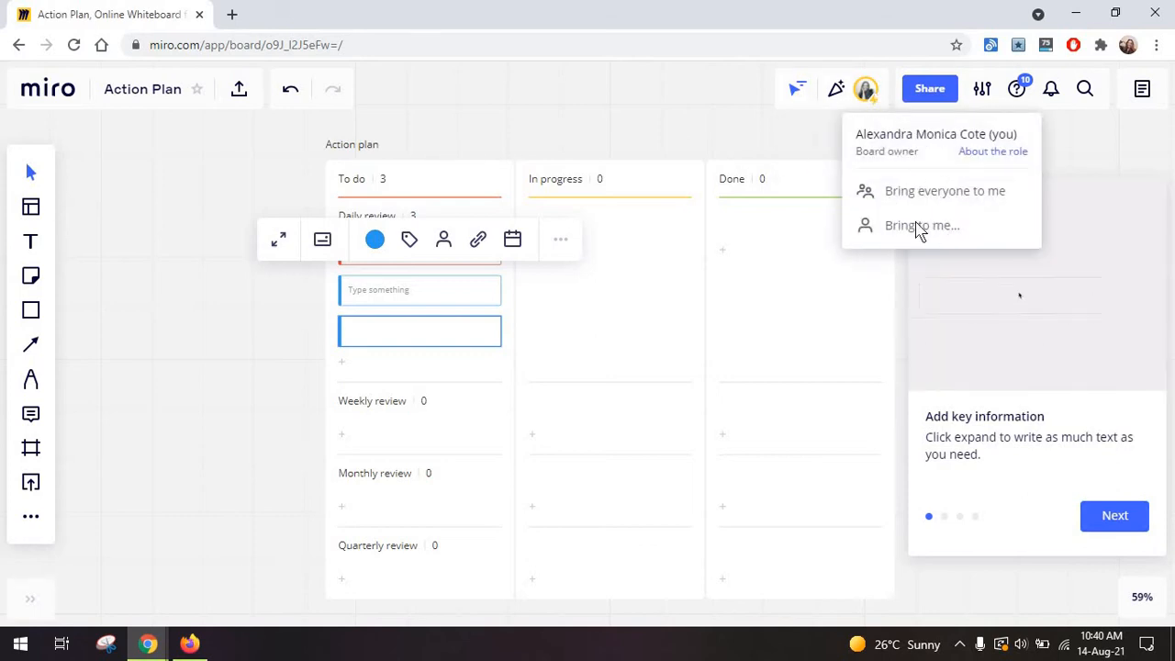
text(Identify test)
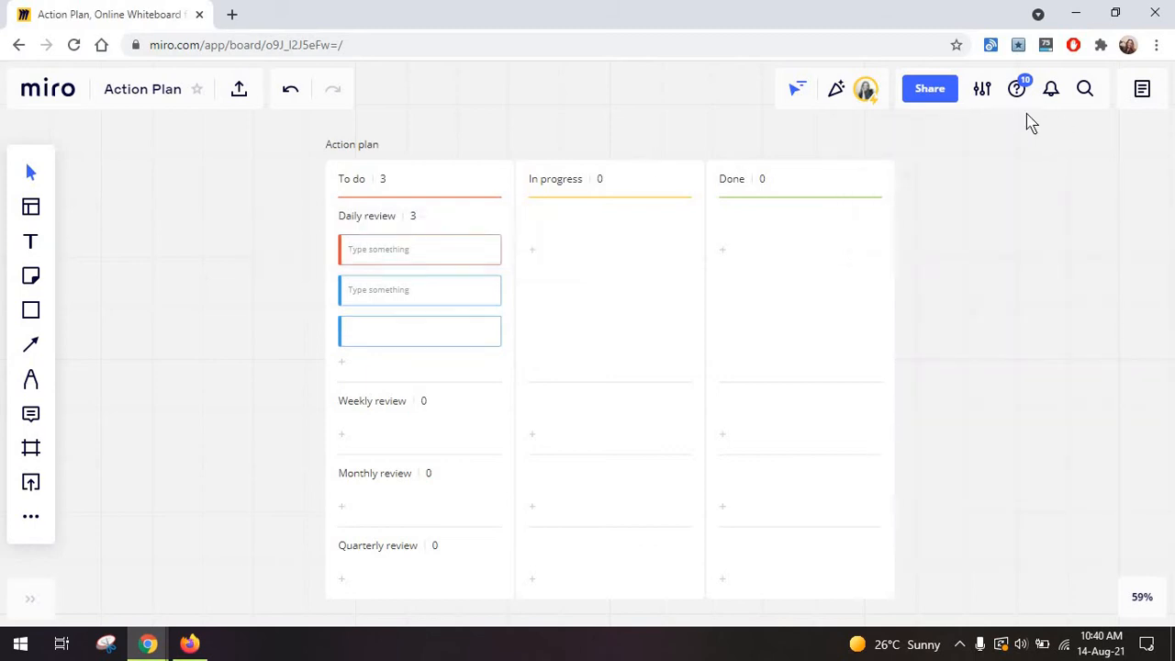
click(1015, 88)
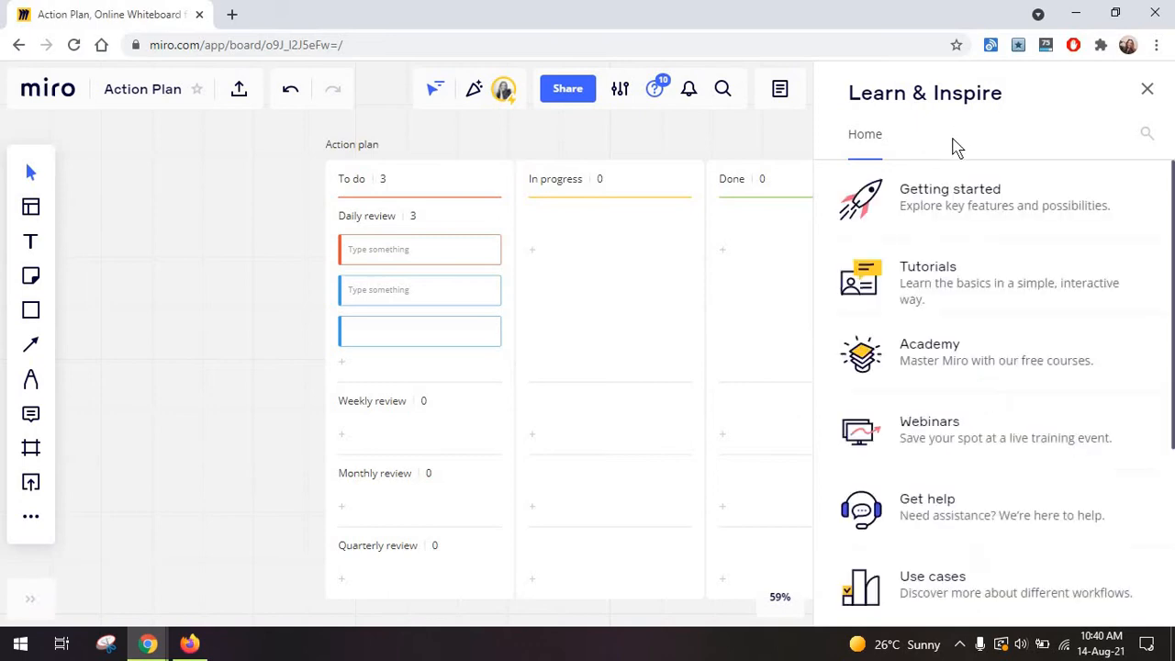
scroll(down, 3)
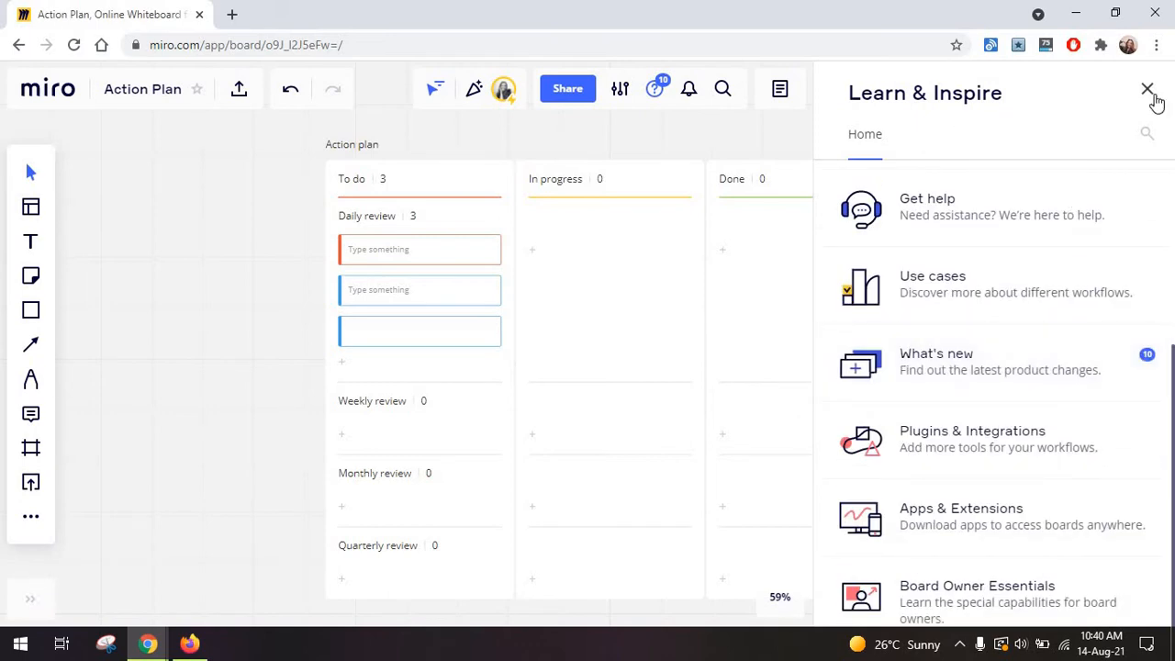
click(1146, 89)
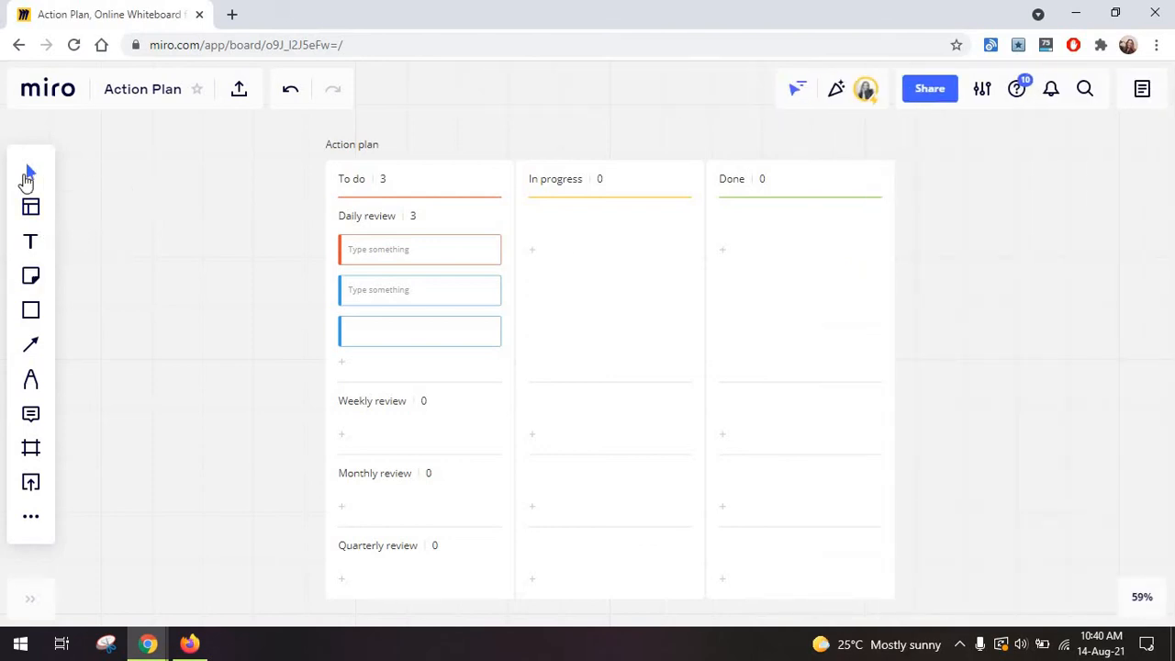
mouse_move(356, 178)
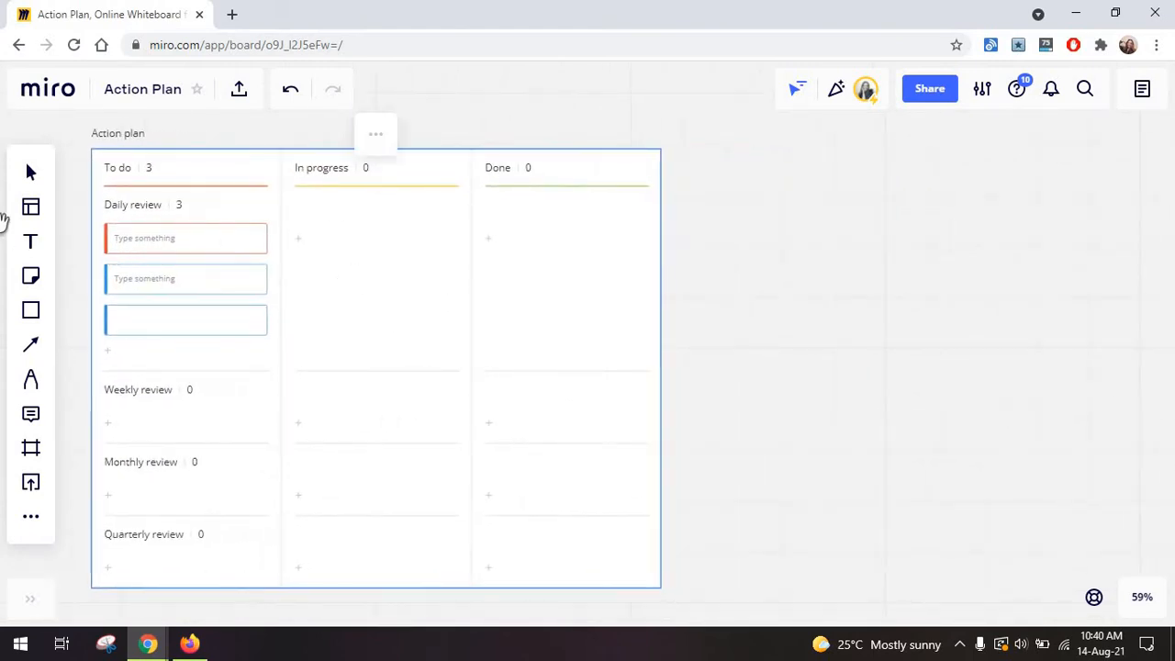
Insert the Agile Workflows Quick Retrospective template beside the Kanban, then deselect it.
click(30, 206)
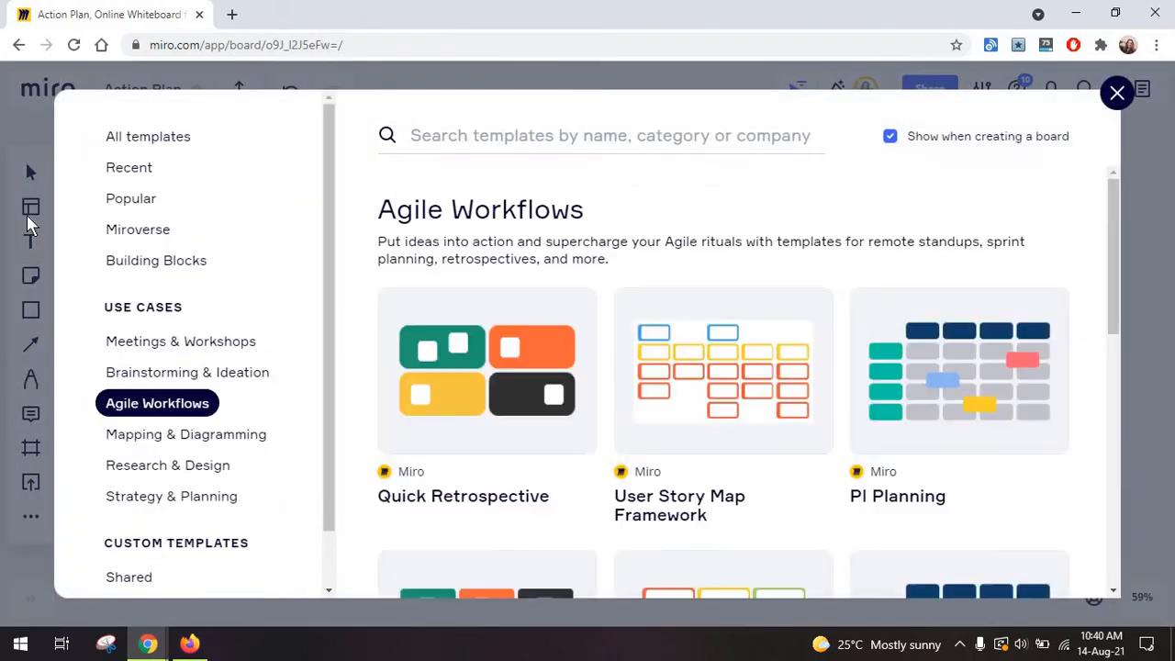
mouse_move(588, 358)
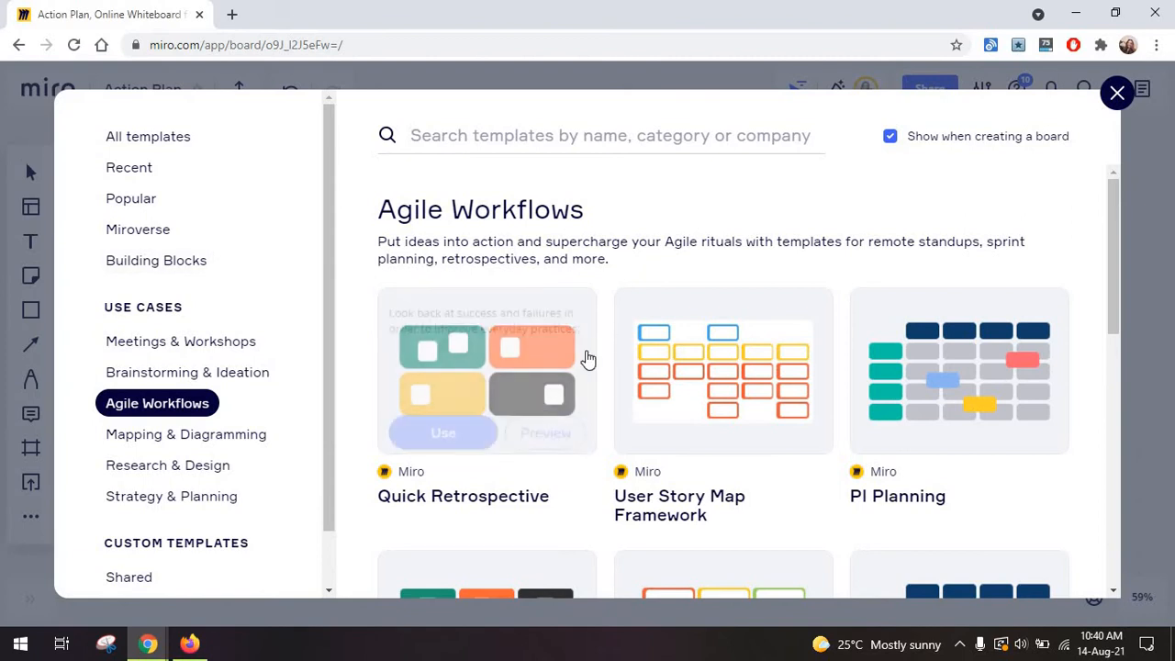
mouse_move(477, 383)
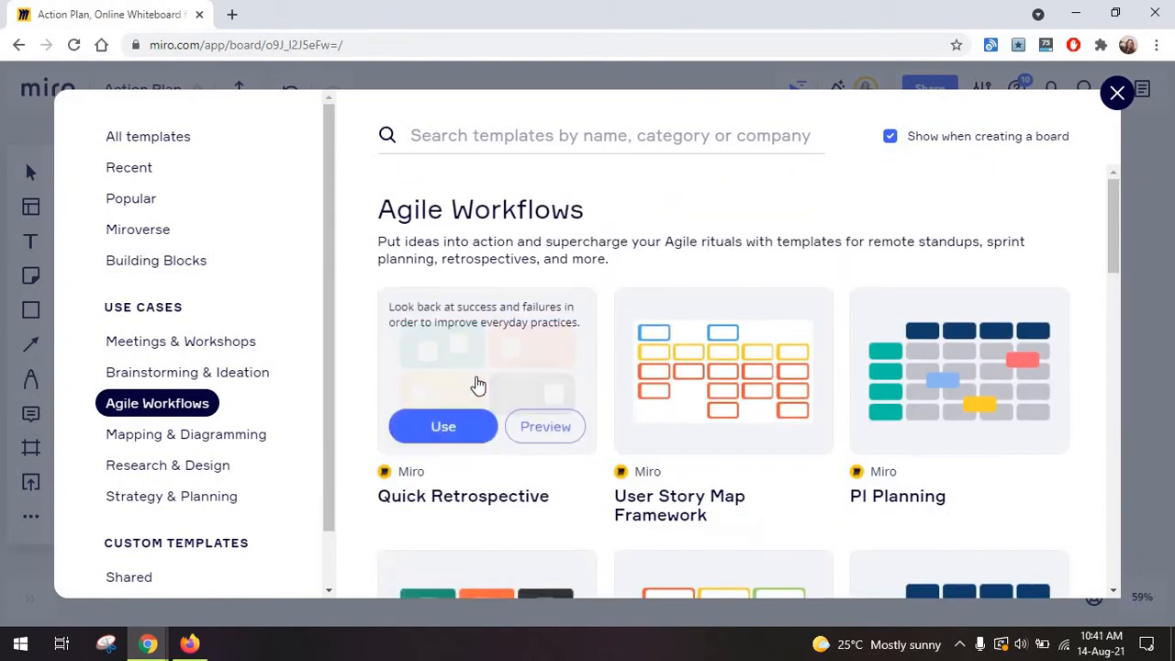
click(1116, 93)
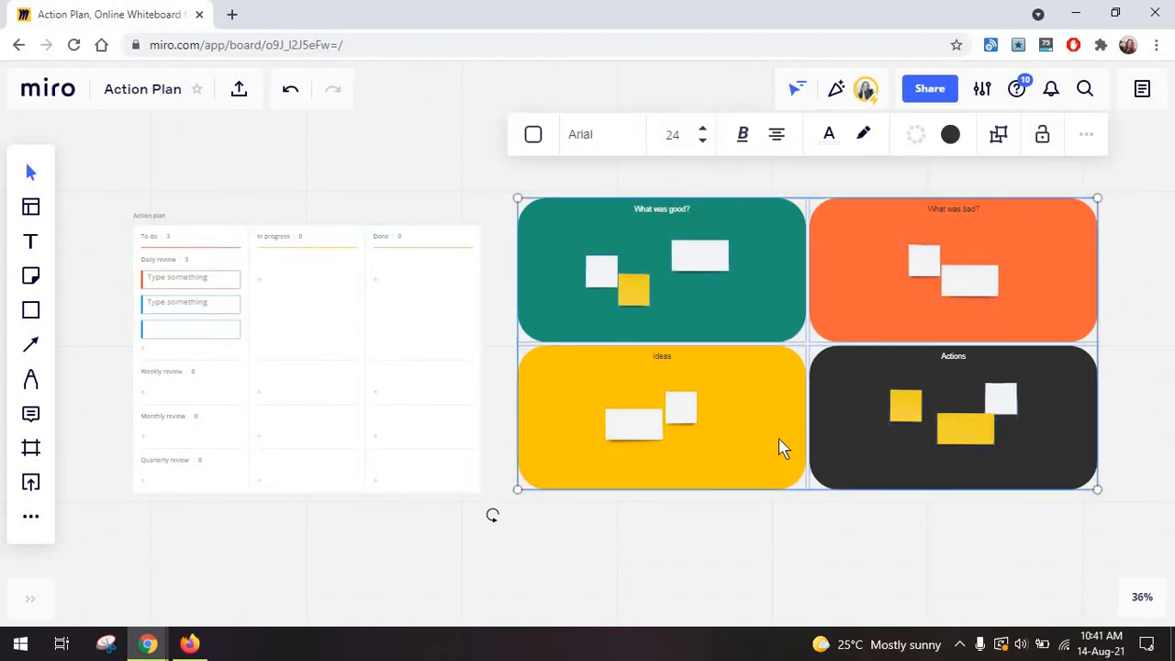
click(433, 193)
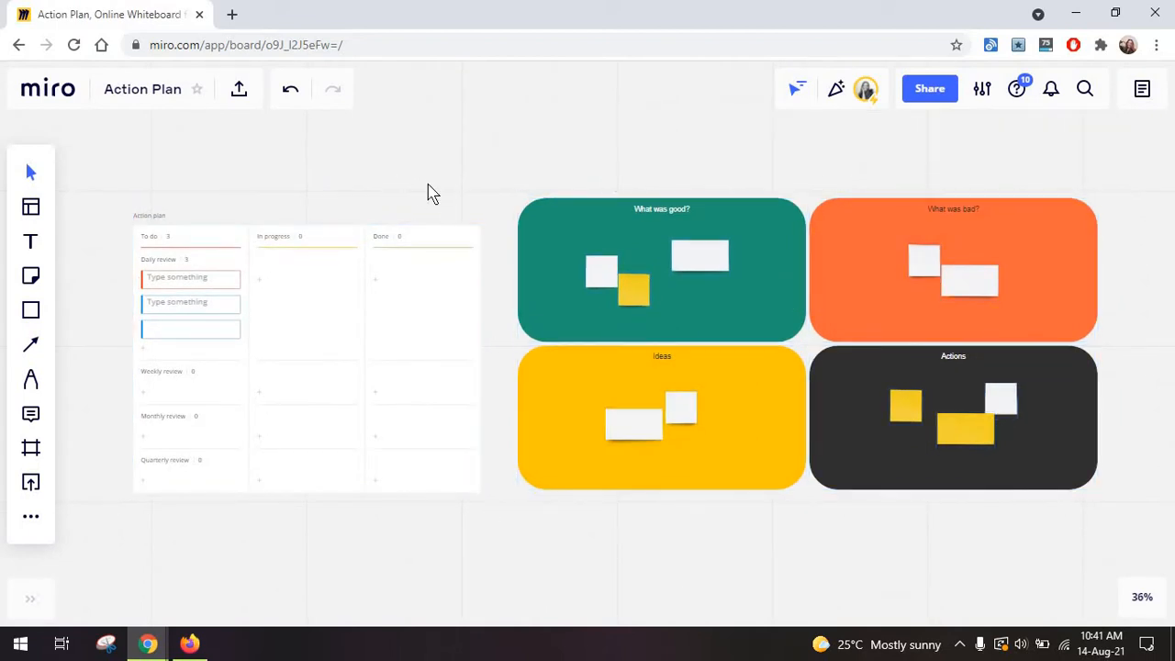
scroll(down, 3)
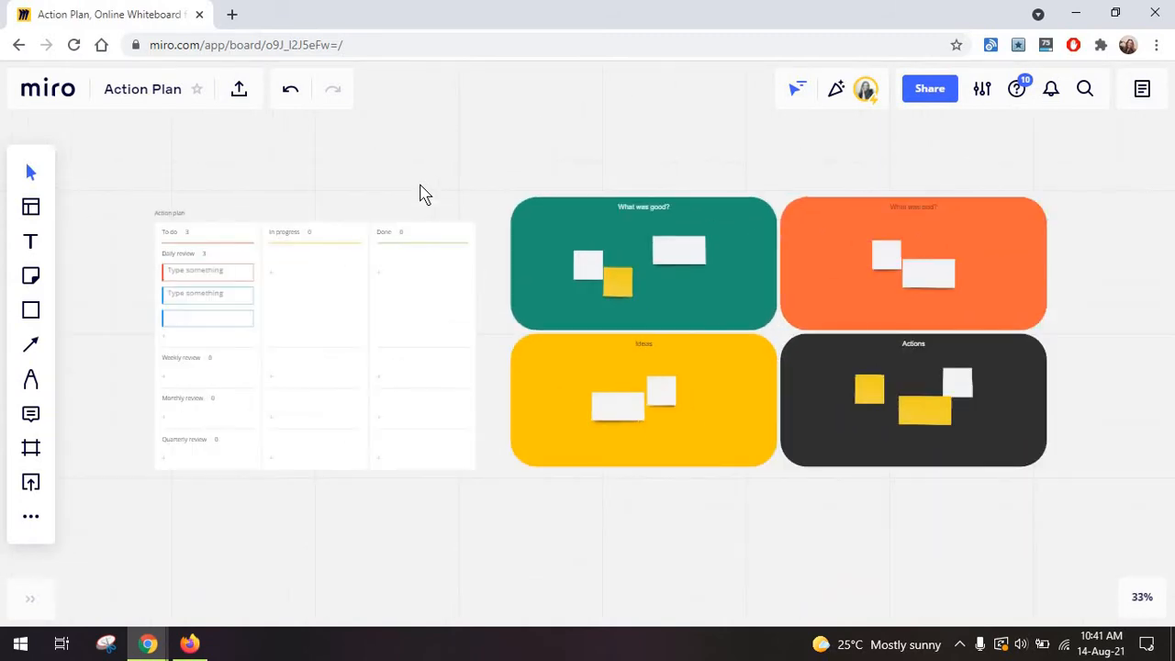
mouse_move(1124, 601)
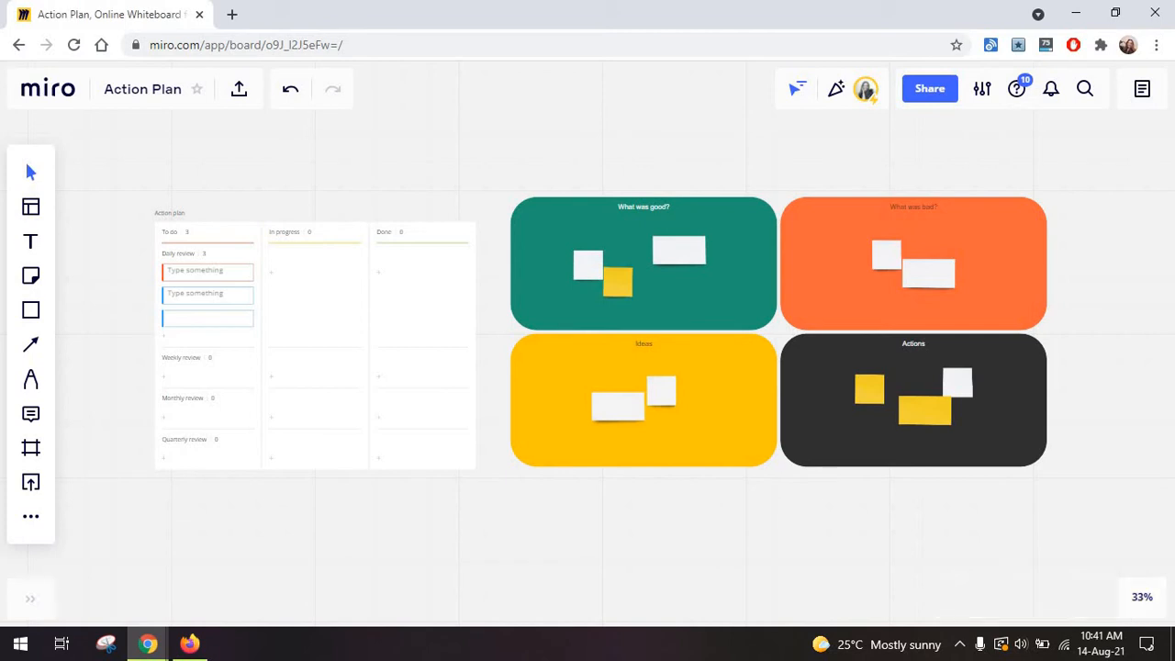
mouse_move(327, 186)
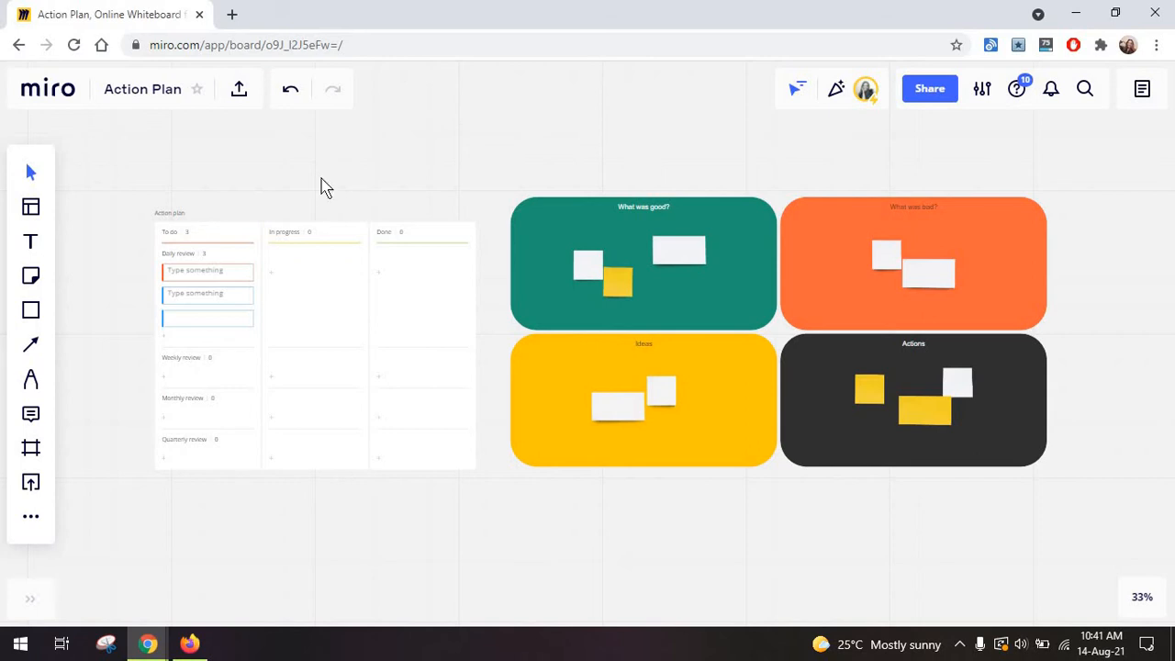
mouse_move(340, 217)
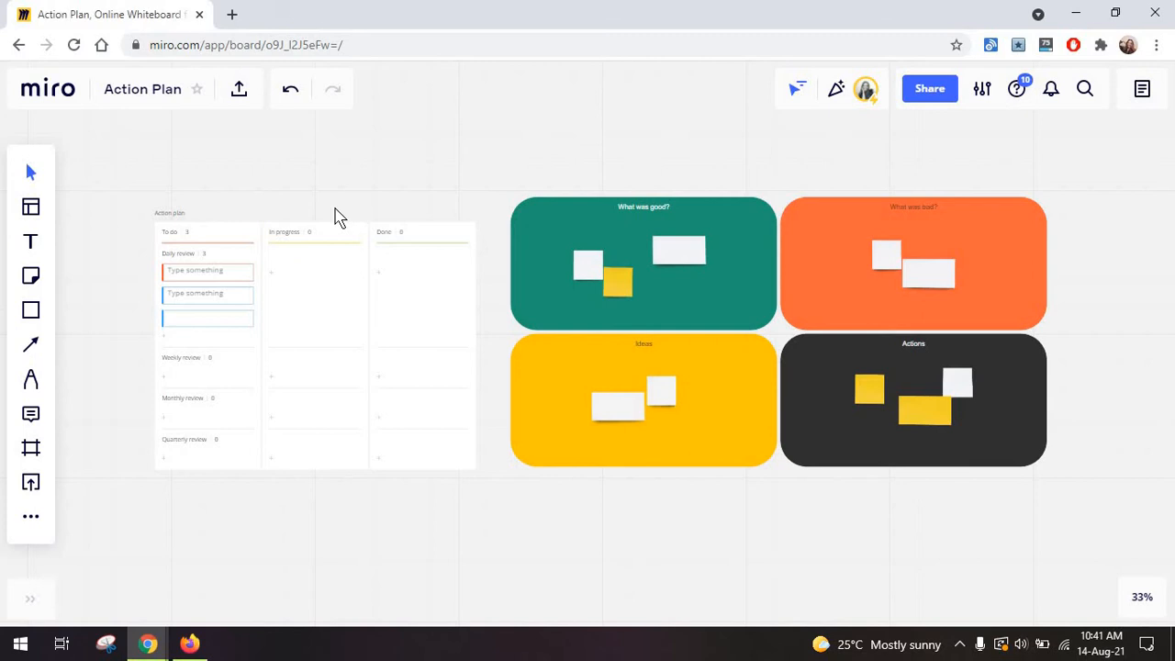
mouse_move(550, 351)
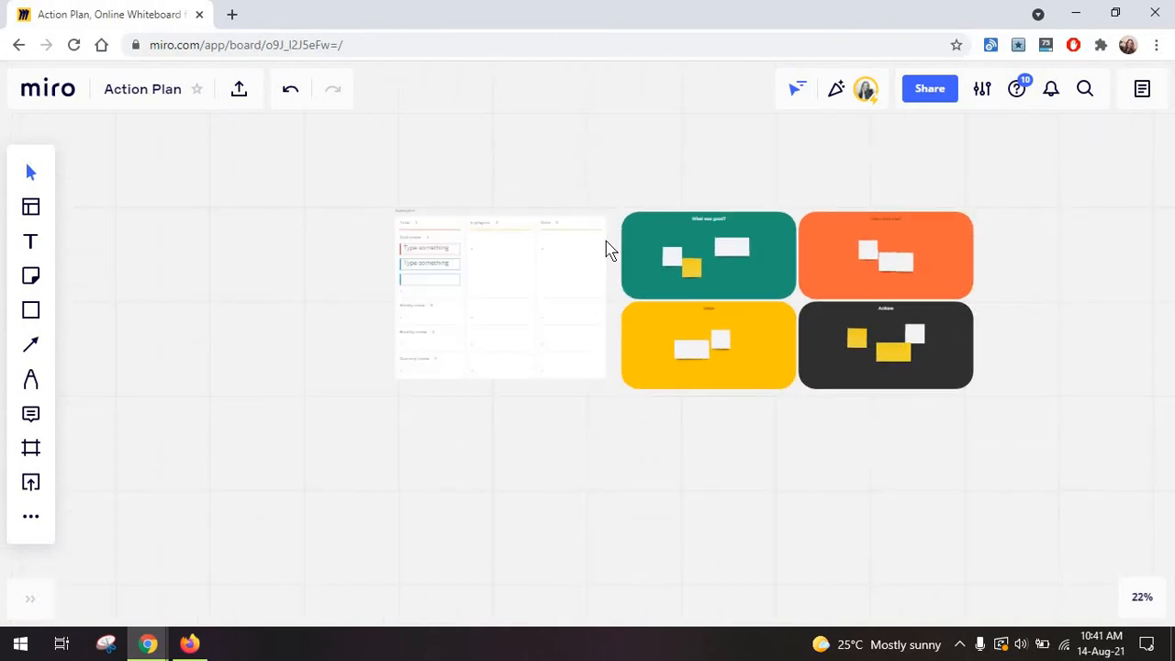
mouse_move(611, 254)
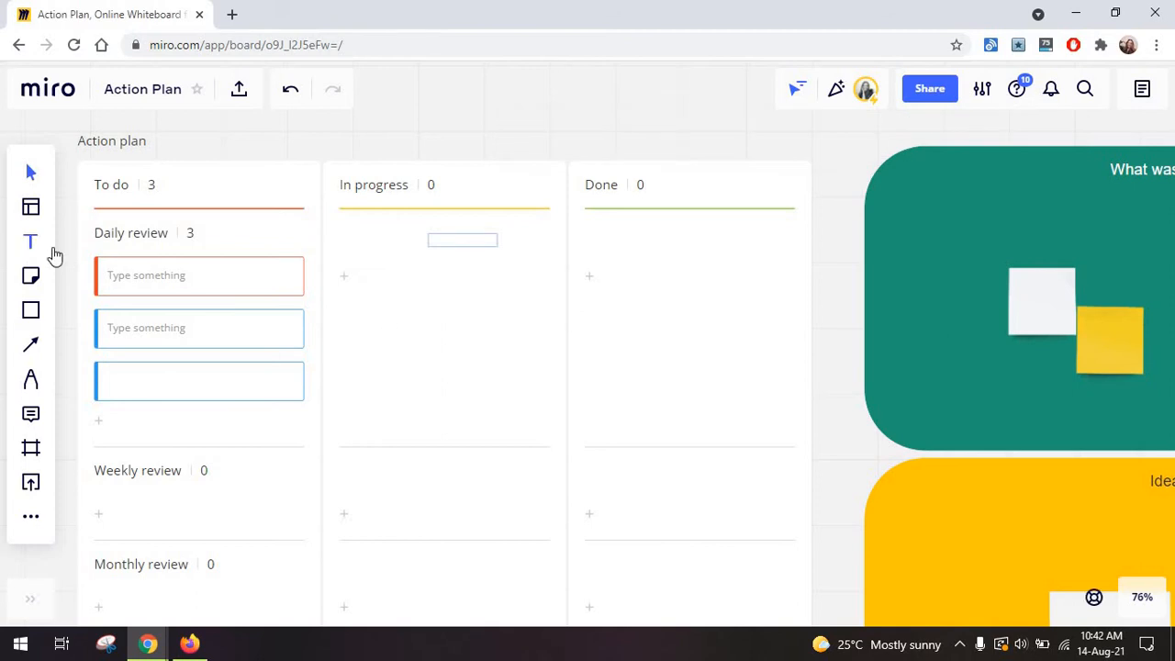
mouse_move(382, 307)
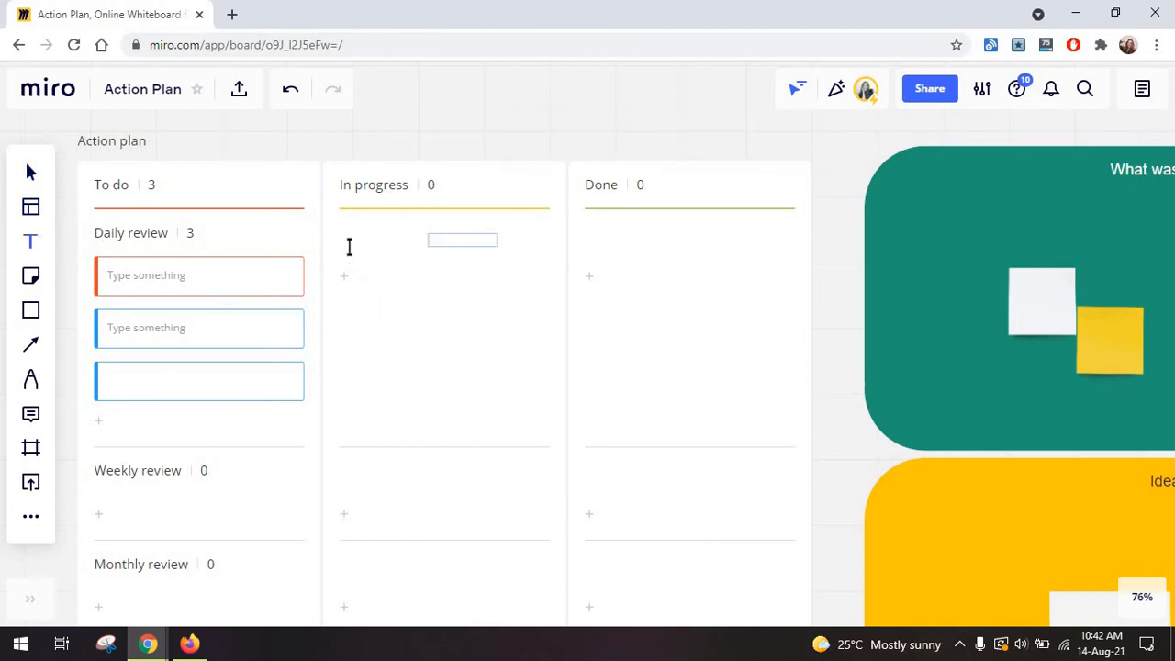
mouse_move(511, 122)
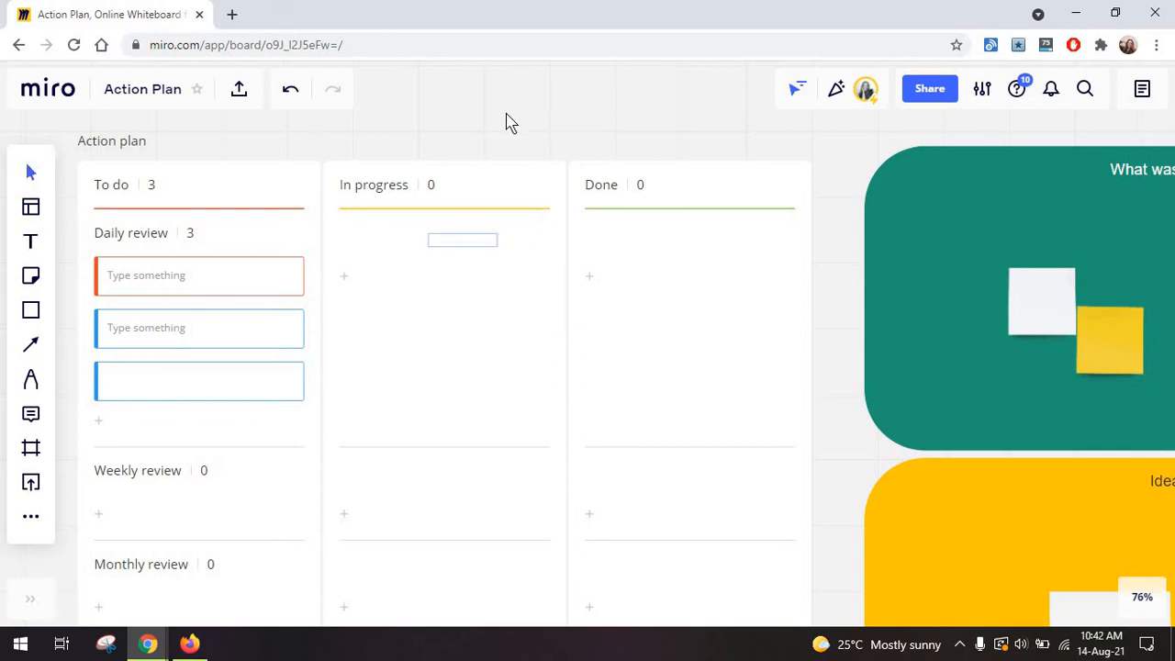
mouse_move(450, 251)
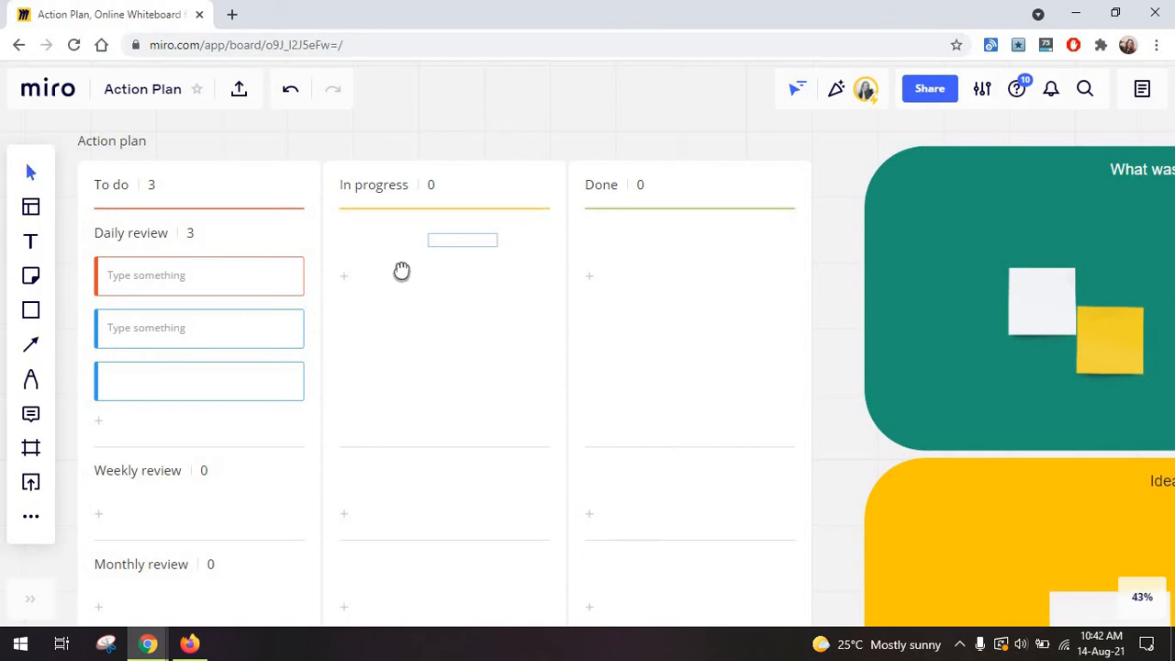
mouse_move(477, 253)
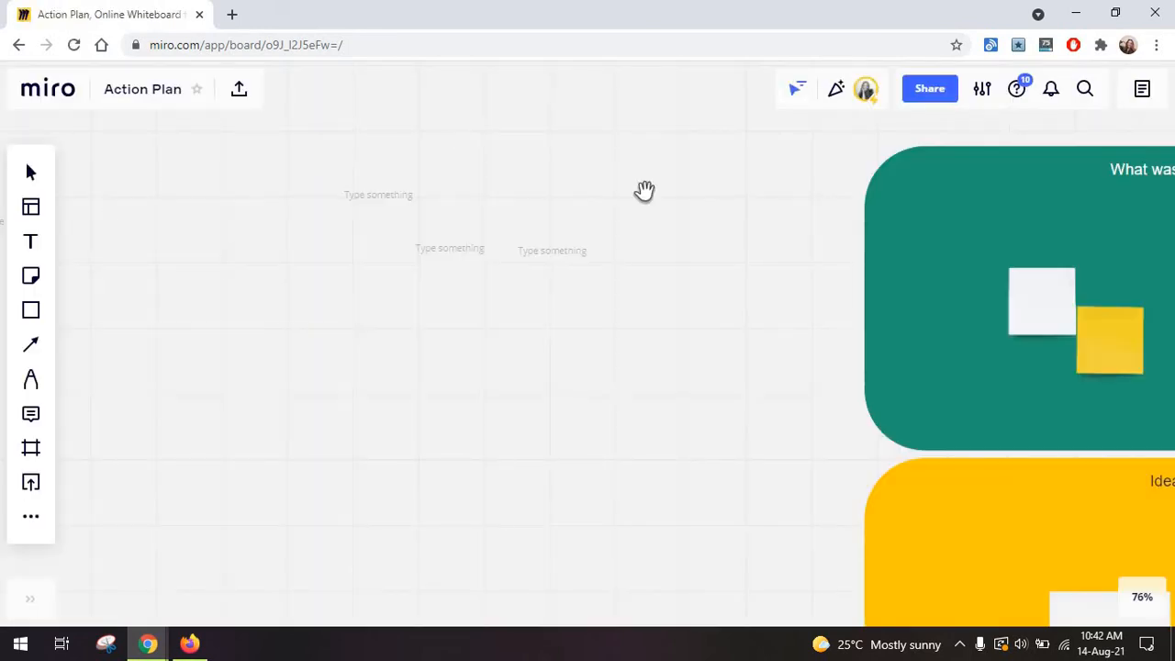
mouse_move(410, 235)
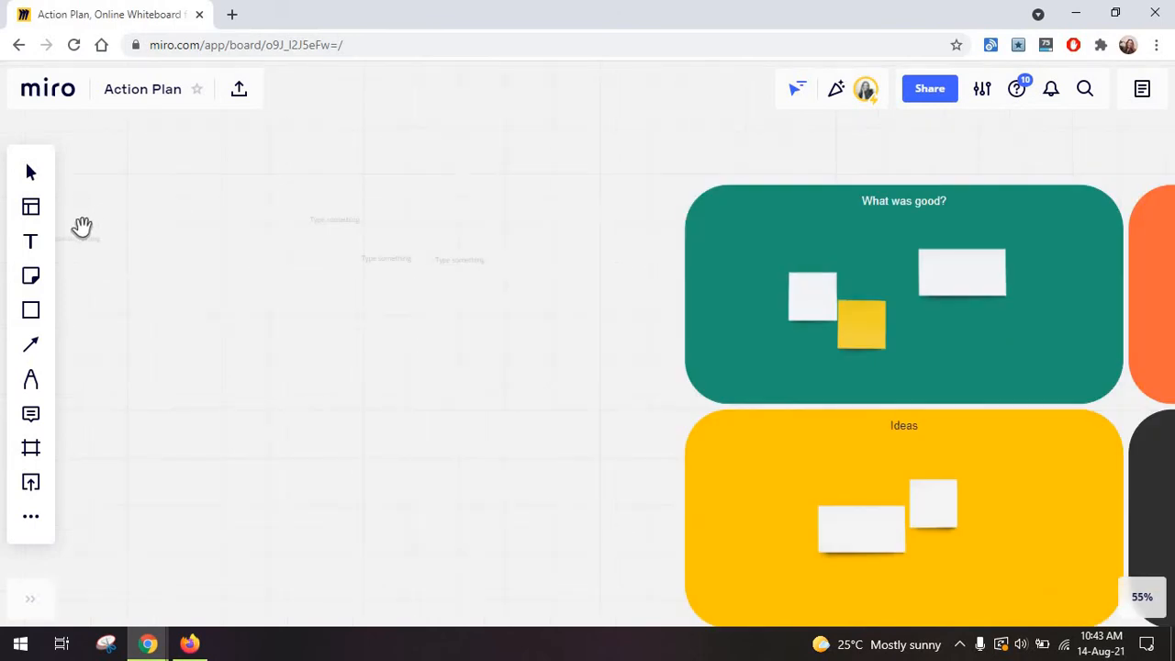
mouse_move(396, 272)
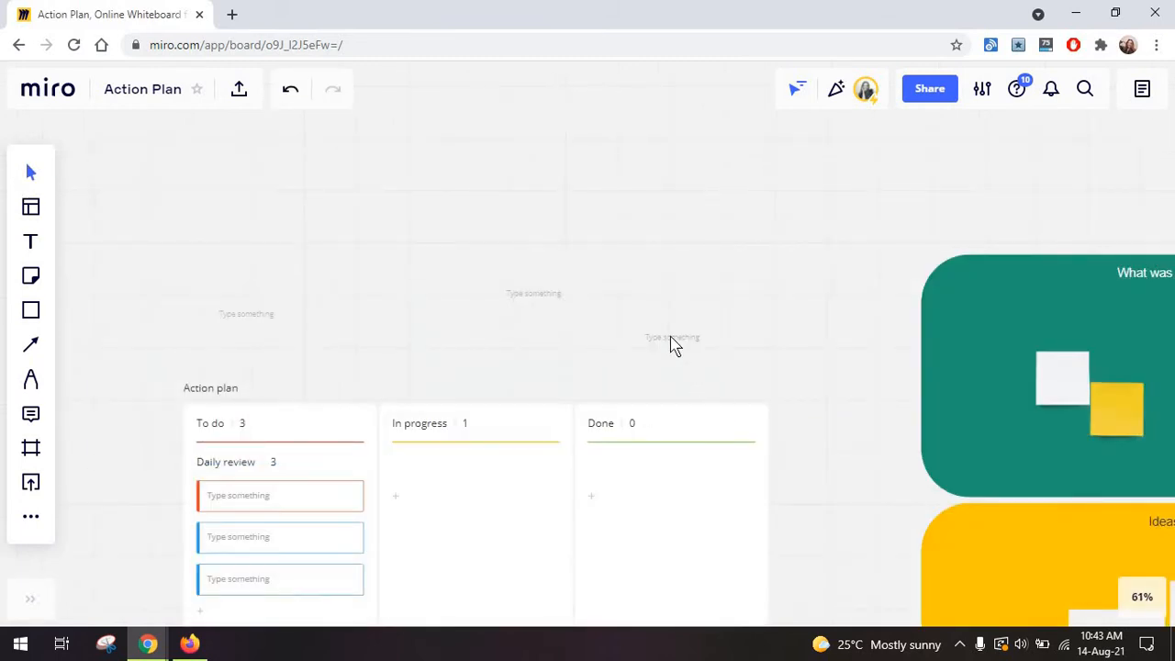
mouse_move(544, 306)
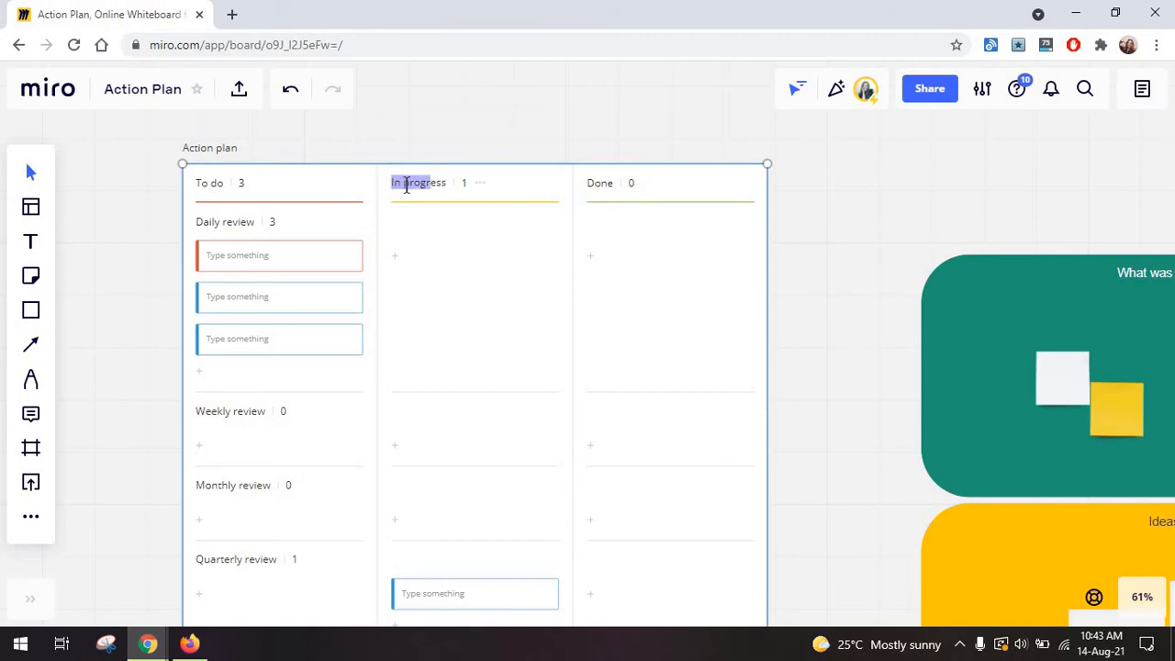
Type 'Editing' into the text box under the In progress column.
click(418, 182)
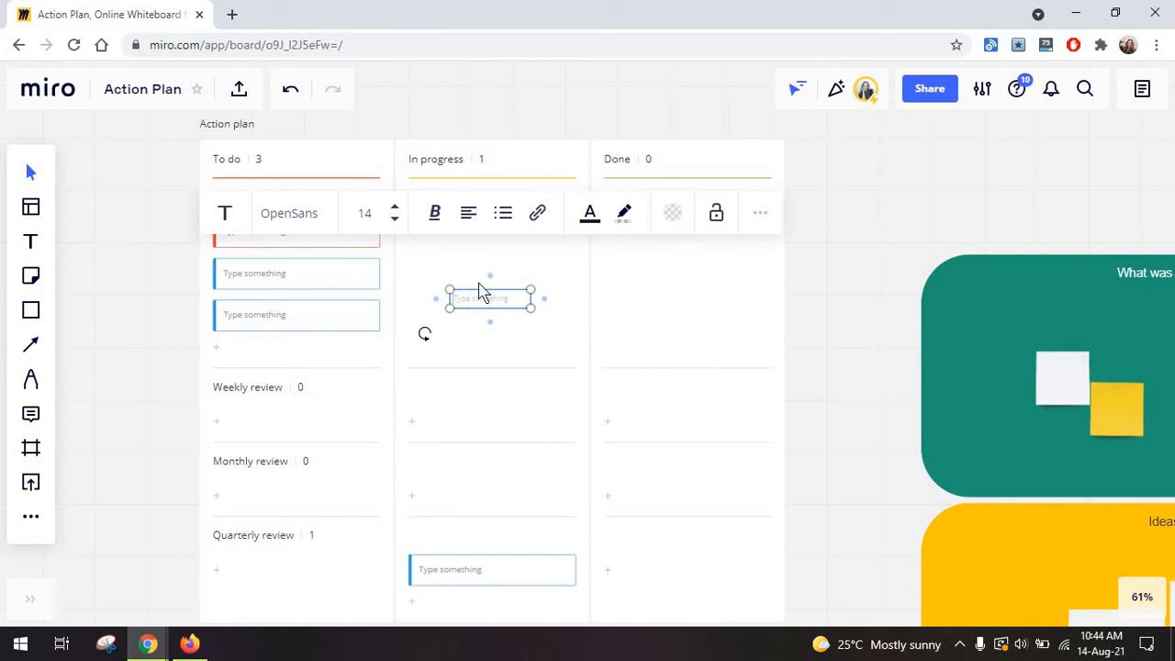
text(Editing)
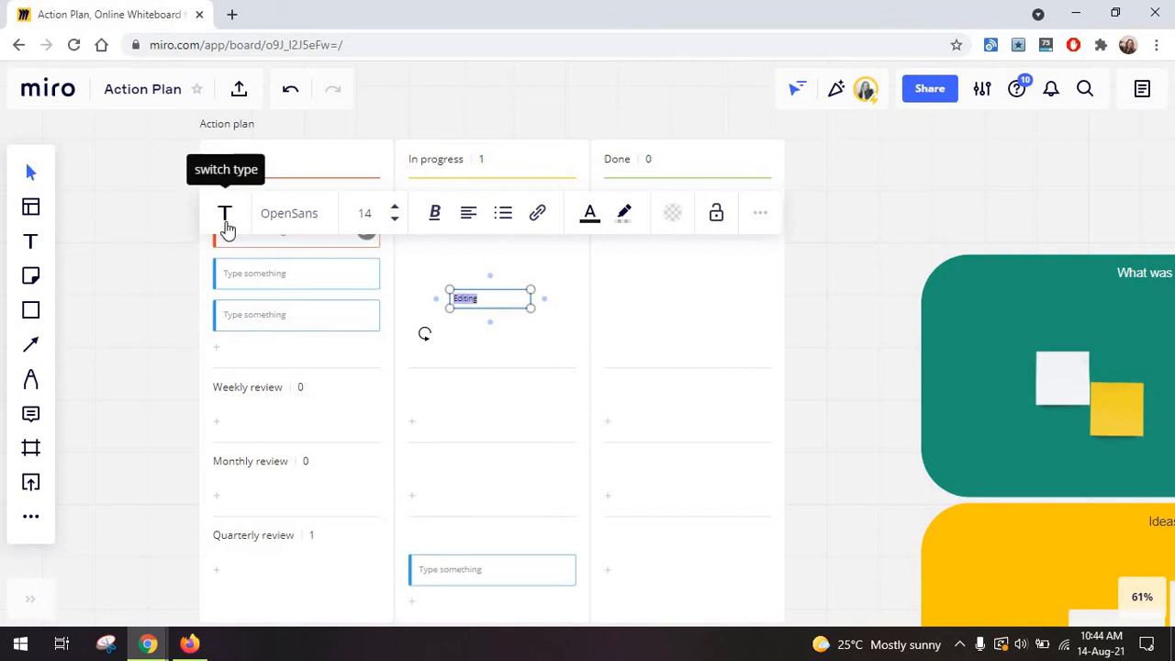
Turn the Editing text into a sticky note, try a circle shape, revert, and delete it.
click(224, 213)
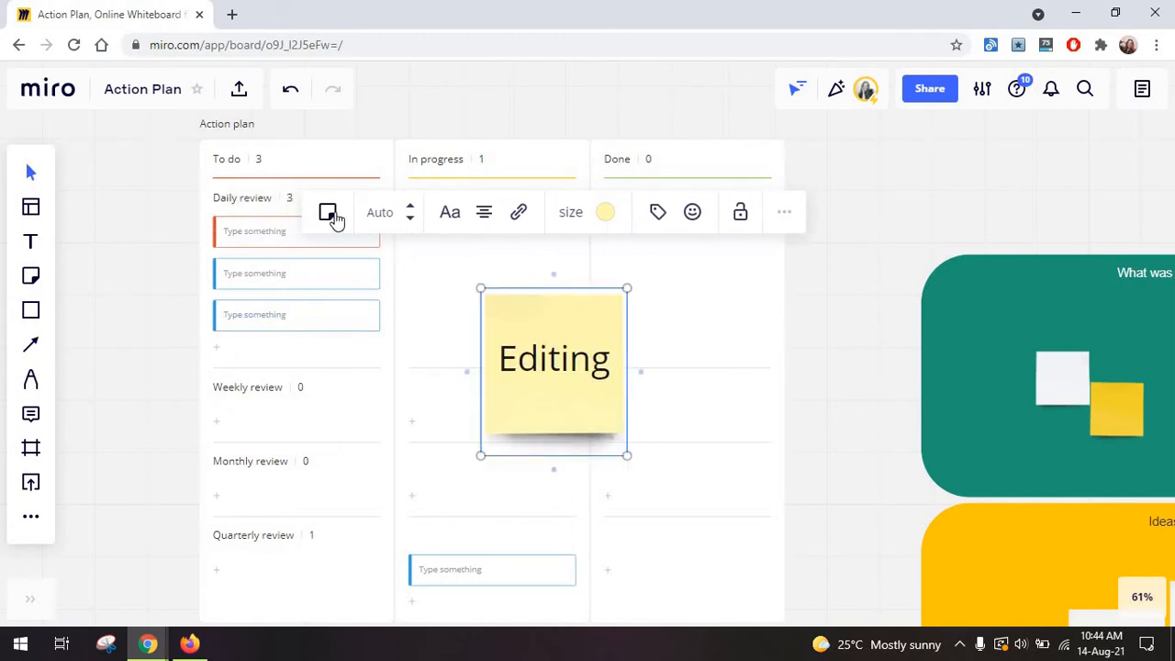
click(328, 212)
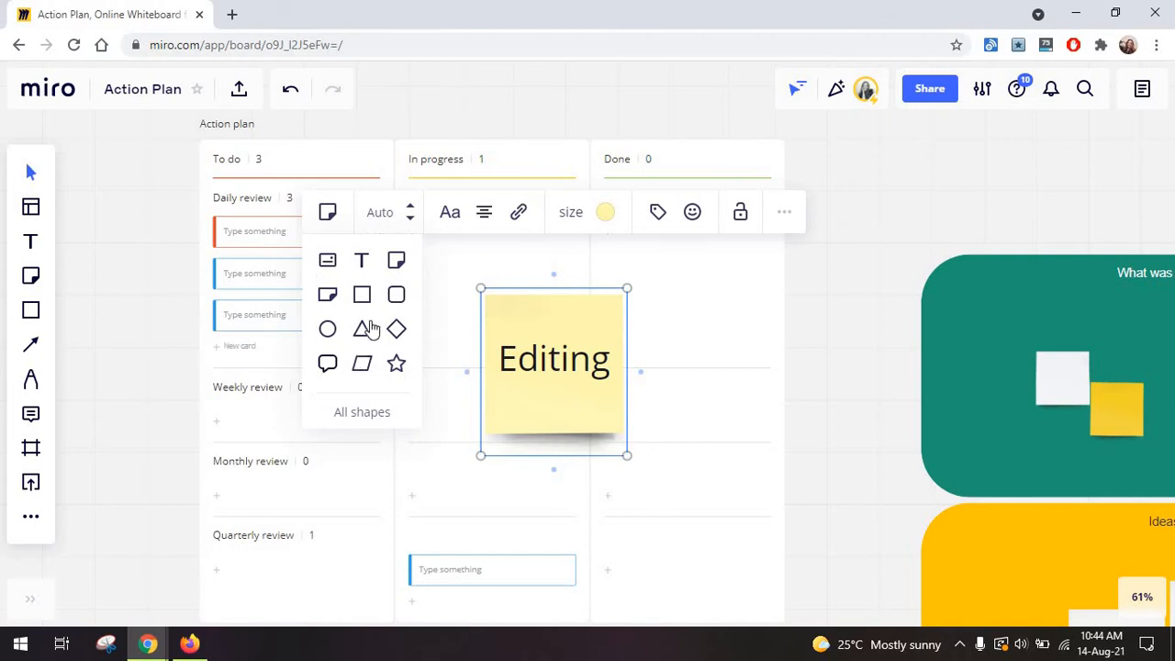
click(220, 234)
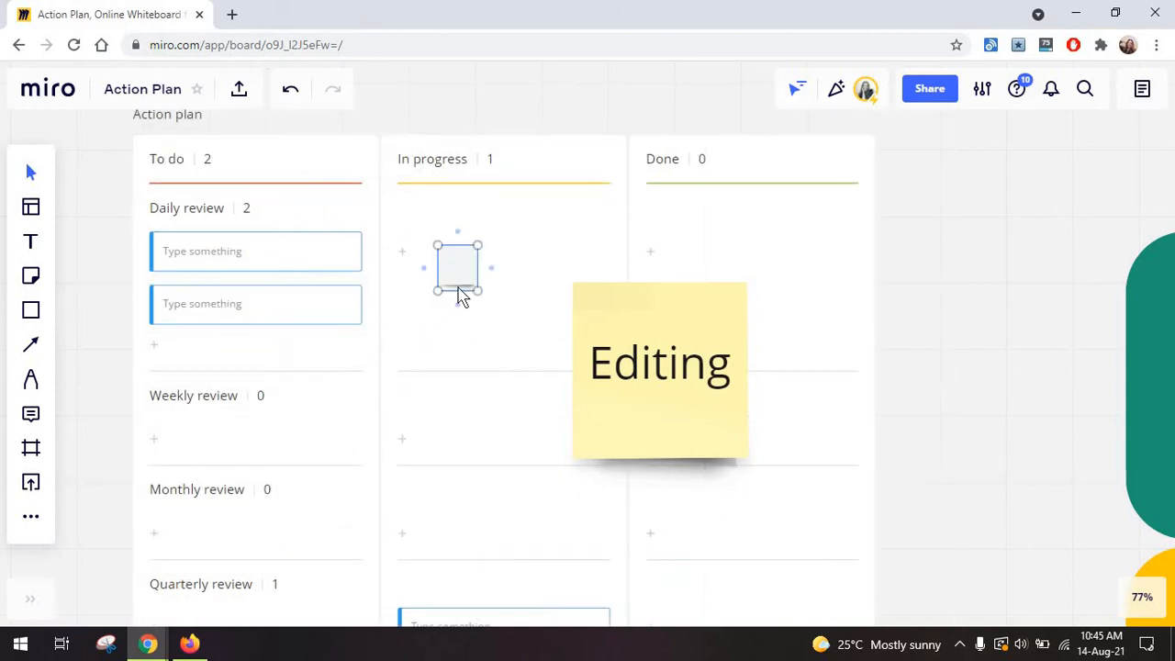
click(457, 267)
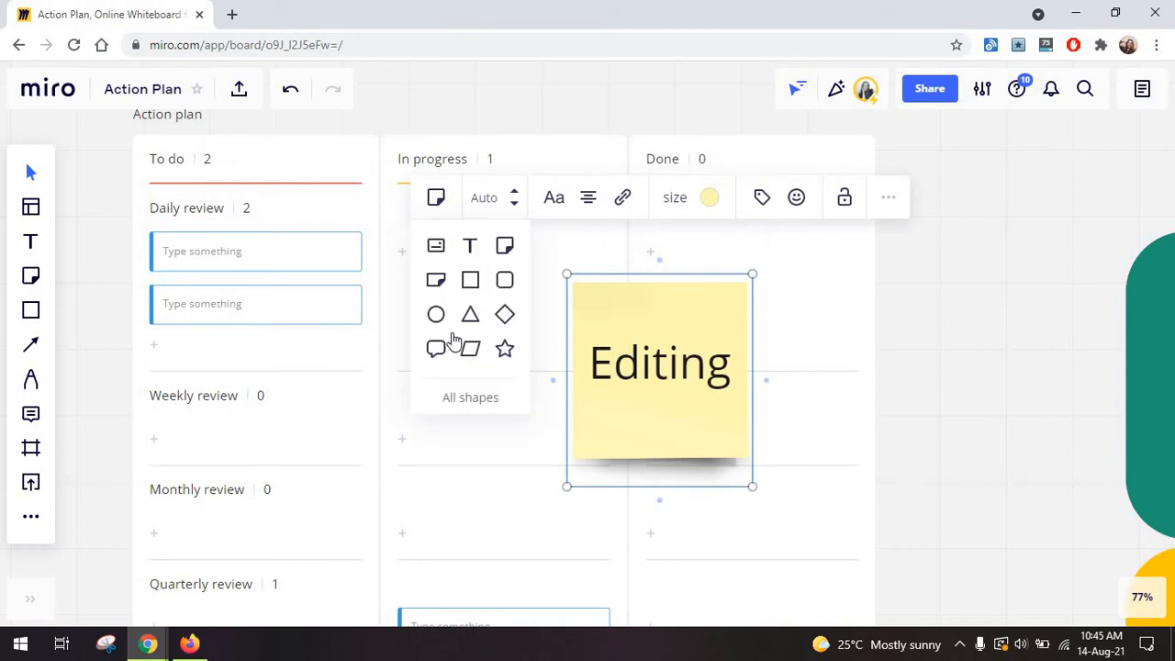
click(435, 314)
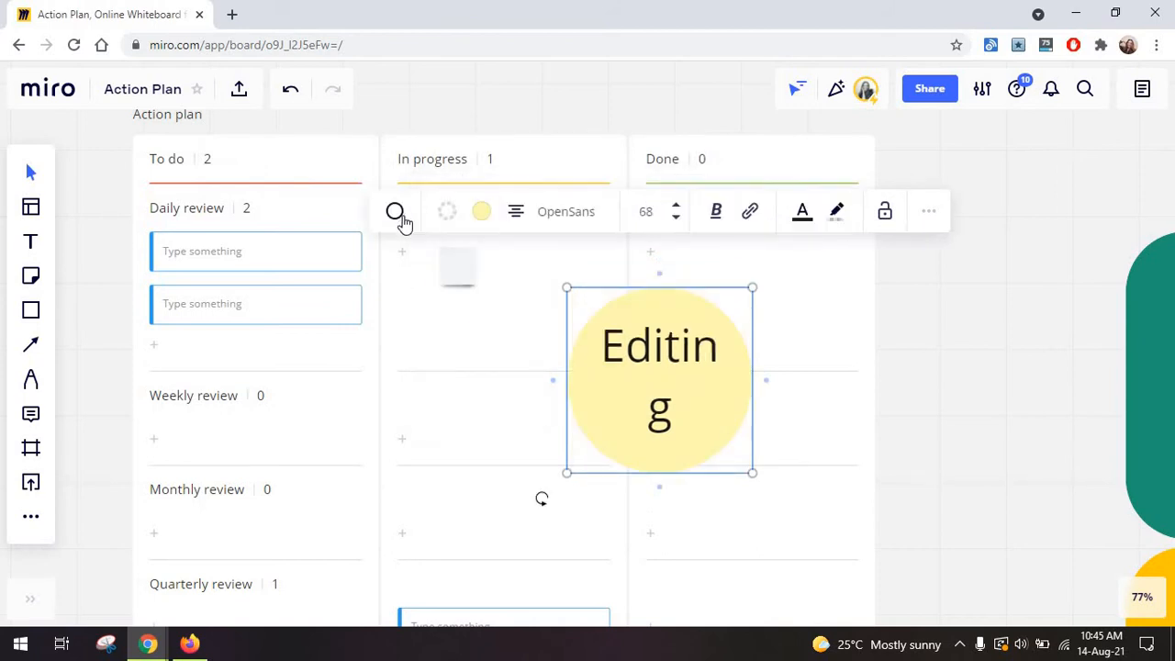
click(436, 210)
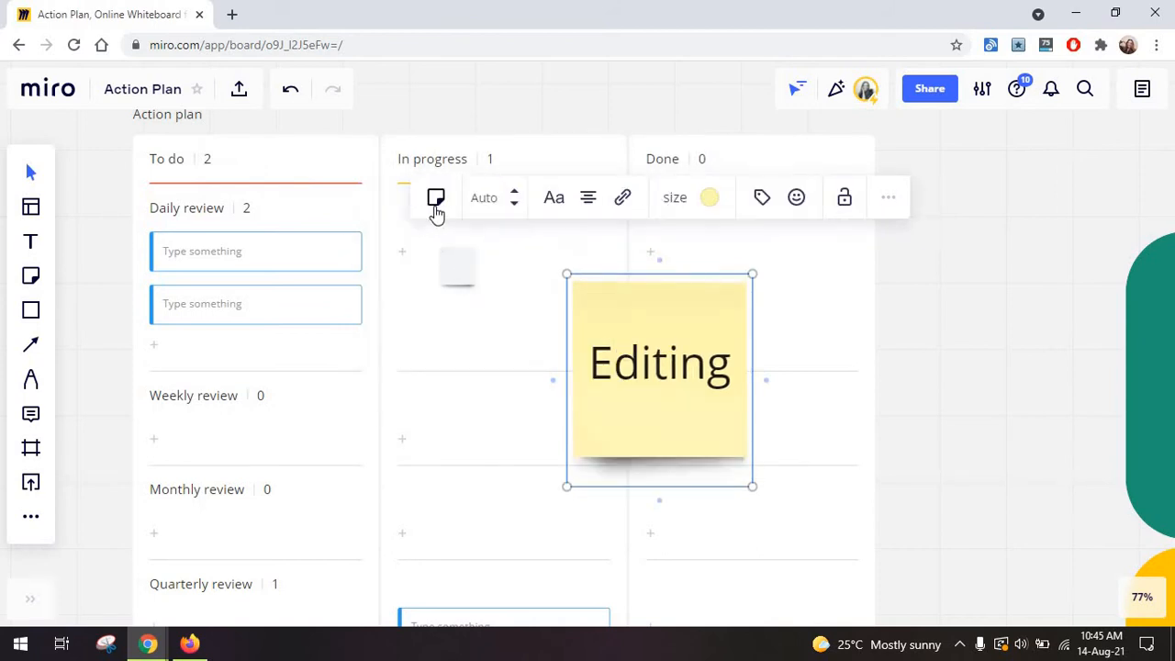
click(436, 197)
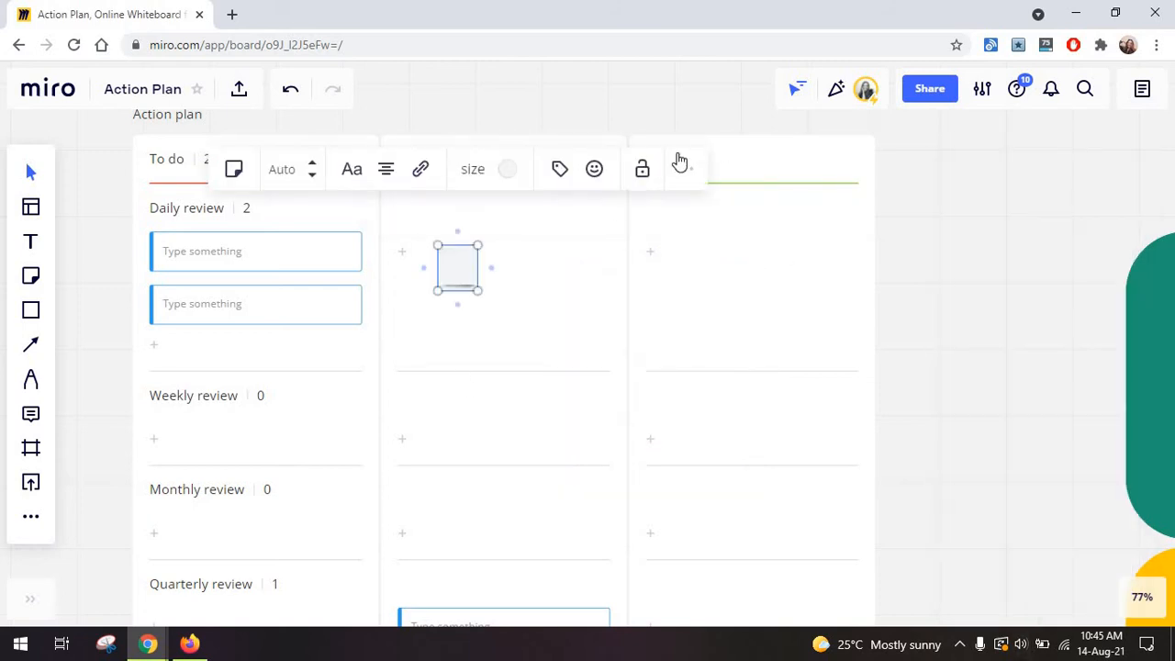
Place a yellow sticky note left of the Kanban board and type 'Idea'.
click(304, 314)
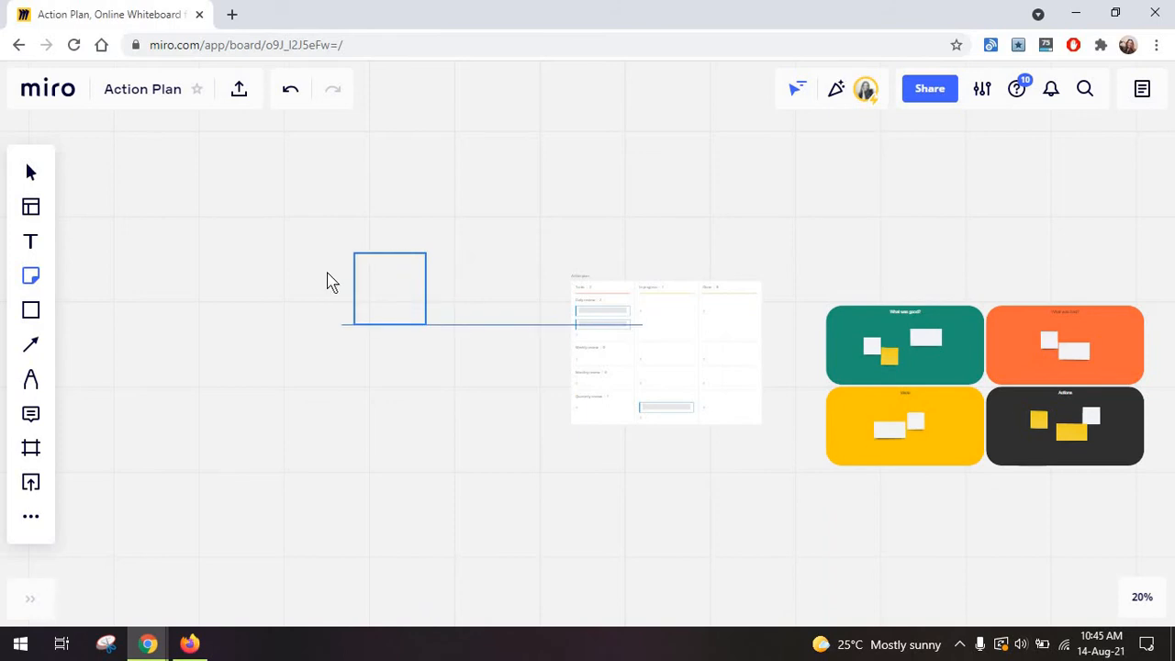
click(389, 287)
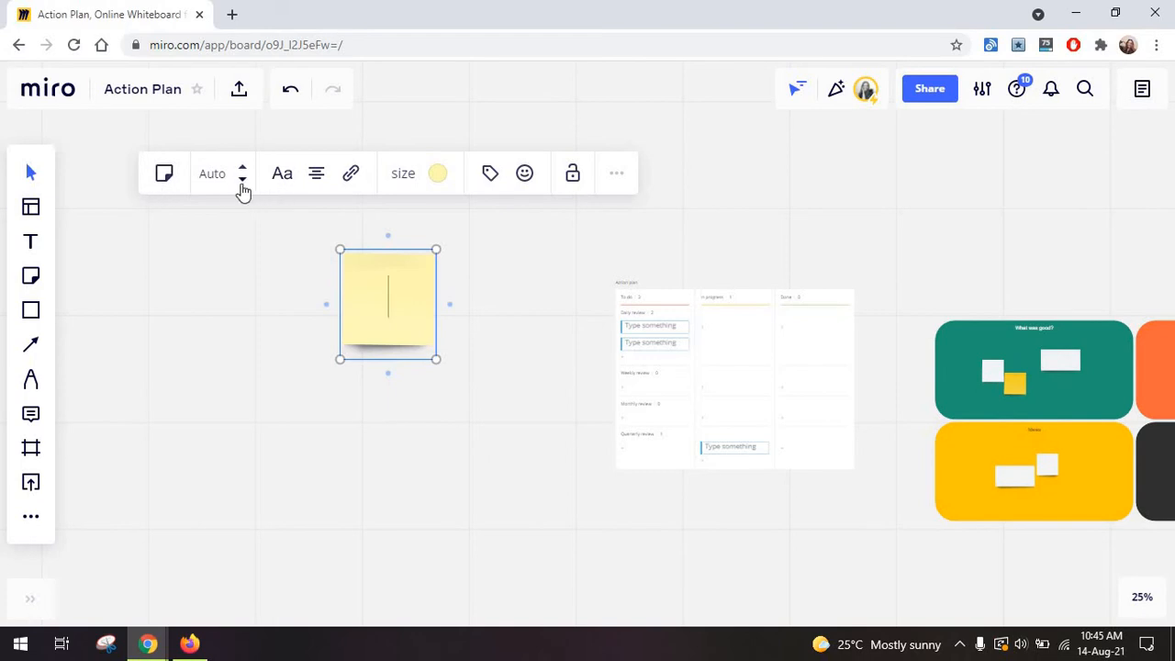
text(Idea)
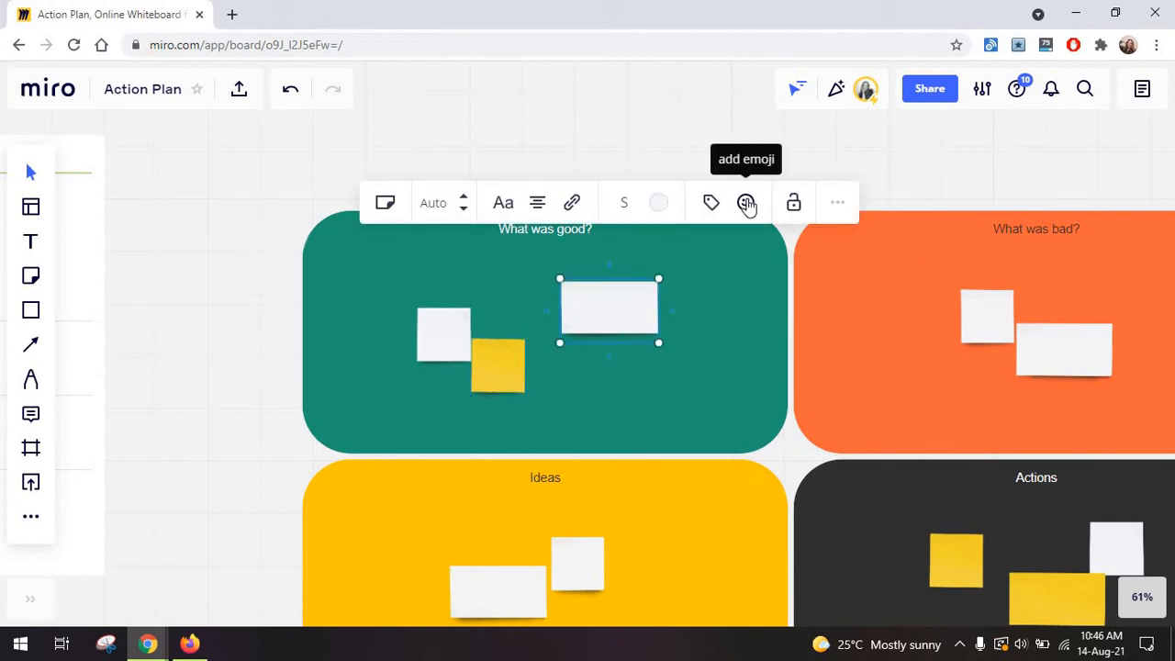
Add a grimacing emoji reaction to the white What was good? note.
click(746, 201)
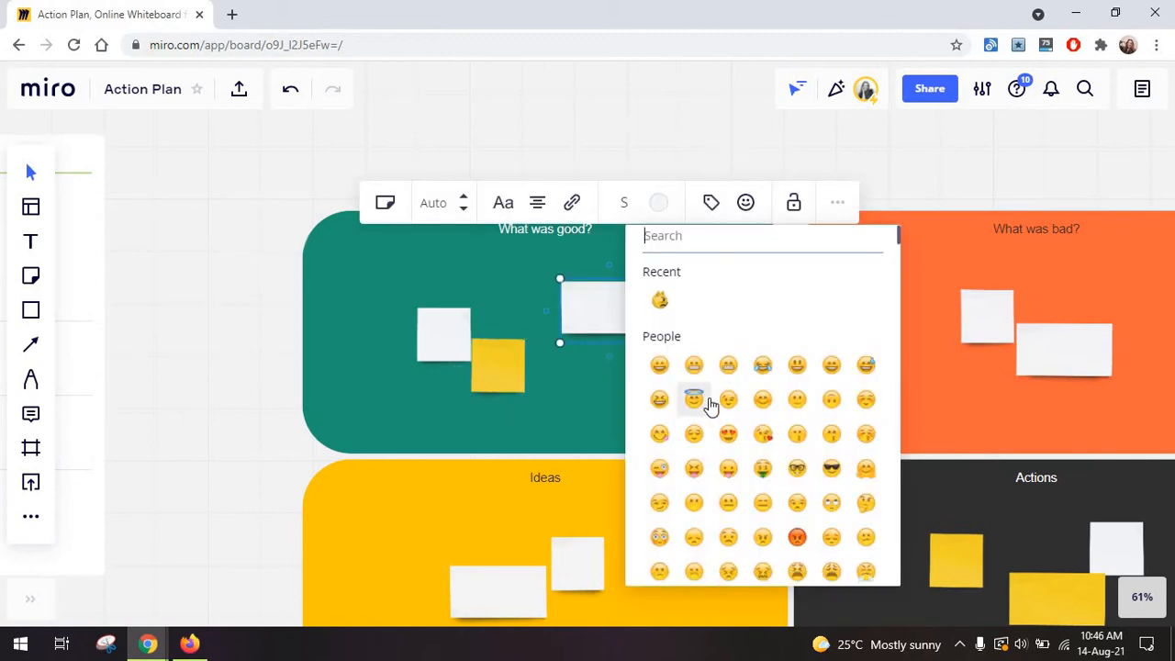
scroll(down, 3)
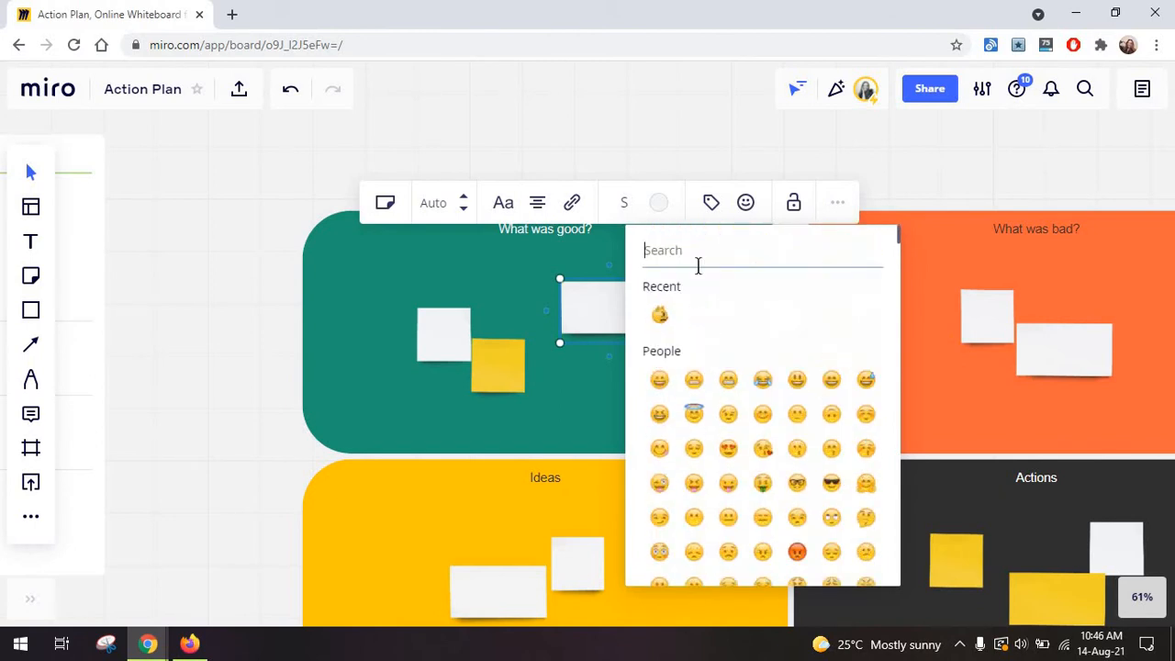
click(583, 379)
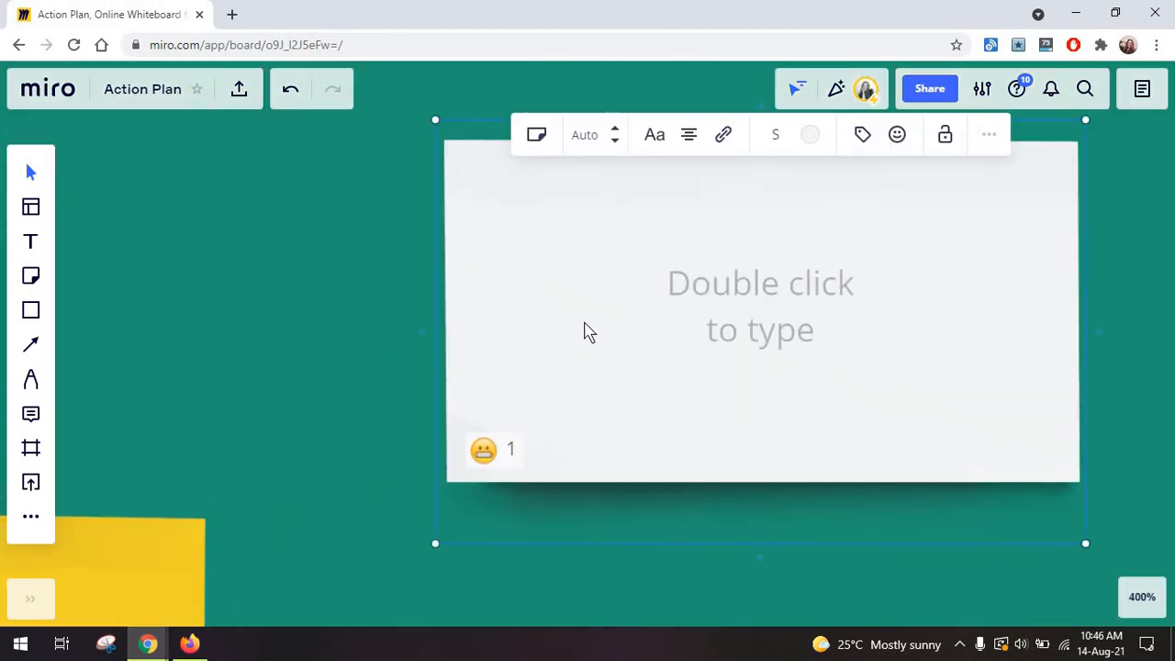
mouse_move(896, 135)
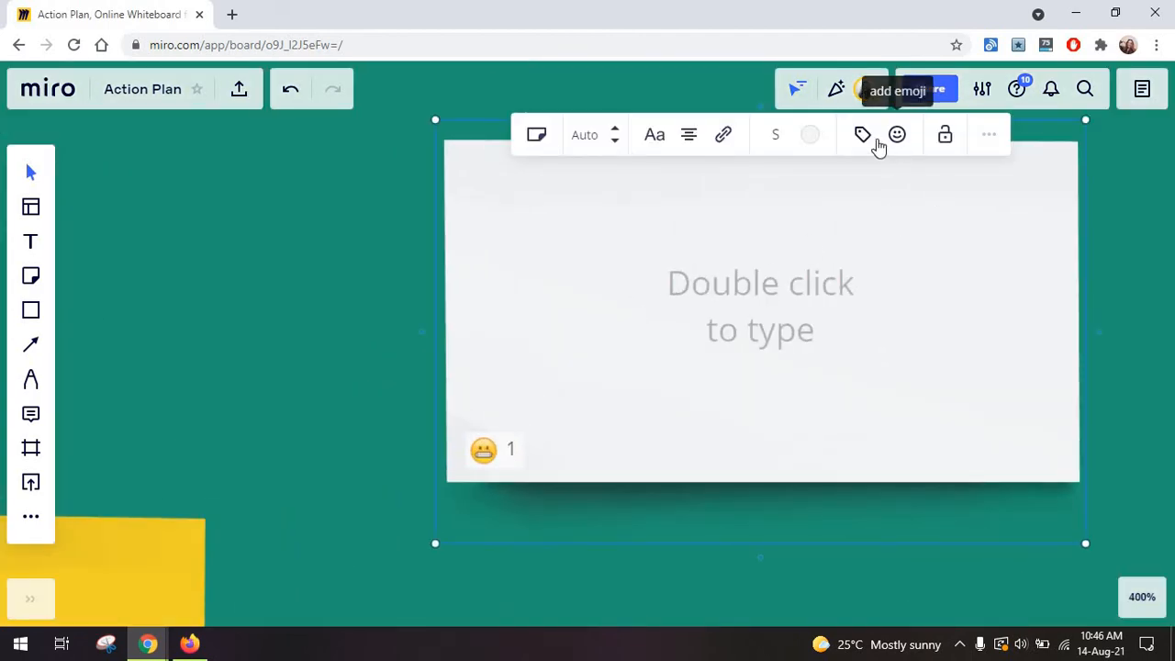
Open the note's tag field and enter a tag, typing 'SEO'.
click(861, 134)
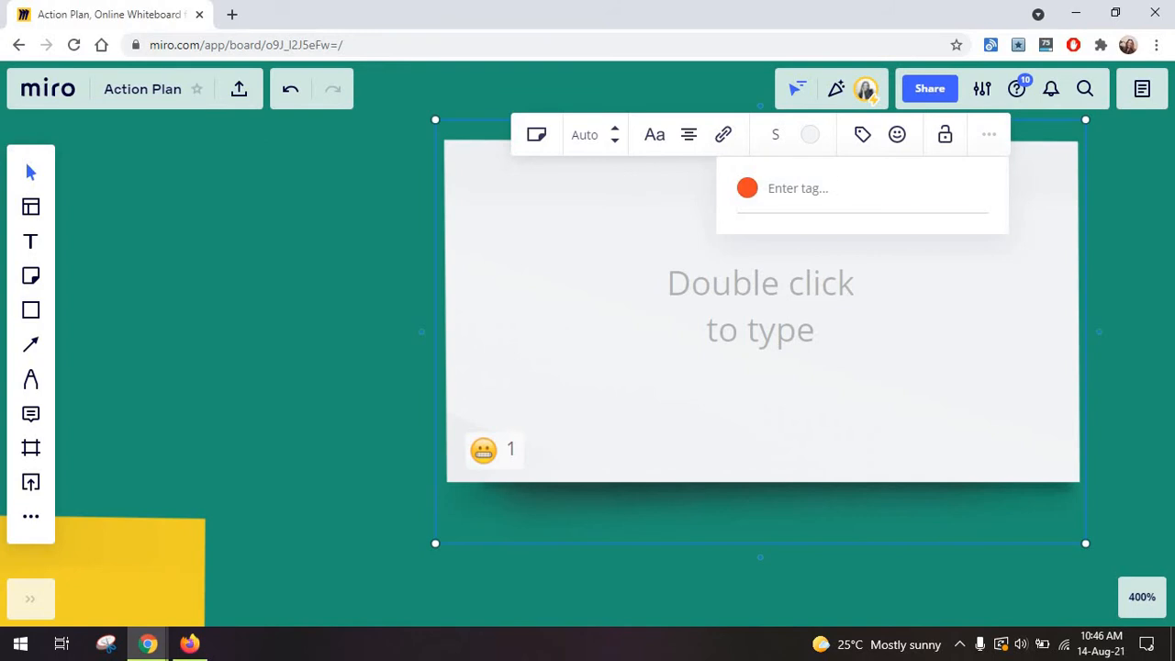
click(862, 200)
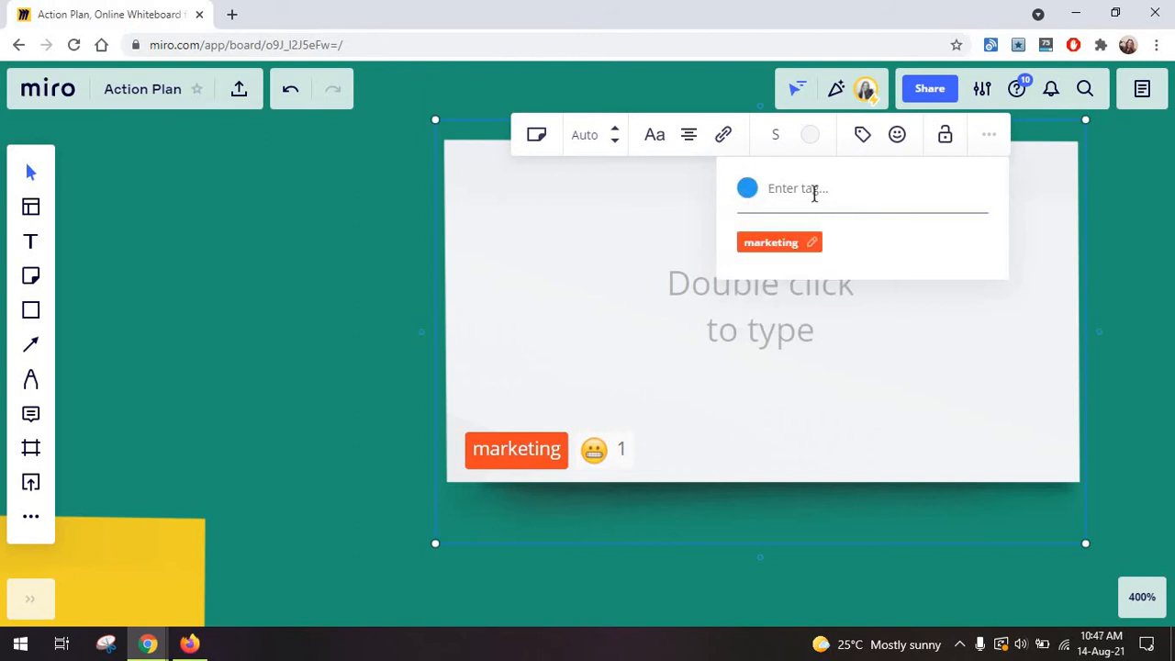
text(SEO)
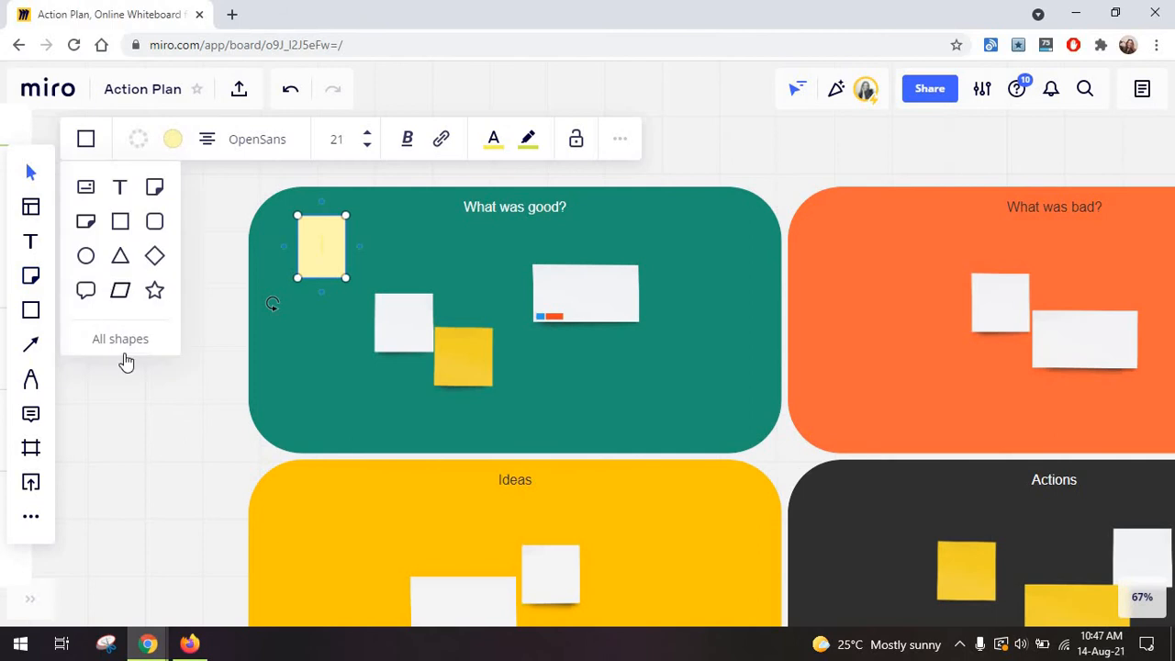
Add a closing curly brace shape beside the What was good? notes and pick the connection line tool.
click(120, 339)
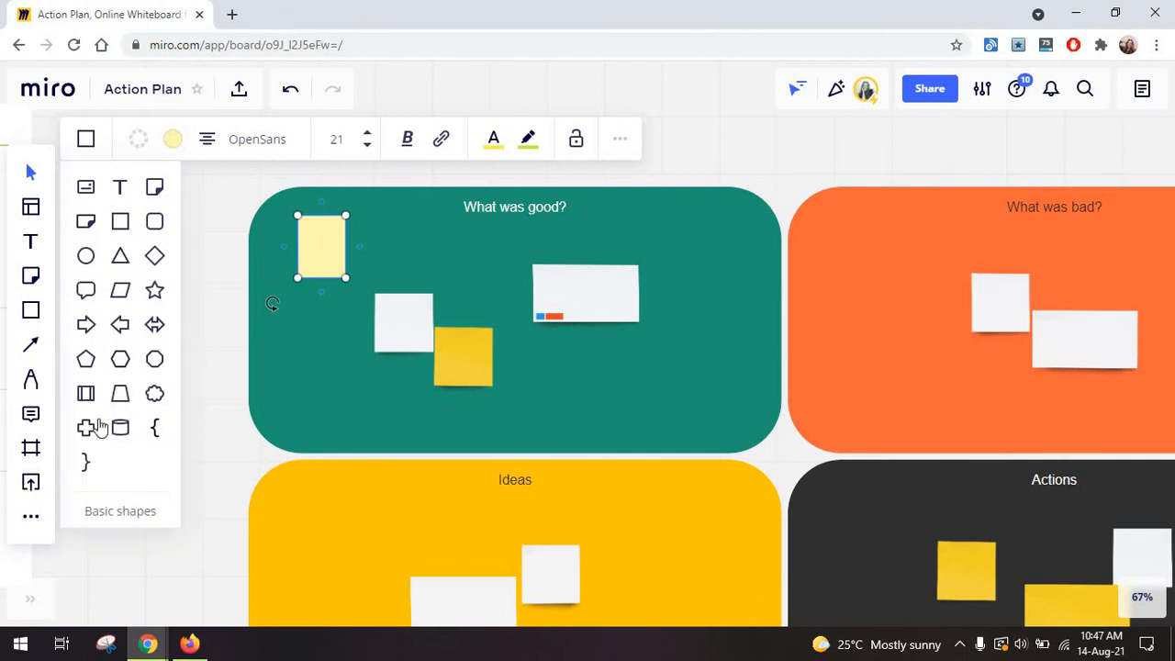
click(172, 139)
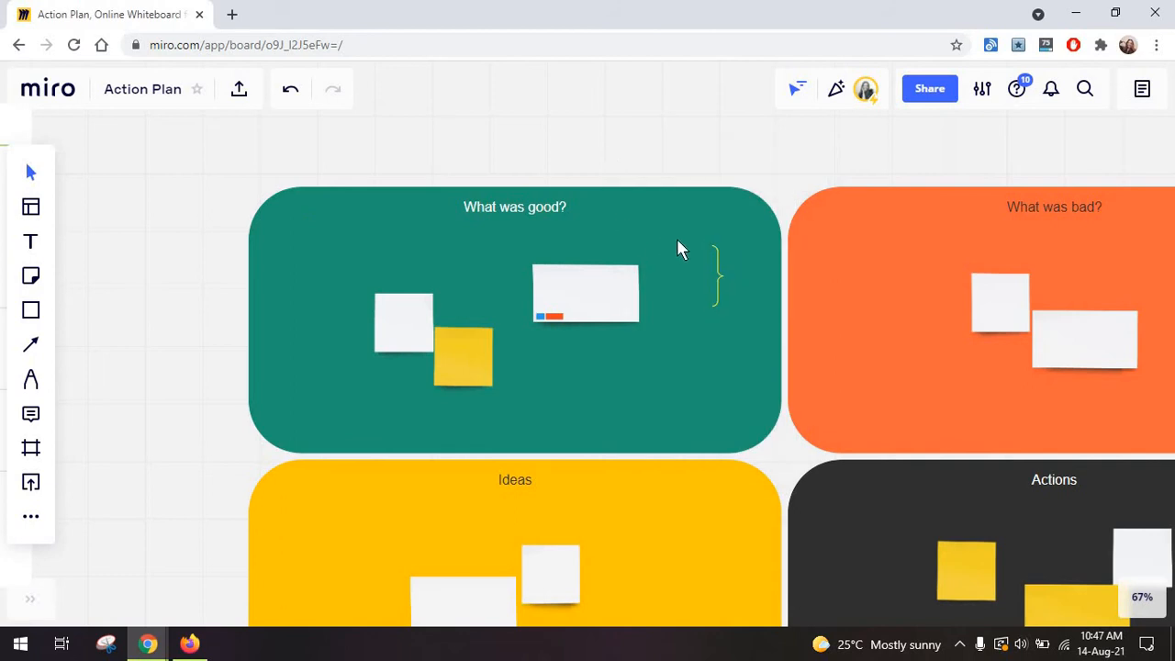
click(31, 344)
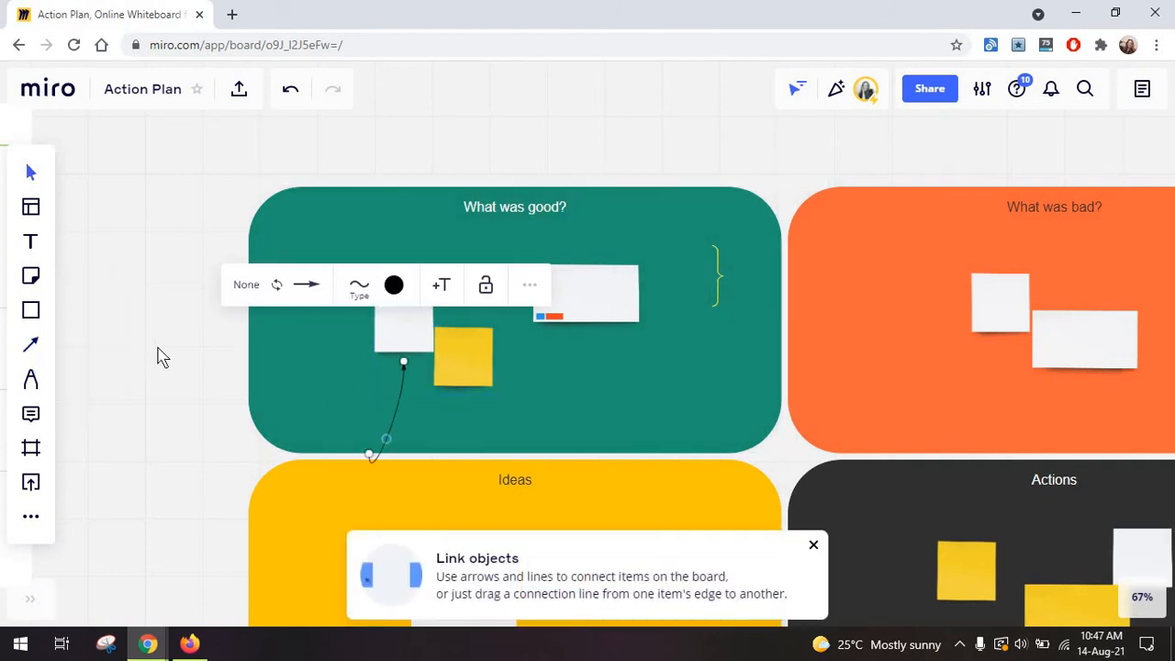
click(30, 344)
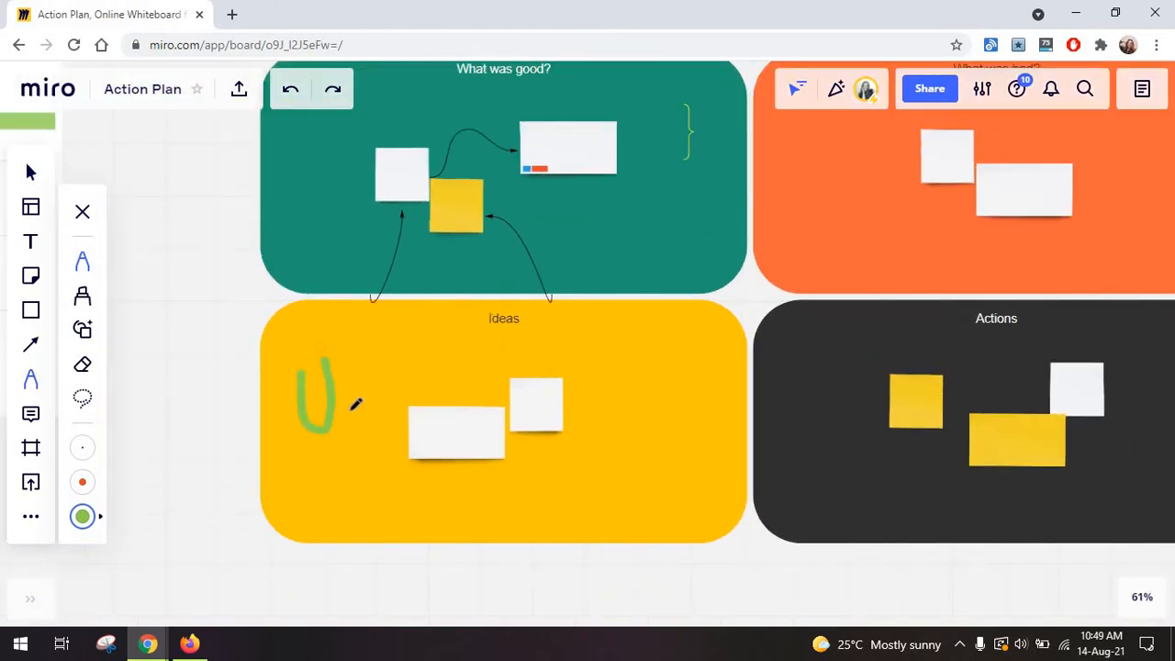
Draw a green stroke across the Ideas area and switch on Smart drawing.
drag(348, 404, 546, 395)
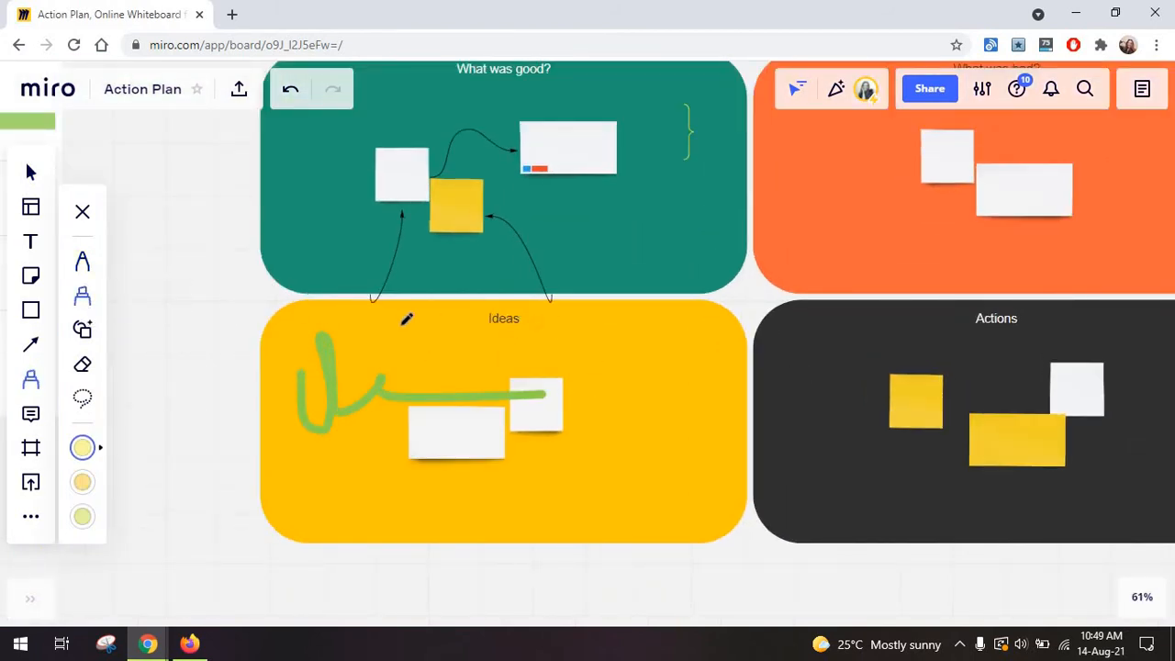
mouse_move(82, 328)
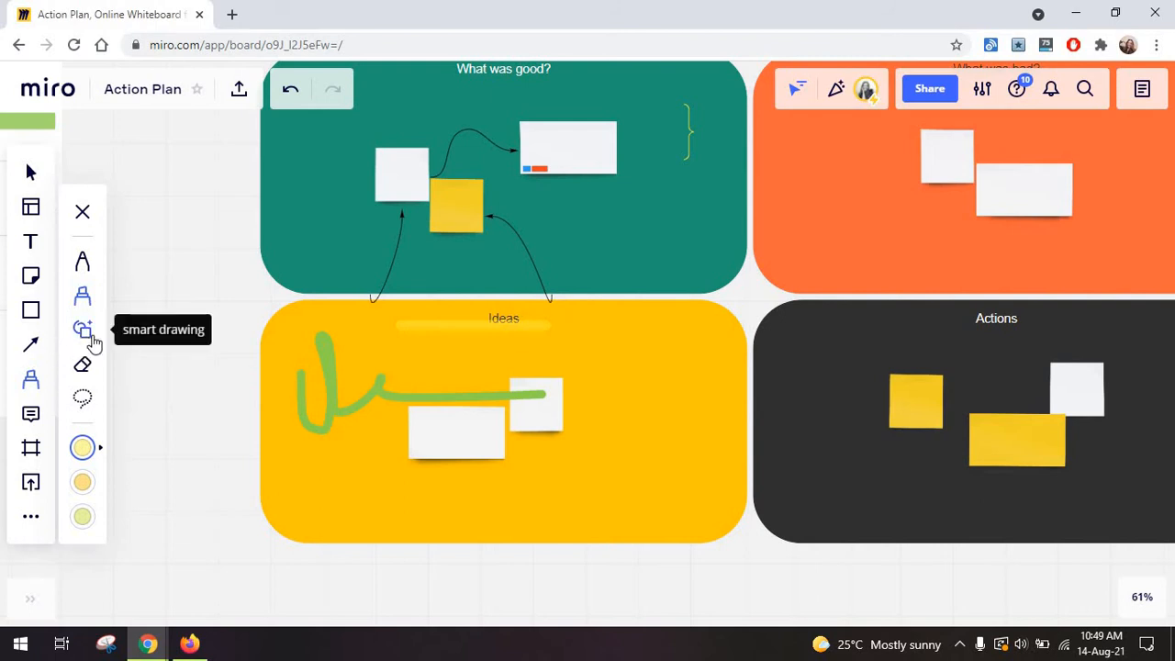
click(82, 328)
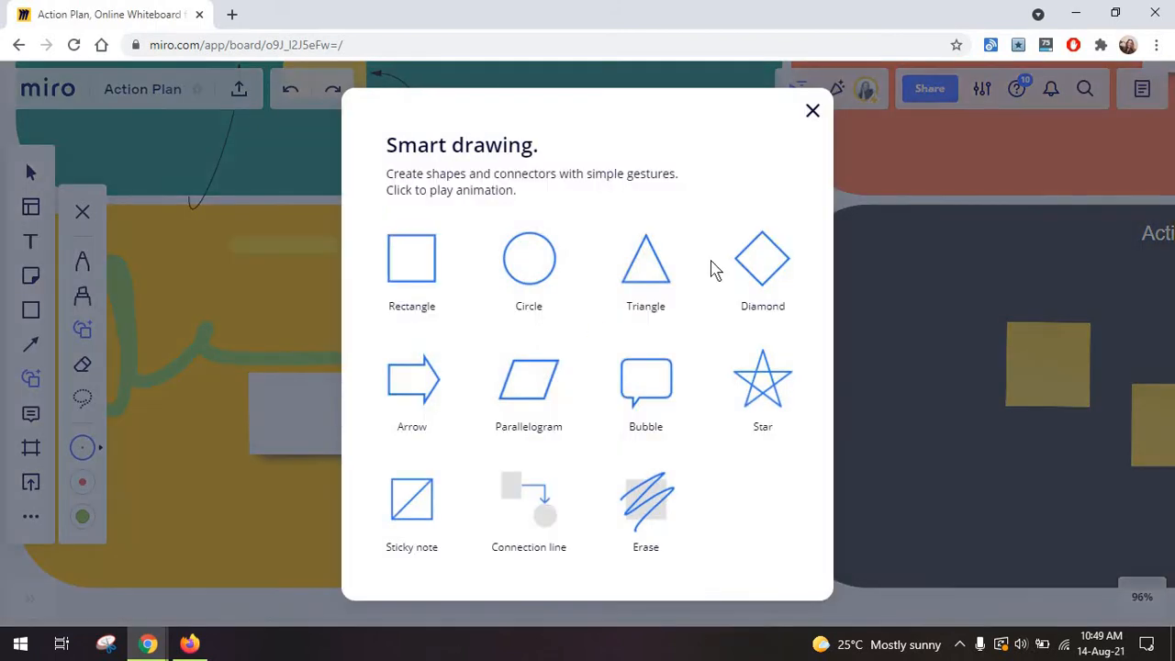
click(811, 110)
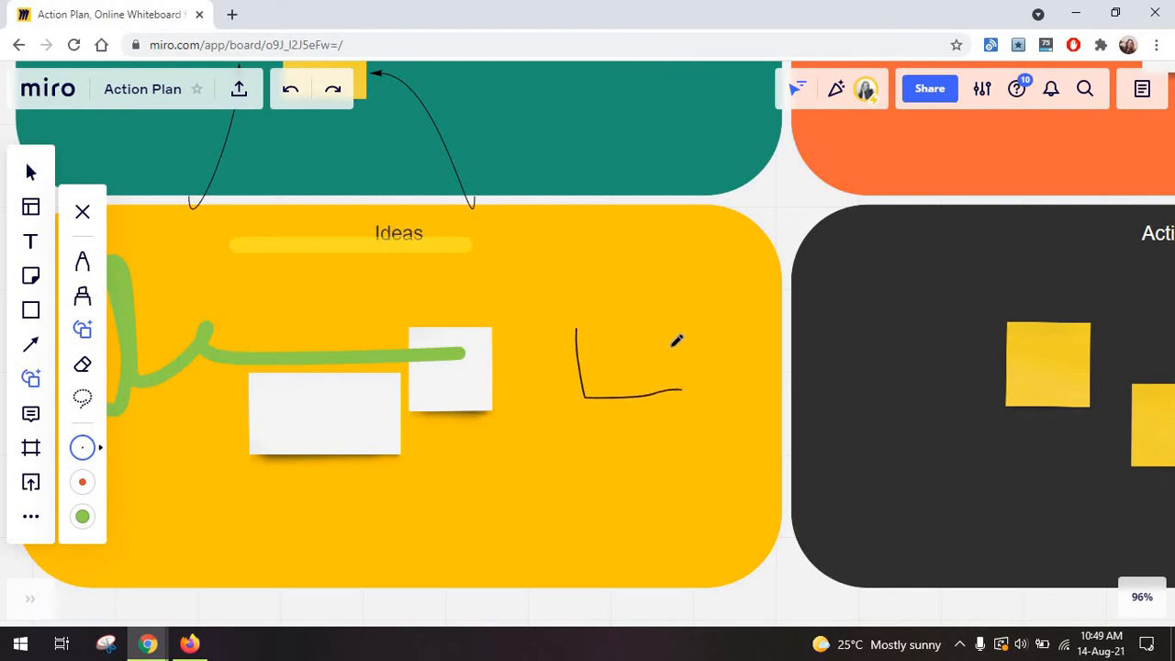
Sketch a rectangle, a triangle and a square in Ideas as clean shapes.
drag(580, 328, 681, 392)
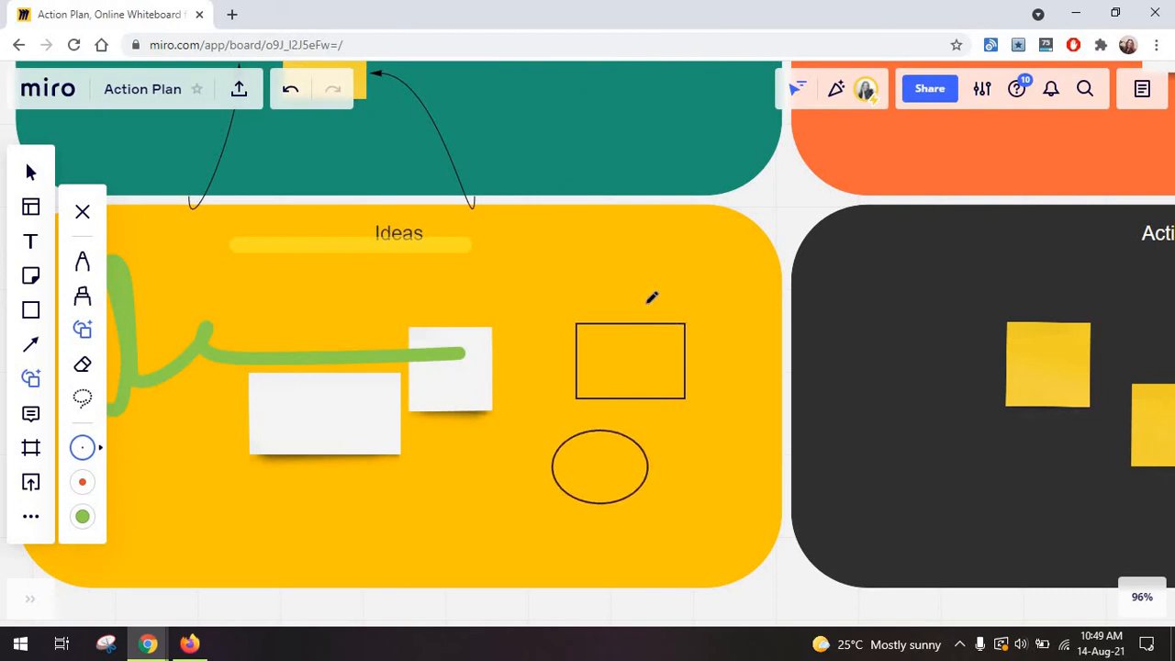
drag(443, 445, 412, 523)
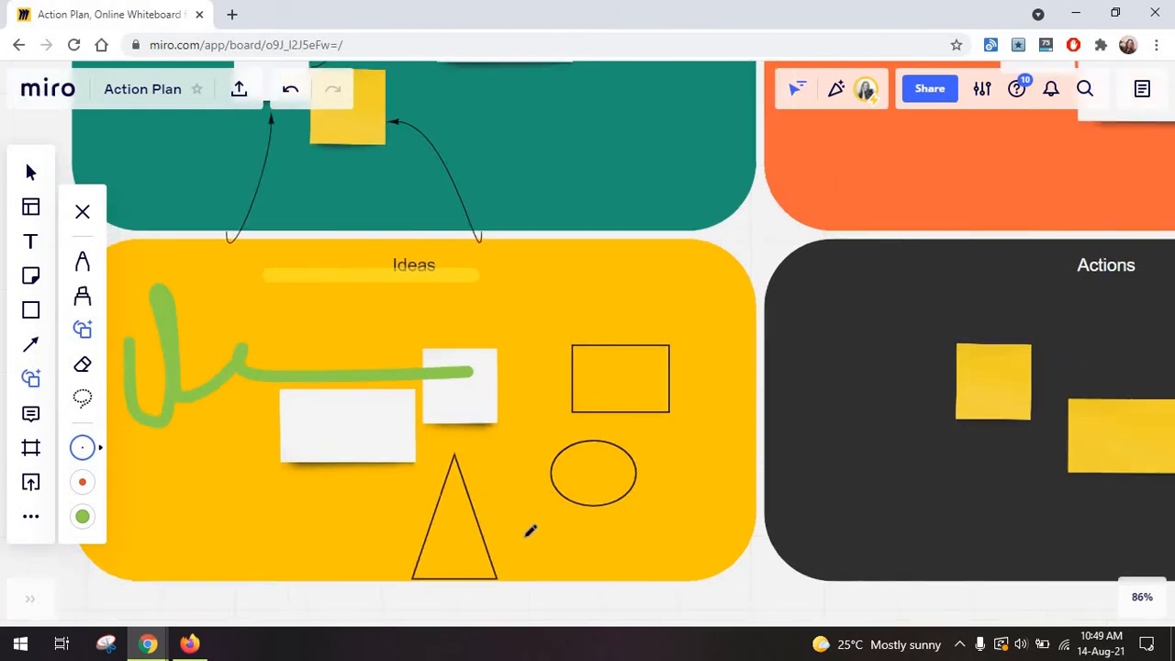
mouse_move(679, 506)
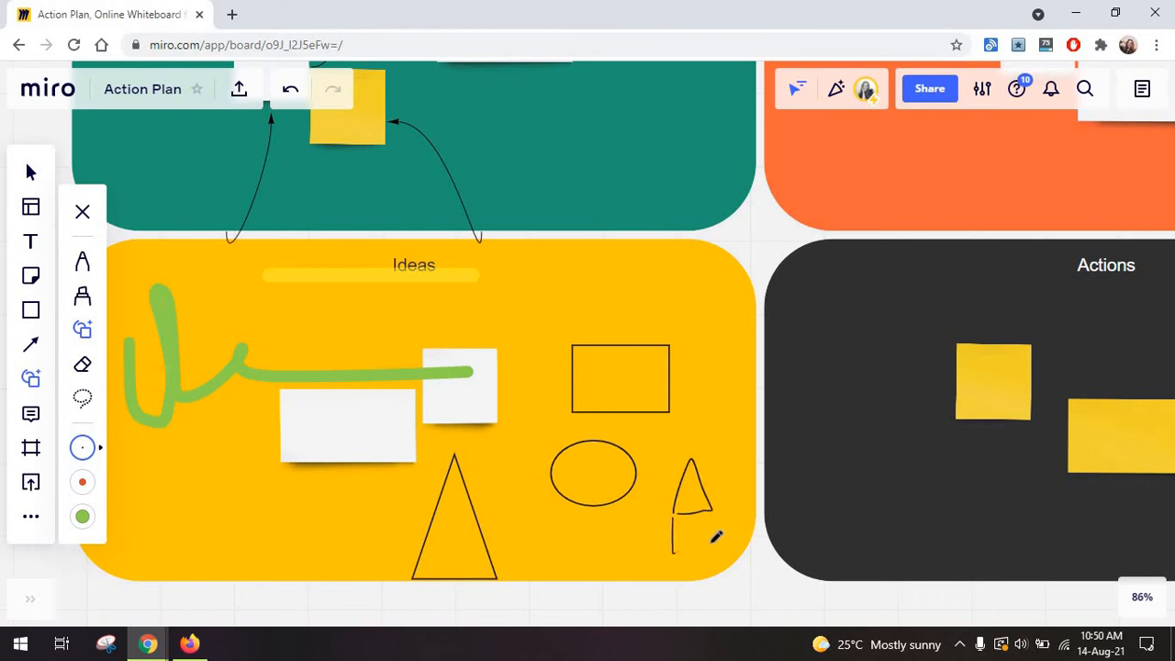
drag(675, 519, 711, 559)
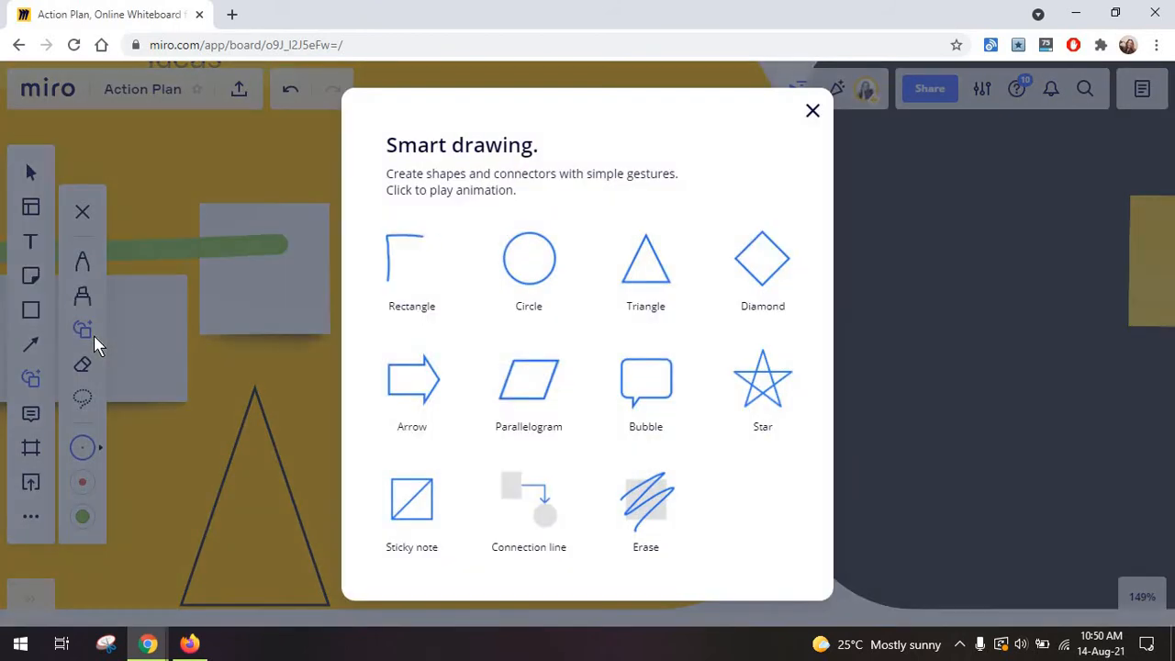
Erase the pointed sketch in Ideas, reopening and closing the Smart drawing guide.
click(812, 110)
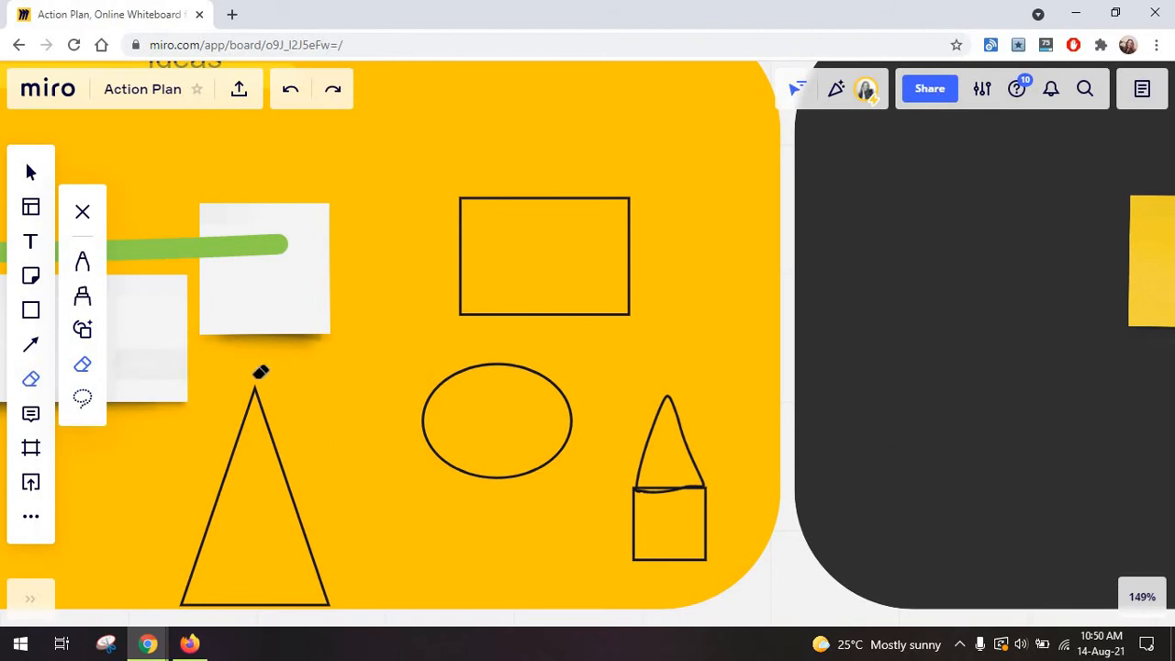
drag(261, 372, 440, 450)
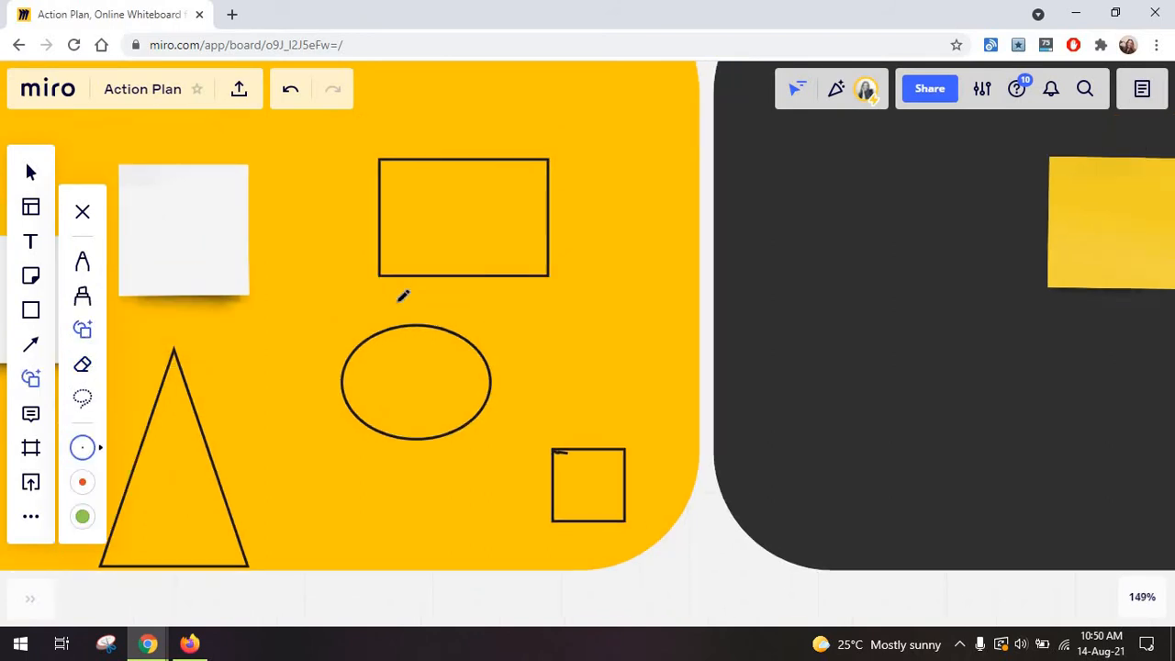
mouse_move(114, 332)
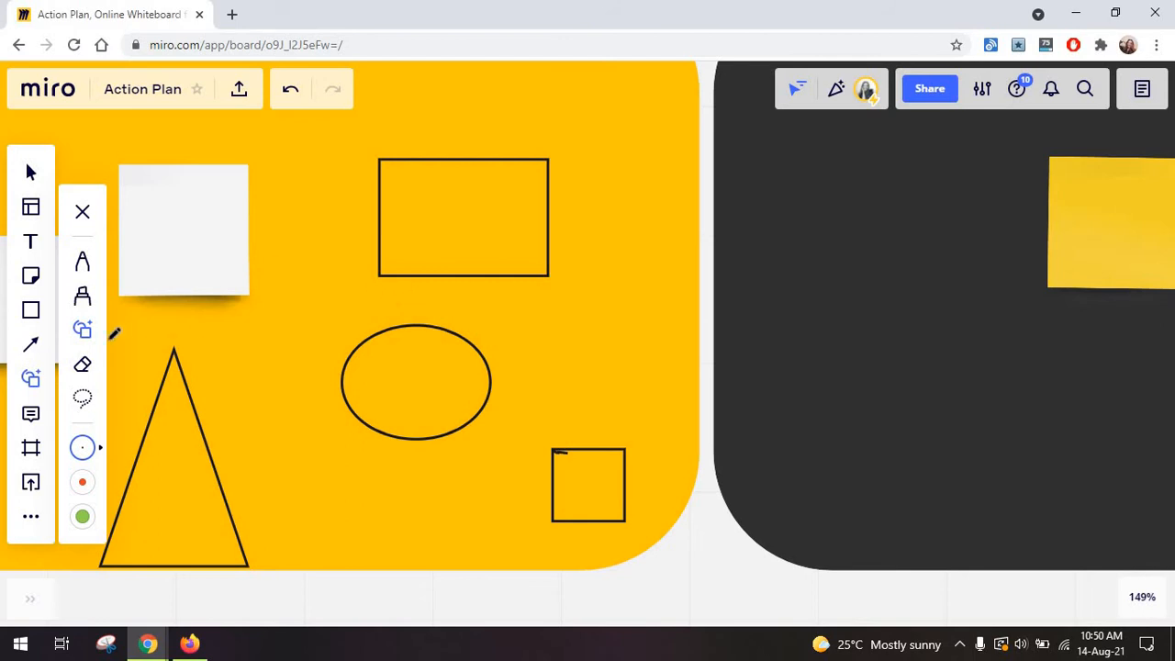
mouse_move(83, 331)
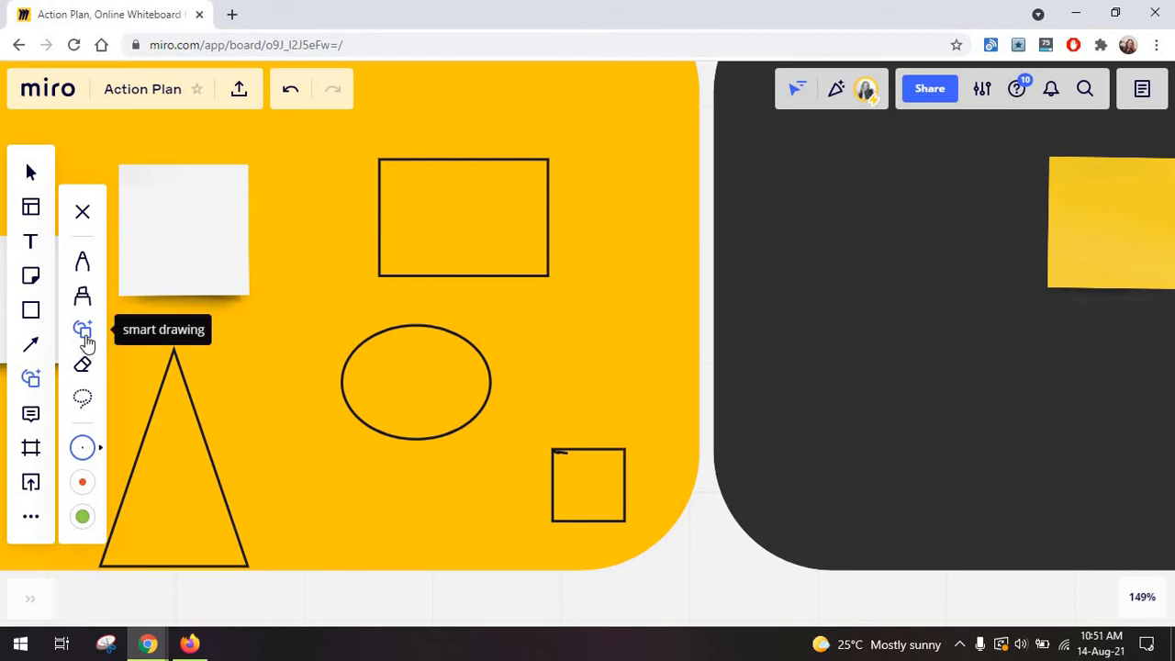
click(82, 328)
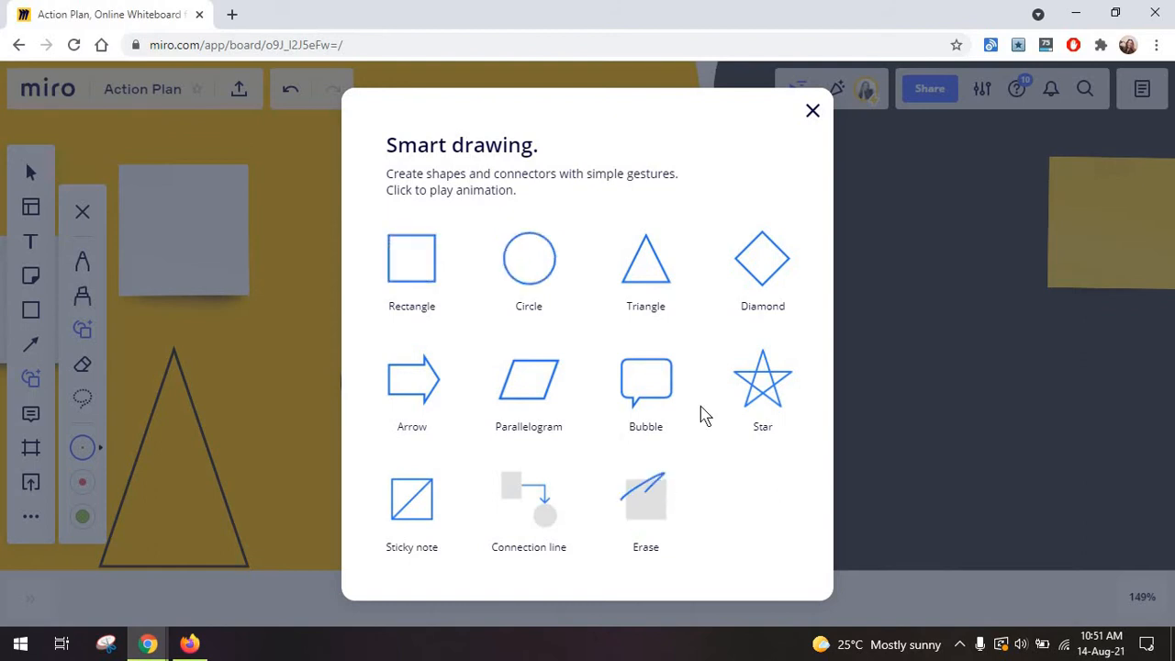
click(812, 110)
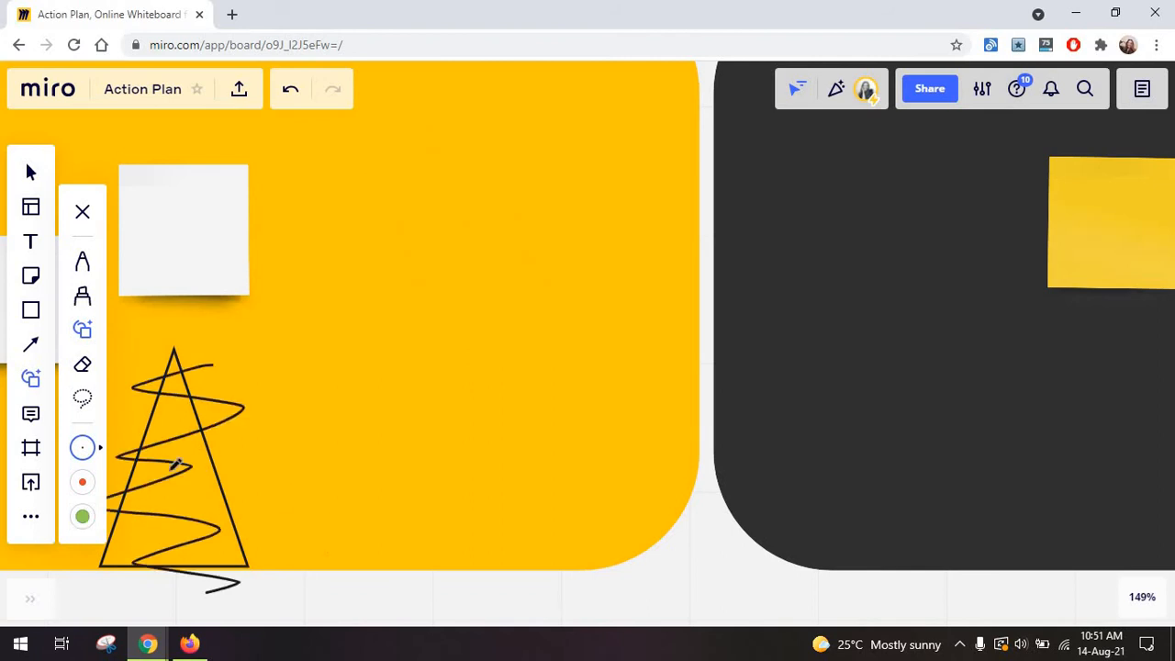
click(82, 363)
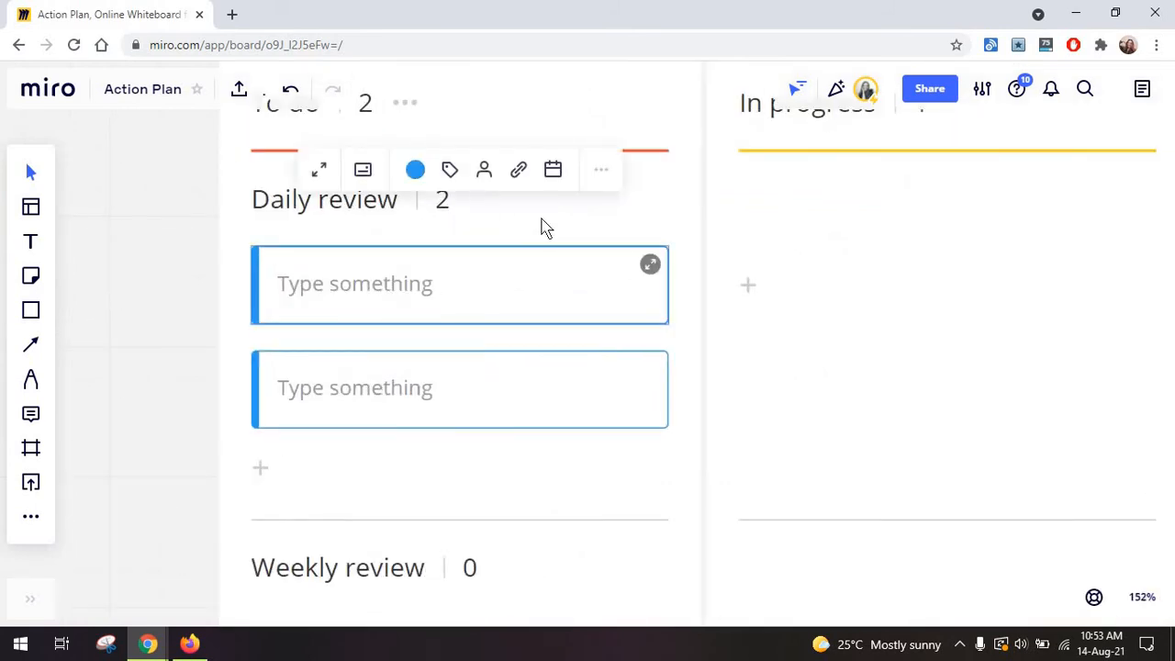
Comment 'comment' on the first Daily review card and post the reply 'gfgfg'.
click(363, 169)
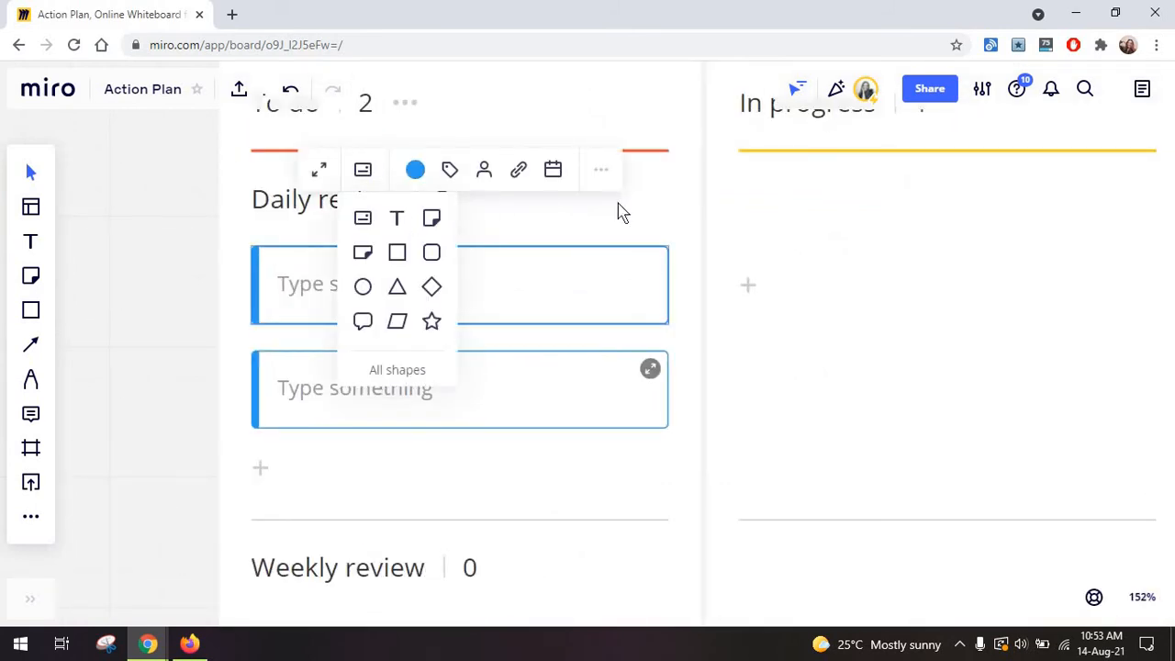
mouse_move(553, 169)
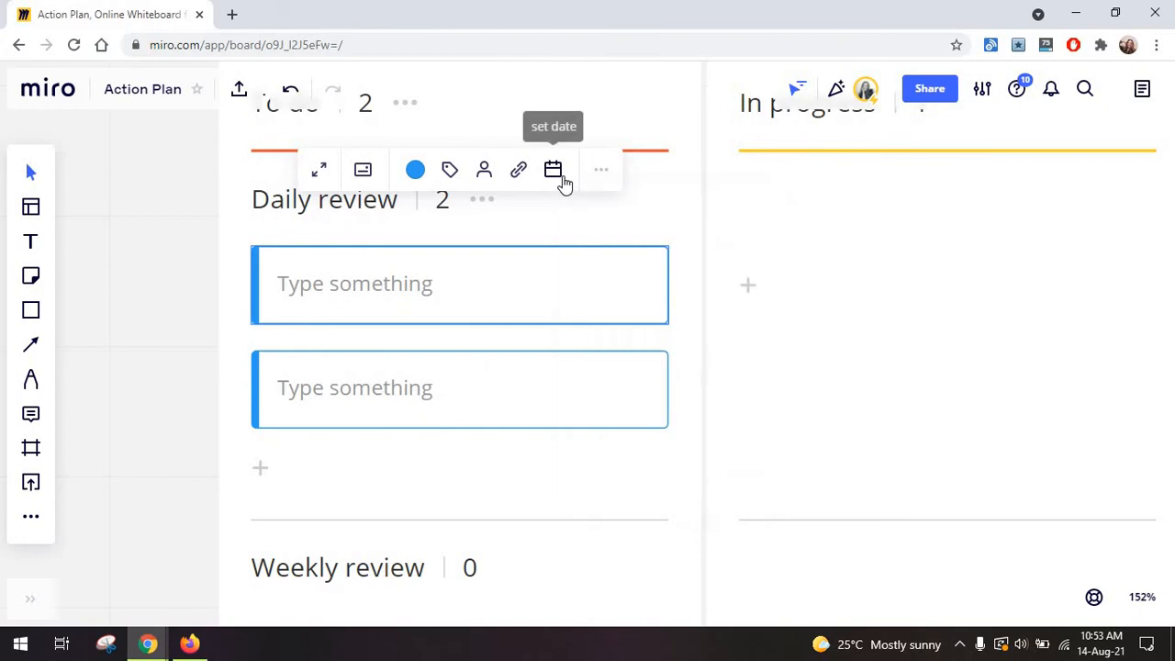
click(552, 169)
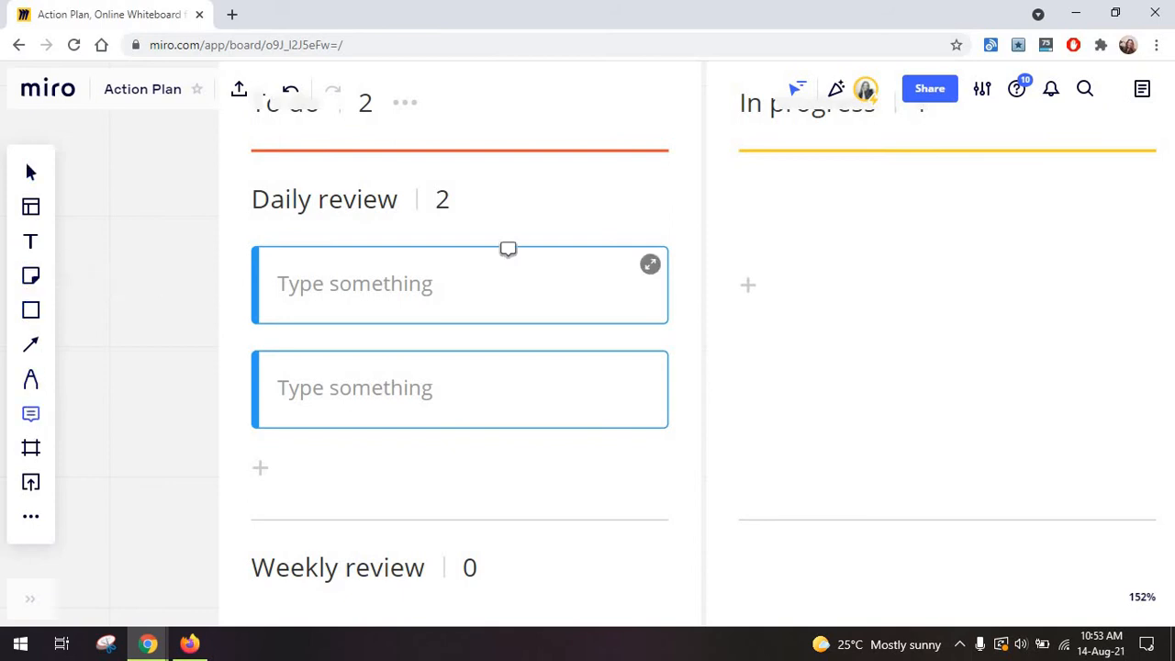
click(507, 249)
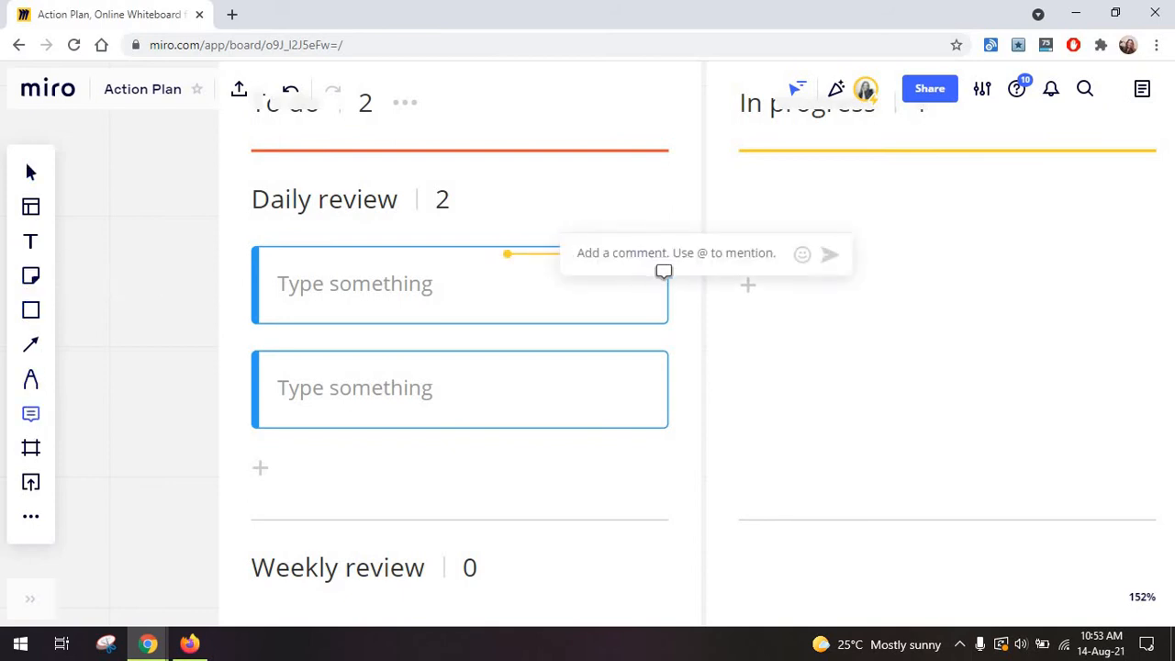
text(comment)
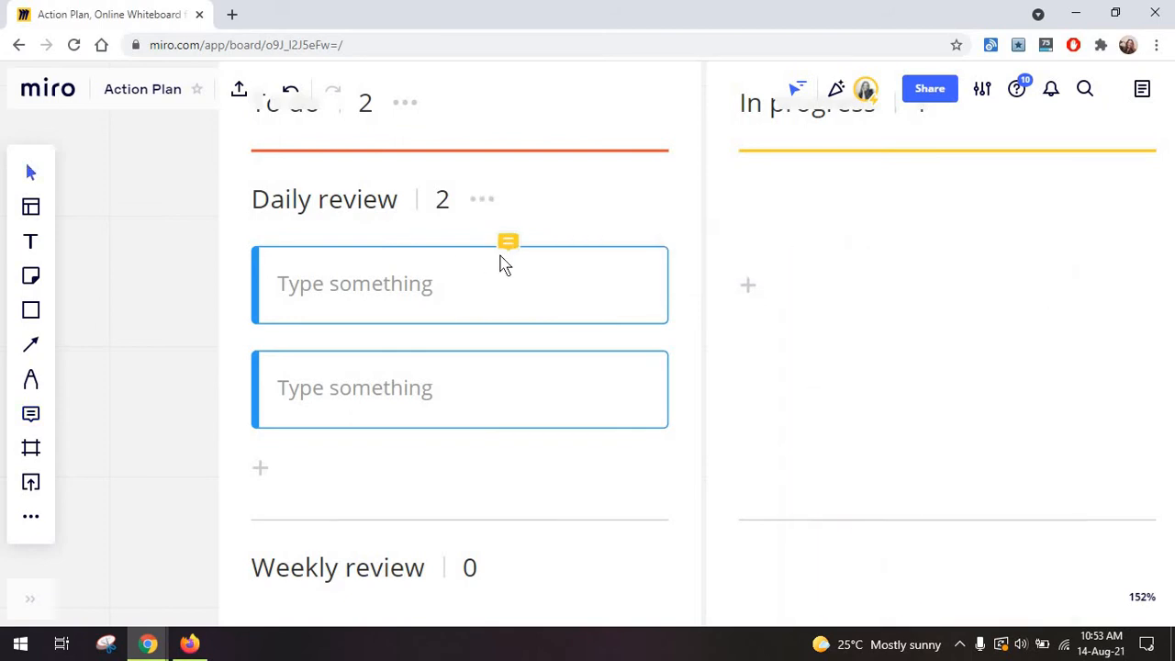
click(507, 241)
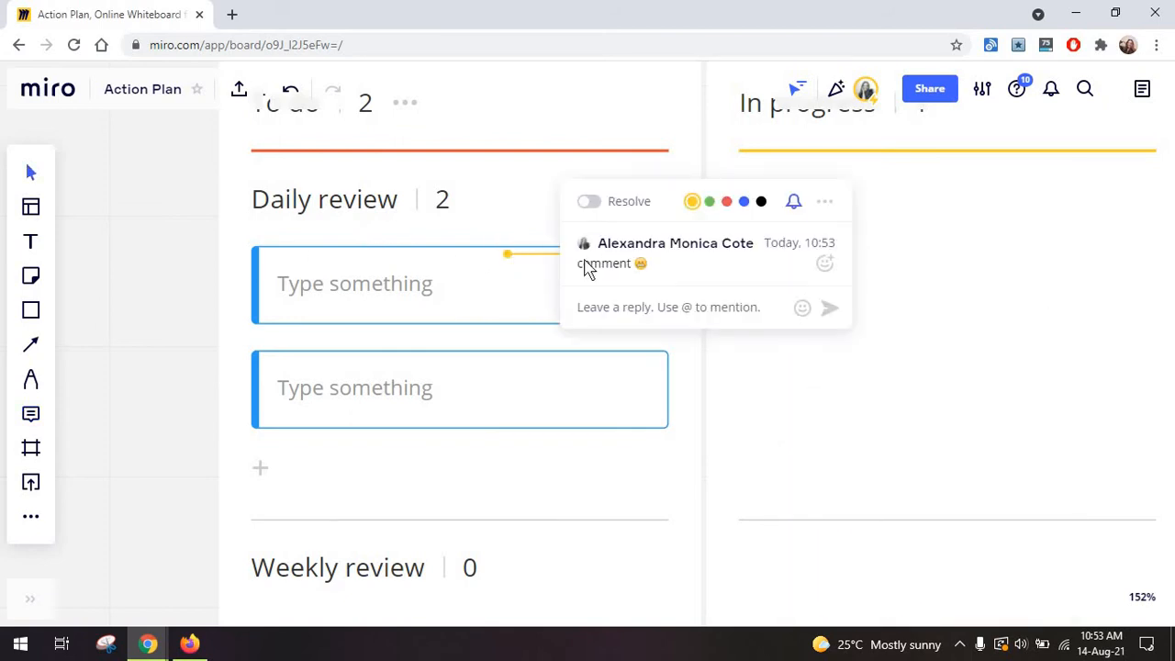
text(gfgfg)
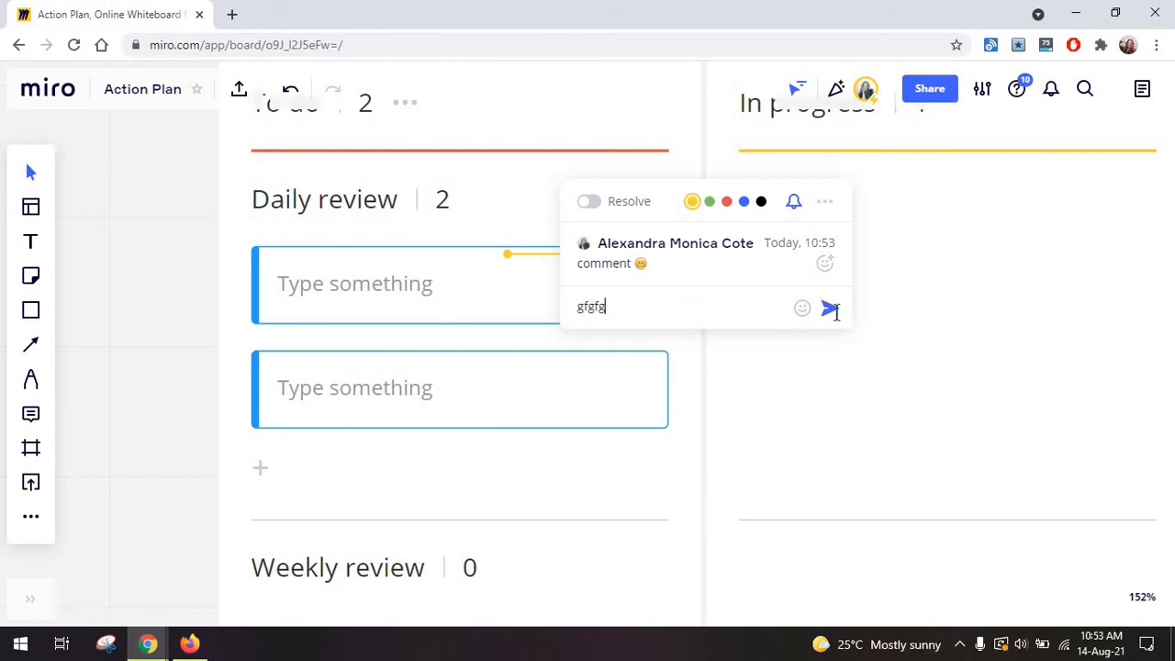
click(828, 307)
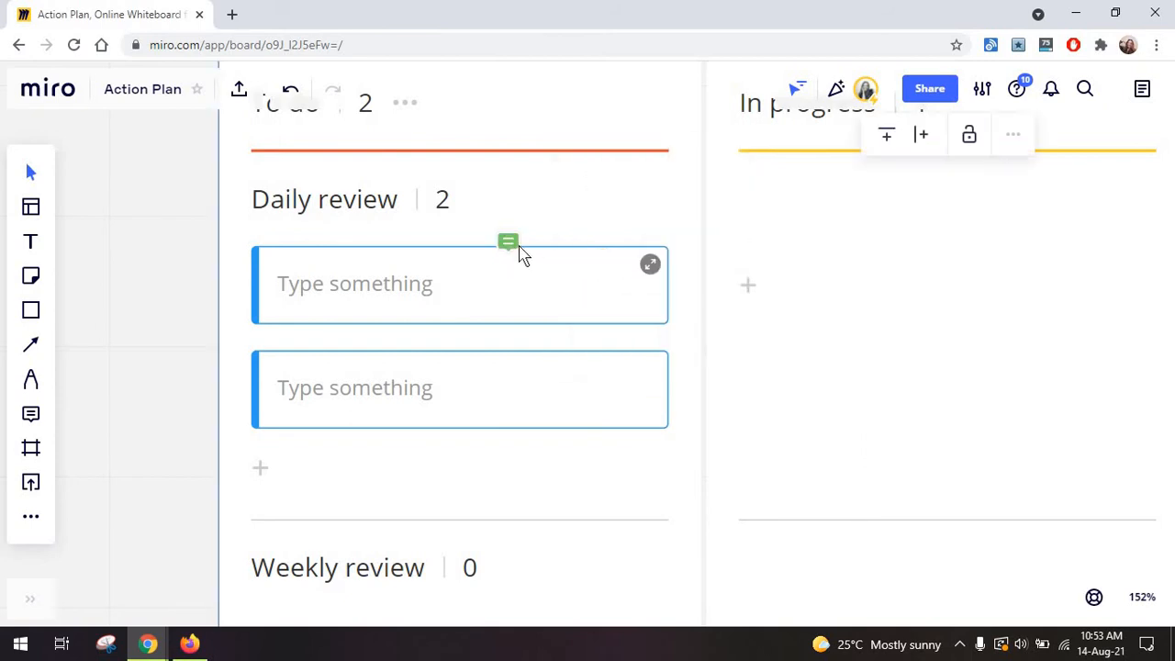
Reopen the first card's thread and place a comment on the second card.
click(508, 242)
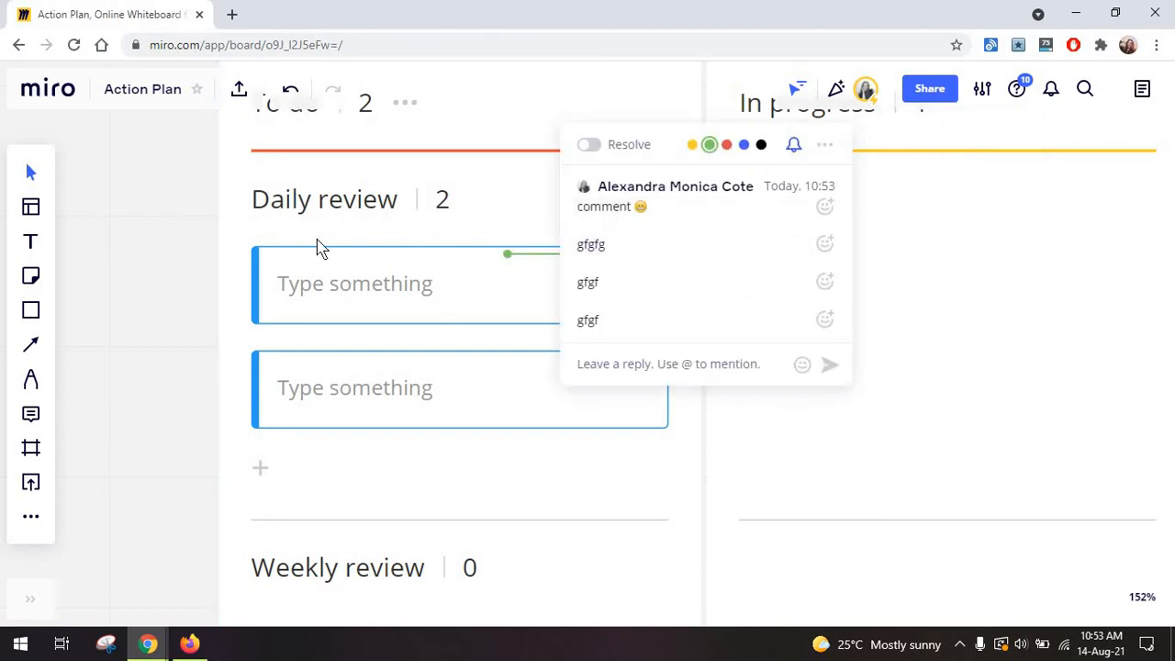
mouse_move(30, 313)
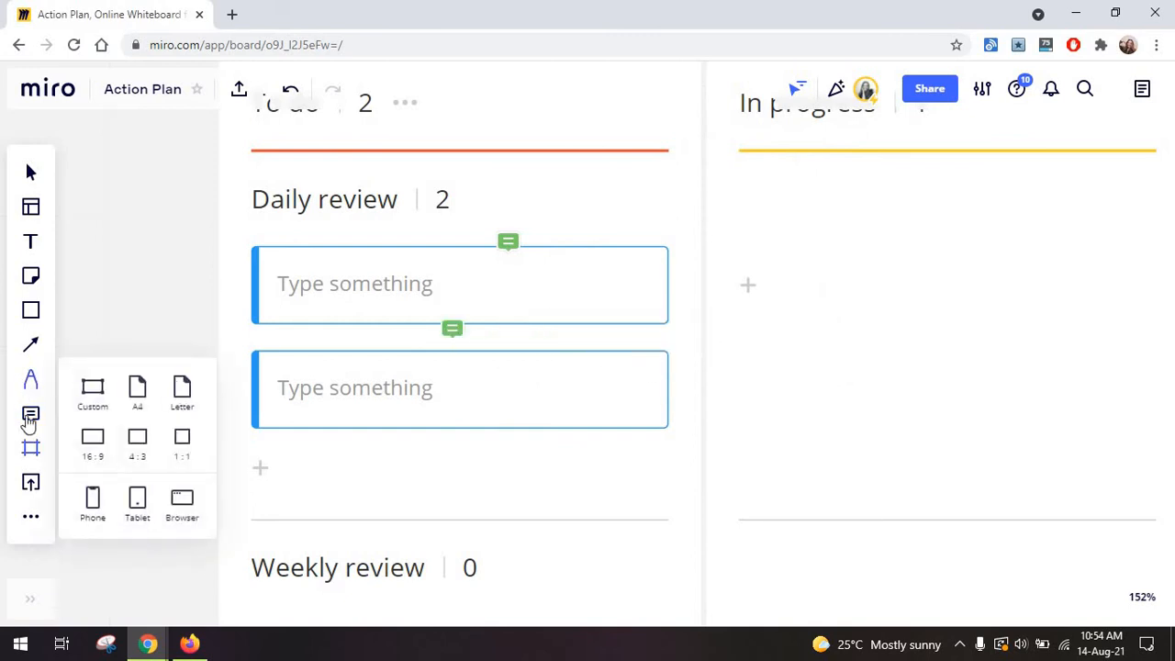
click(509, 242)
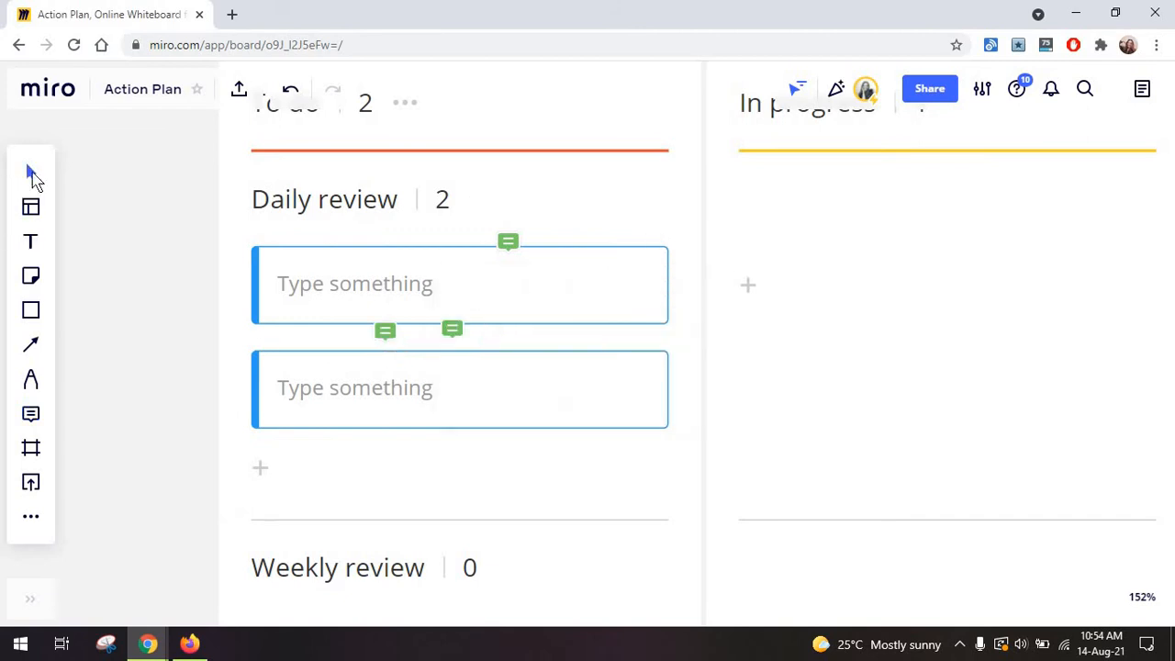
click(451, 328)
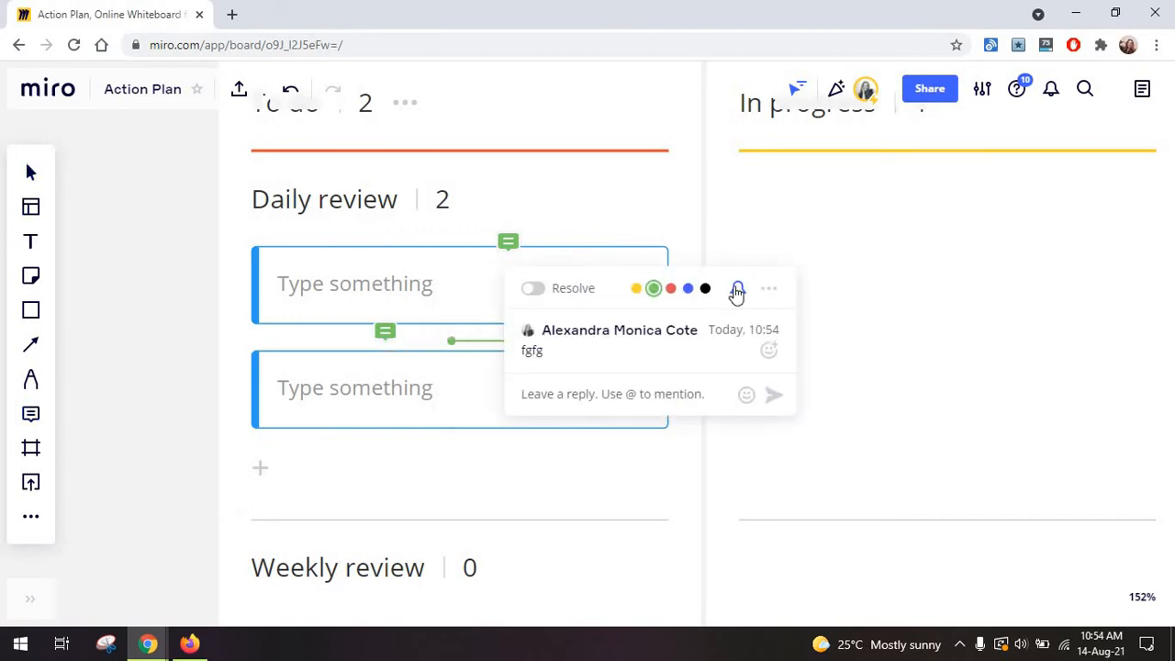
click(737, 288)
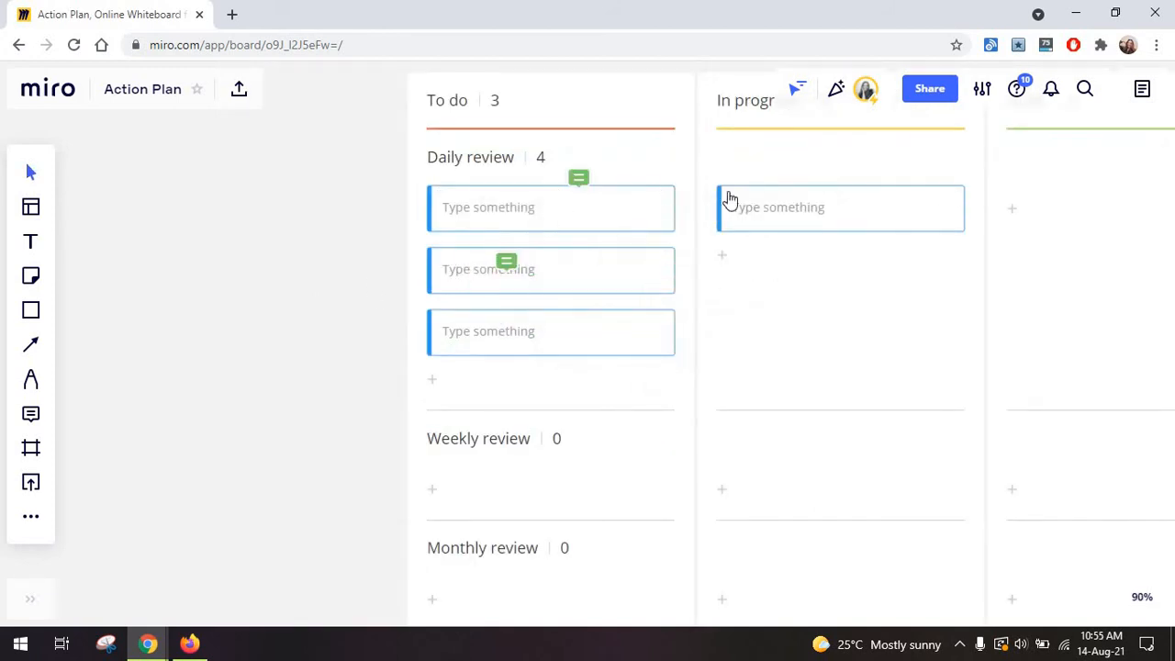
Turn off notifications for the second card's comment thread and close it.
click(578, 177)
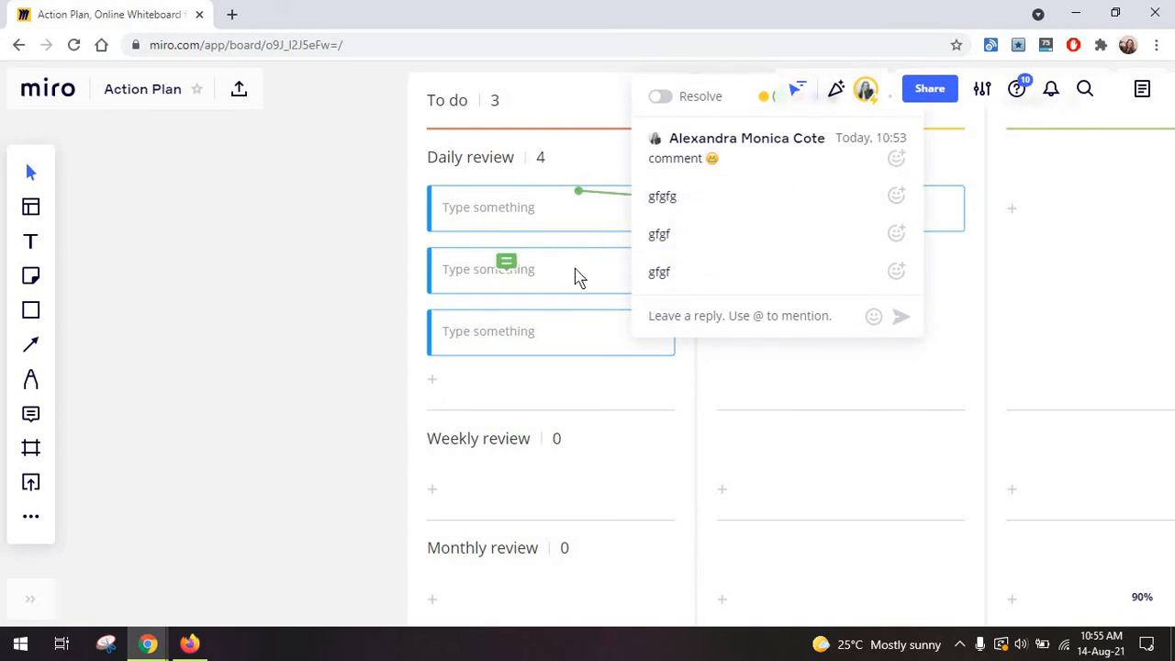
click(506, 263)
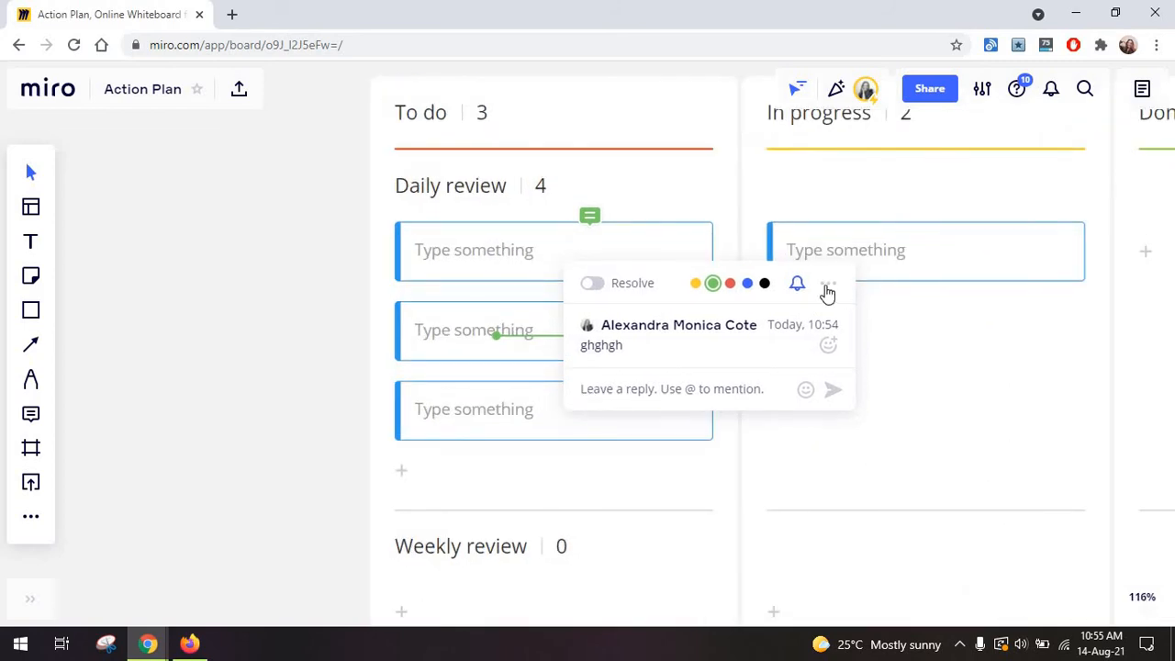
click(827, 283)
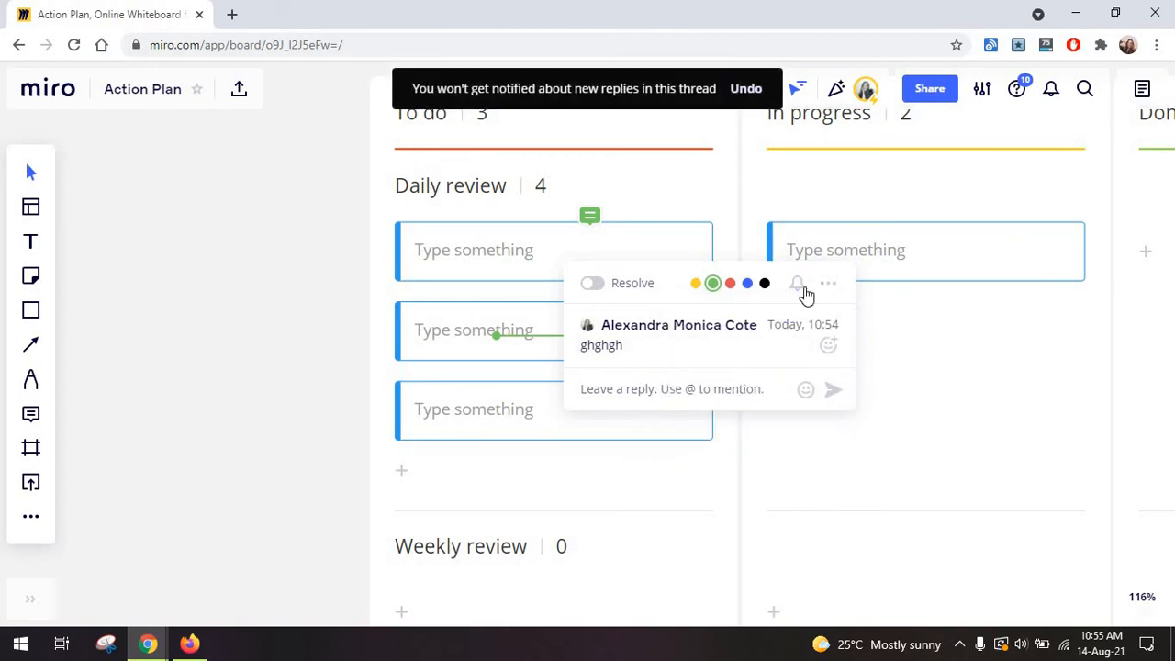
click(796, 282)
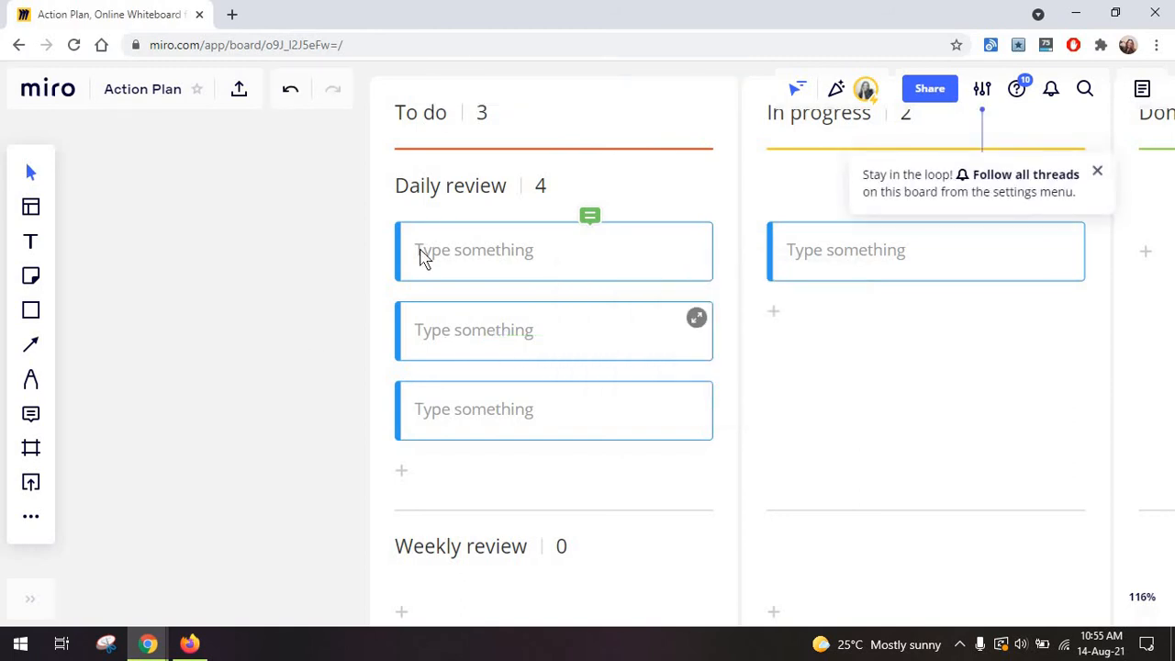
Scroll below the Kanban and place Frame 1 using a device size preset.
scroll(down, 3)
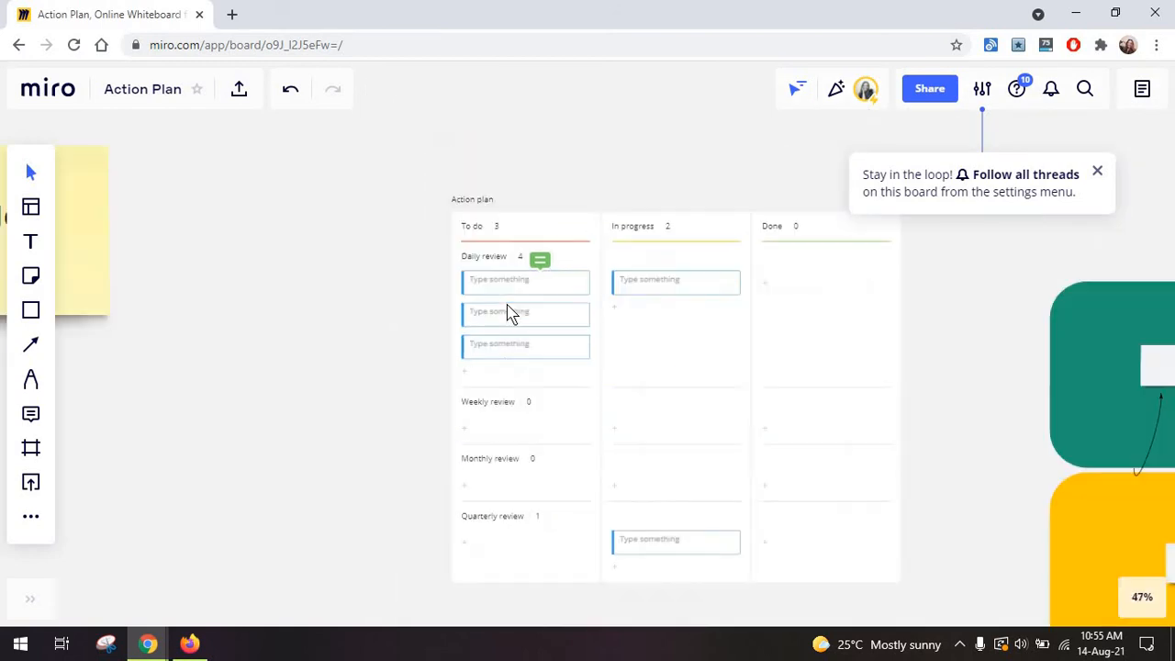
scroll(down, 3)
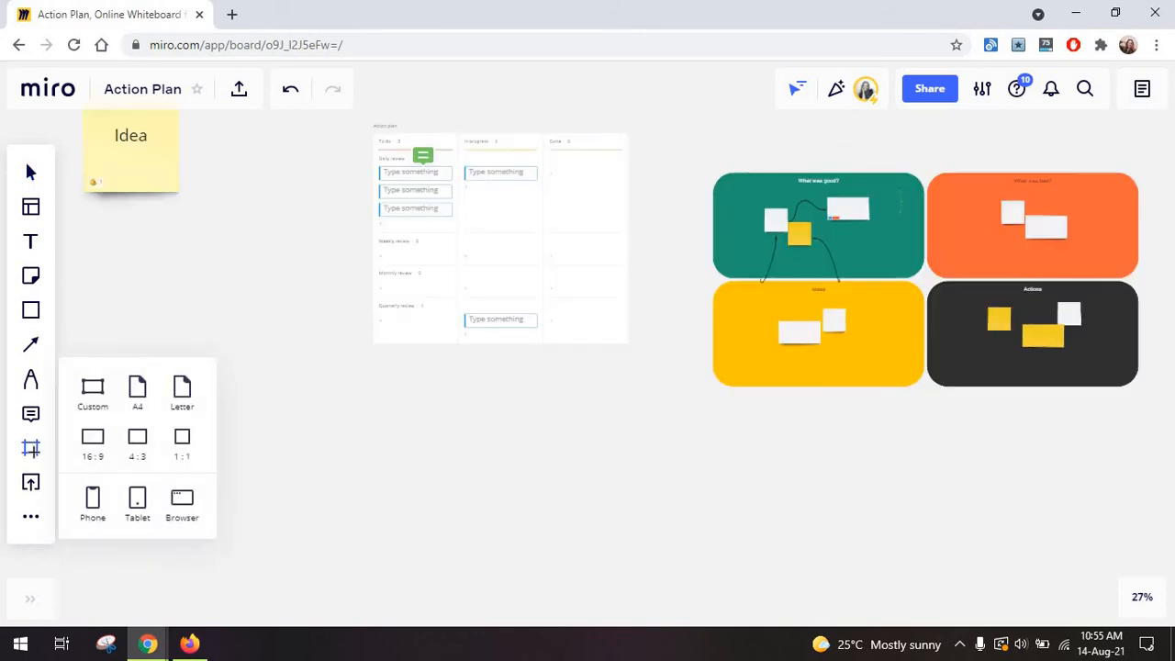
click(30, 448)
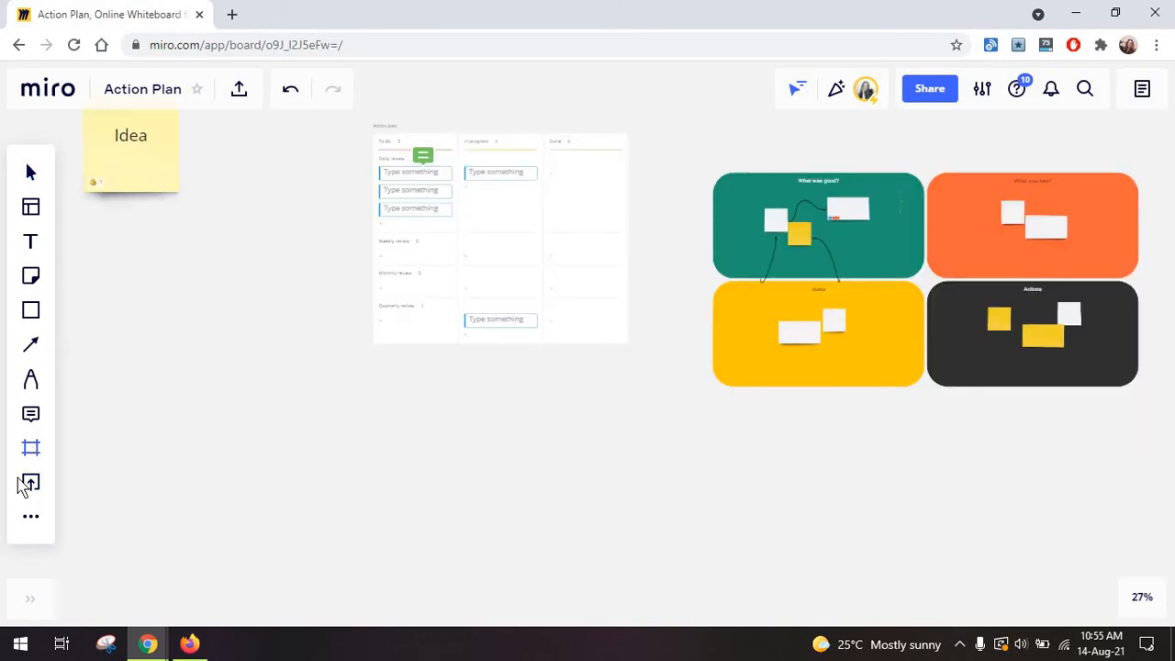
click(30, 447)
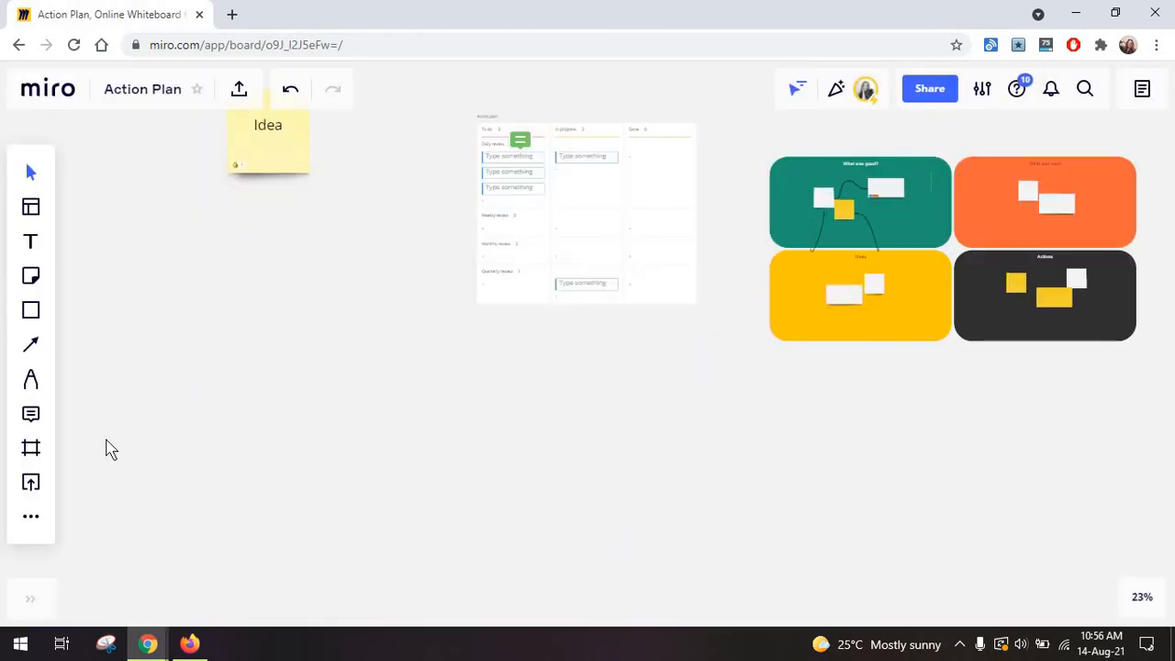
click(30, 447)
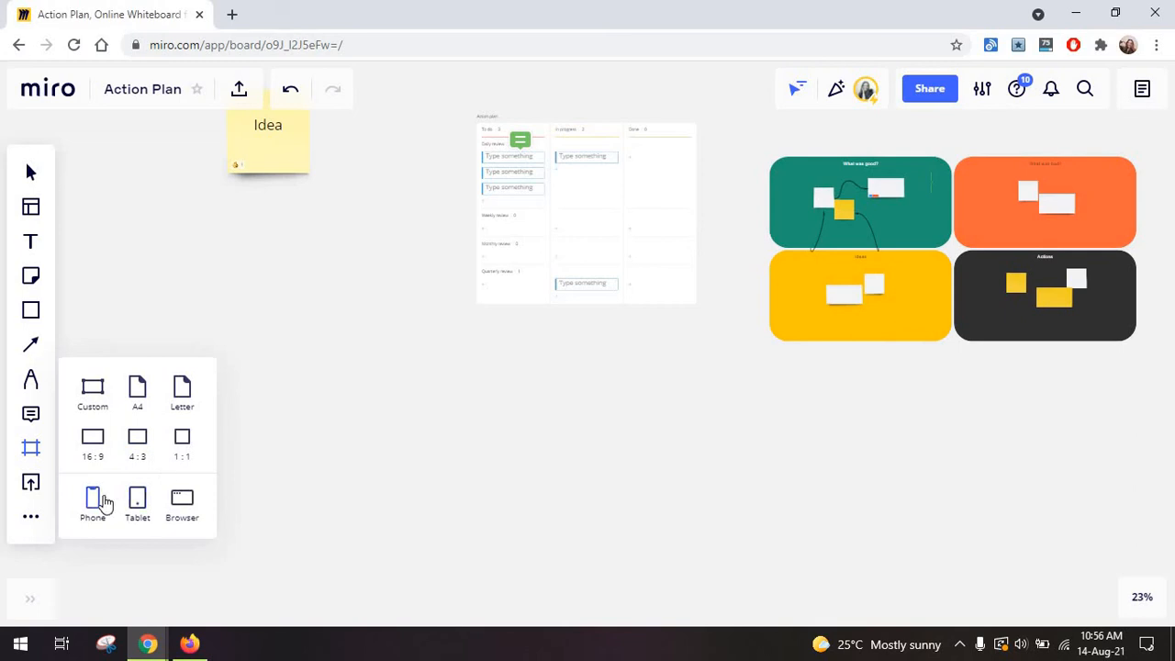
click(181, 502)
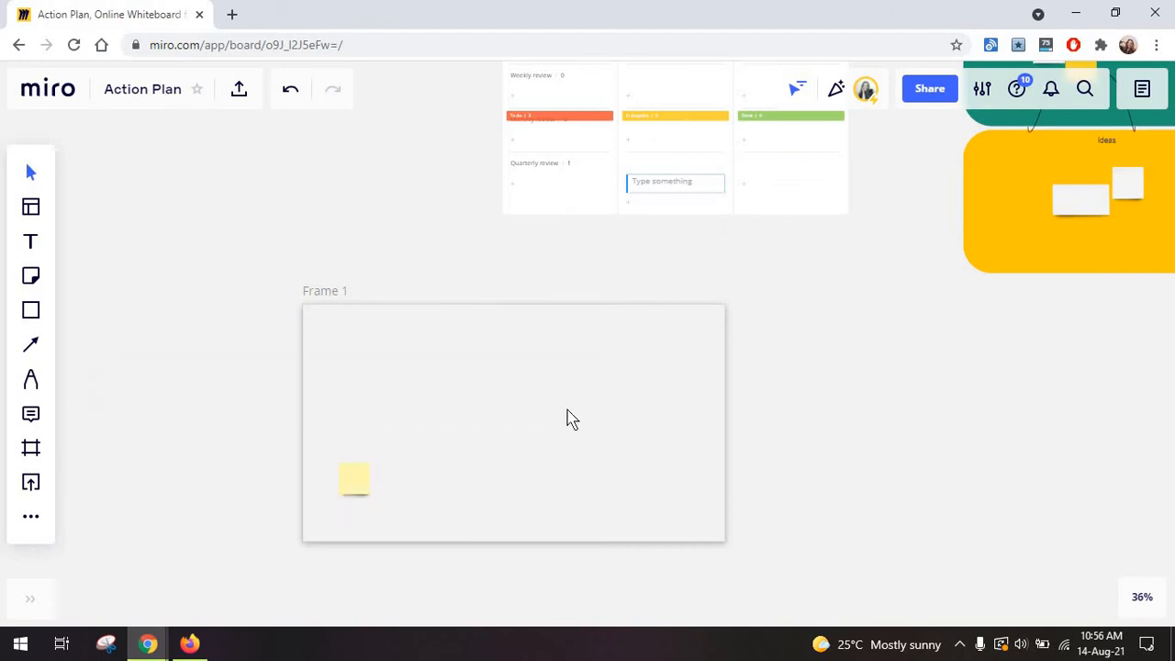
Rename the frame 'Browser' and turn on Show device for a browser-window outline.
click(325, 290)
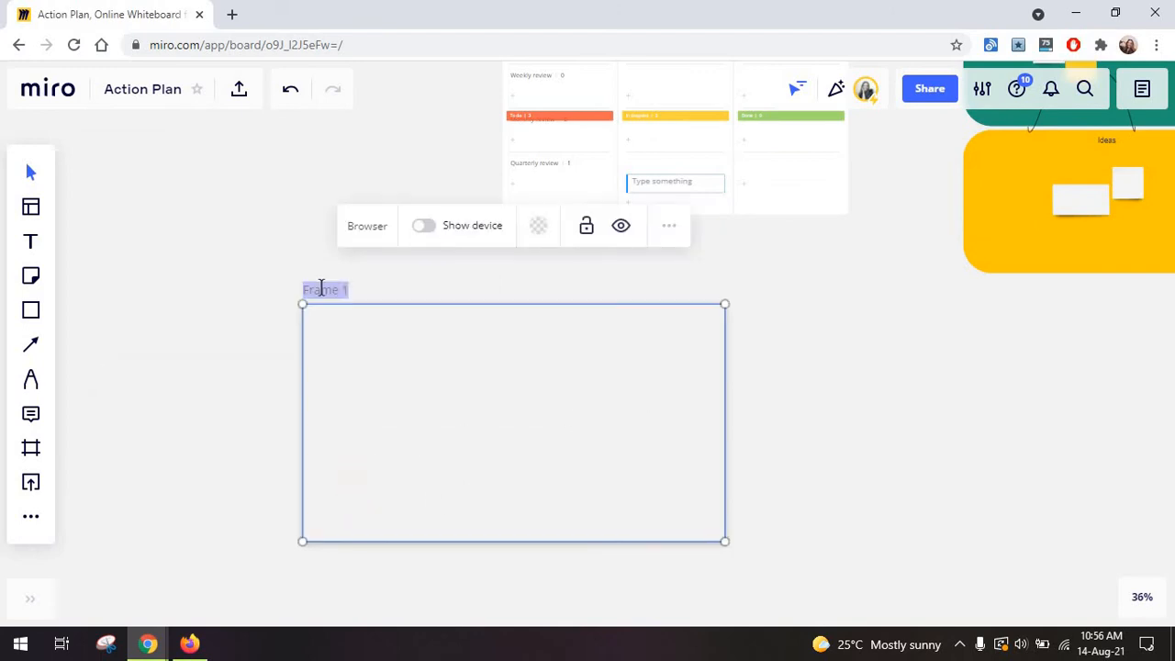
text(Browser)
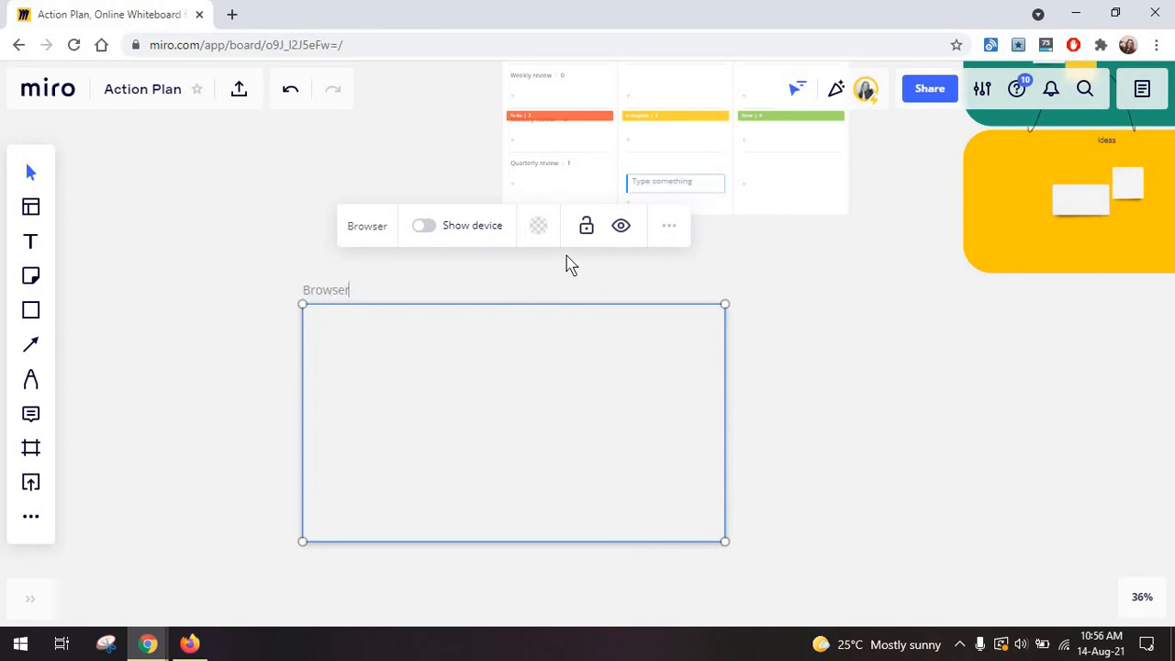
click(423, 225)
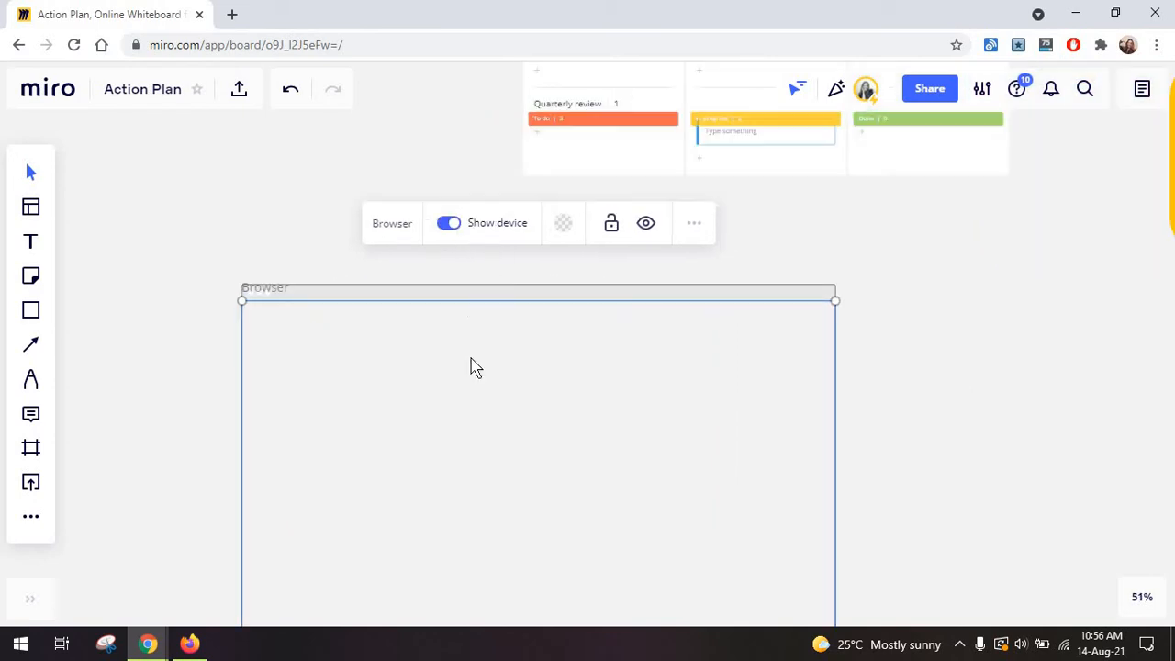
scroll(down, 3)
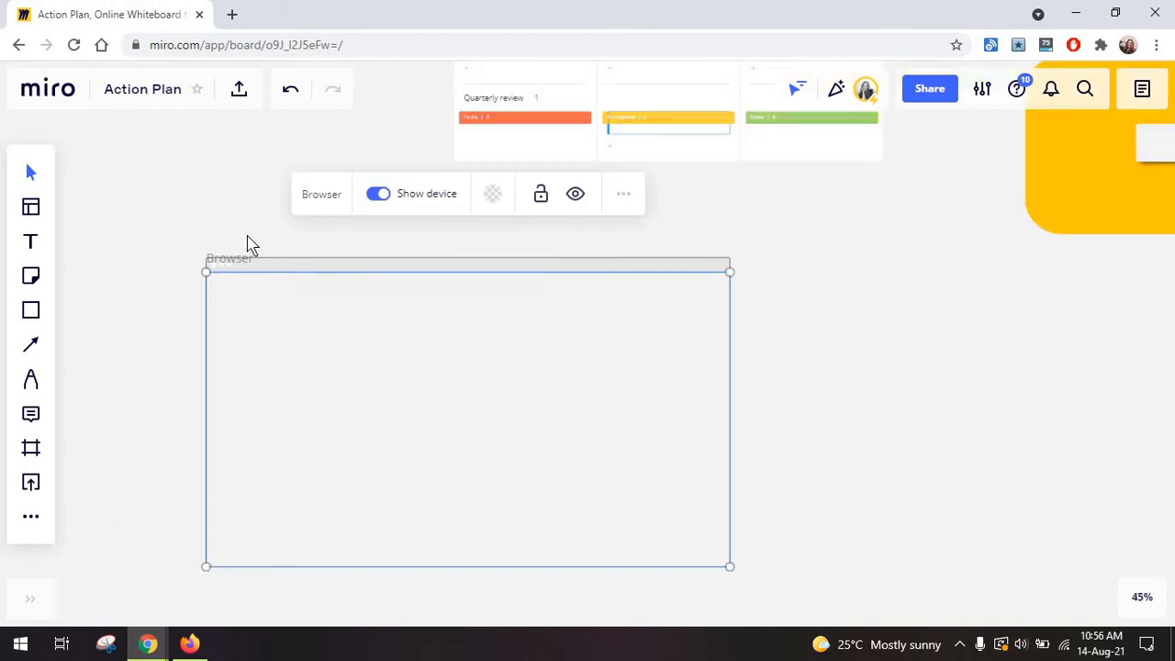
mouse_move(597, 305)
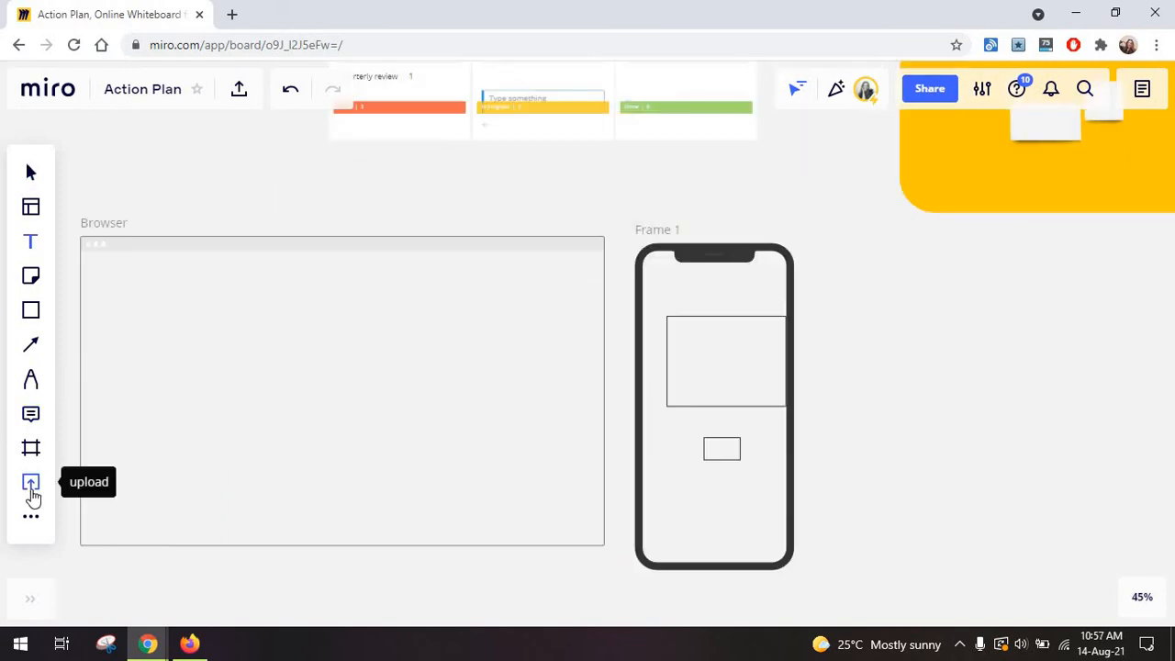
Insert a cherry blossom photo from the Unsplash library onto the board.
click(31, 482)
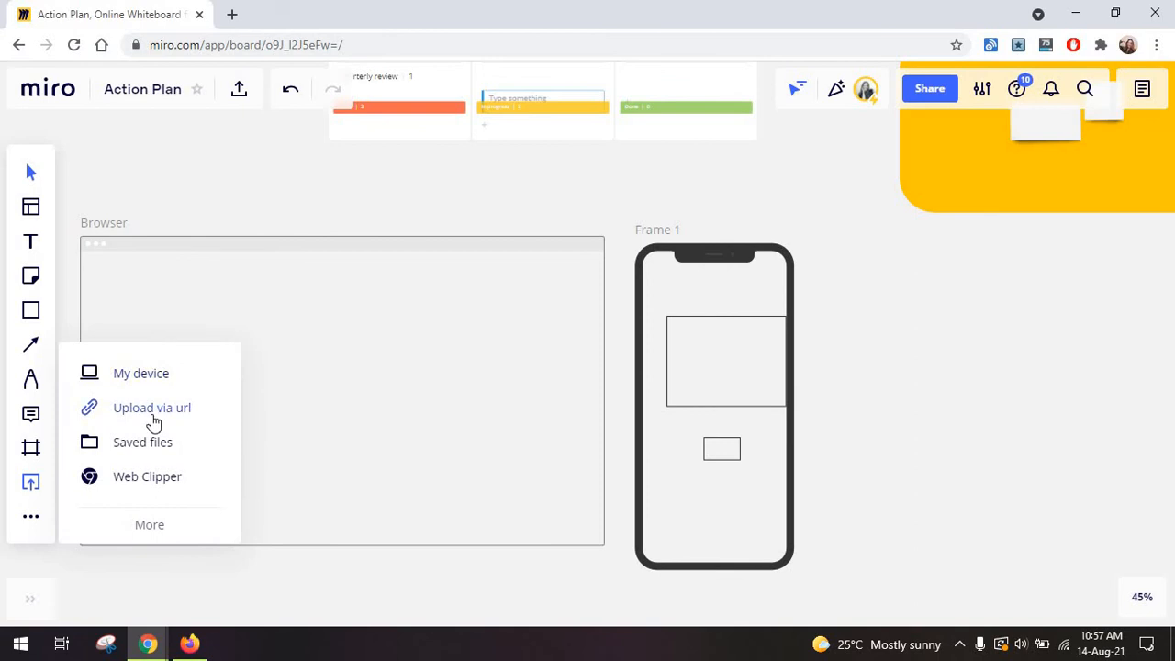
click(148, 524)
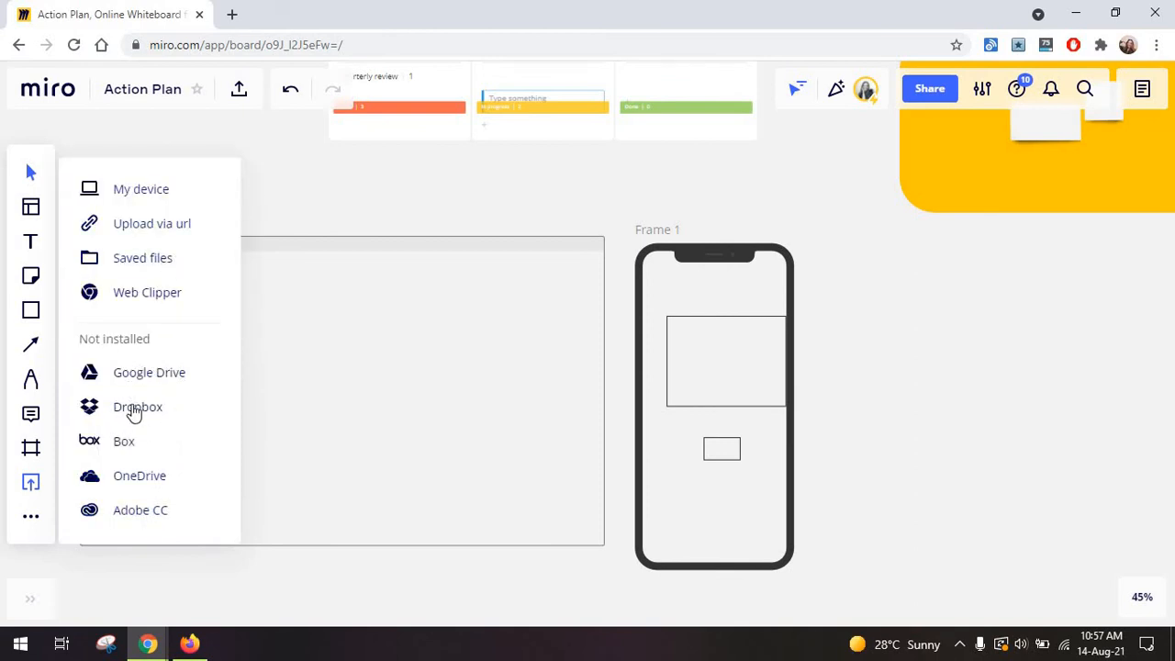
mouse_move(168, 411)
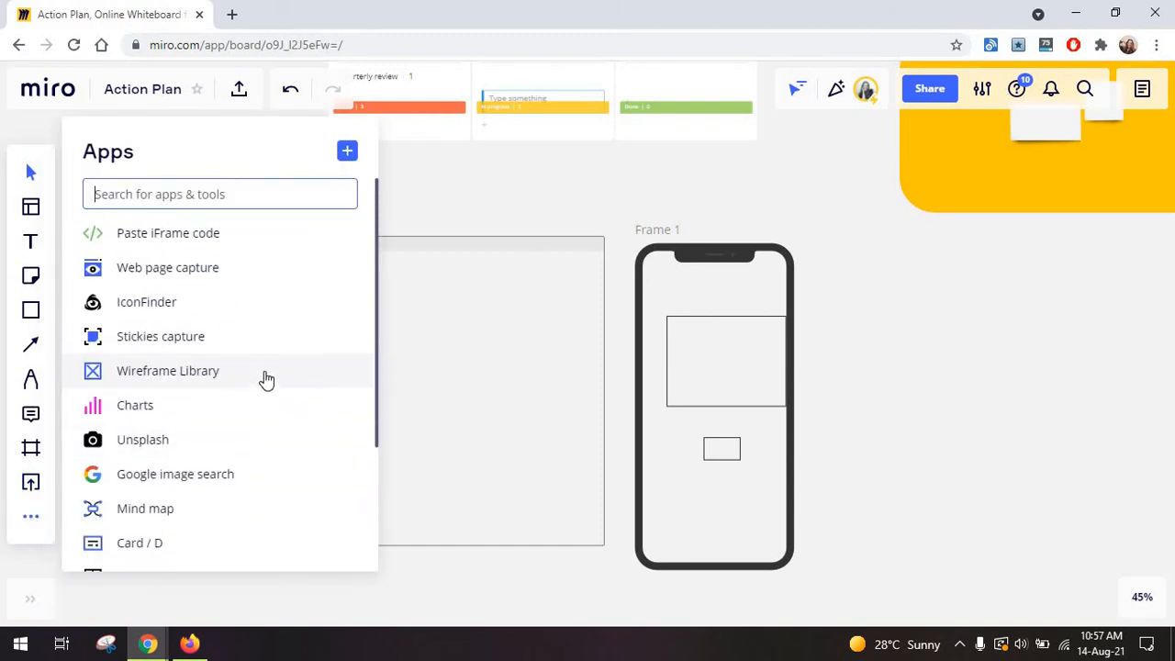
scroll(down, 3)
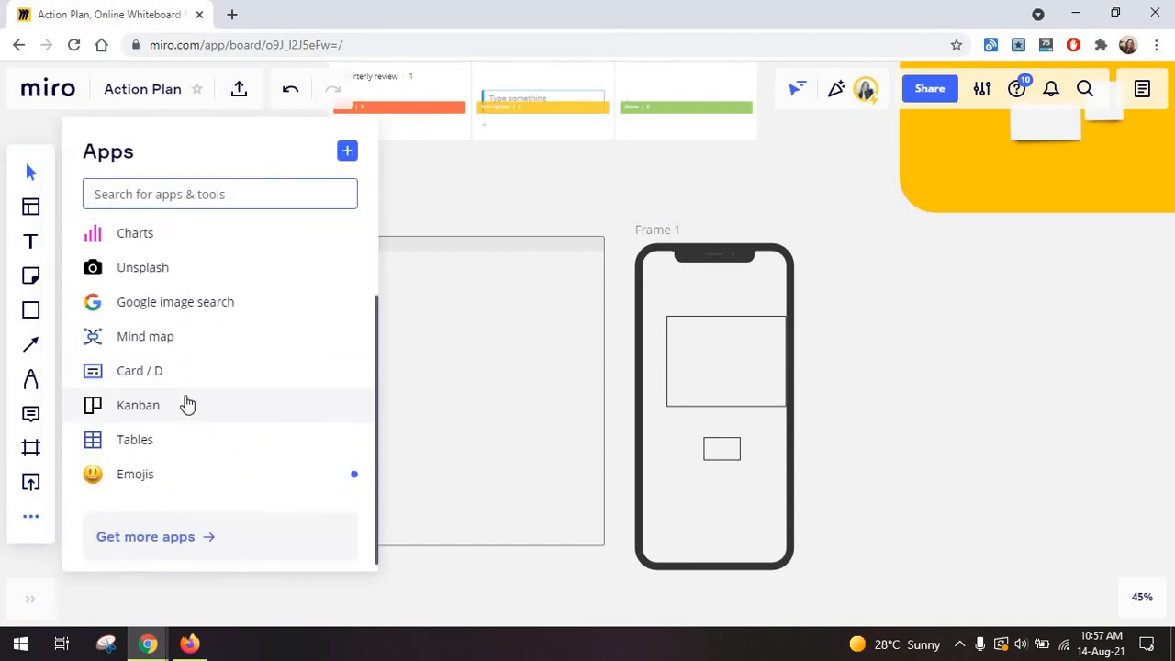
click(142, 267)
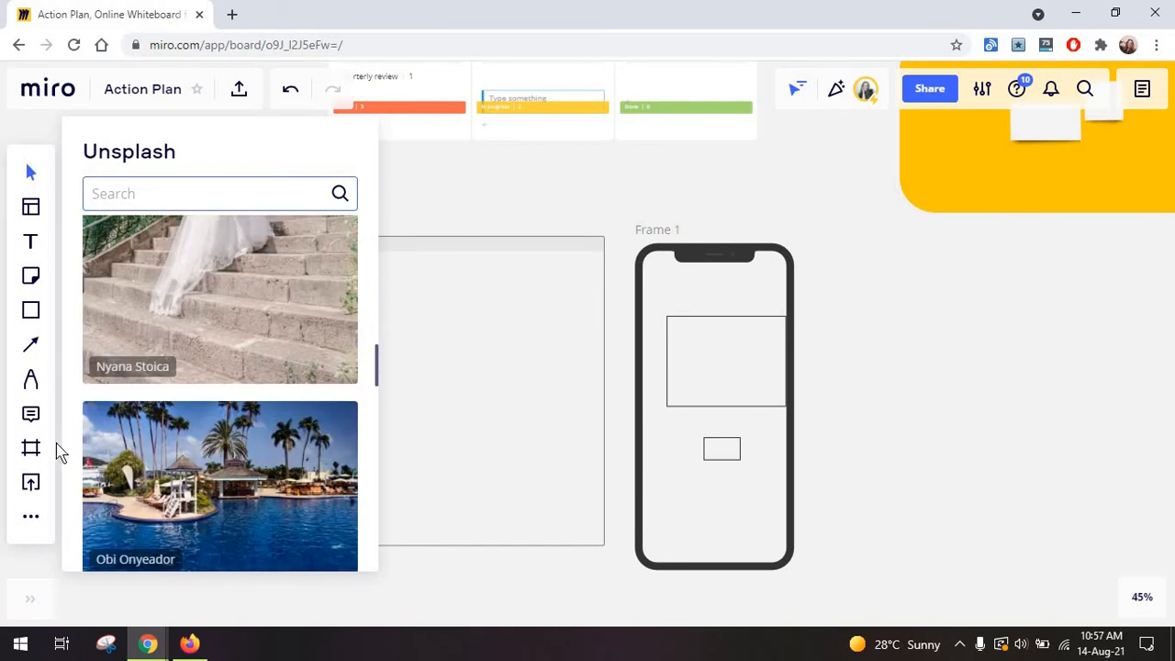
mouse_move(31, 480)
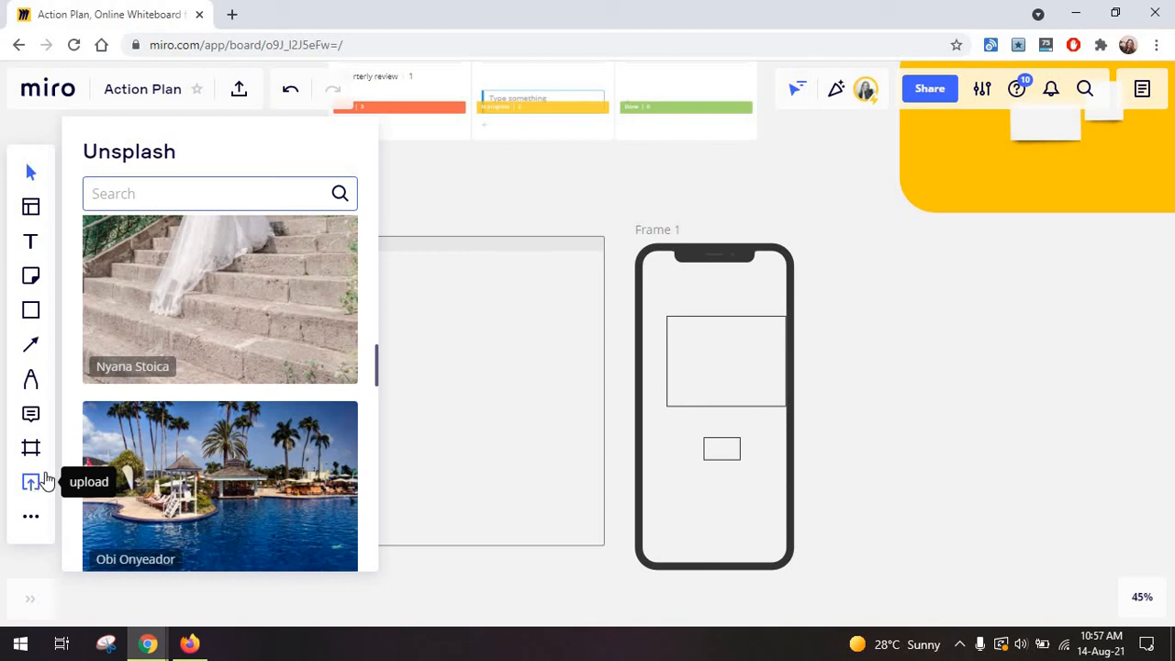
scroll(down, 3)
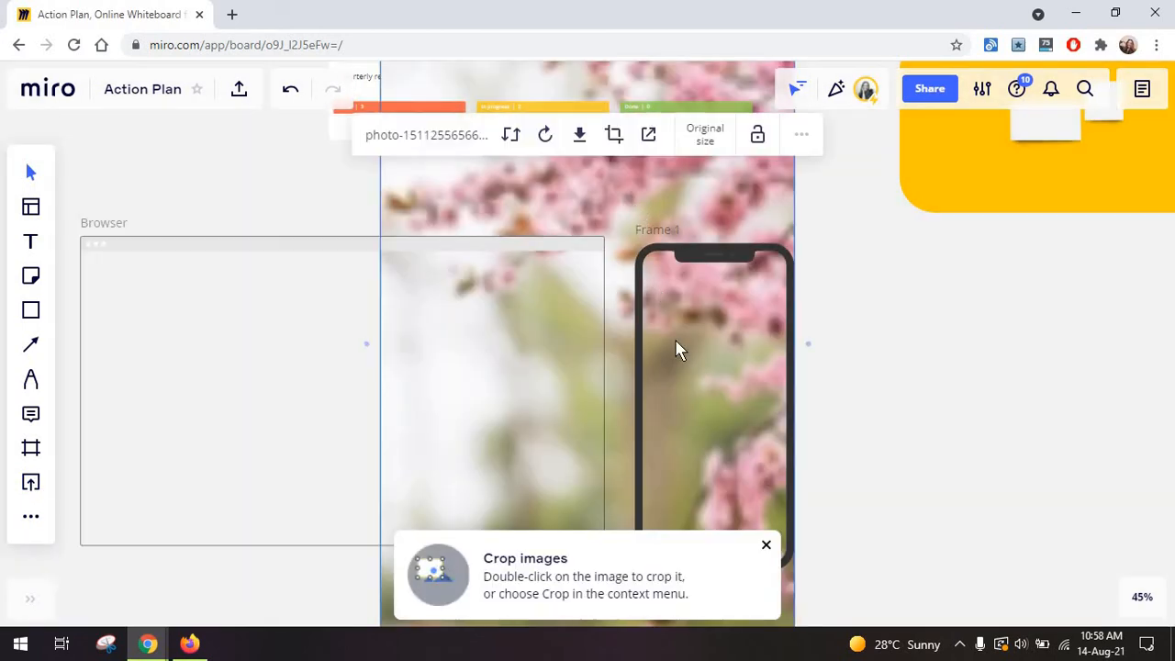
scroll(down, 3)
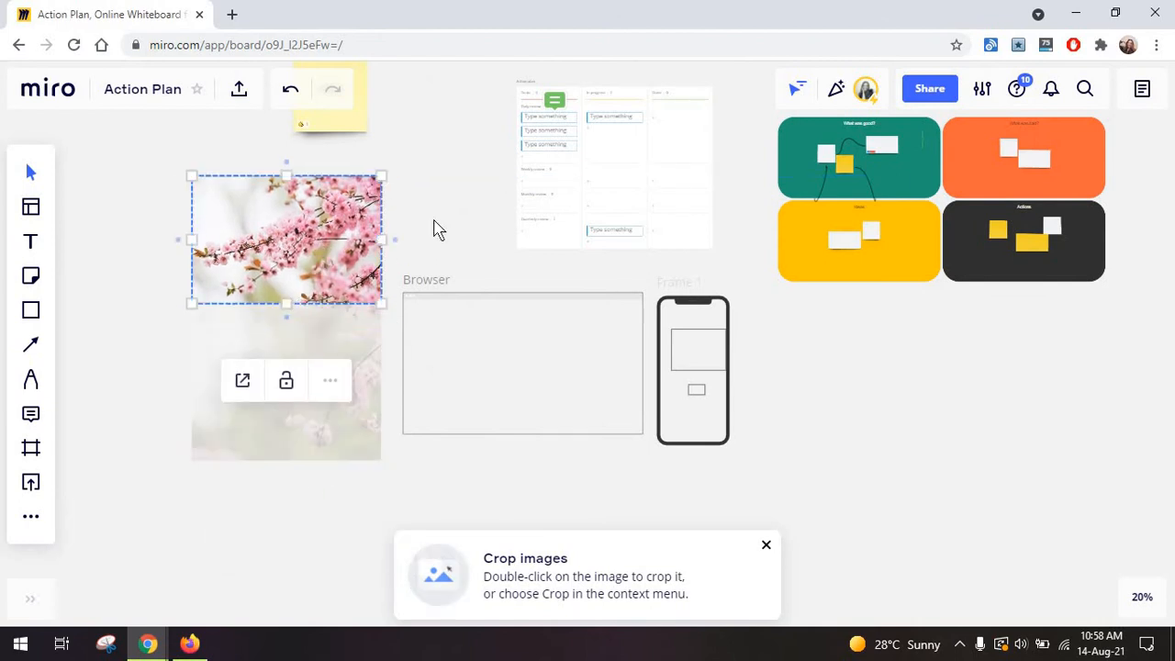
Place the photo in the Browser frame, then add an 'Idea' mind map node with a child.
drag(284, 238, 523, 367)
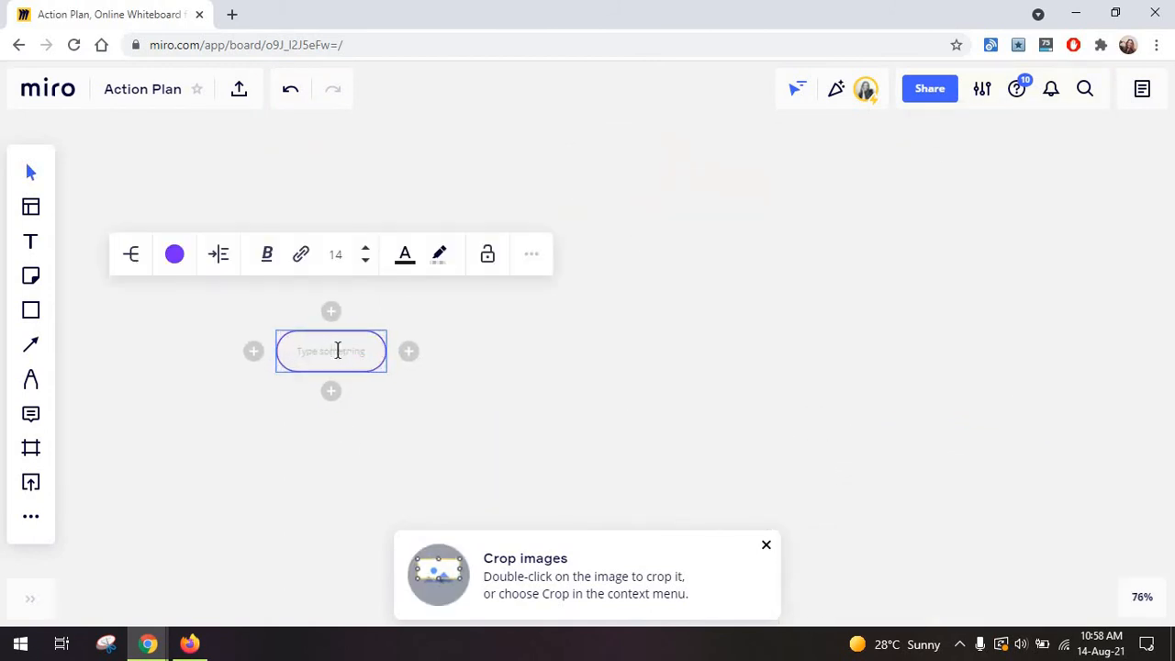
text(Idea)
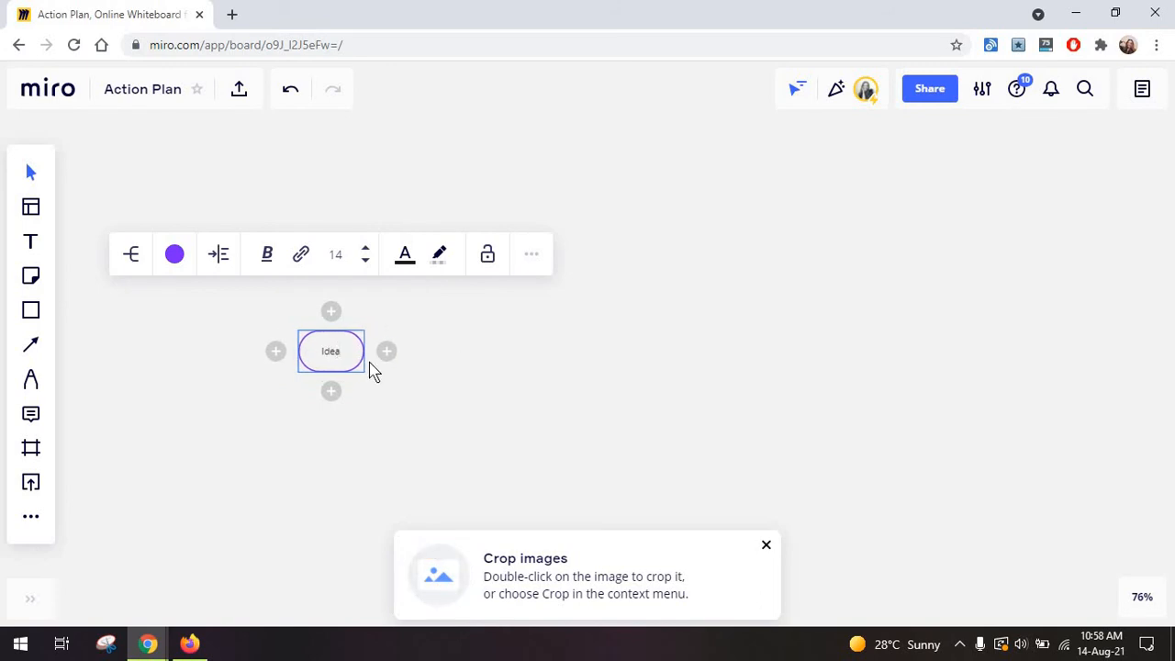
click(386, 350)
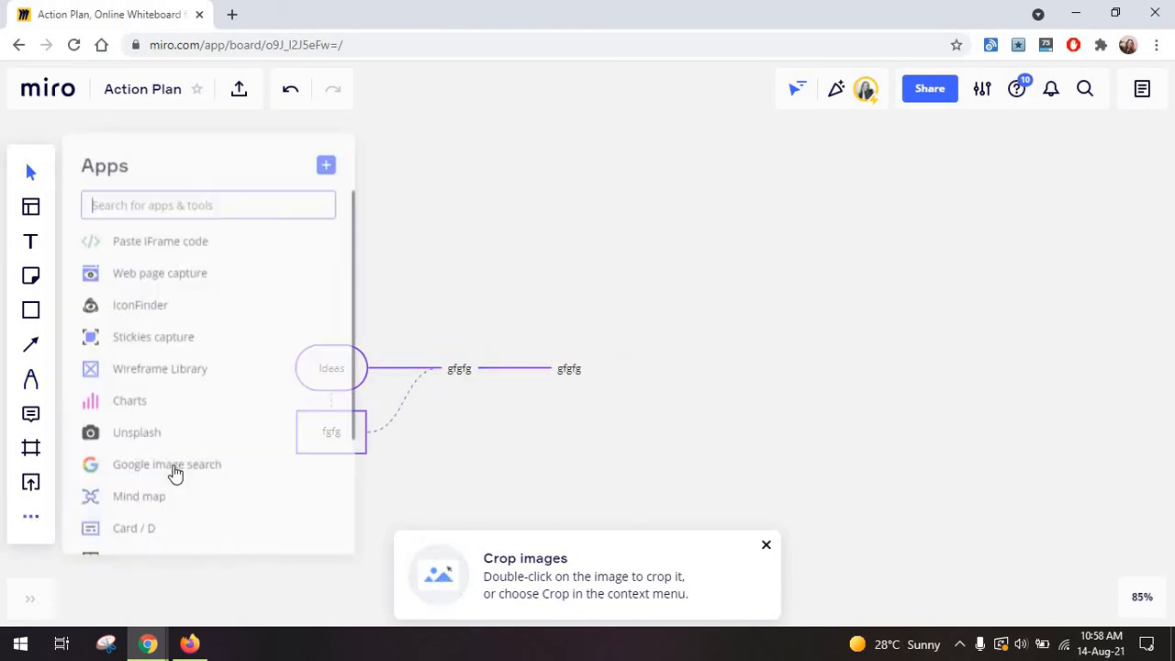
Add the mobile wireframe and search its Icons for flower, Buildings and business icons.
click(160, 368)
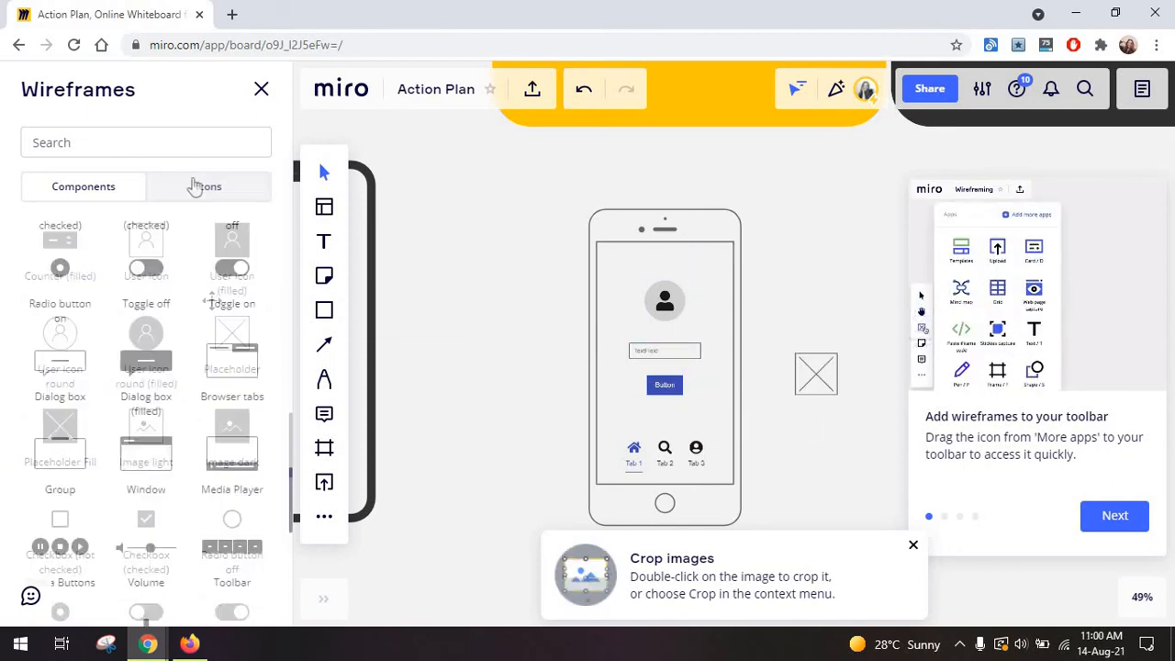
click(209, 186)
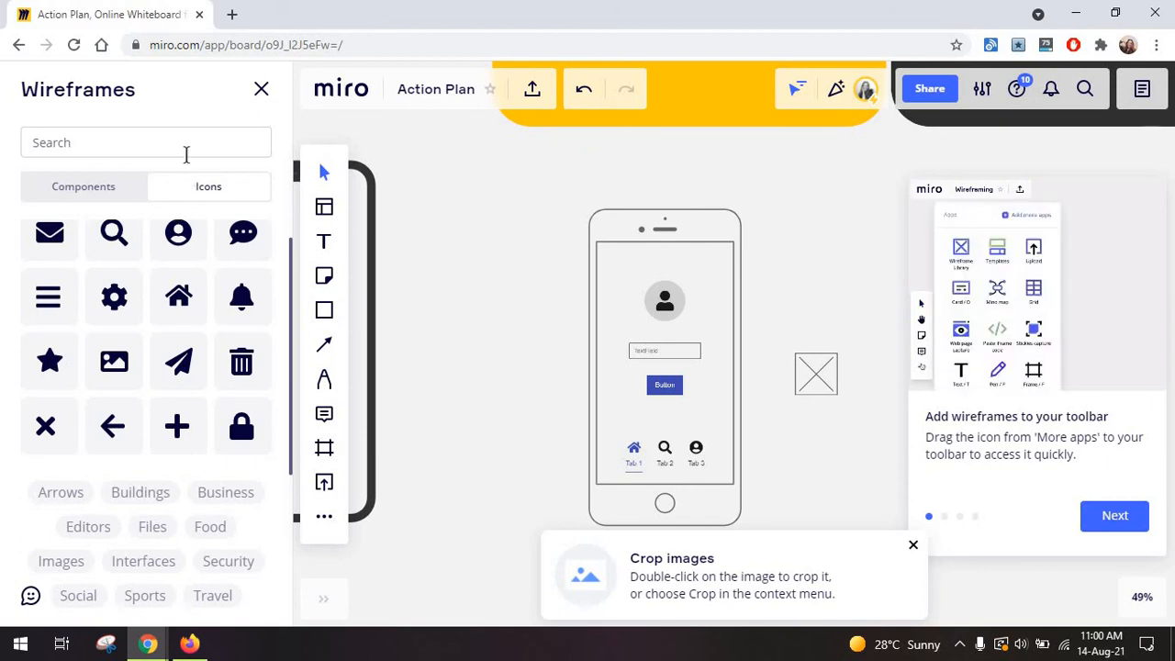
text(flower)
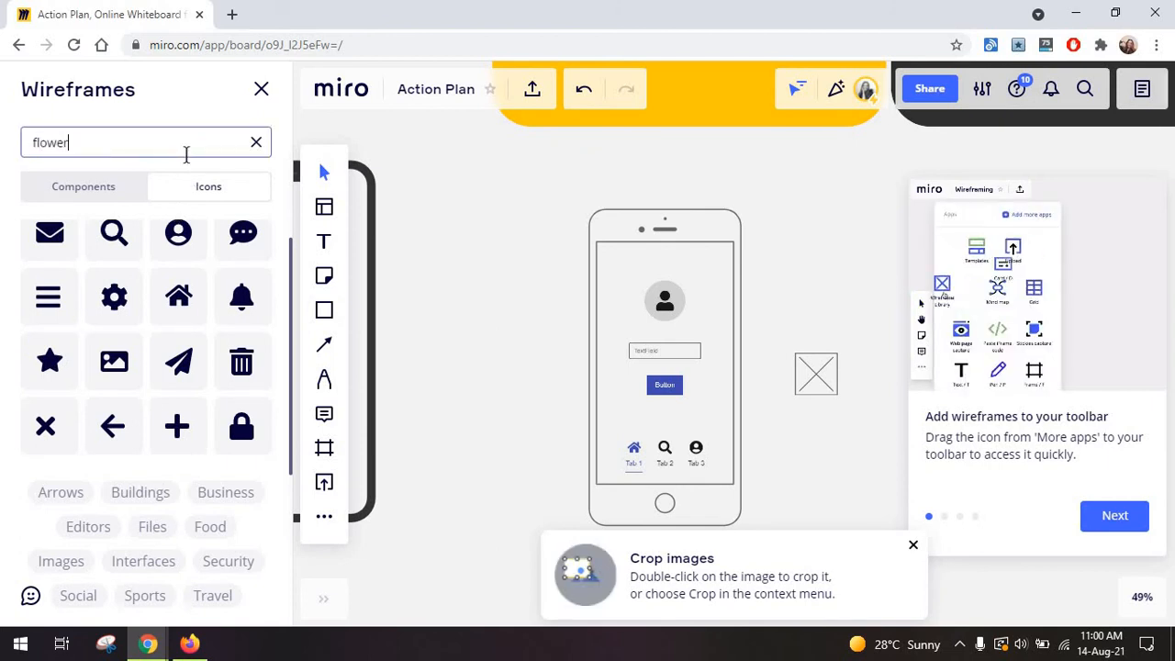
click(256, 141)
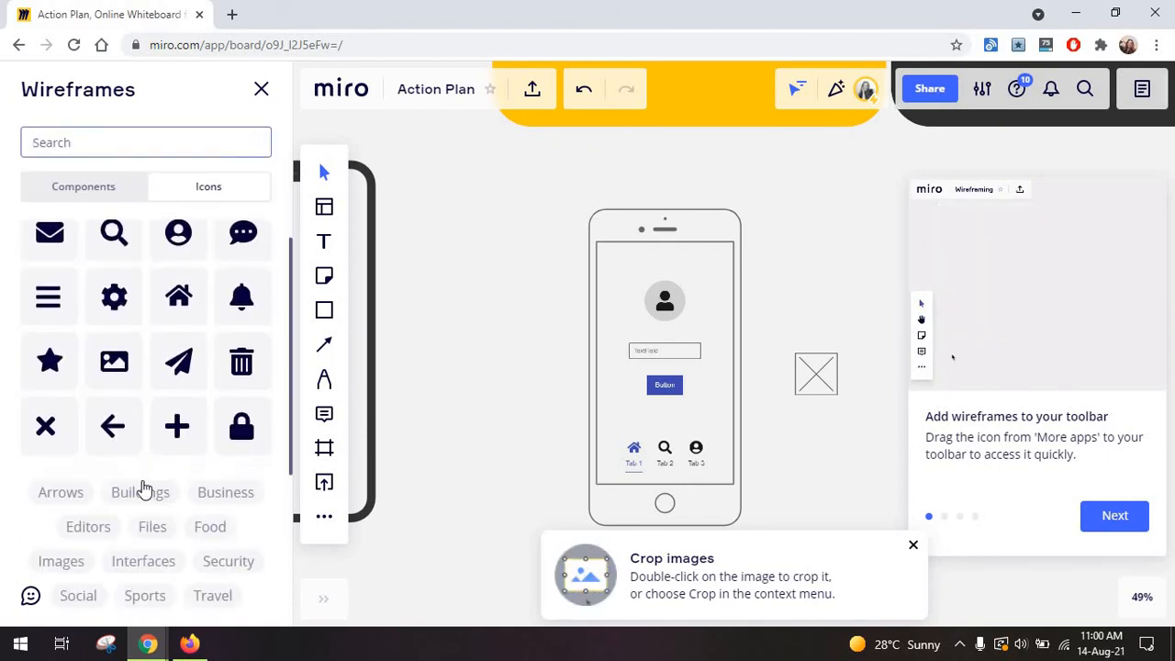
click(140, 491)
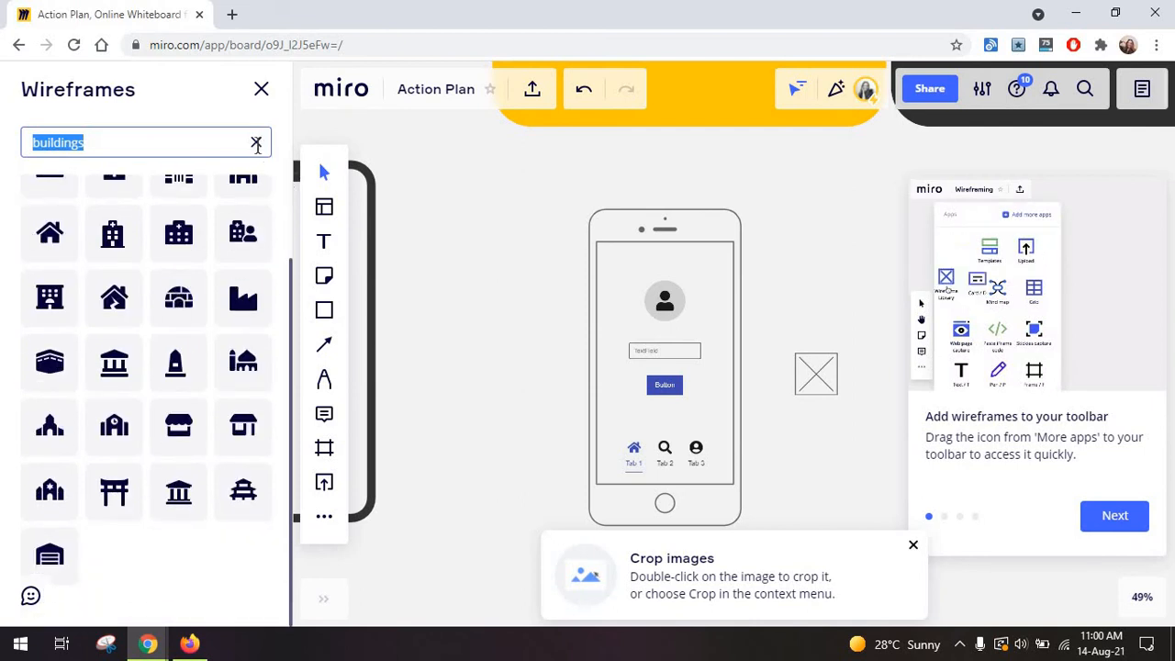
click(256, 143)
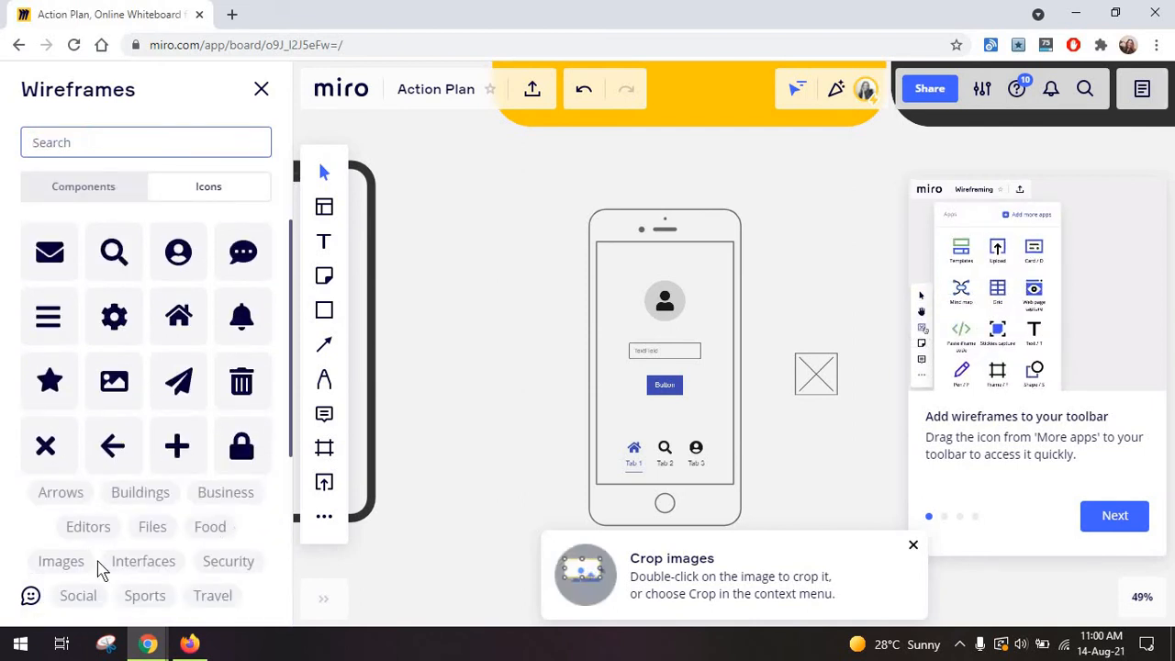
text(business)
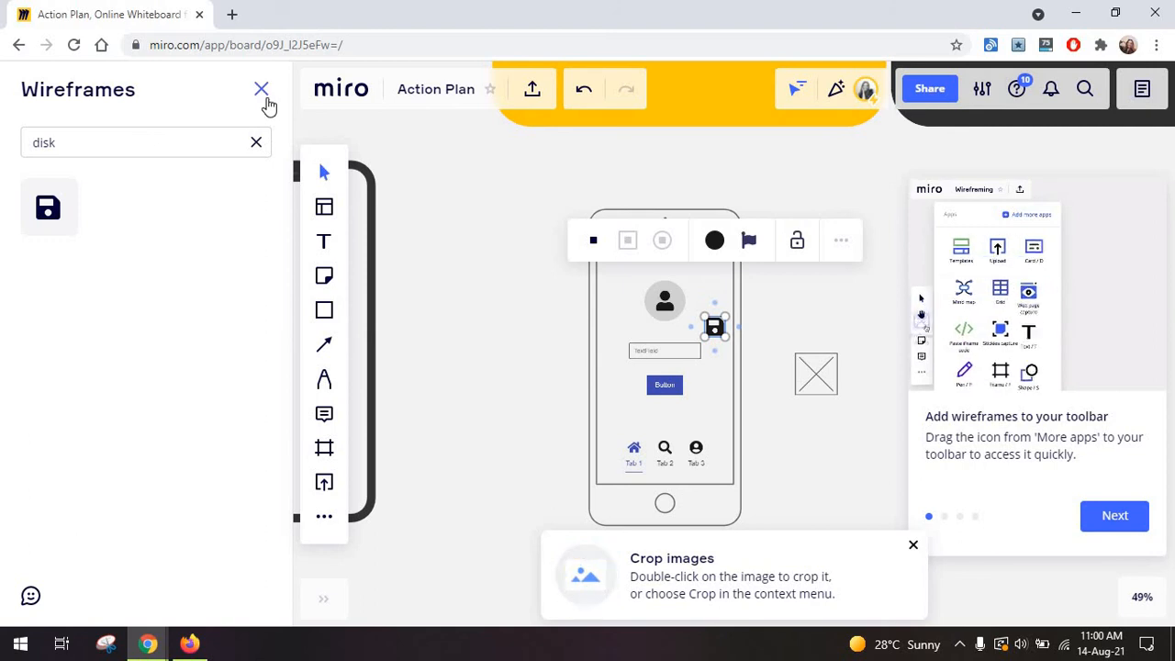
click(262, 89)
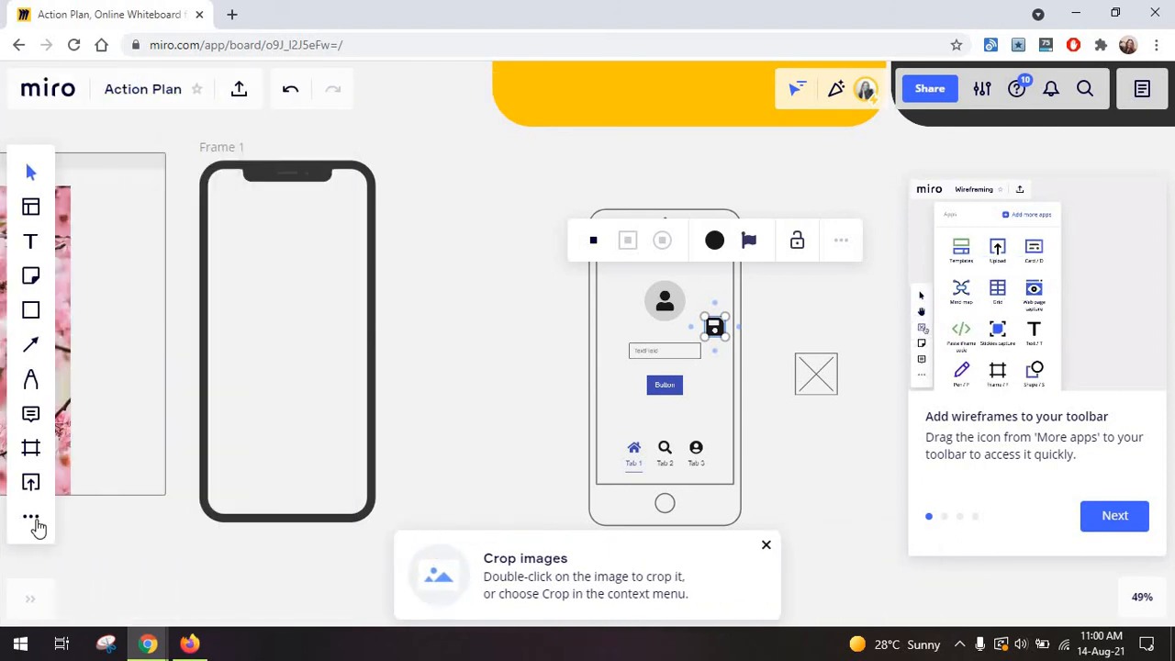
Scroll the More apps list and choose Get more apps.
click(30, 516)
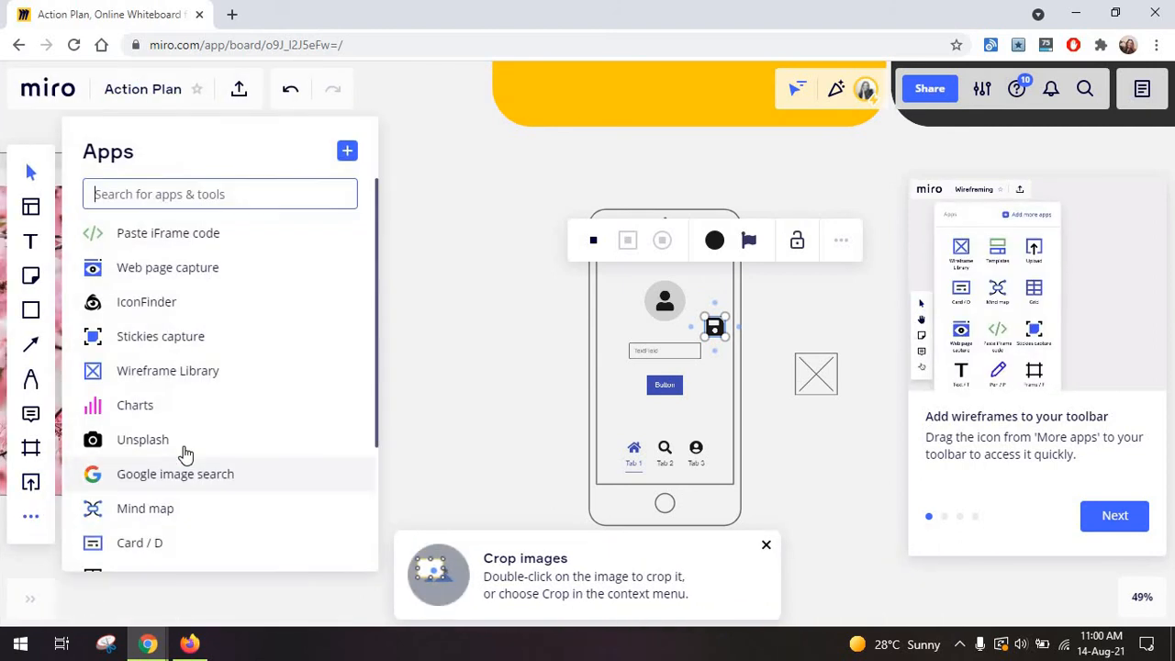
scroll(down, 3)
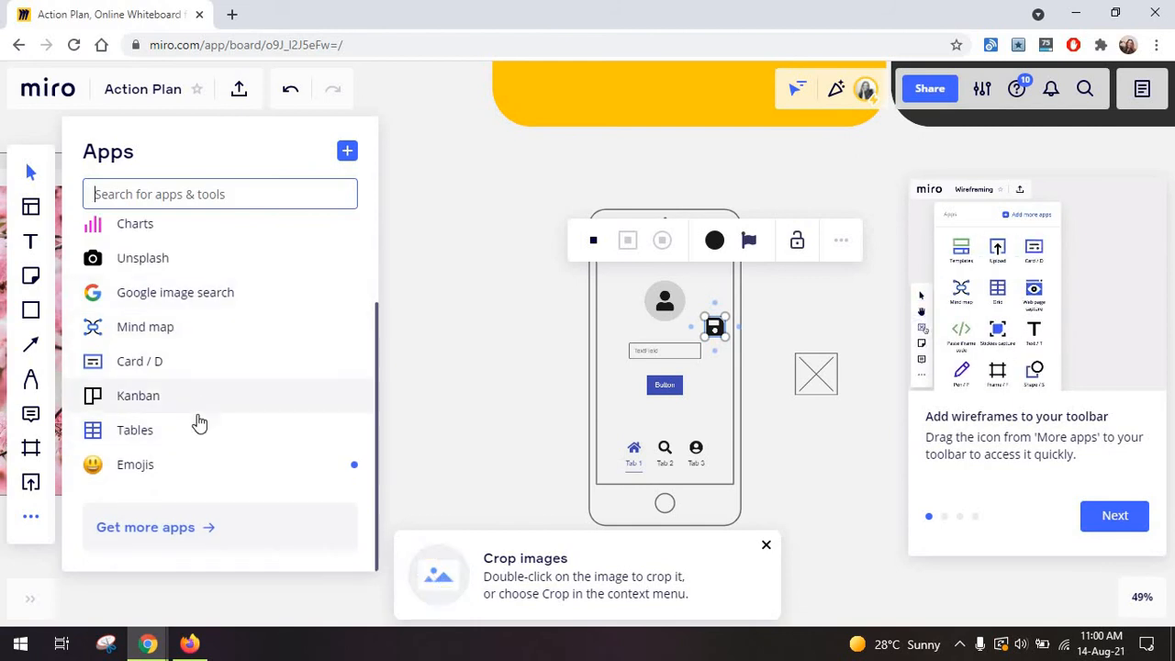
click(135, 464)
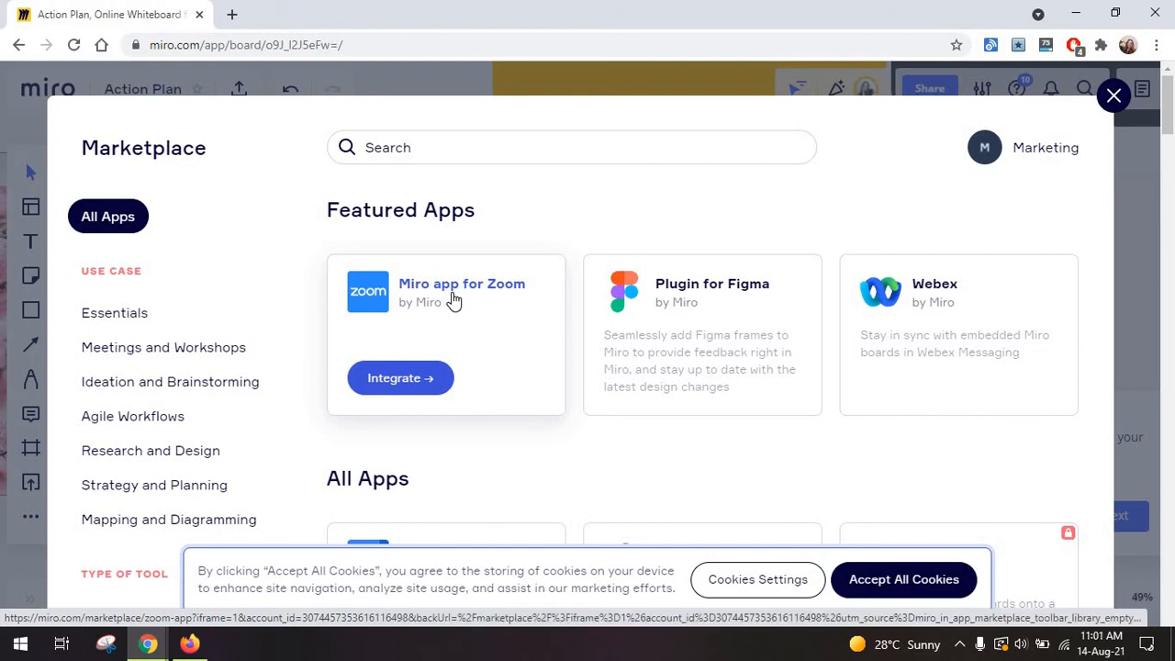
mouse_move(875, 342)
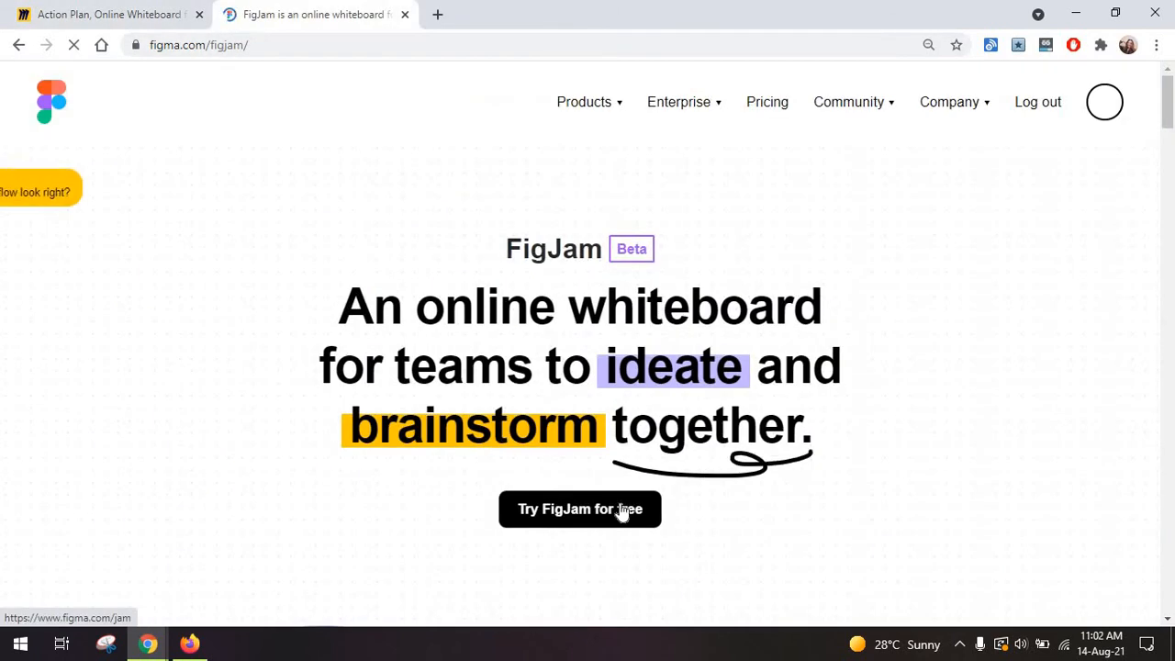
Start a free FigJam draft board and dismiss the quick-create tips.
click(579, 508)
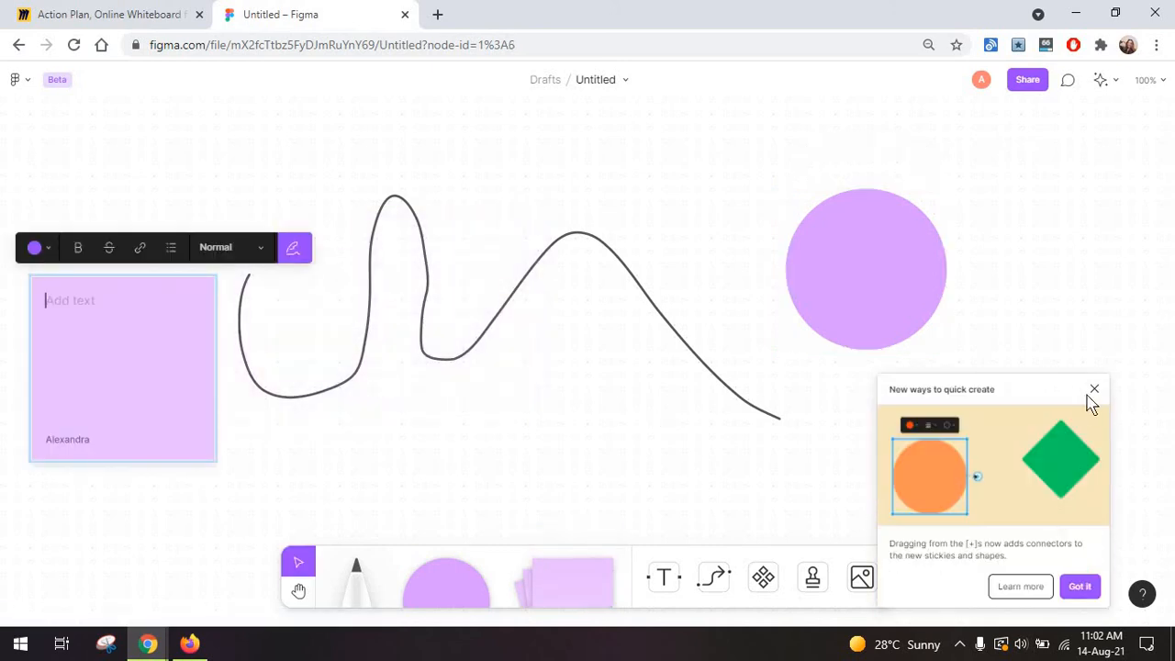
click(1093, 389)
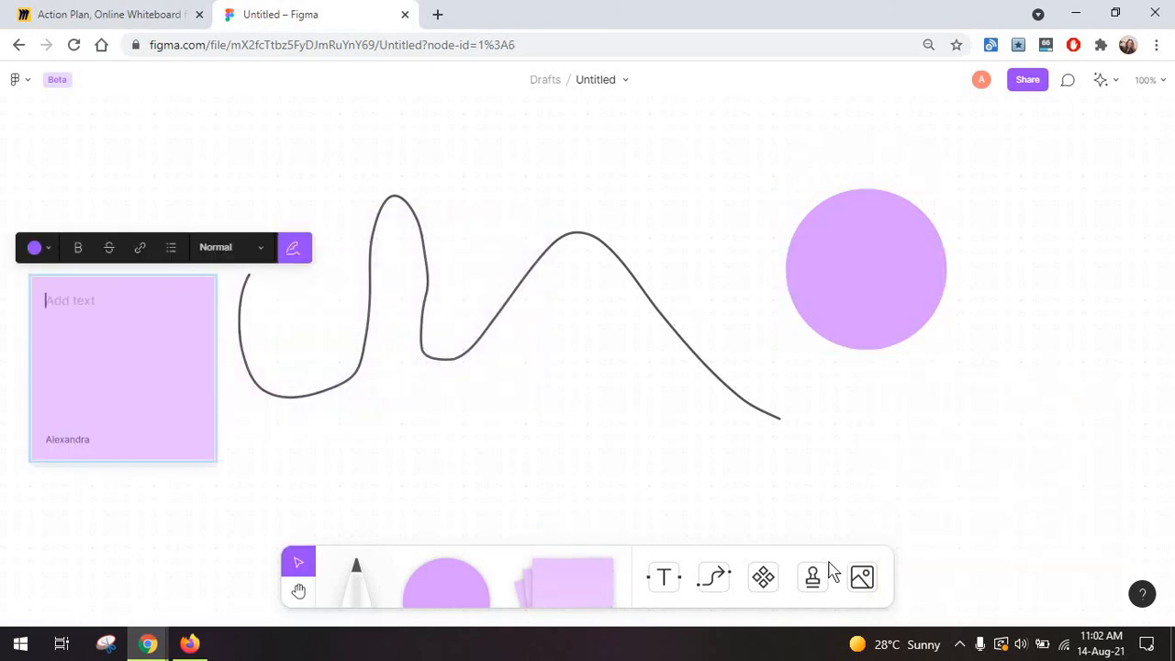
mouse_move(615, 323)
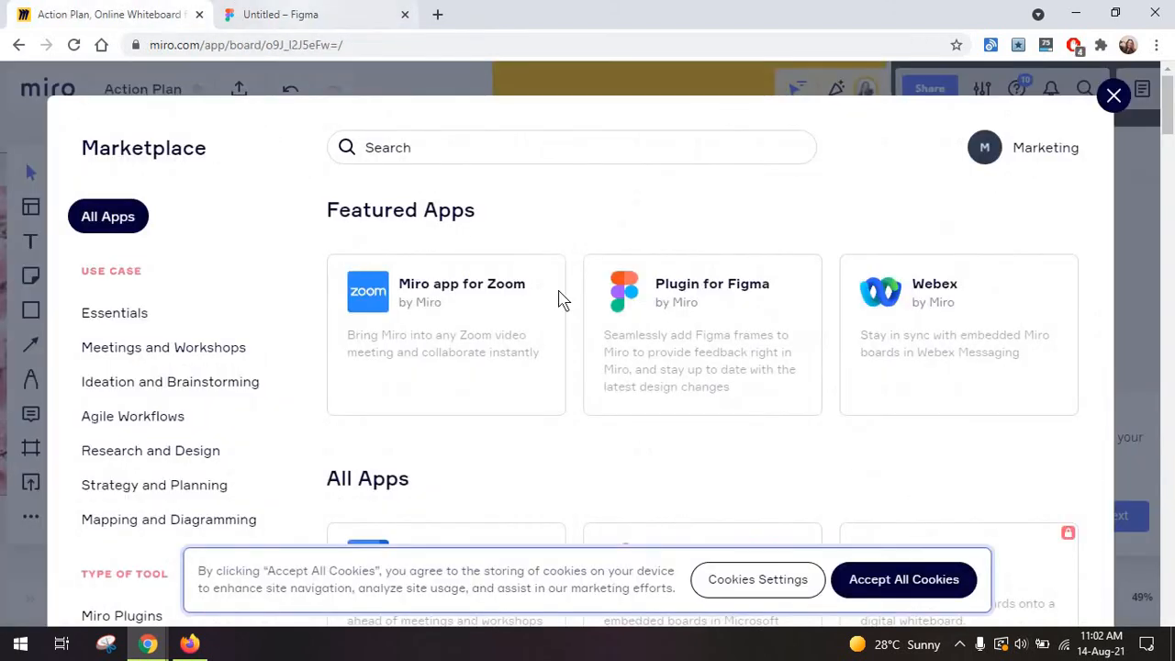
Scroll down through the Miro Marketplace listings.
scroll(down, 3)
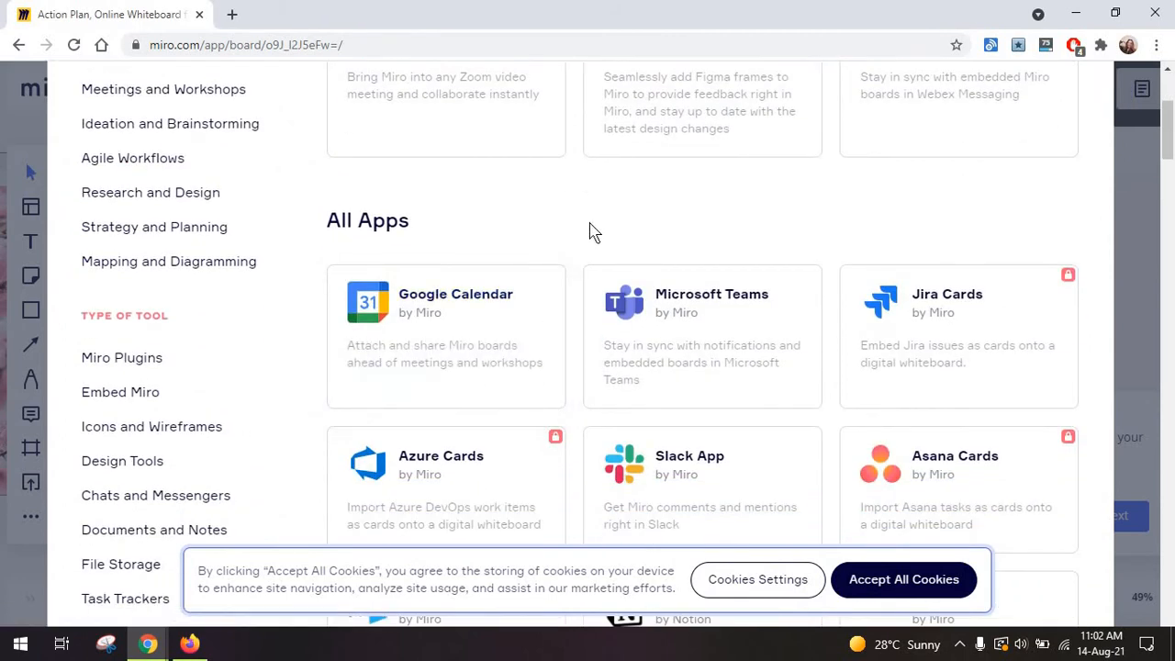
scroll(down, 3)
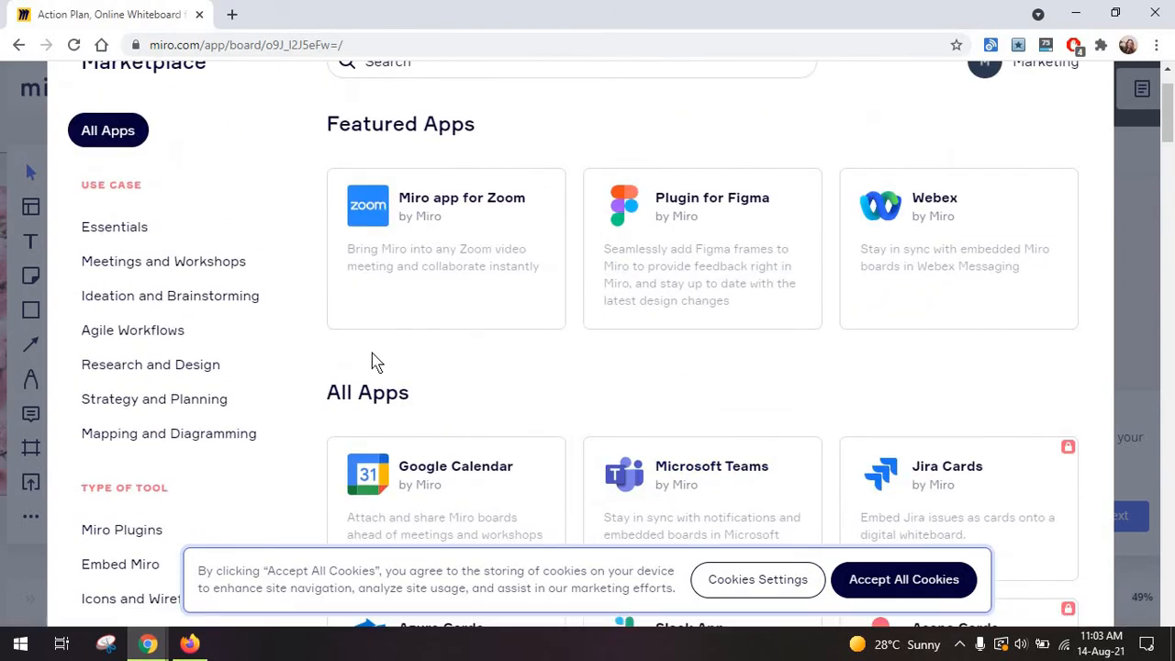
scroll(down, 3)
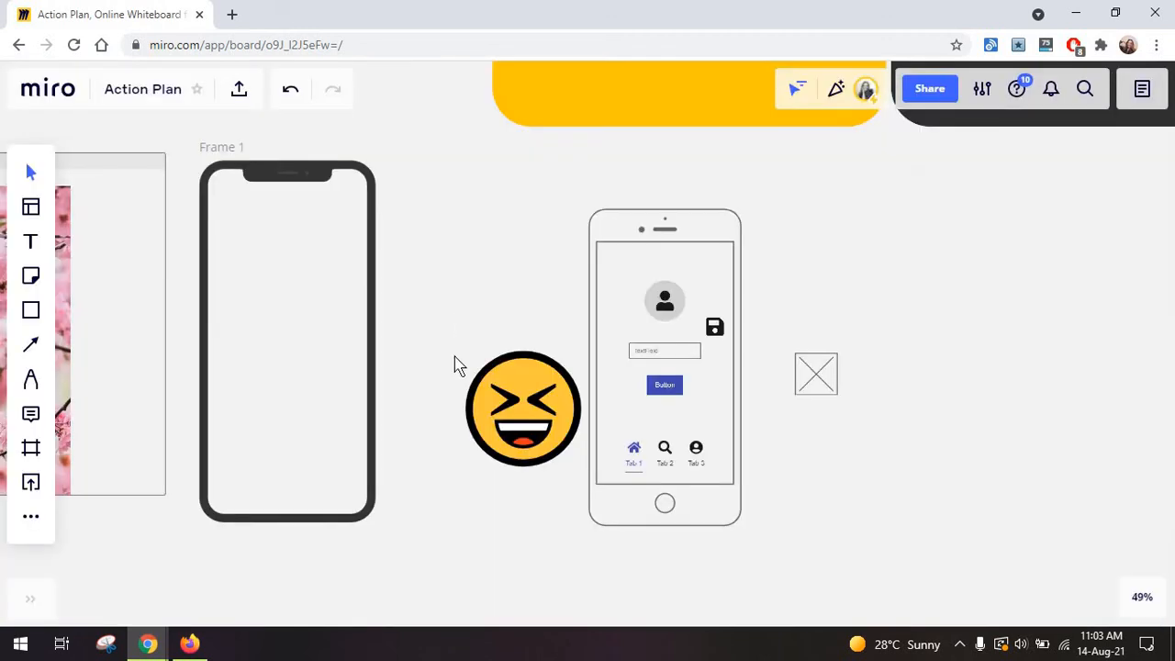
Place a pie chart right of the retrospective boards and open the board notes panel.
scroll(down, 3)
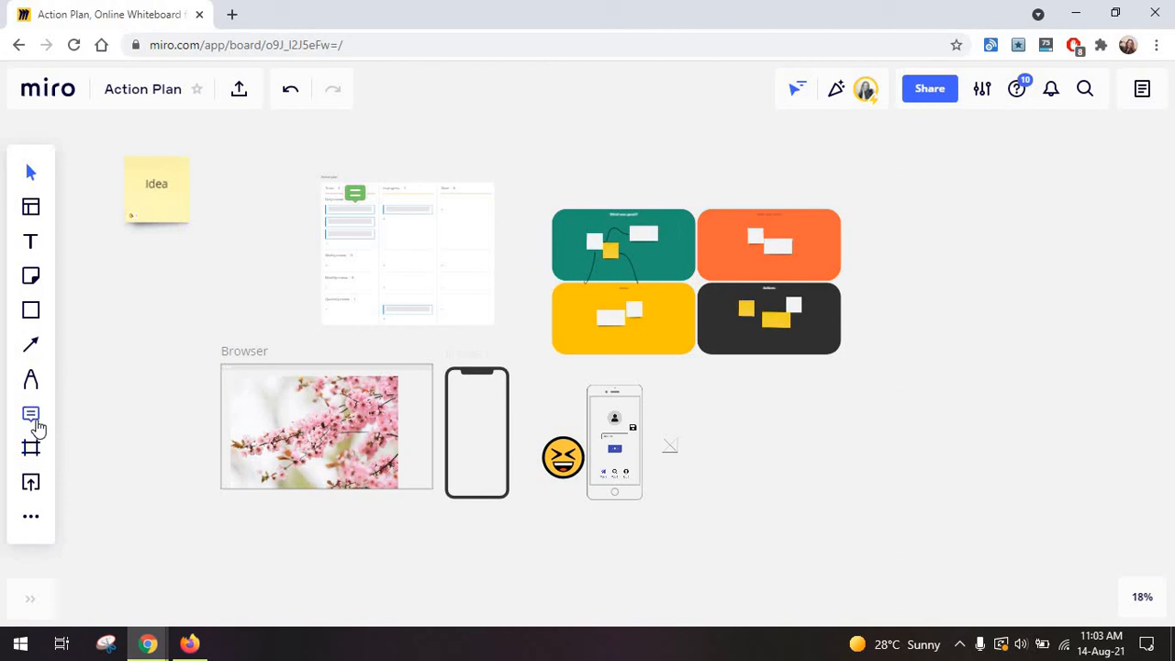
mouse_move(33, 532)
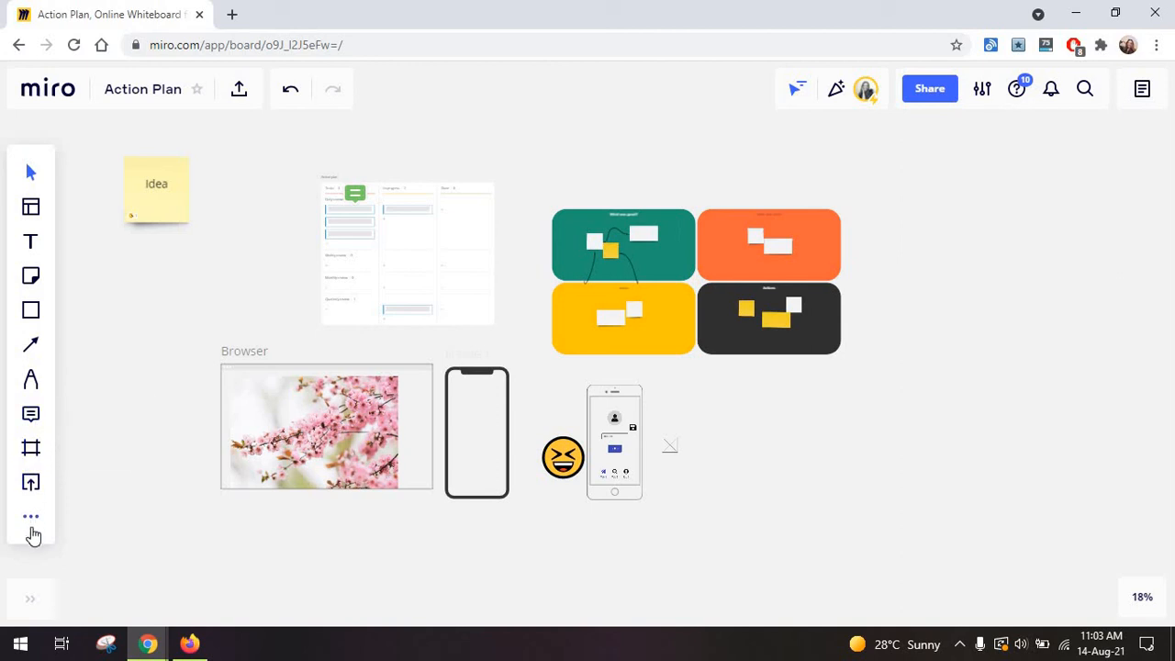
click(30, 516)
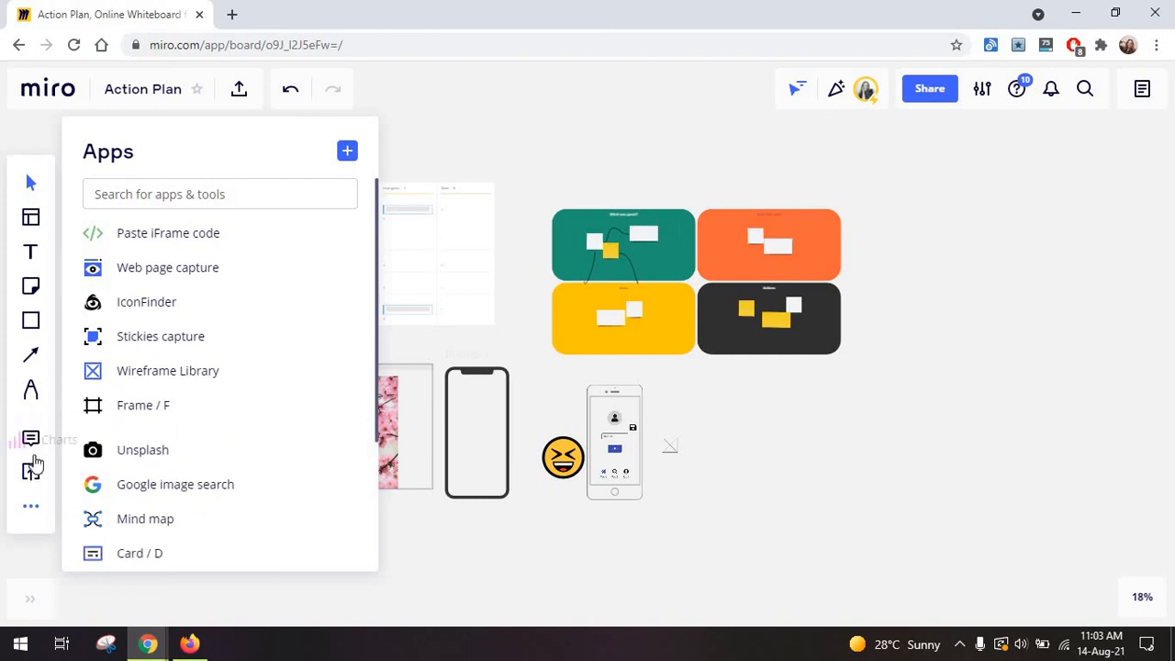
click(30, 439)
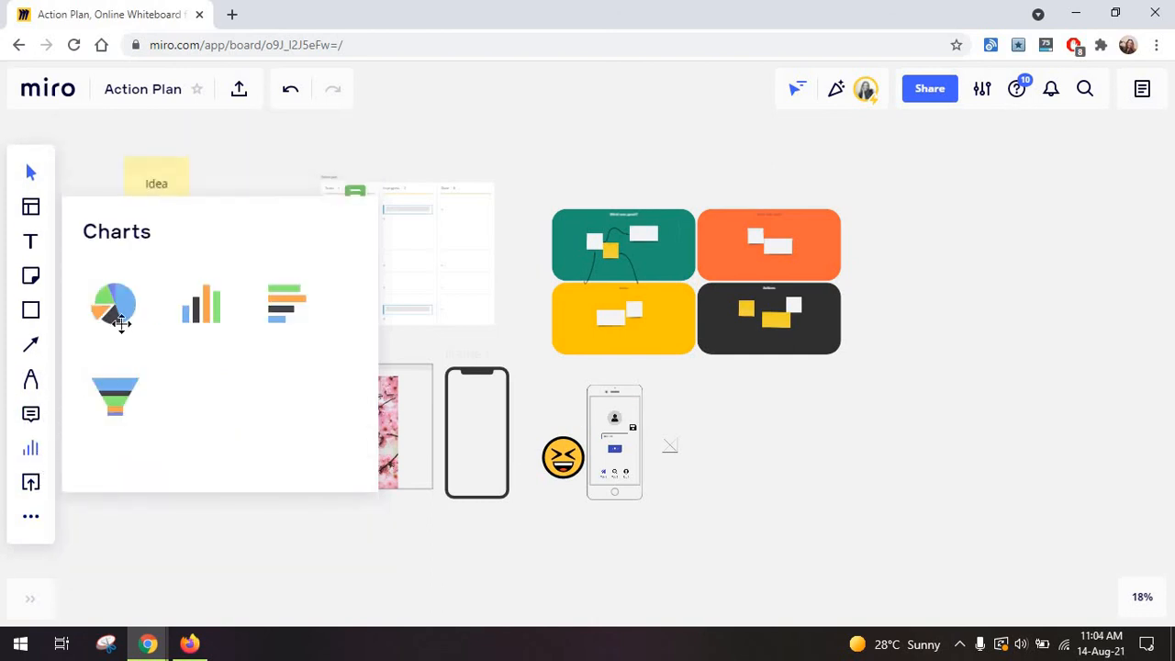
drag(114, 304, 812, 407)
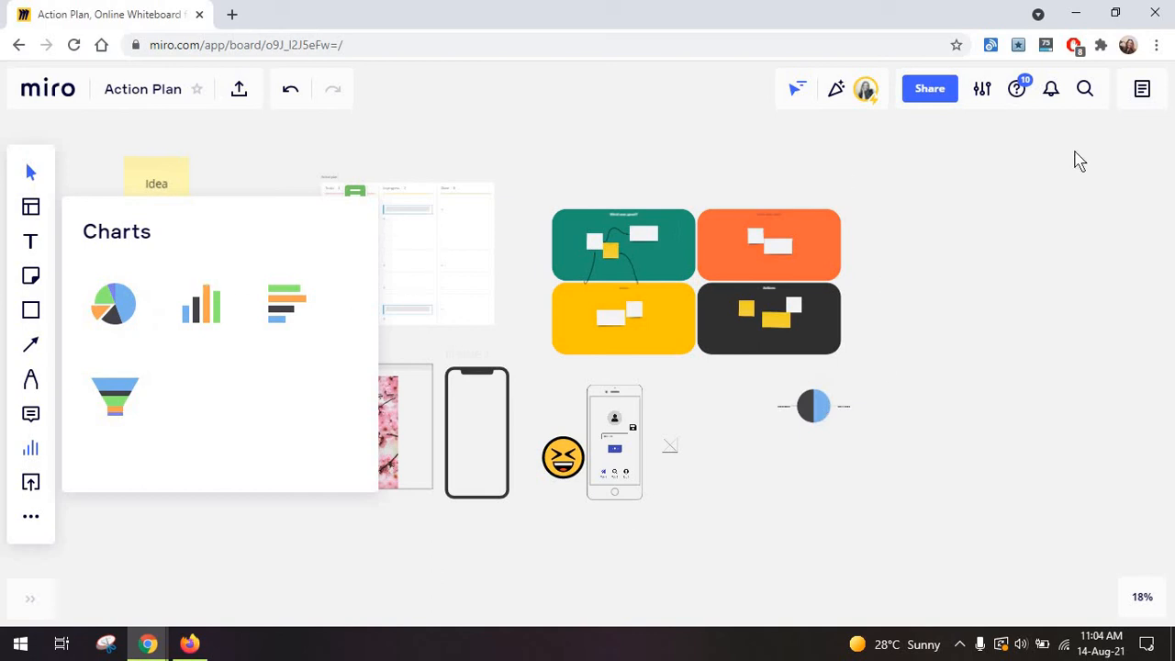
click(1140, 89)
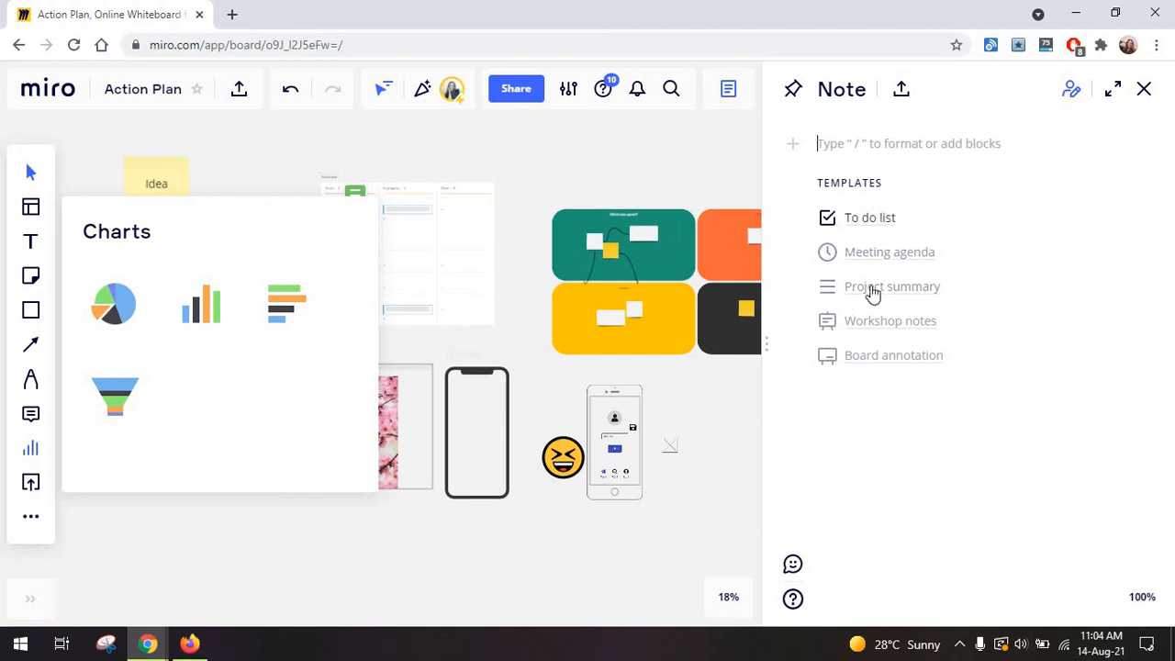
Fill the note from the Meeting agenda template, dismiss the rating prompt, and close it.
click(889, 251)
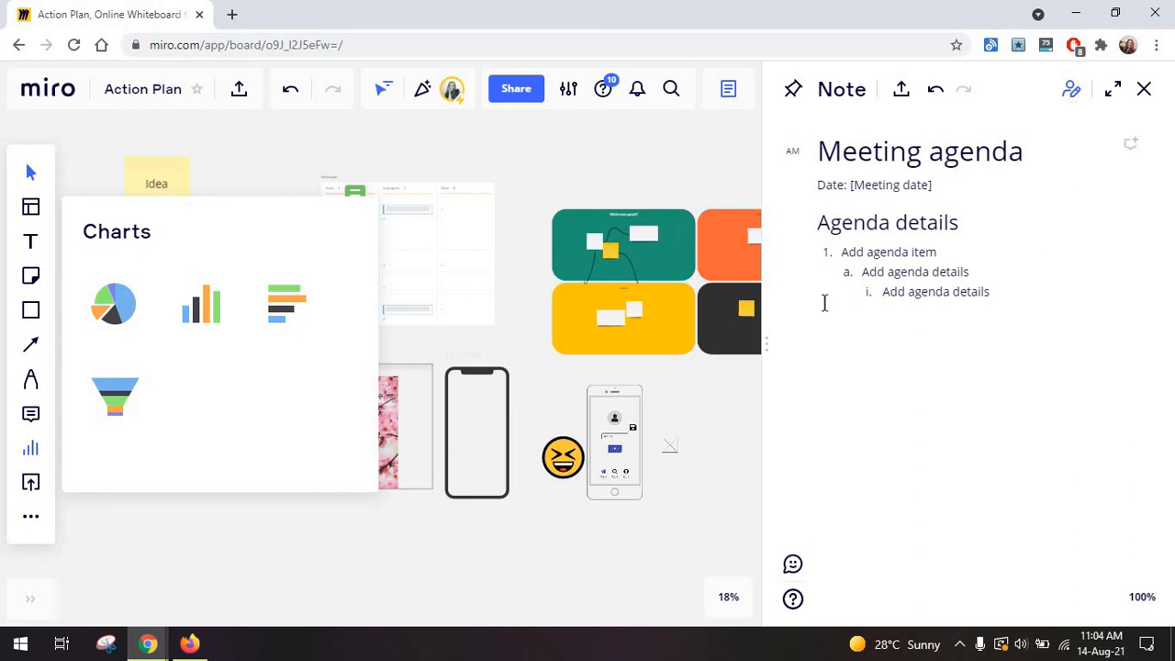
mouse_move(792, 564)
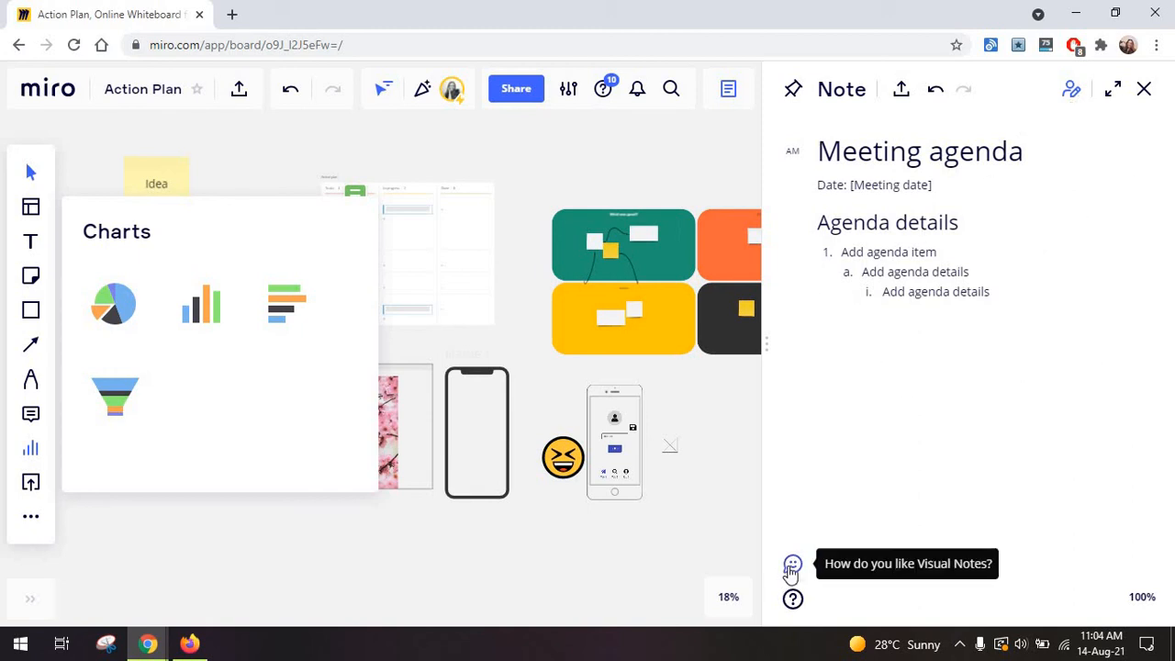
click(792, 563)
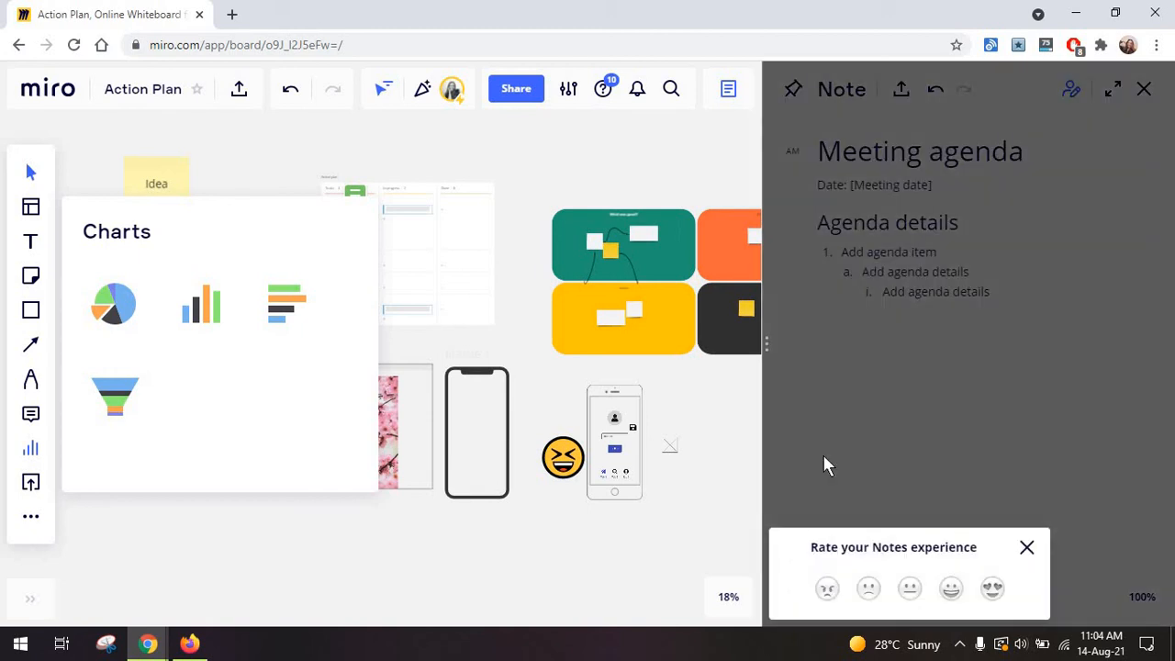
click(1026, 547)
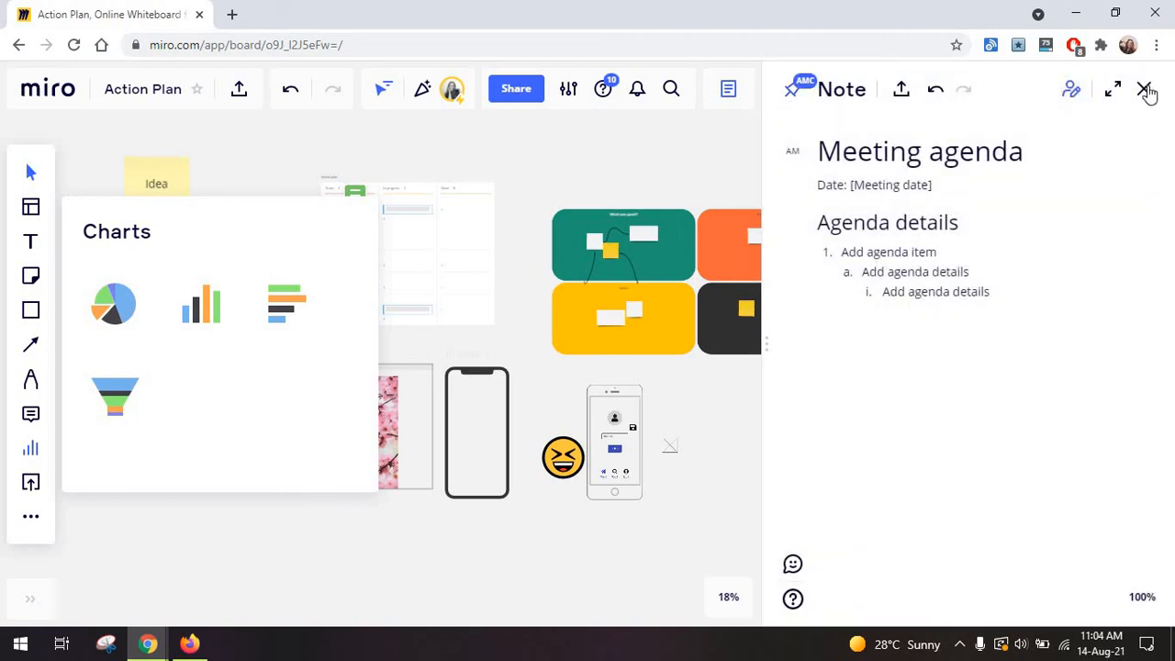
click(1148, 89)
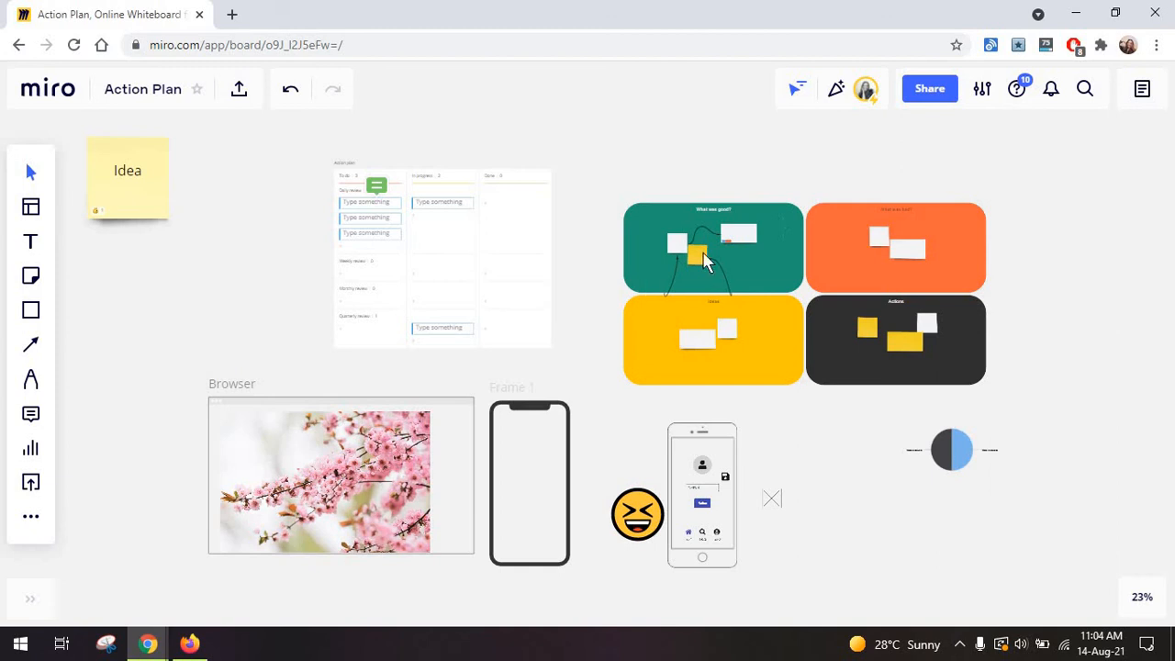
mouse_move(748, 245)
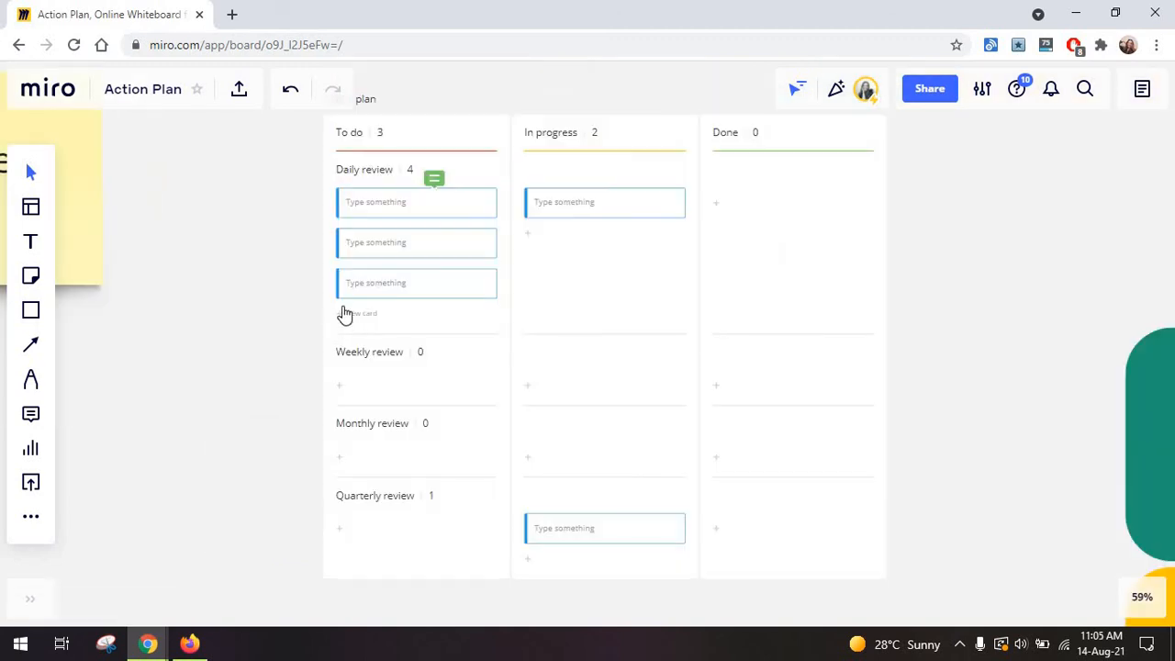
Add a blank card under Daily review in the To do column.
click(360, 313)
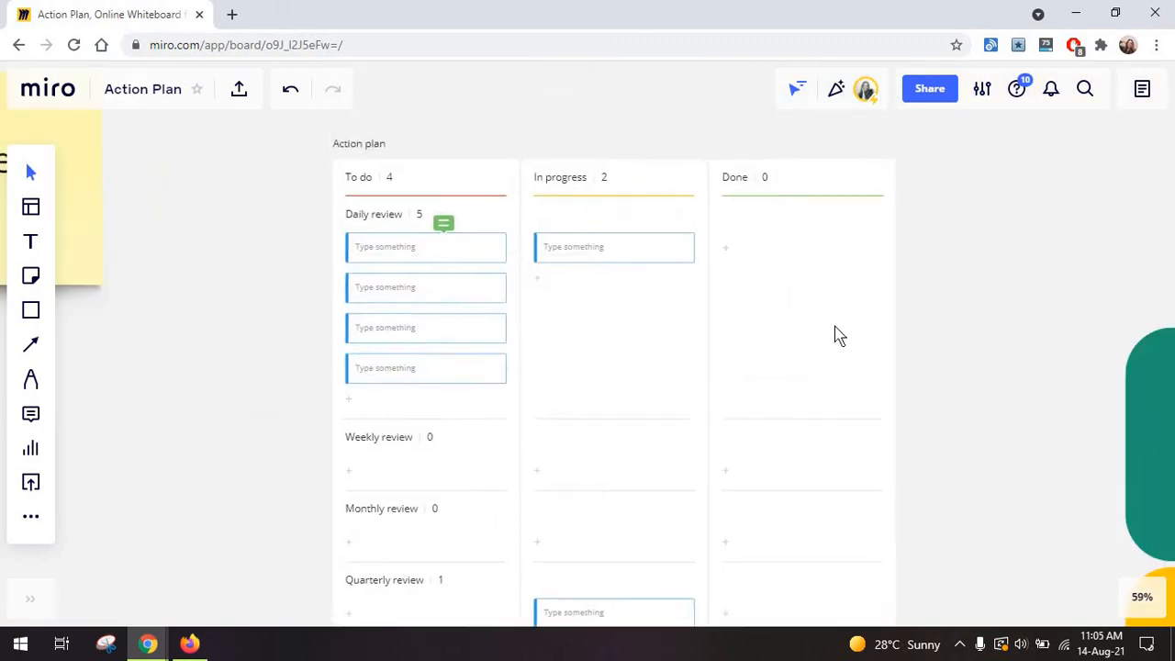
scroll(down, 3)
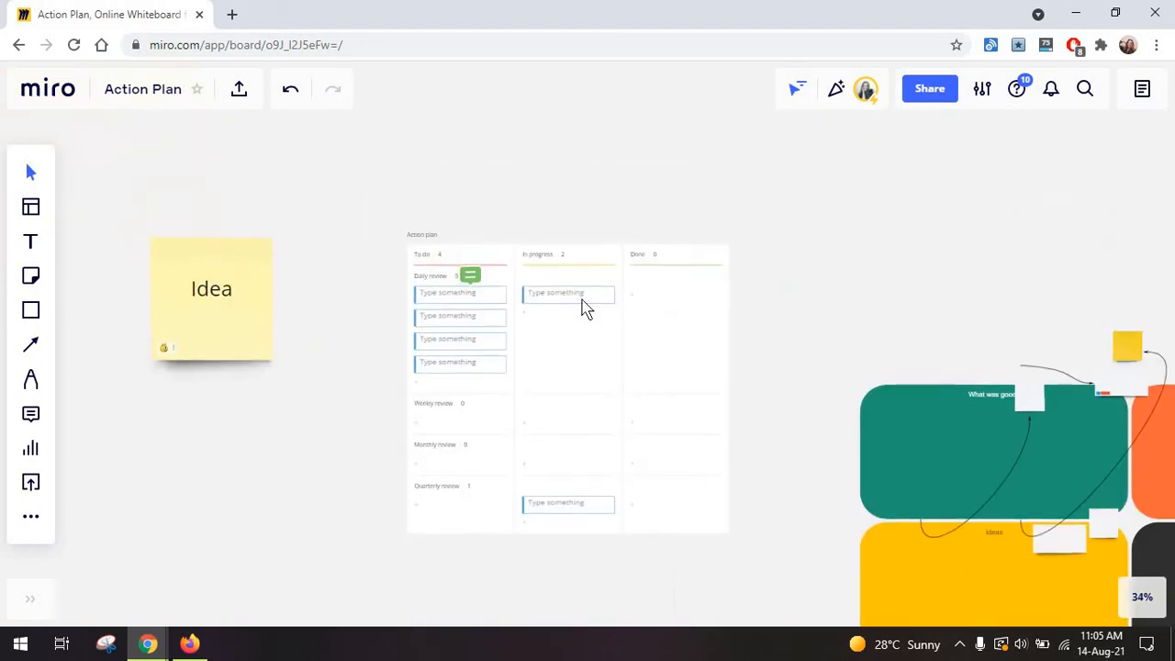
scroll(down, 3)
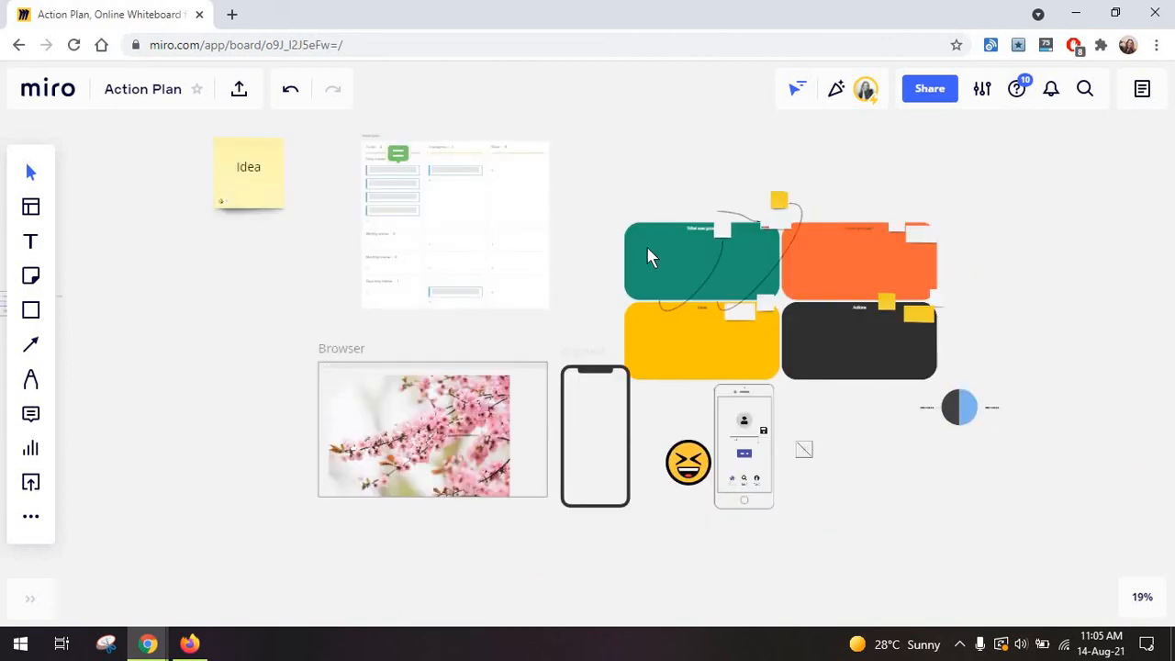
mouse_move(777, 321)
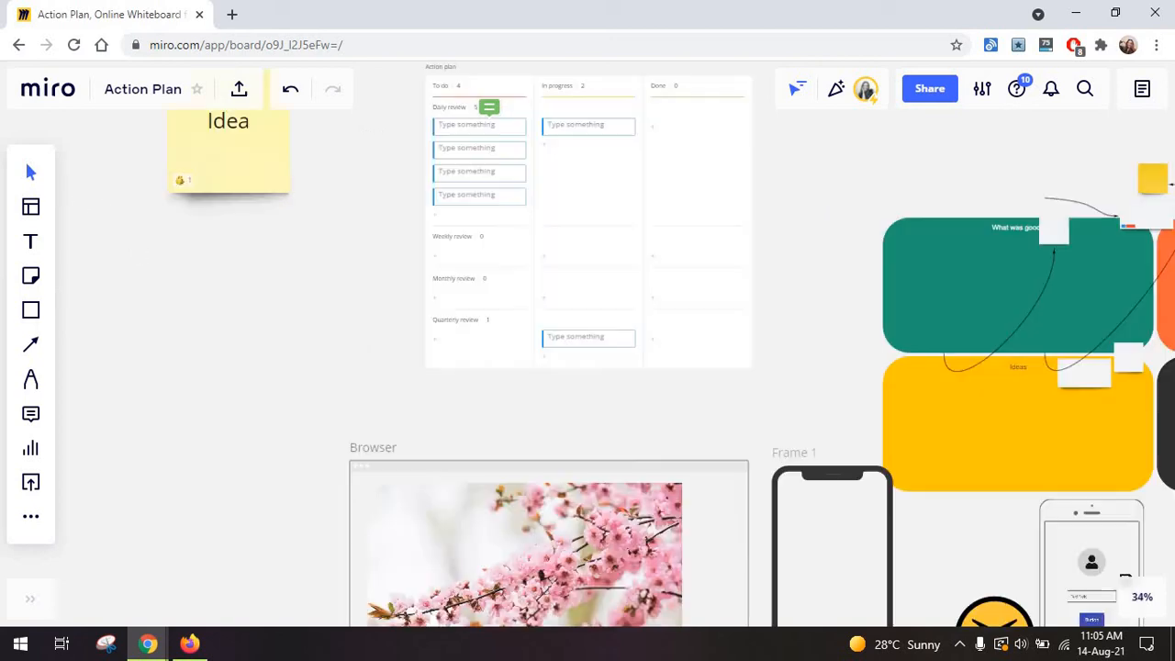
mouse_move(181, 319)
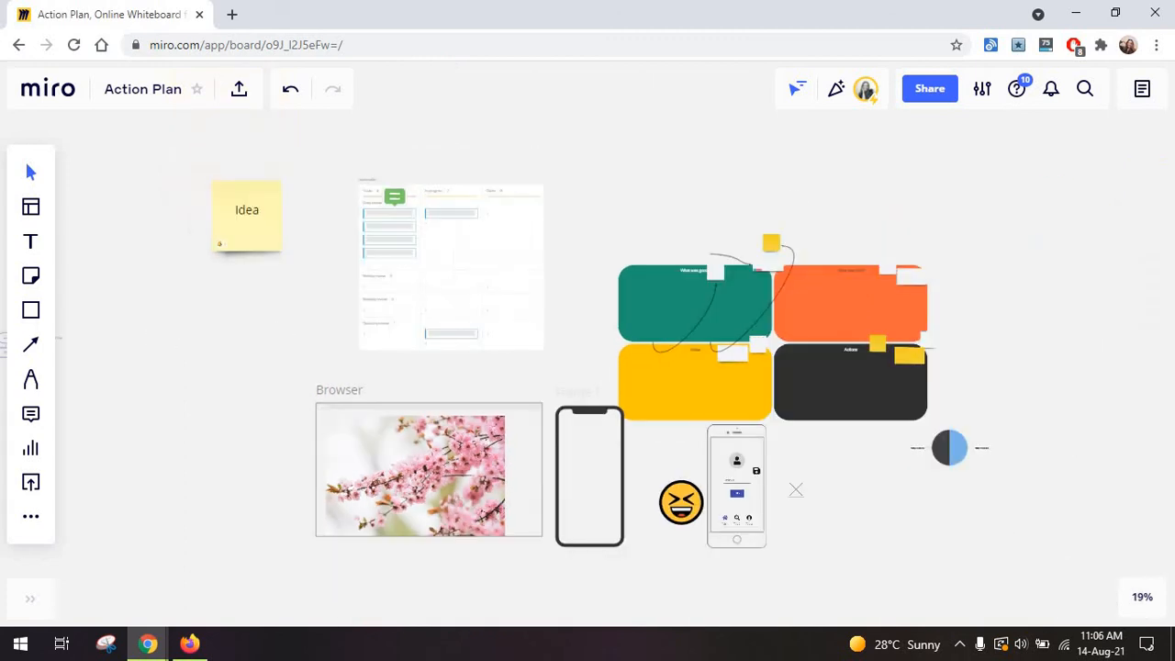
mouse_move(624, 220)
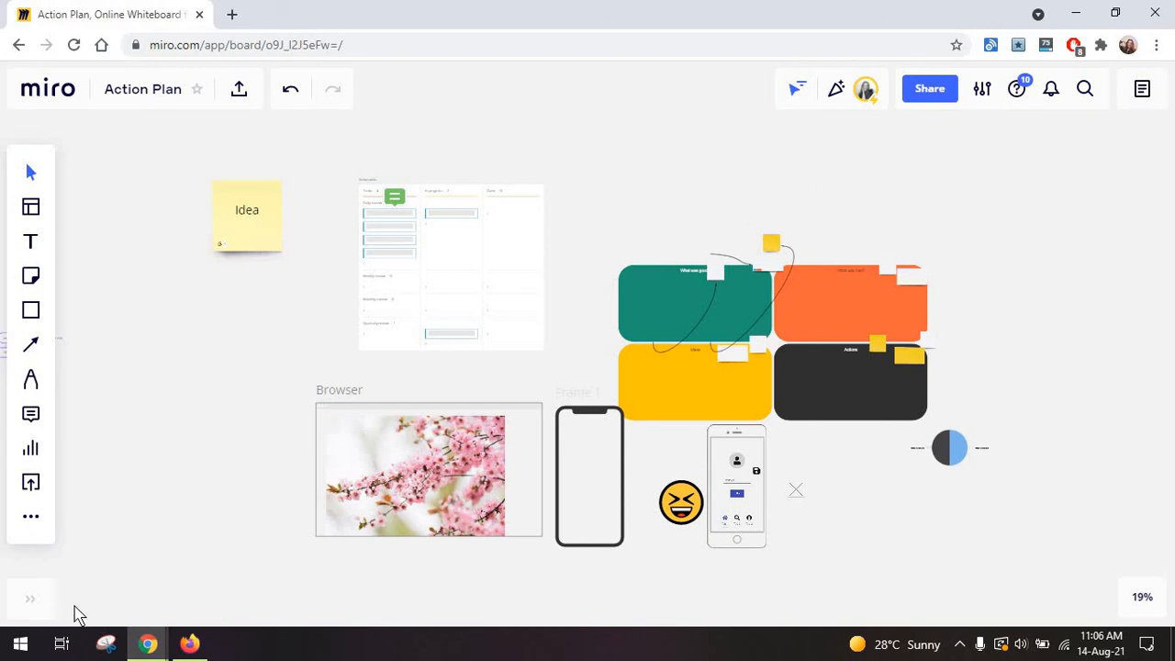
mouse_move(85, 603)
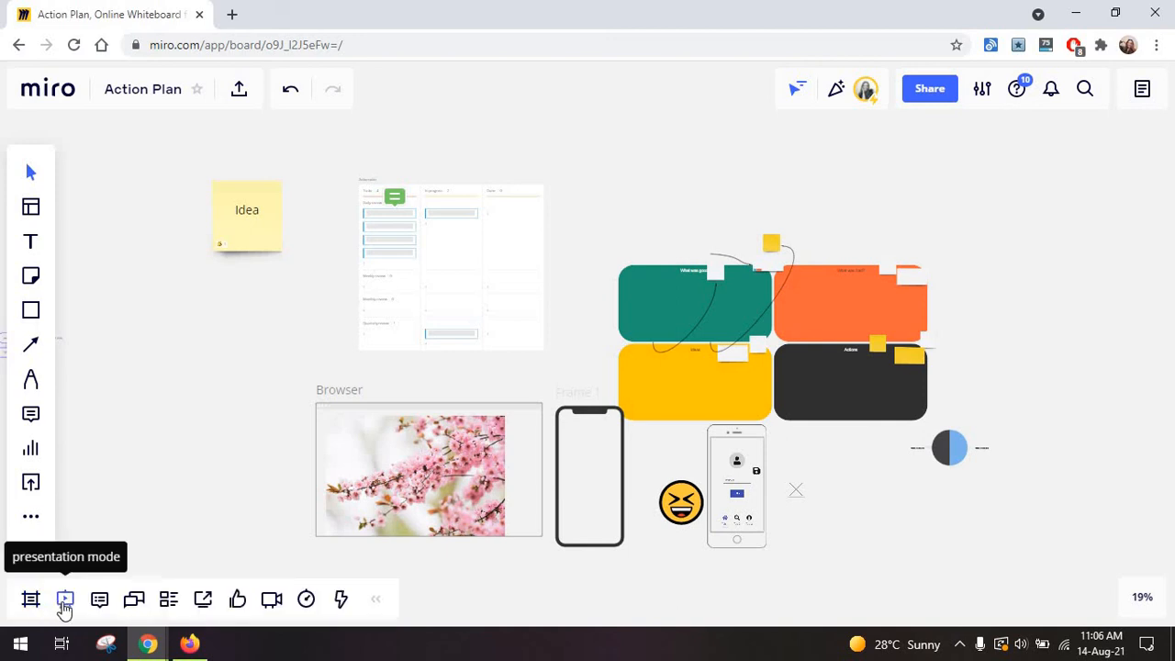
click(306, 598)
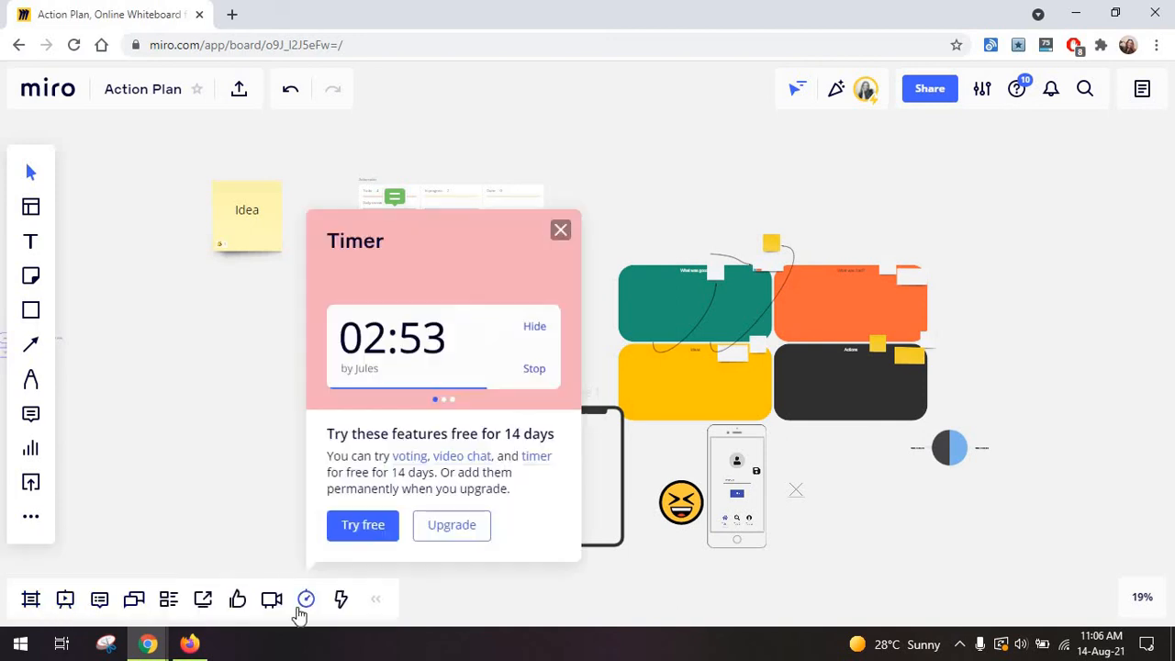
click(270, 598)
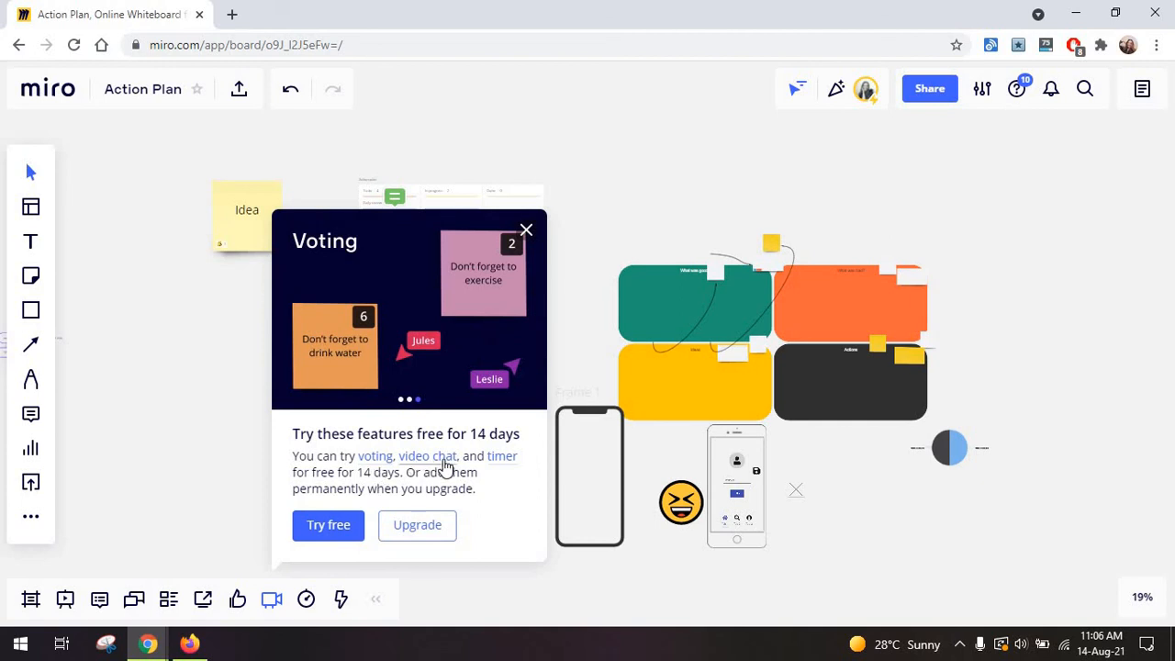
click(526, 230)
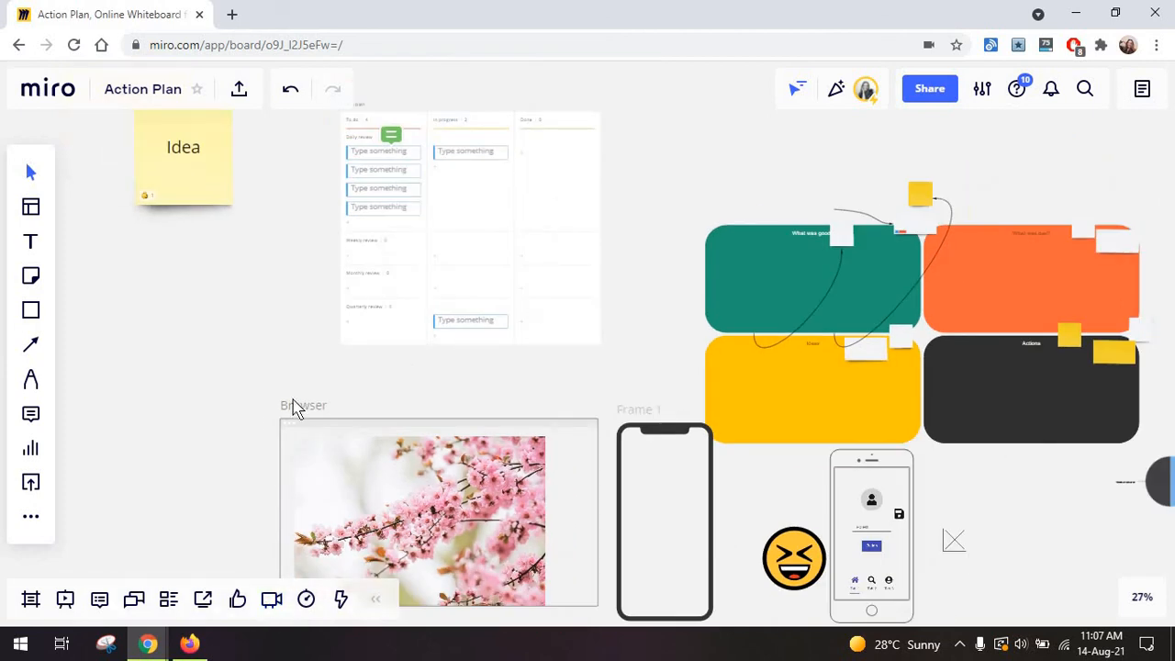
scroll(down, 3)
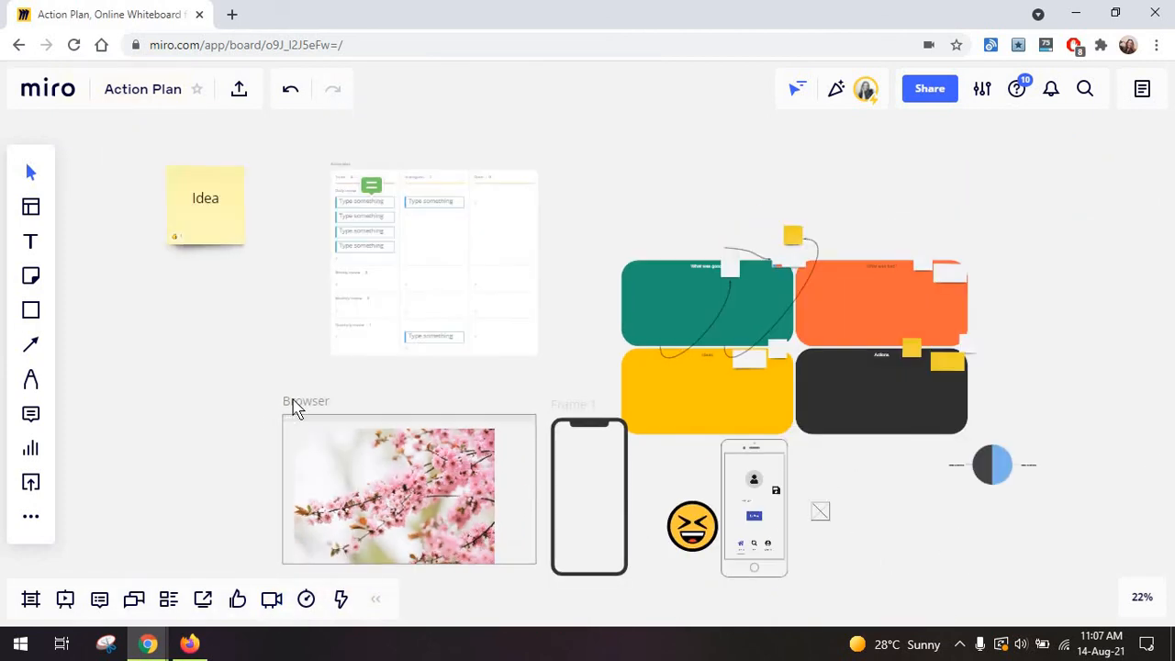
mouse_move(313, 448)
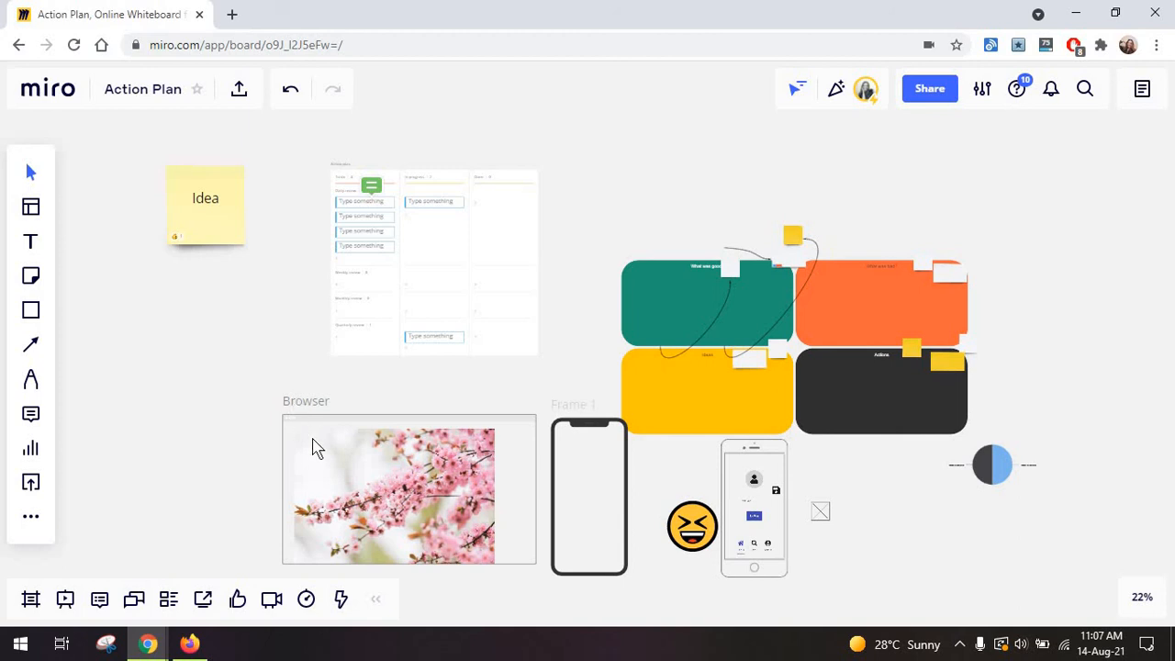
mouse_move(501, 407)
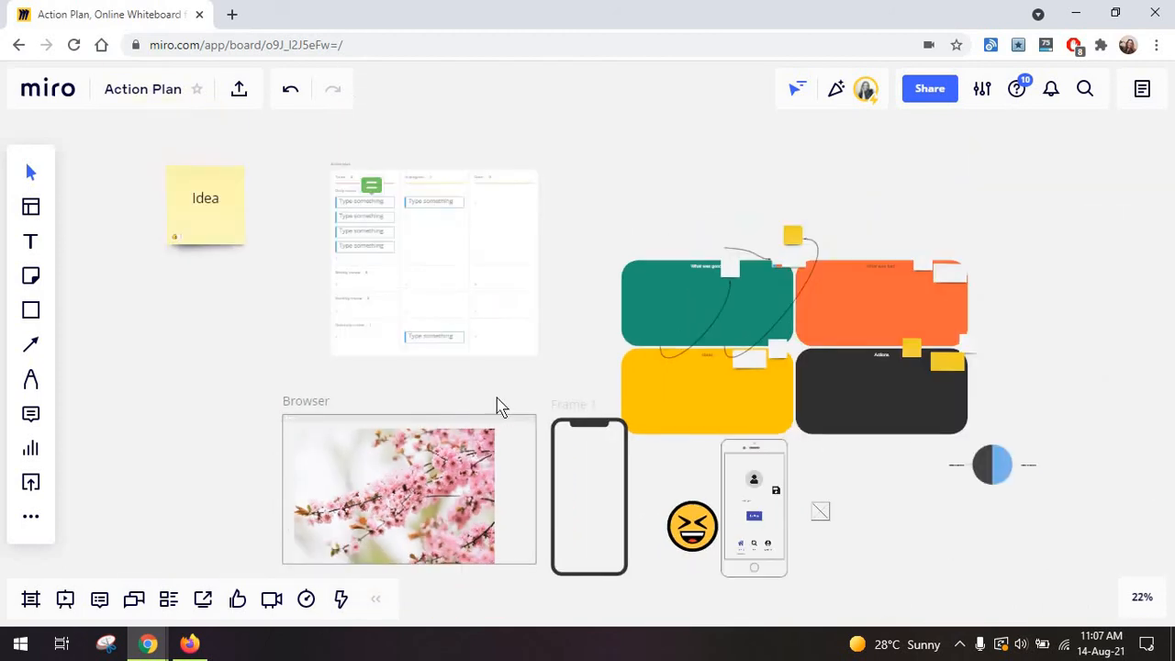
mouse_move(237, 599)
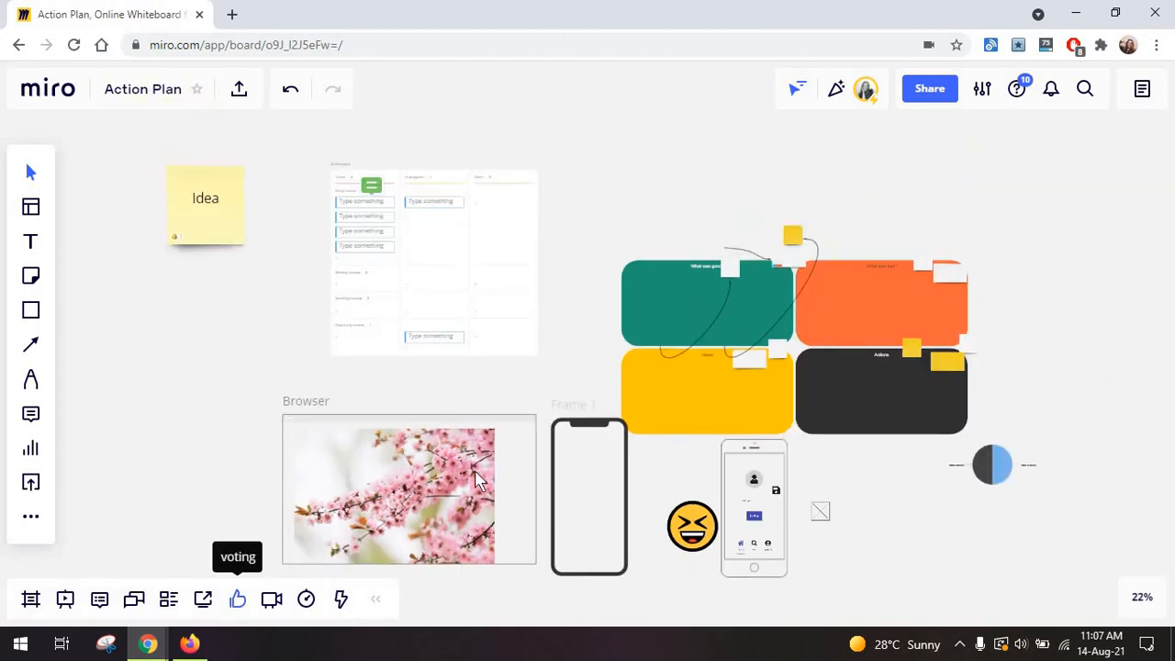
click(237, 599)
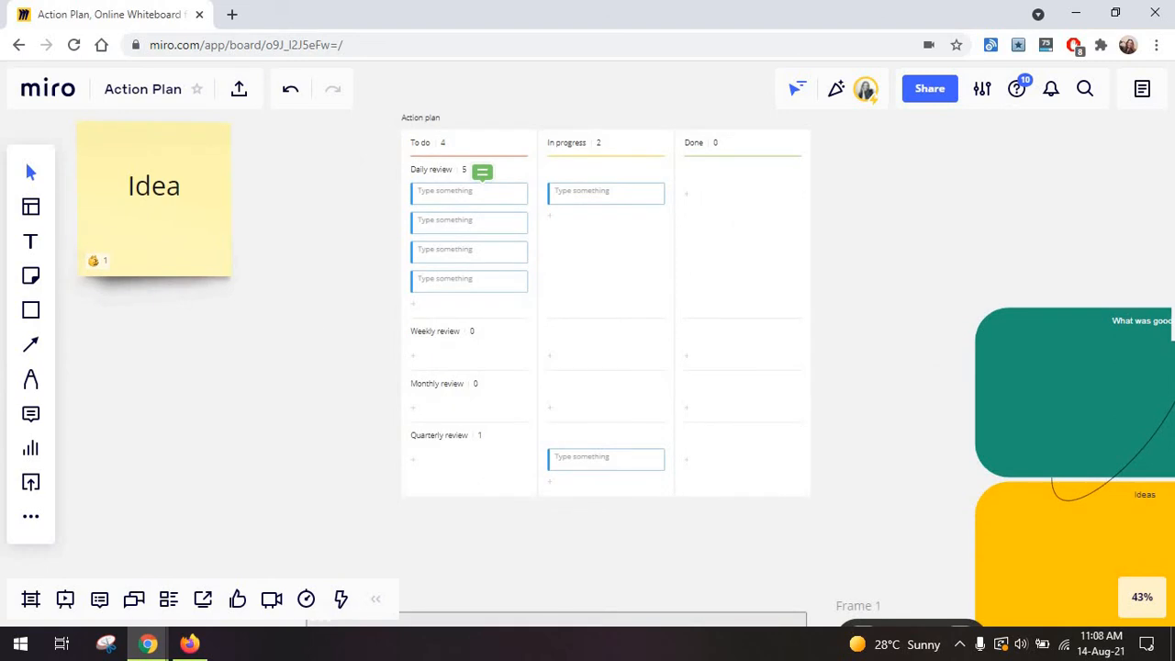
scroll(down, 3)
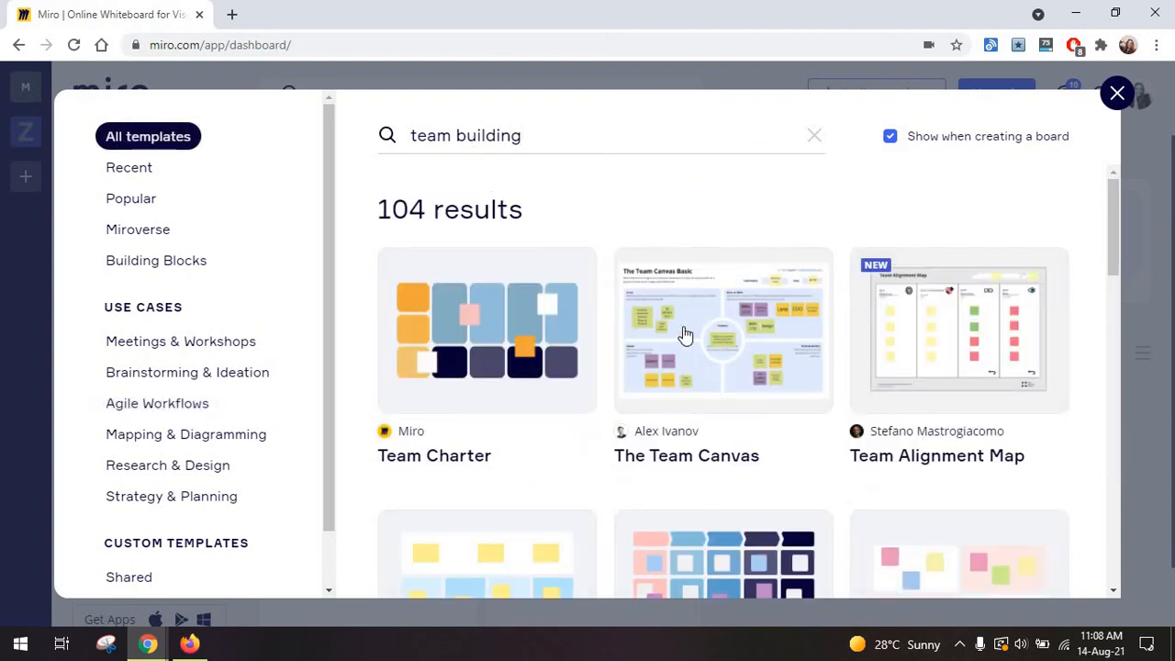
Scroll the 'team building' template results and choose Stickies Packs.
scroll(down, 3)
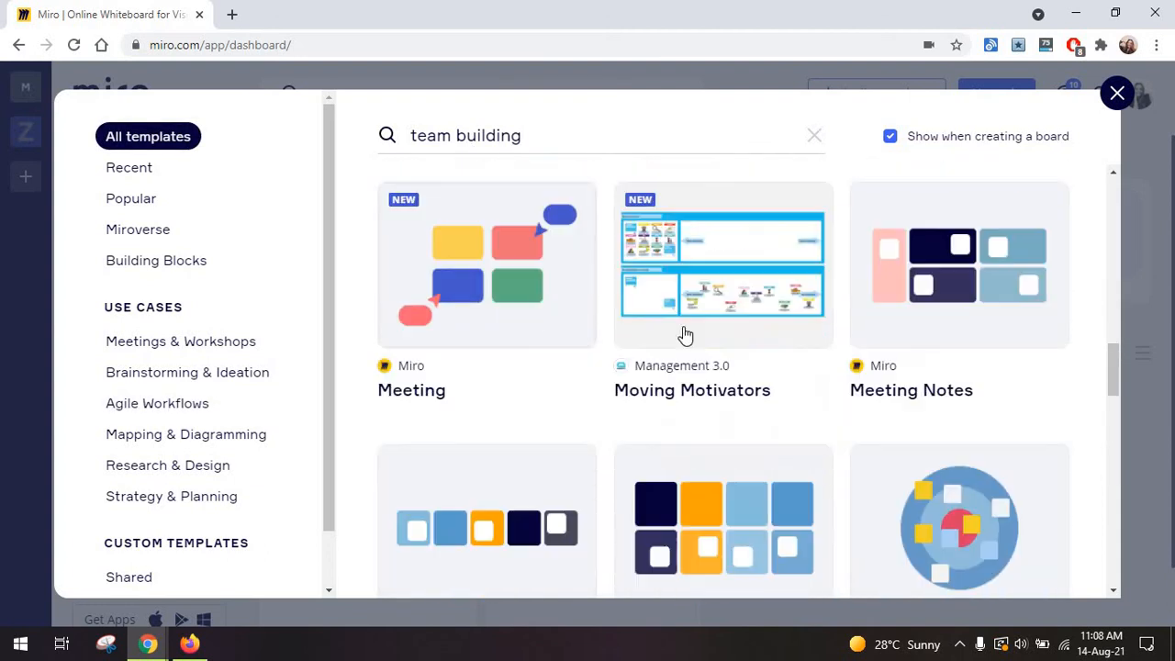
scroll(down, 3)
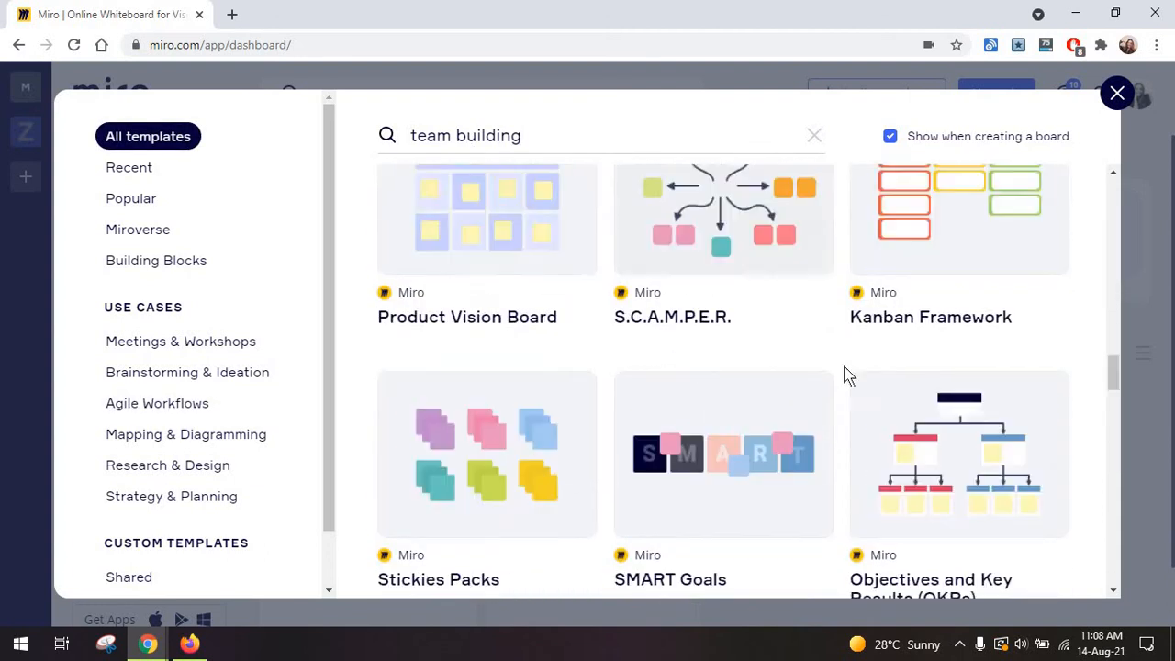
click(1117, 93)
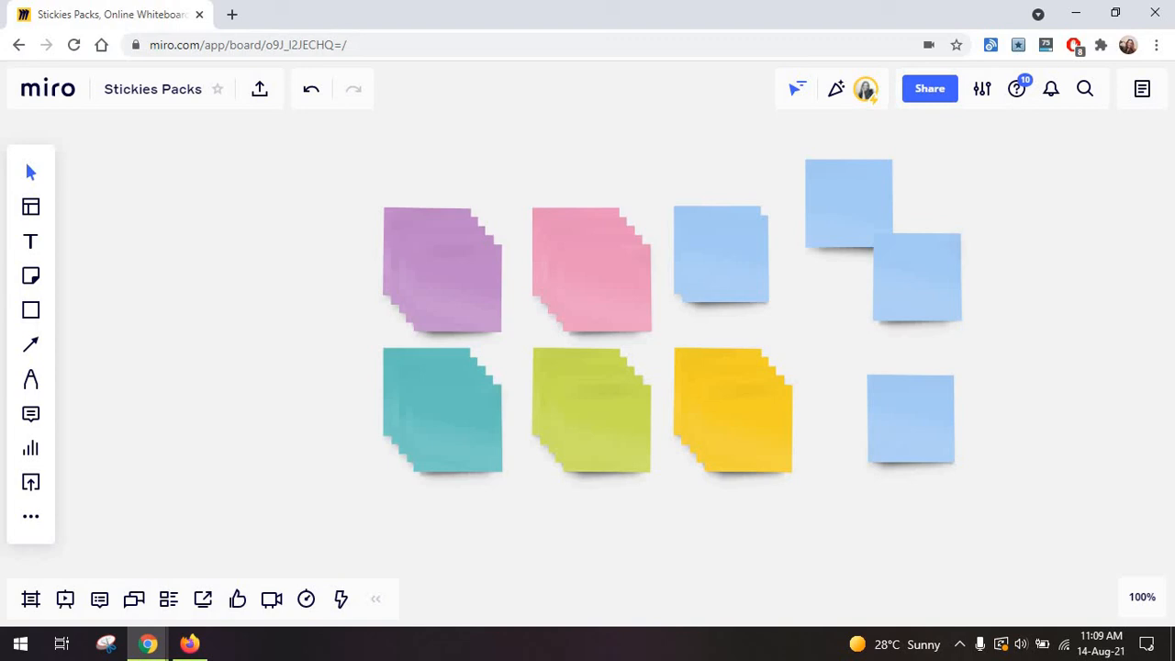
mouse_move(821, 554)
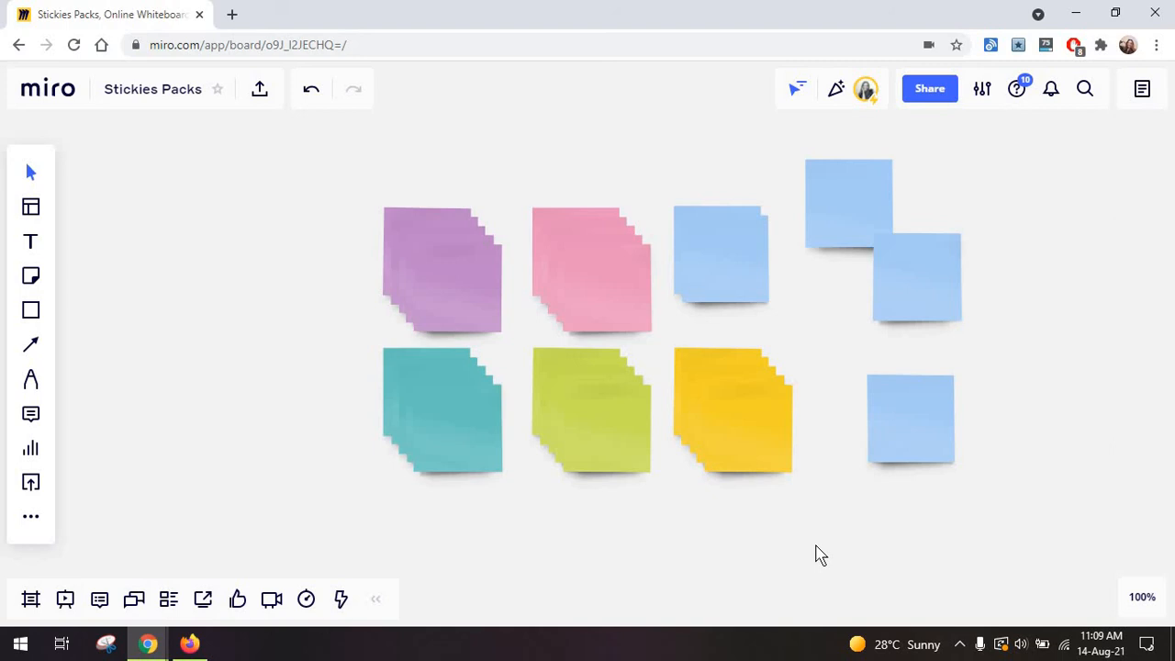
Zoom out to see all the coloured sticky-note packs.
scroll(down, 3)
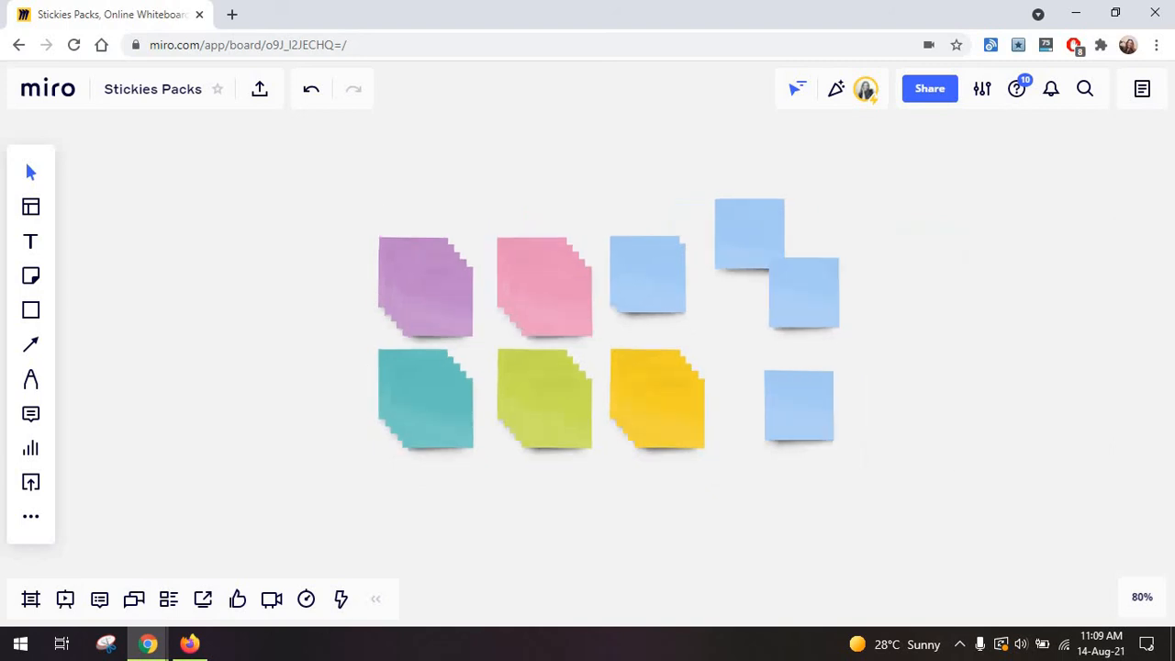